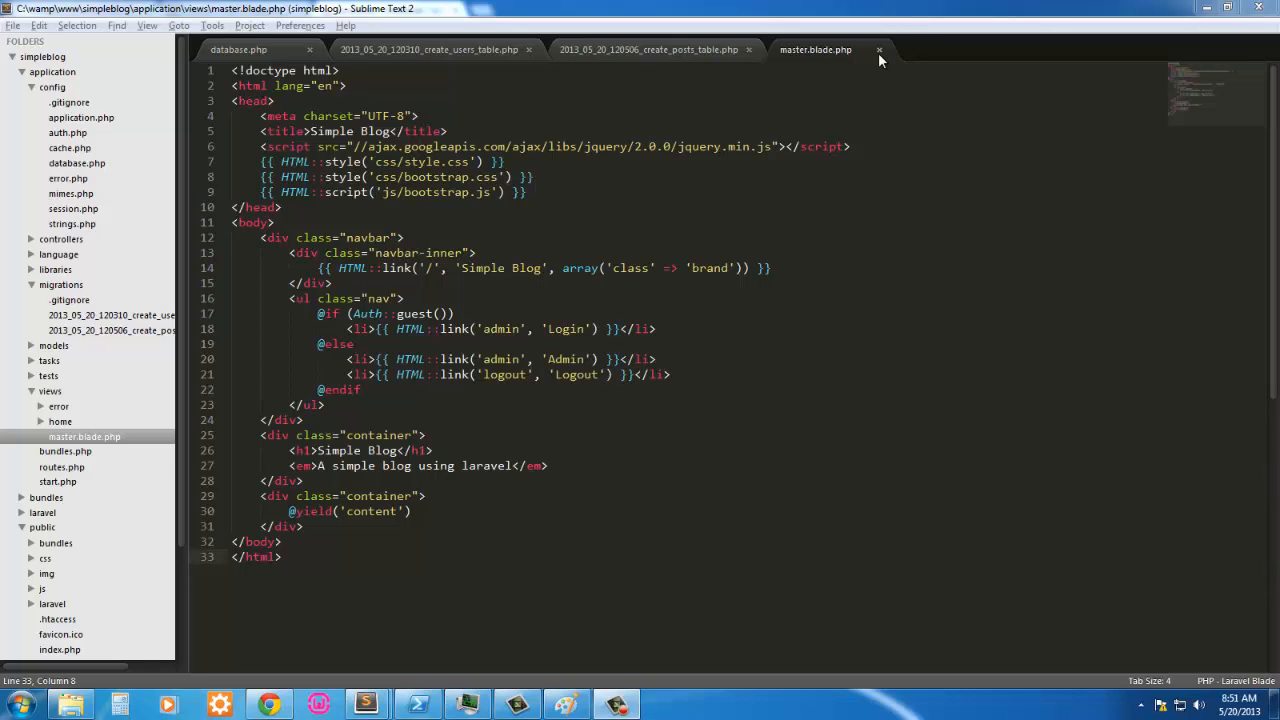
Close the master.blade.php and users table migration tabs, leaving an empty editor.
{"action": "left_click", "coordinate": [879, 49]}
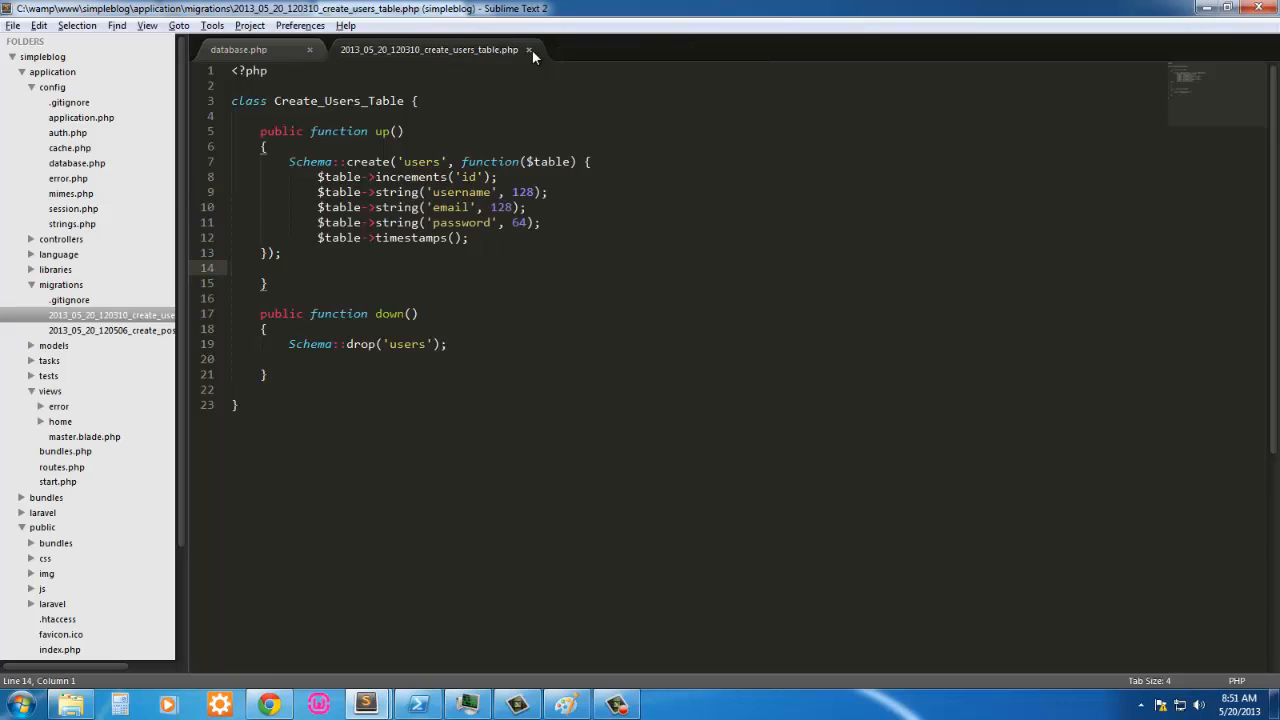
{"action": "left_click", "coordinate": [528, 50]}
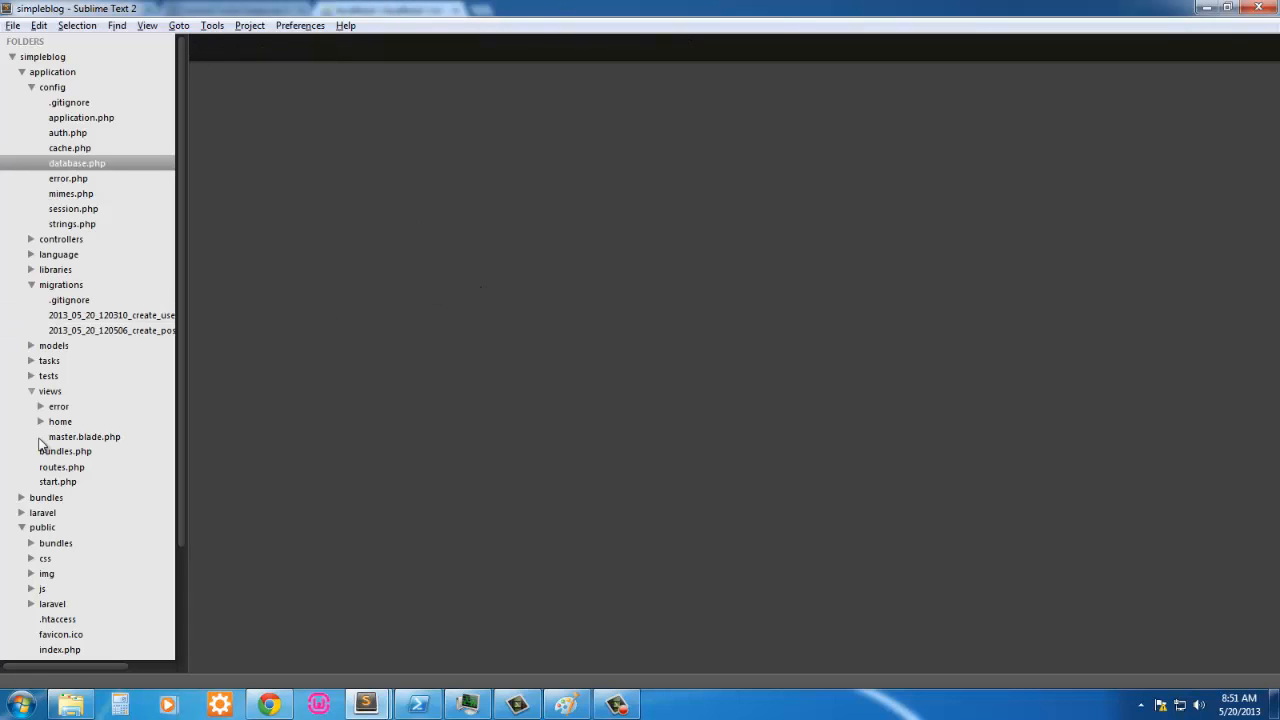
Create a folder named 'pages' under the views folder in the sidebar.
{"action": "right_click", "coordinate": [50, 391]}
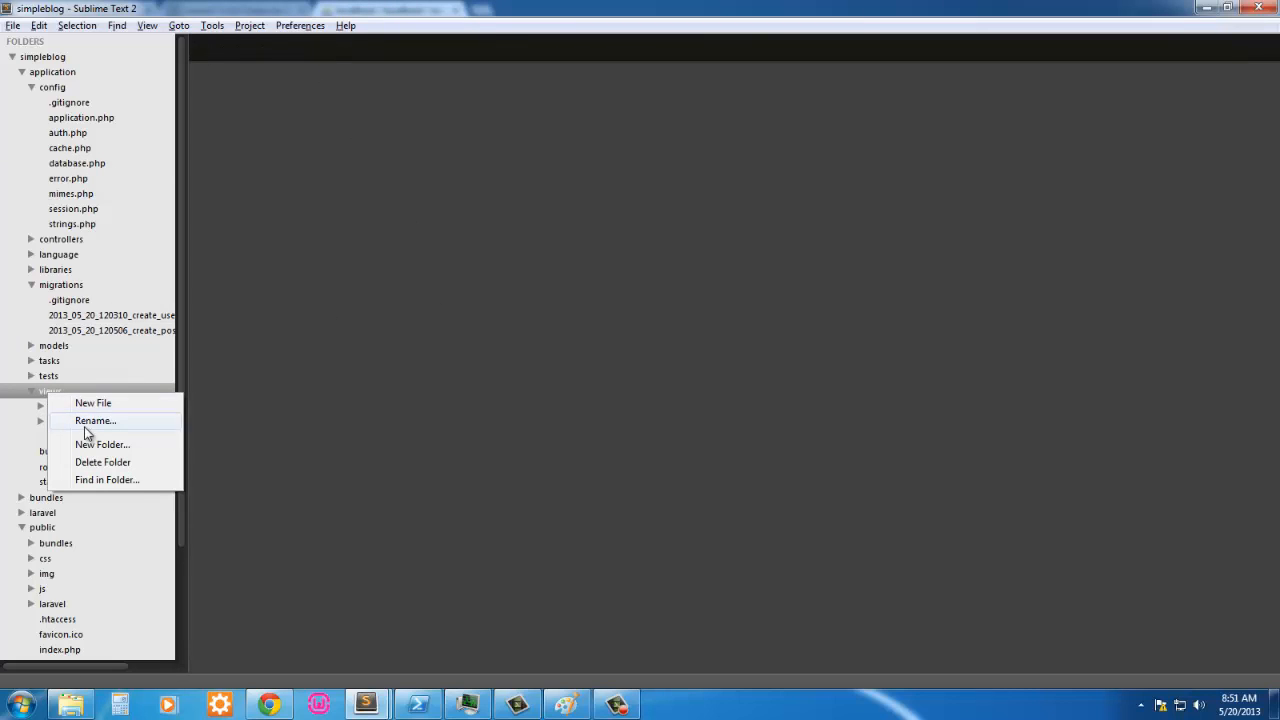
{"action": "mouse_move", "coordinate": [100, 444]}
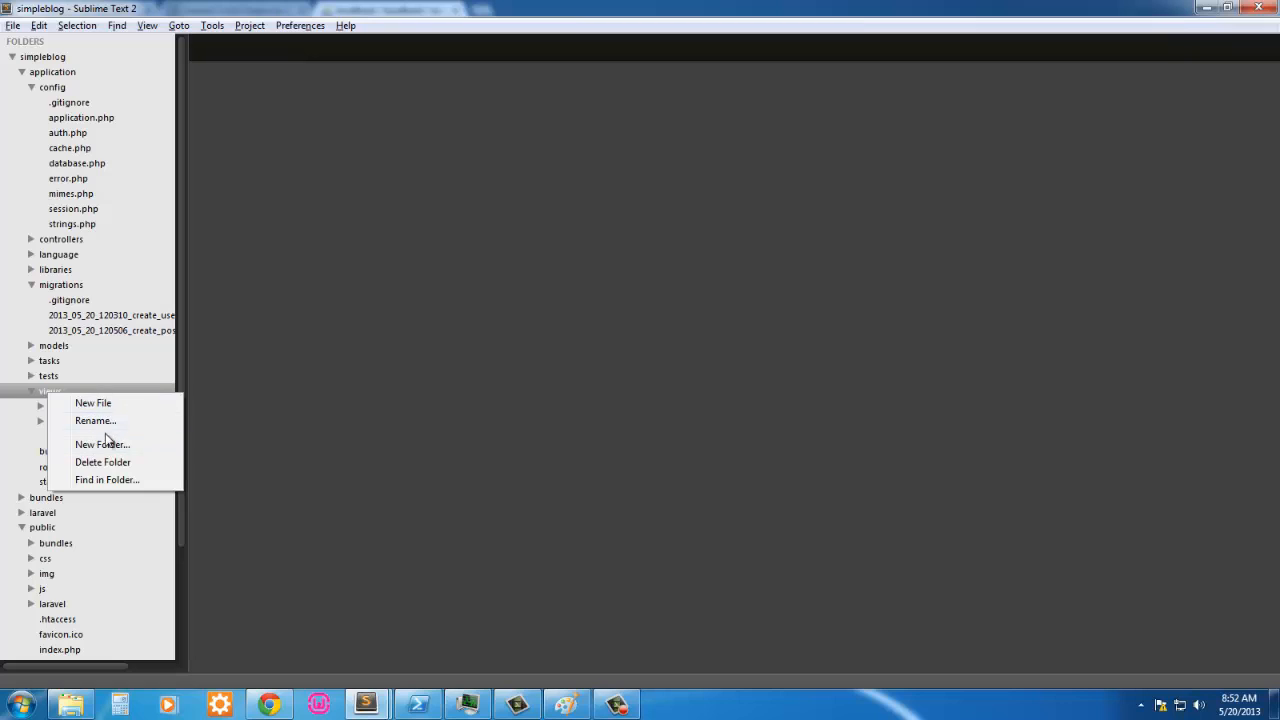
{"action": "left_click", "coordinate": [101, 444]}
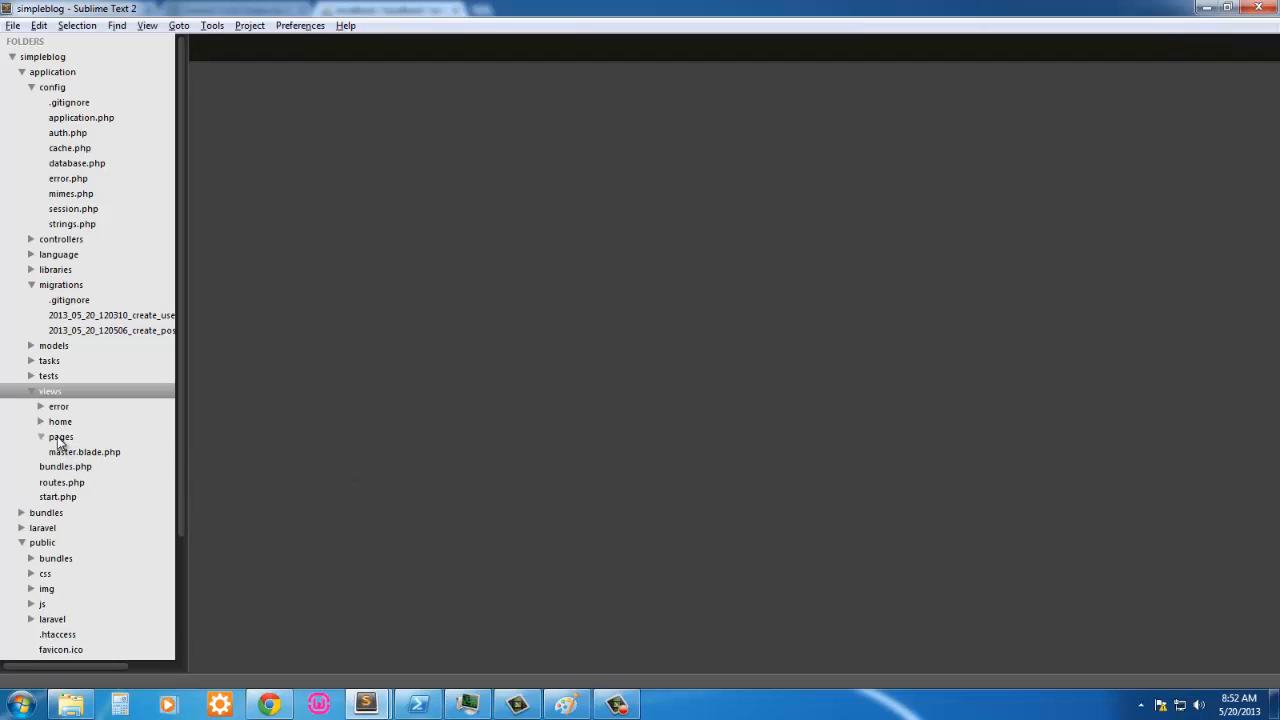
{"action": "right_click", "coordinate": [61, 437]}
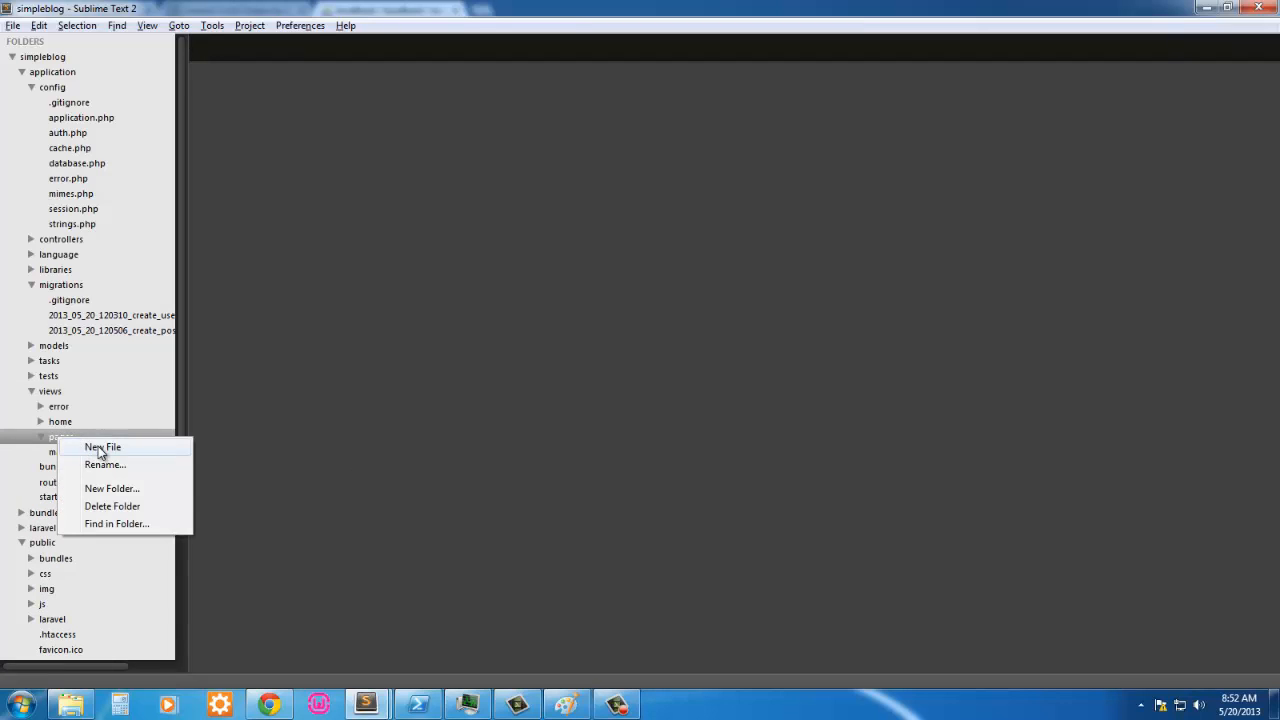
Create a new file in pages and save it as login.blade.php.
{"action": "left_click", "coordinate": [103, 447]}
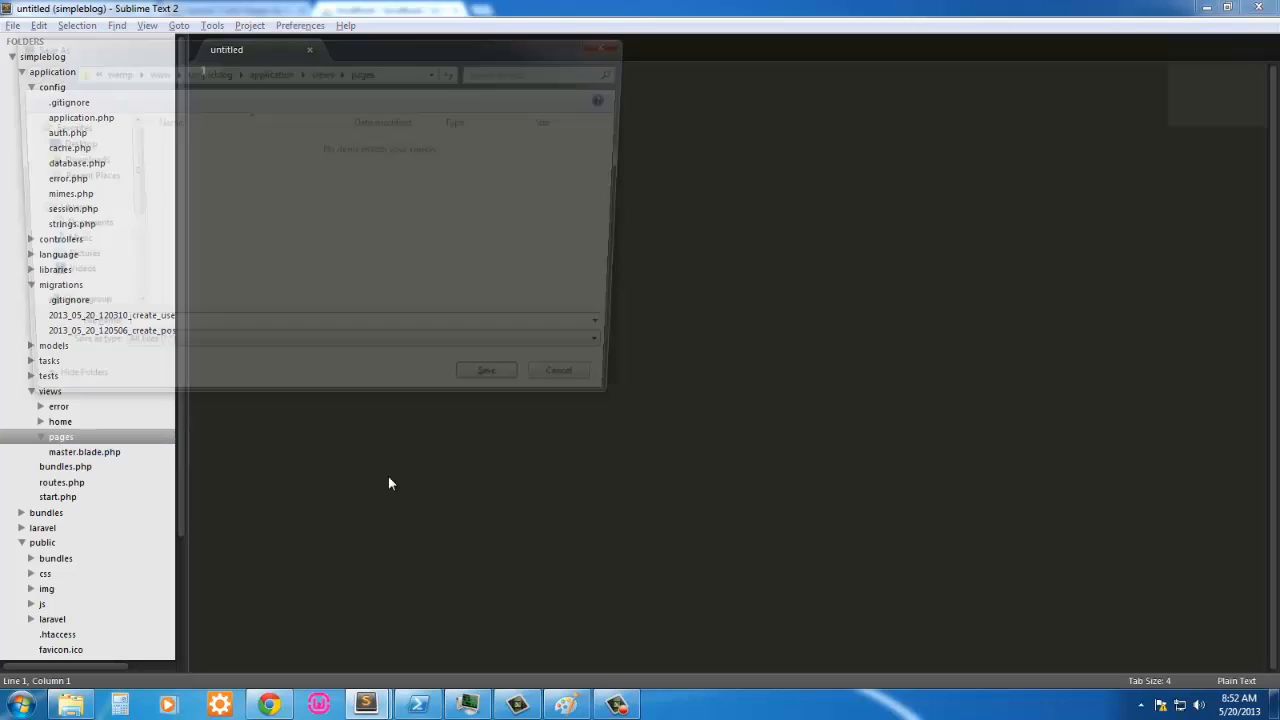
{"action": "type", "text": "login"}
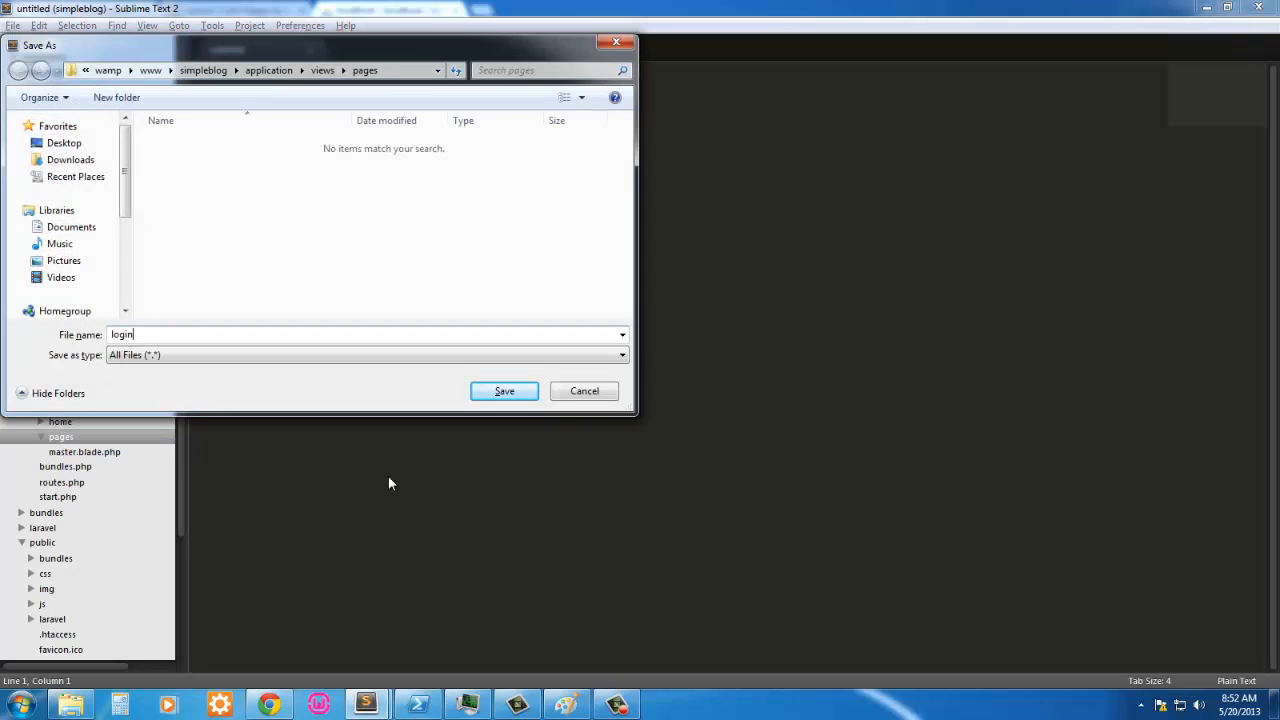
{"action": "type", "text": ".blade."}
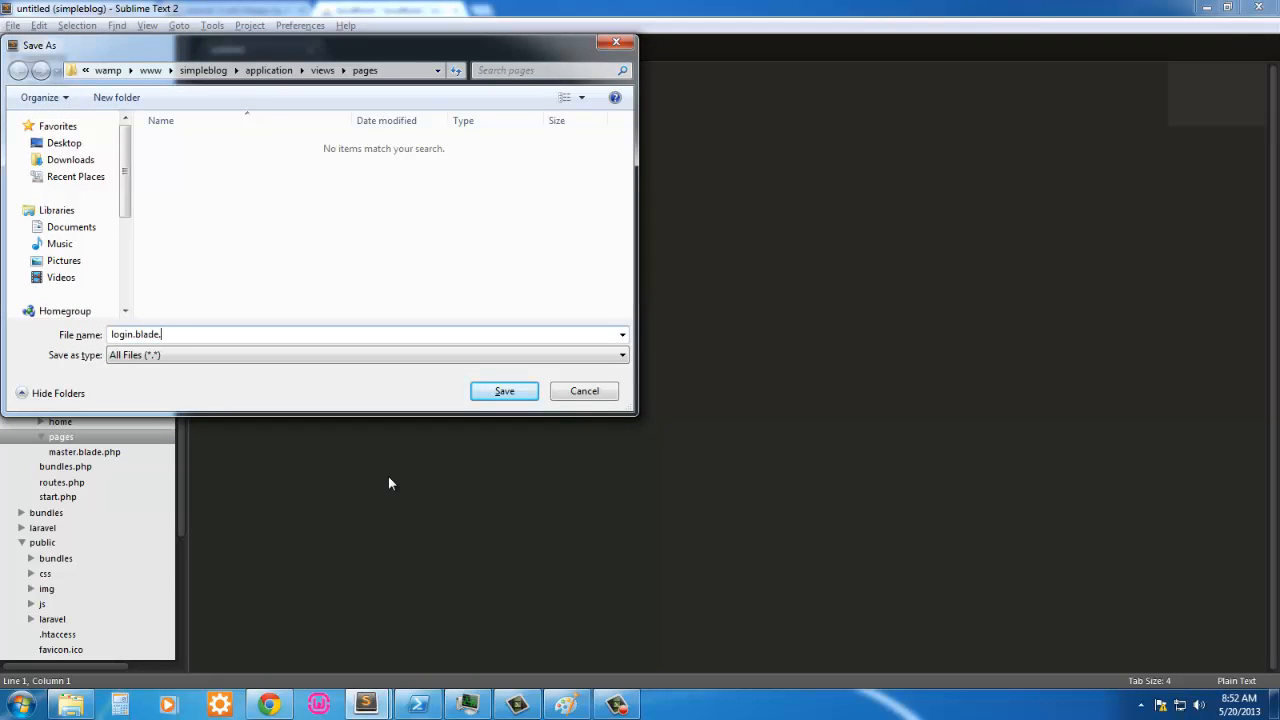
{"action": "left_click", "coordinate": [504, 391]}
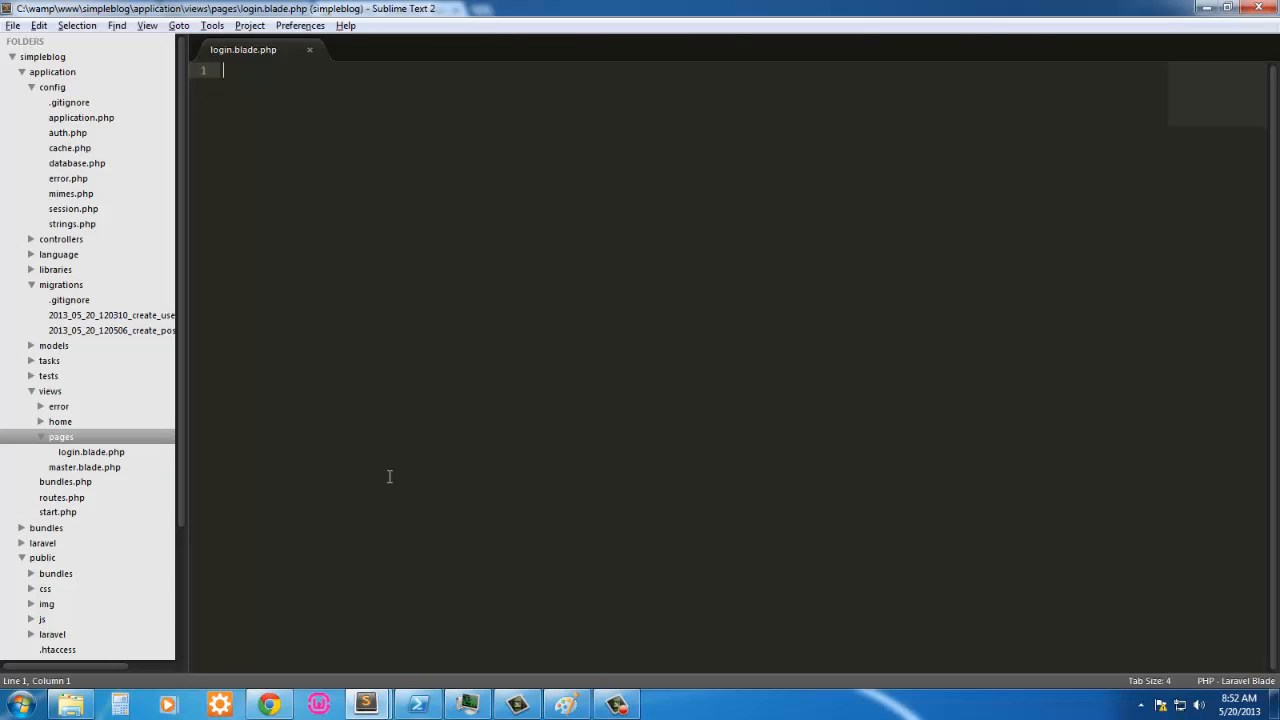
{"action": "mouse_move", "coordinate": [405, 368]}
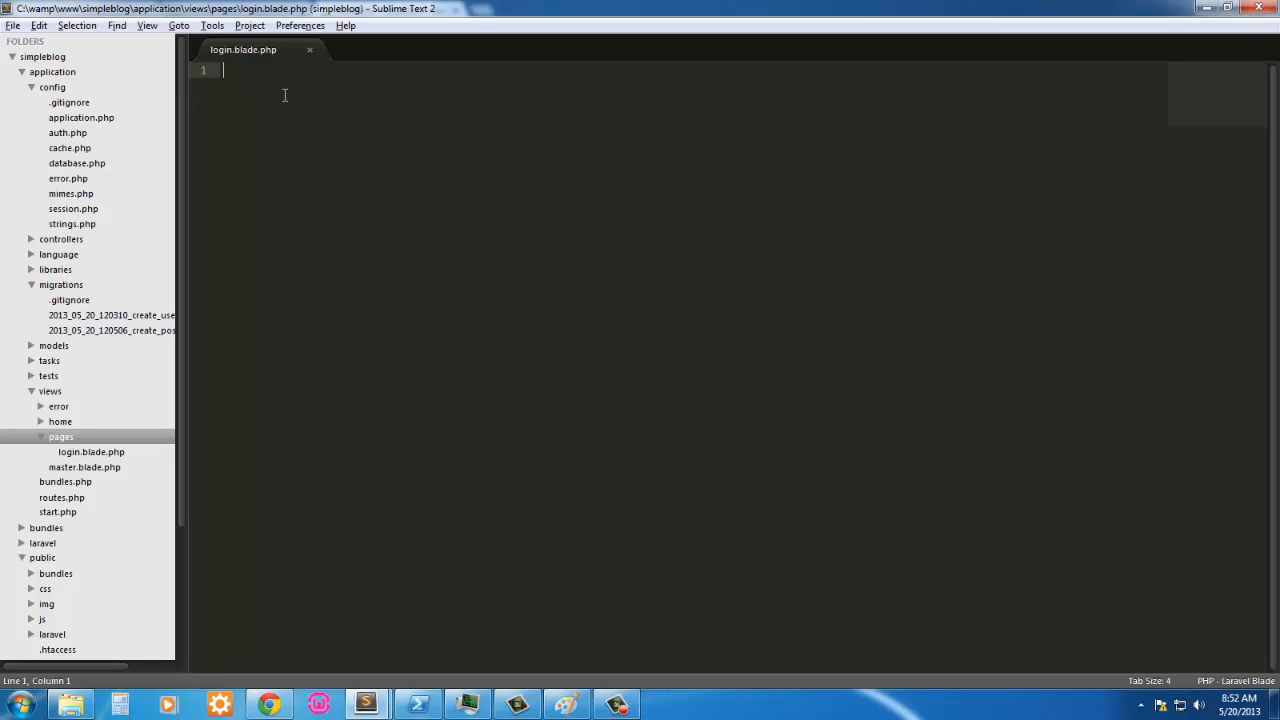
{"action": "type", "text": "@1"}
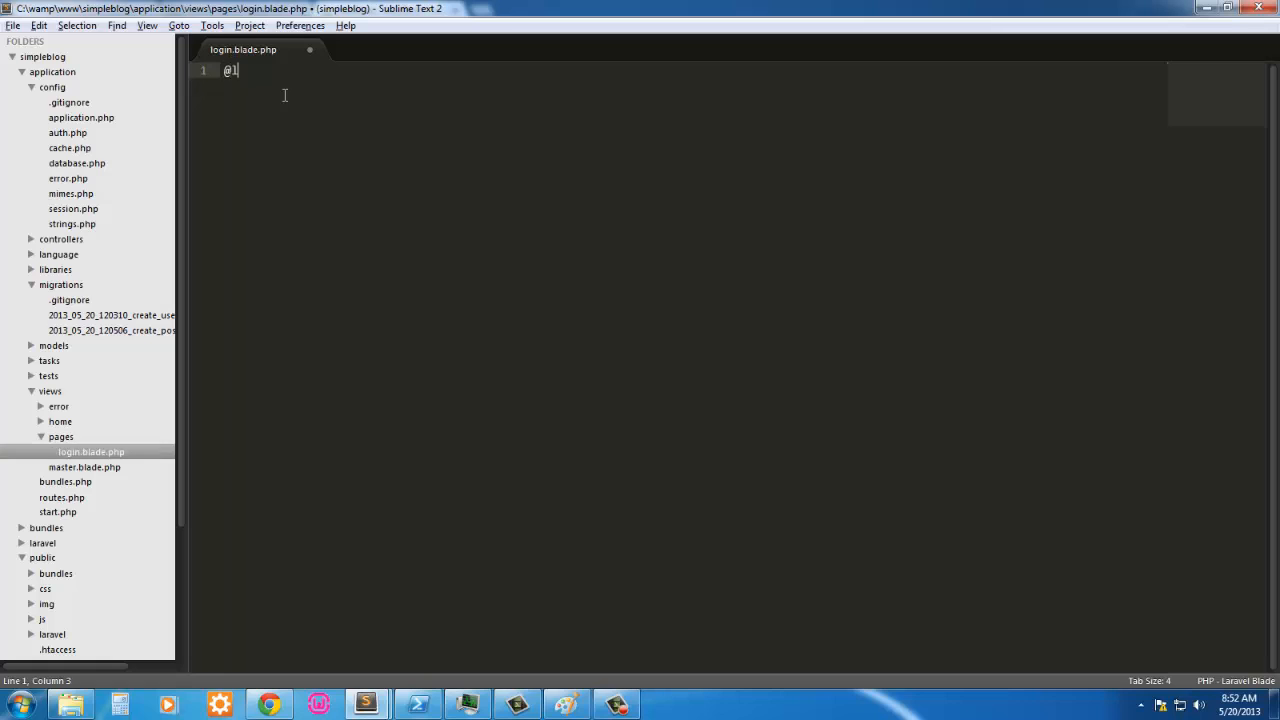
{"action": "type", "text": "layout()"}
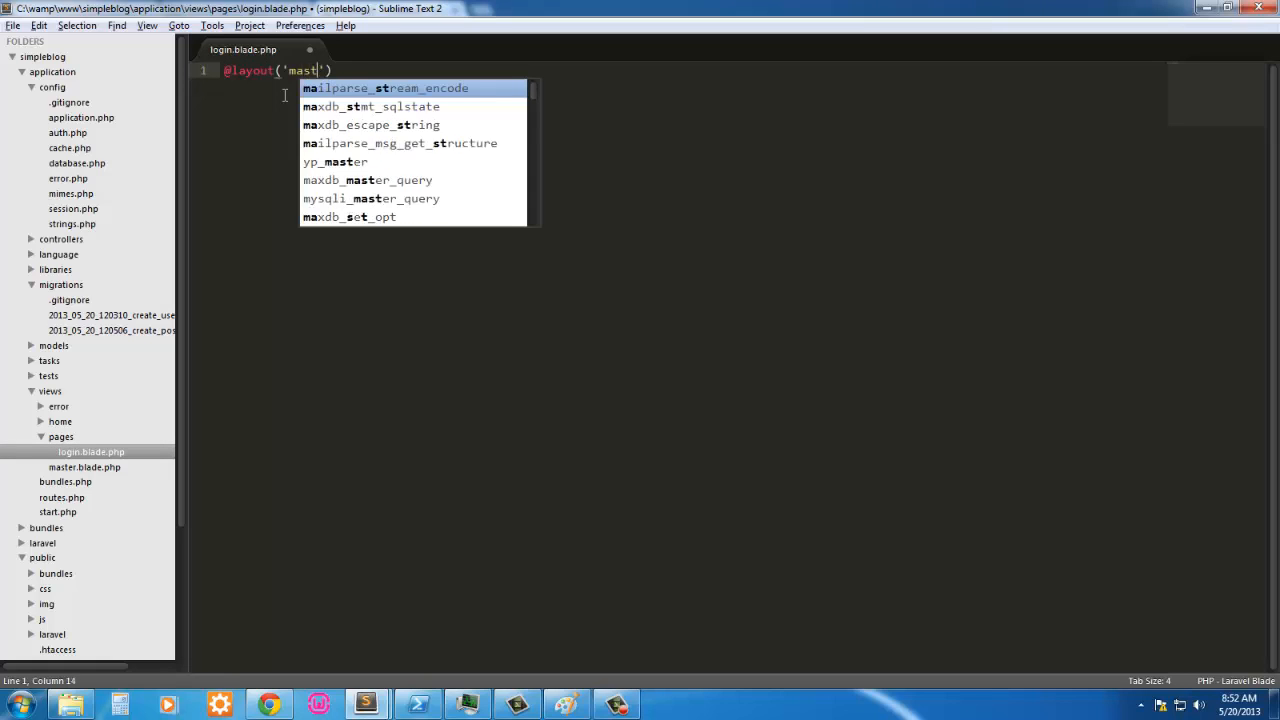
{"action": "type", "text": "er"}
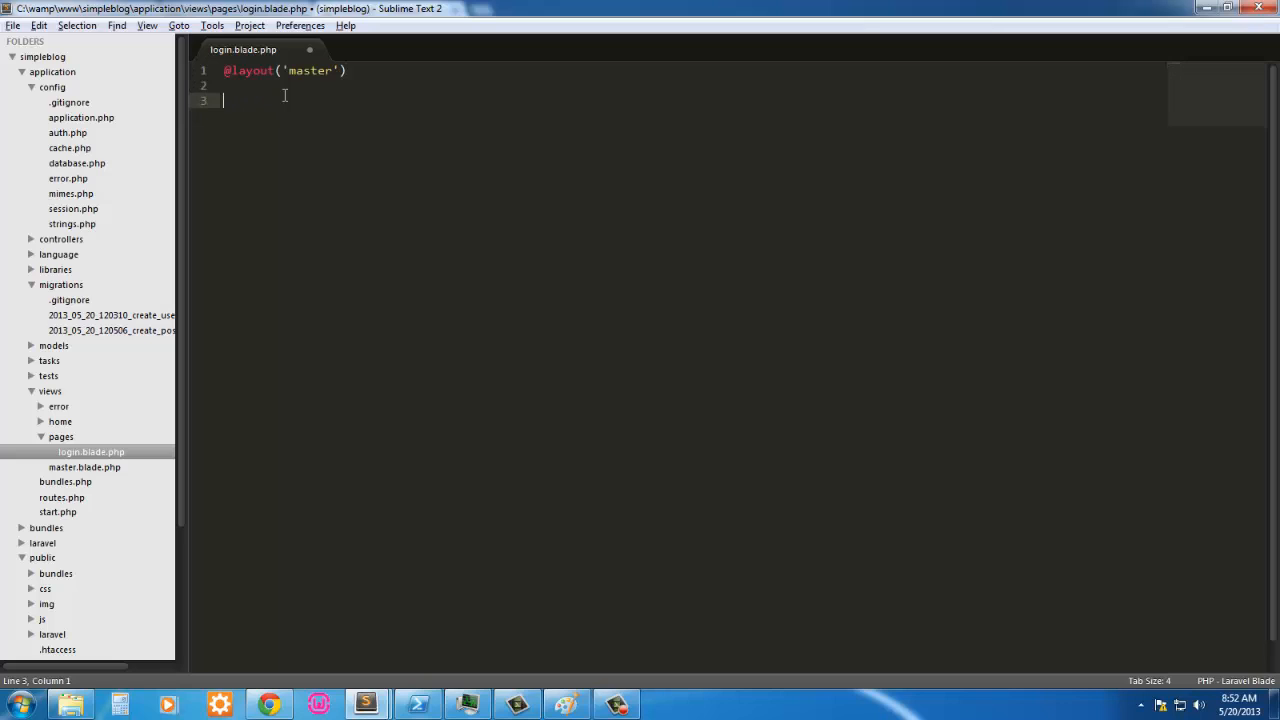
{"action": "type", "text": "@section('content"}
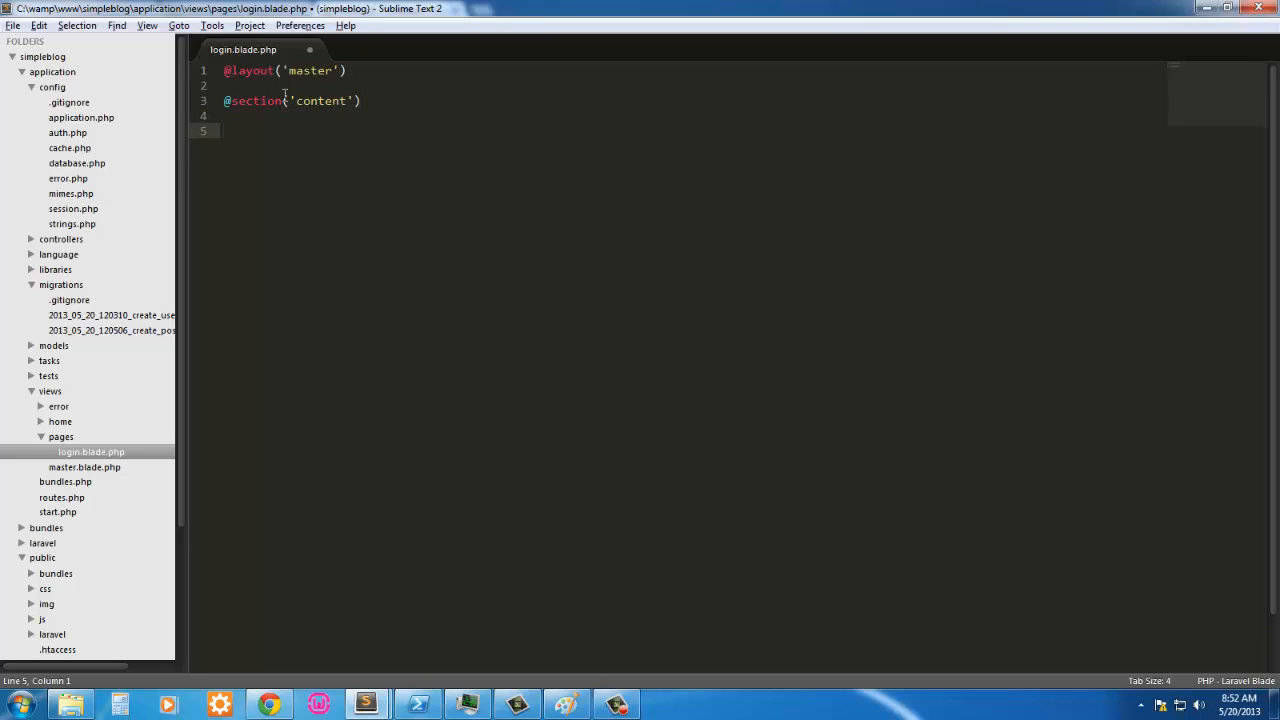
{"action": "type", "text": "@e"}
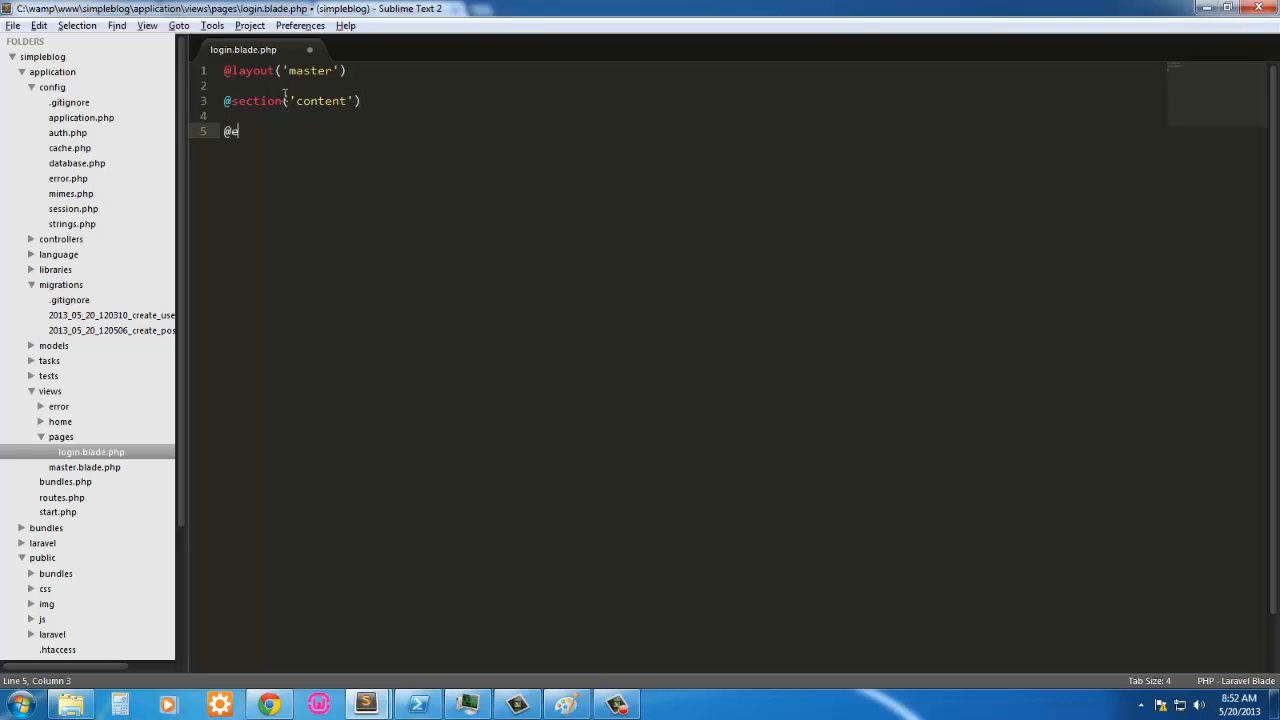
{"action": "type", "text": "ndsection"}
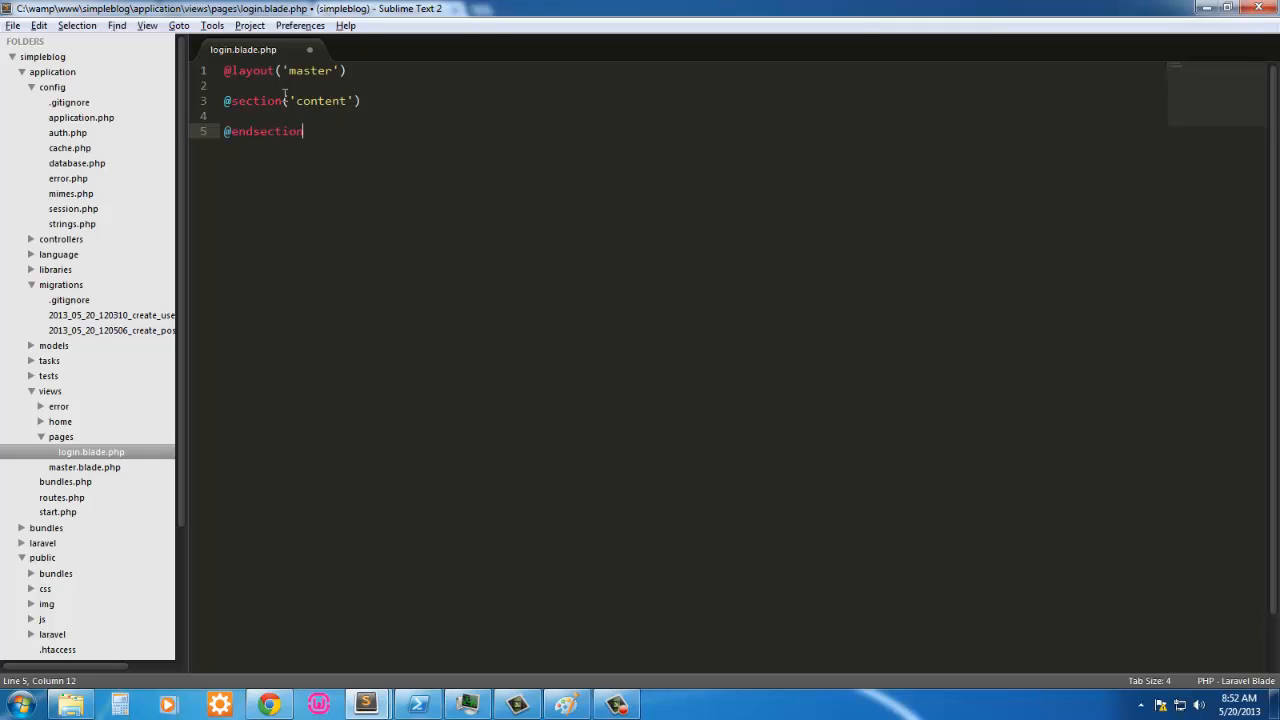
{"action": "key", "text": "Return"}
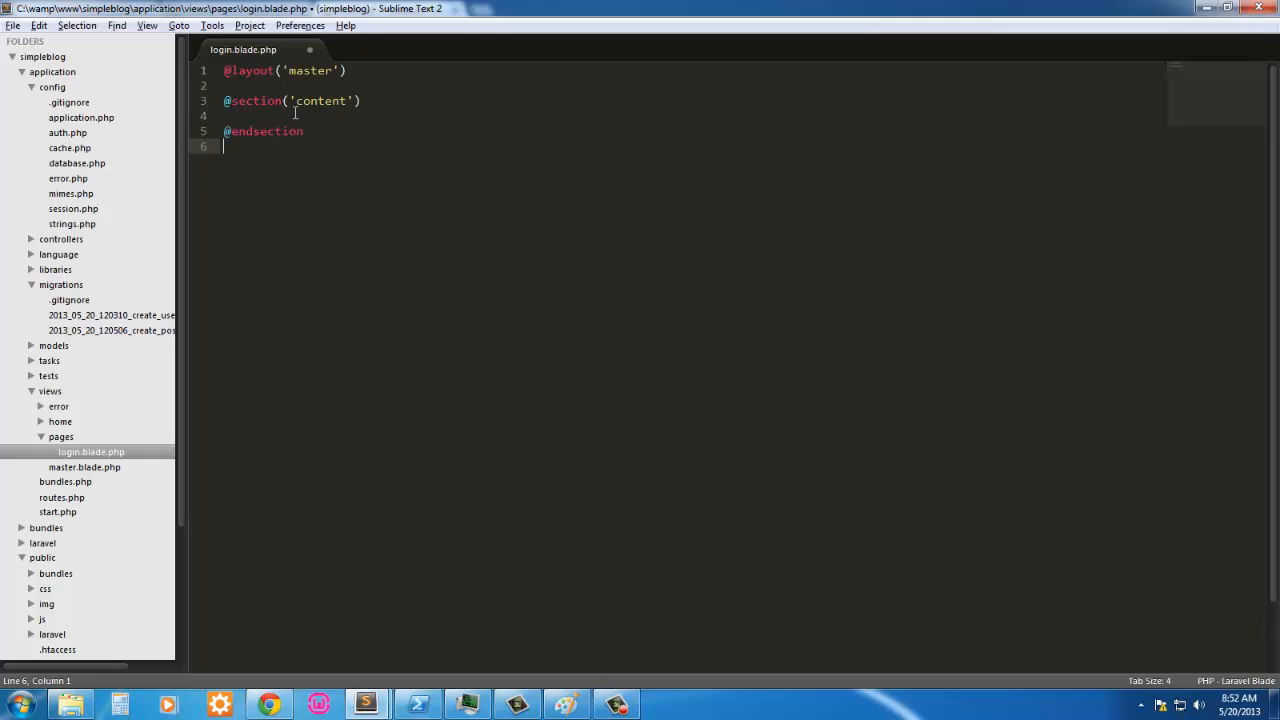
Add {{ Form::open('login', 'POST', array('class' => 'form-horizontal')) }} inside the content section.
{"action": "key", "text": "enter"}
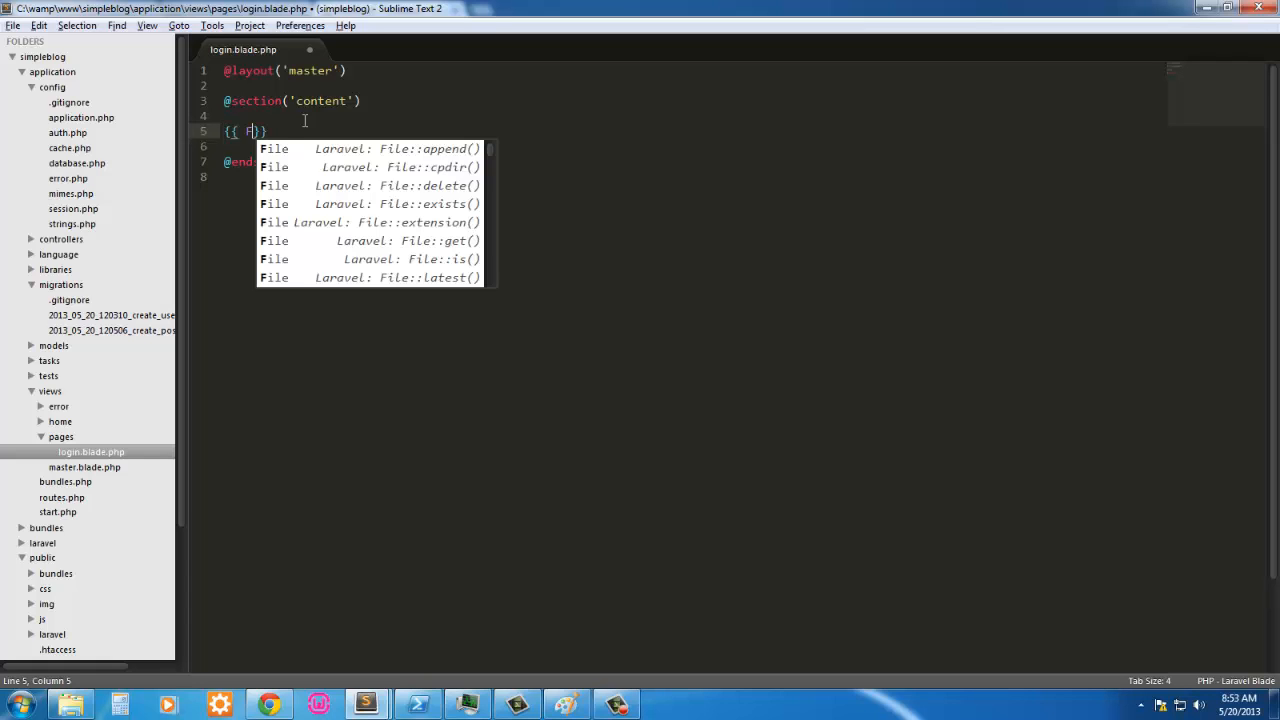
{"action": "type", "text": "orm::open('login"}
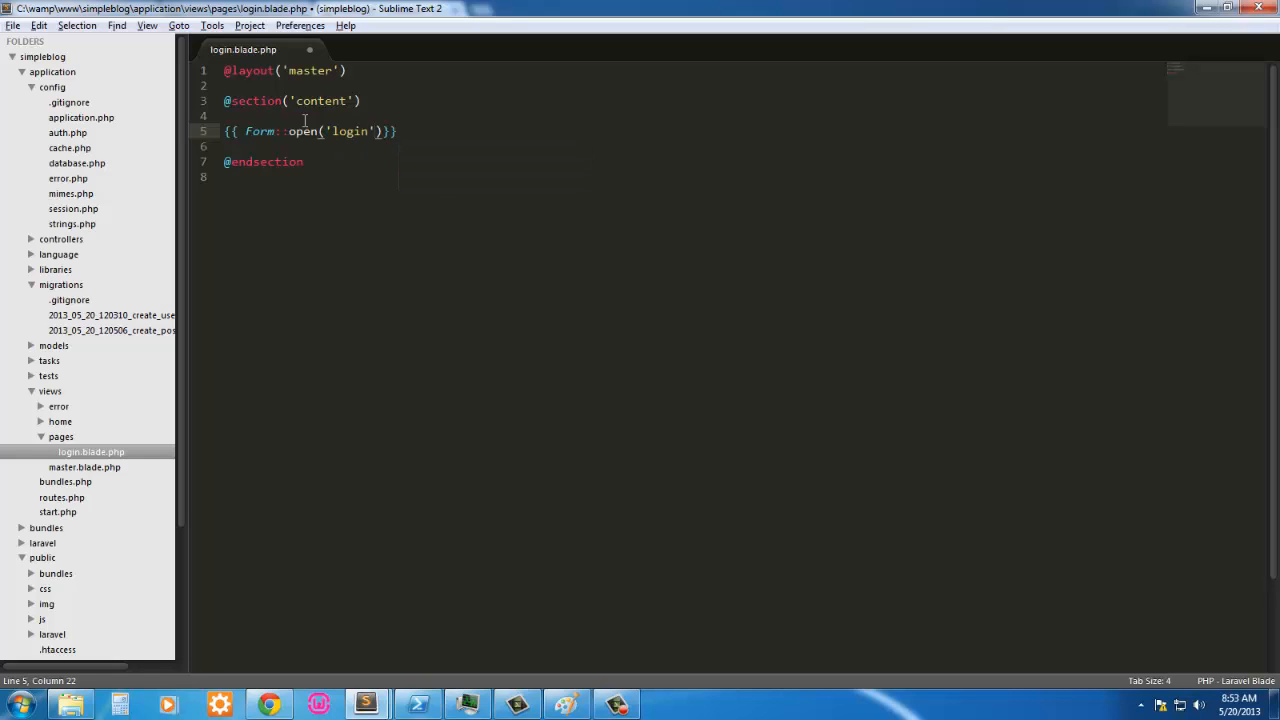
{"action": "type", "text": ", ''"}
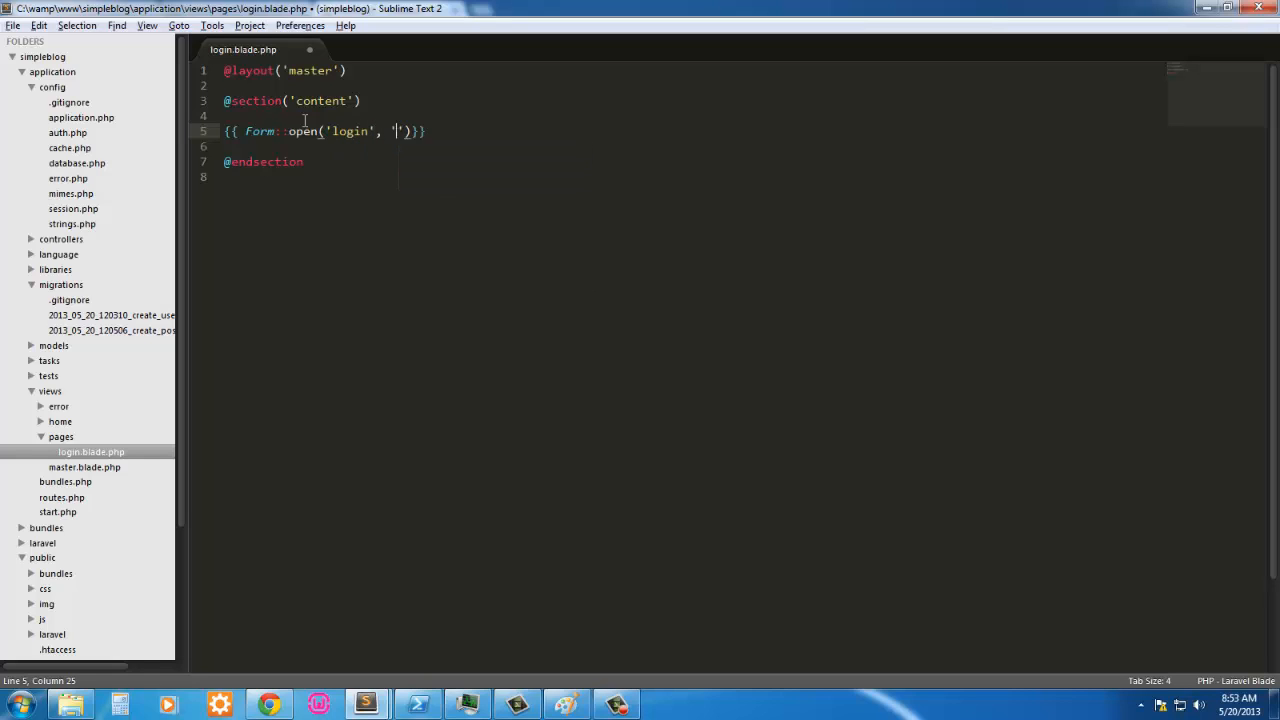
{"action": "type", "text": "POST"}
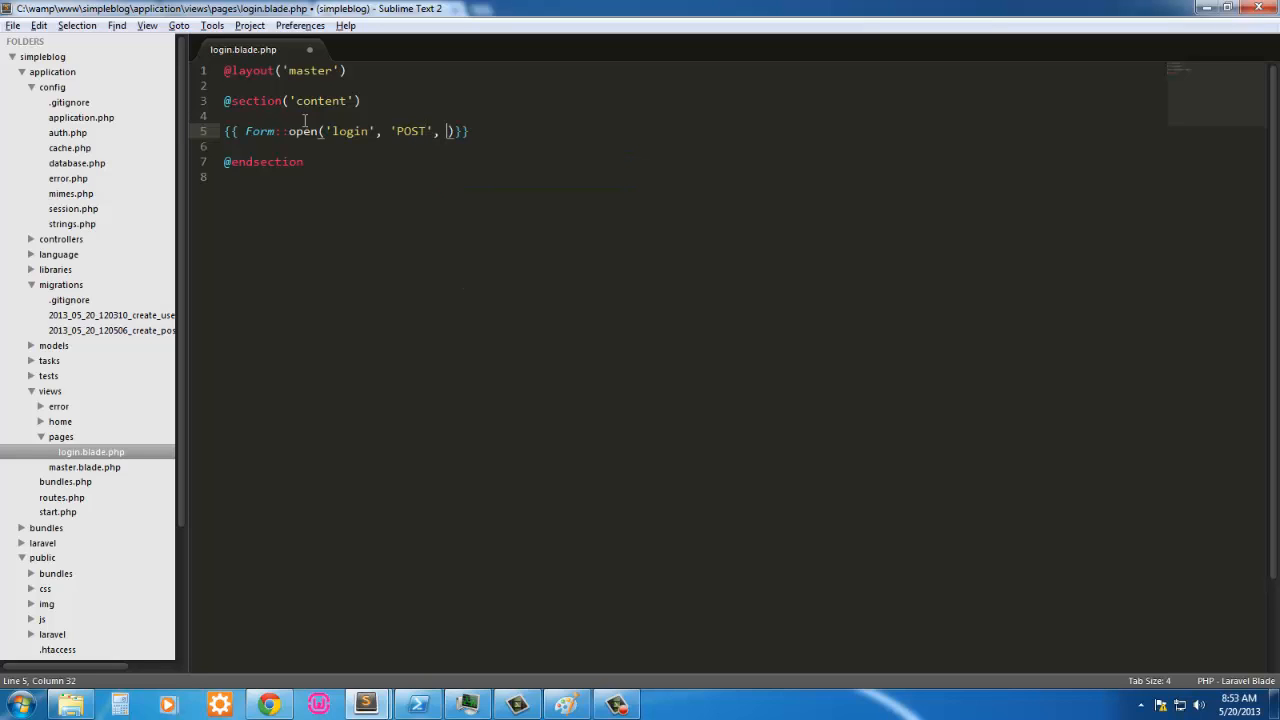
{"action": "type", "text": "ar"}
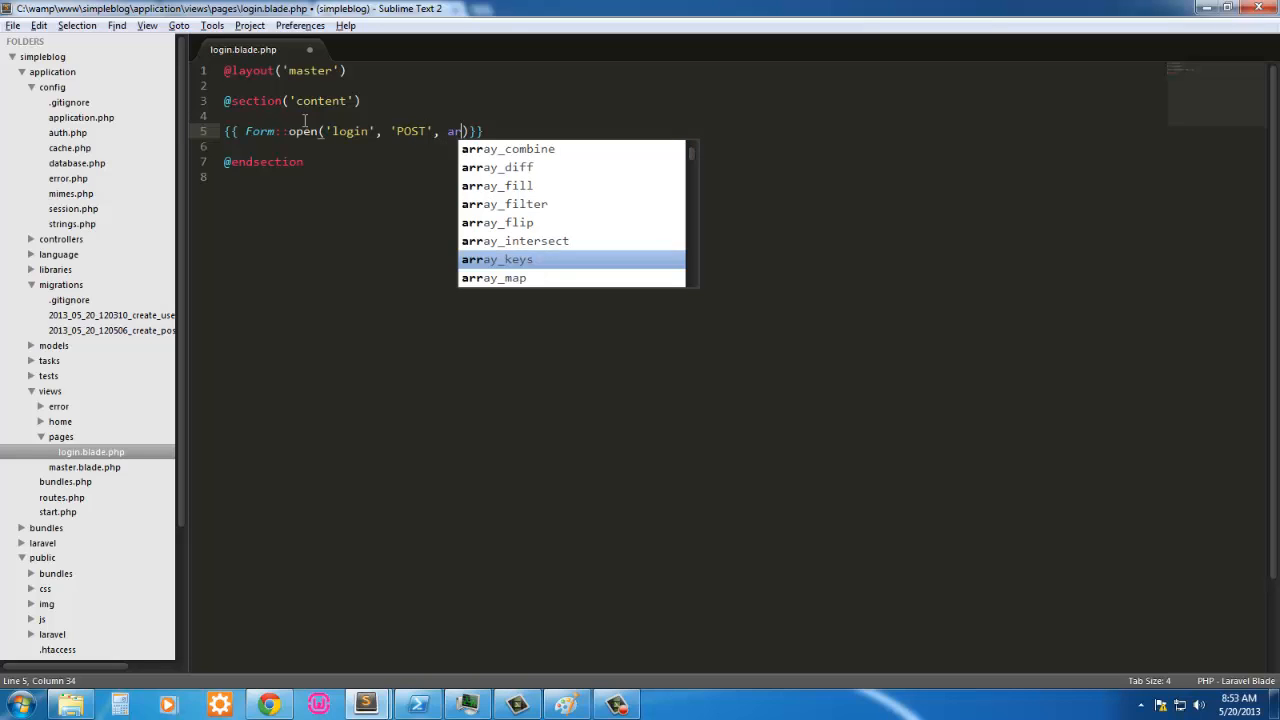
{"action": "type", "text": "ray("}
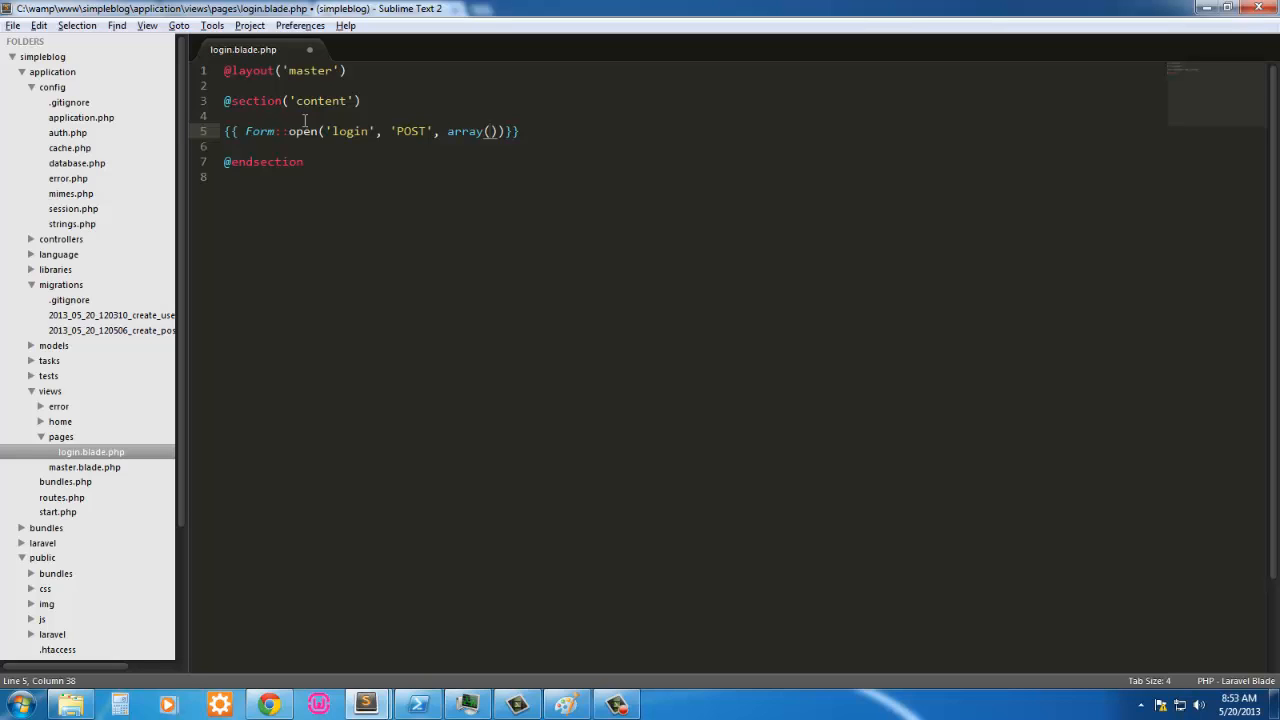
{"action": "type", "text": "'class'"}
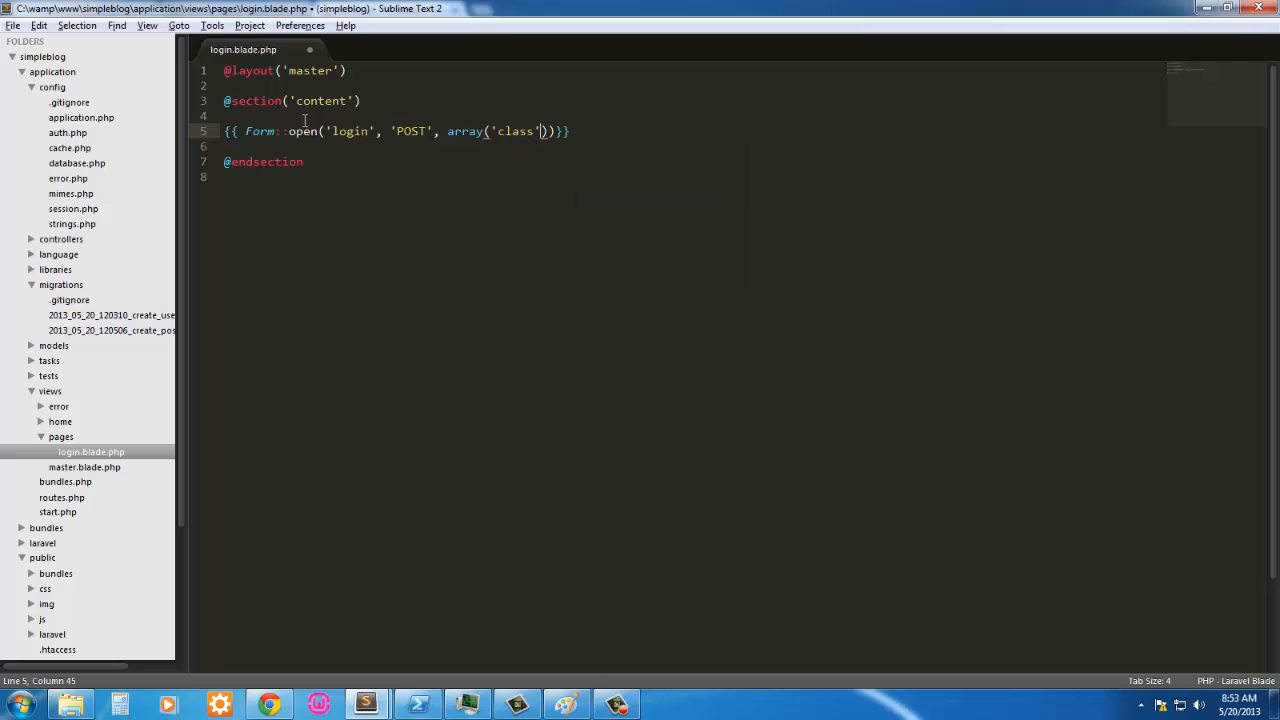
{"action": "type", "text": "=> 'form_hori"}
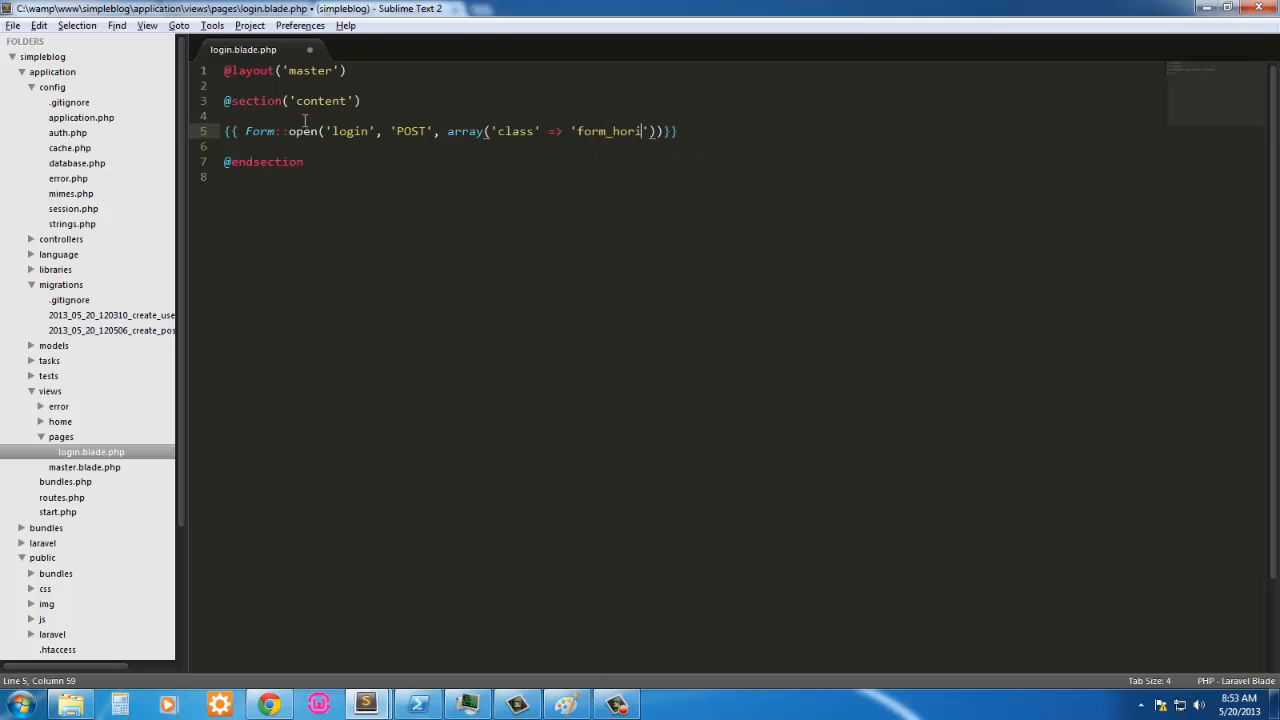
{"action": "key", "text": "BackSpace"}
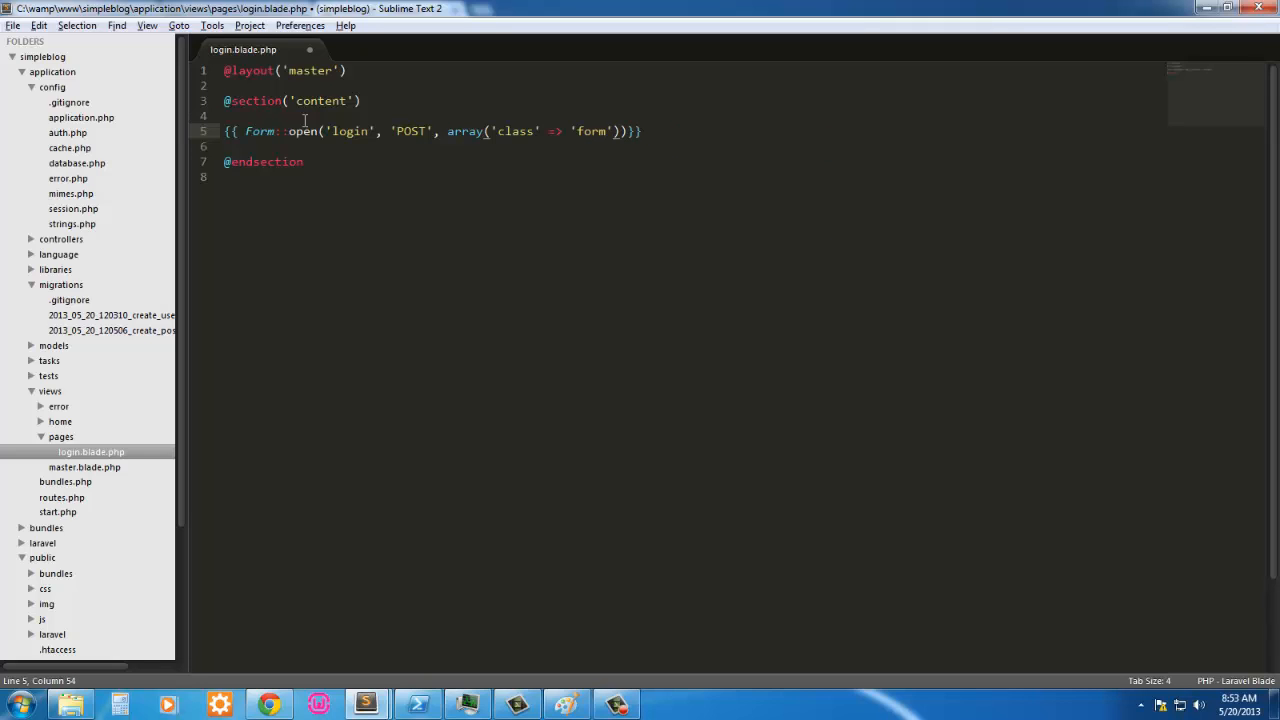
{"action": "type", "text": "-hori"}
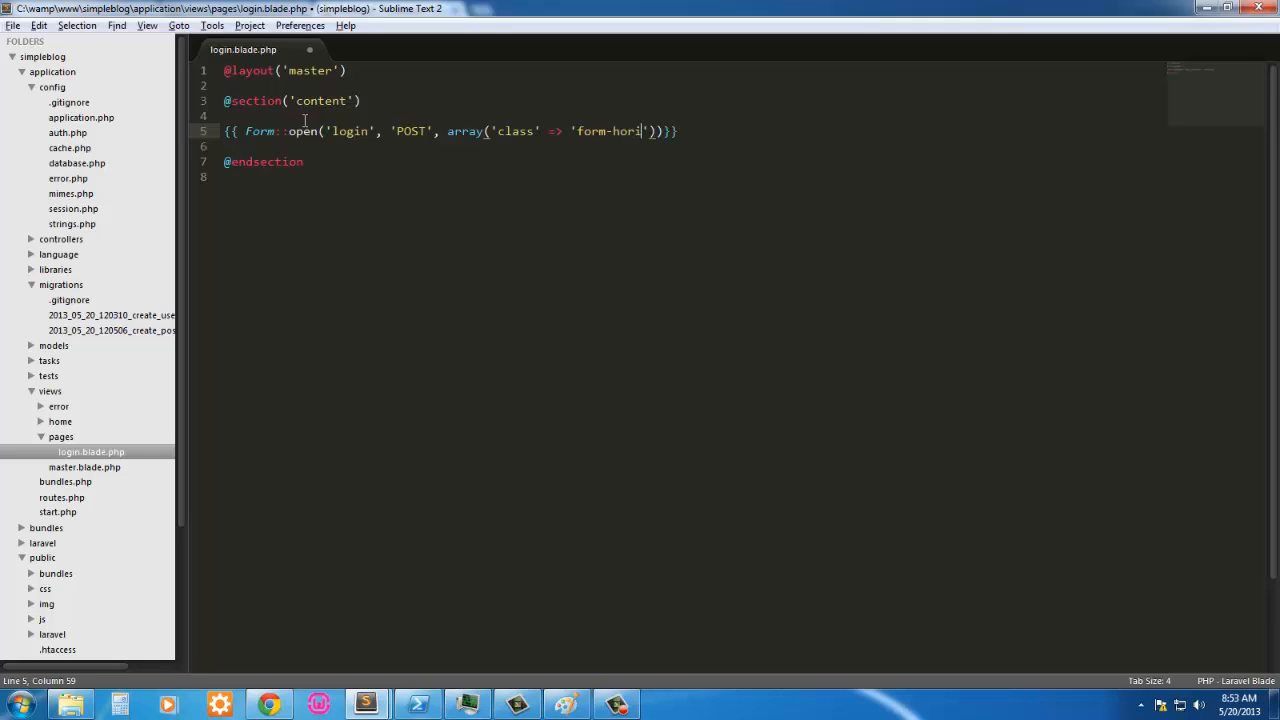
{"action": "type", "text": "zo"}
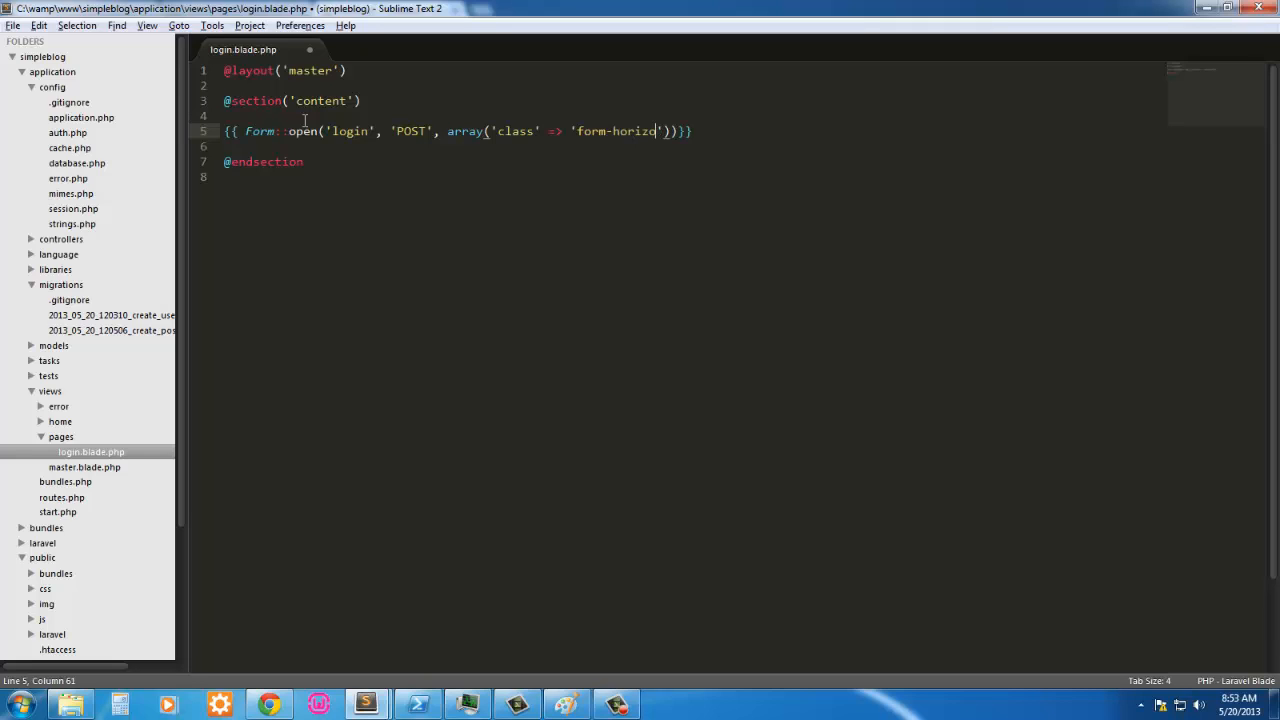
{"action": "type", "text": "ntal"}
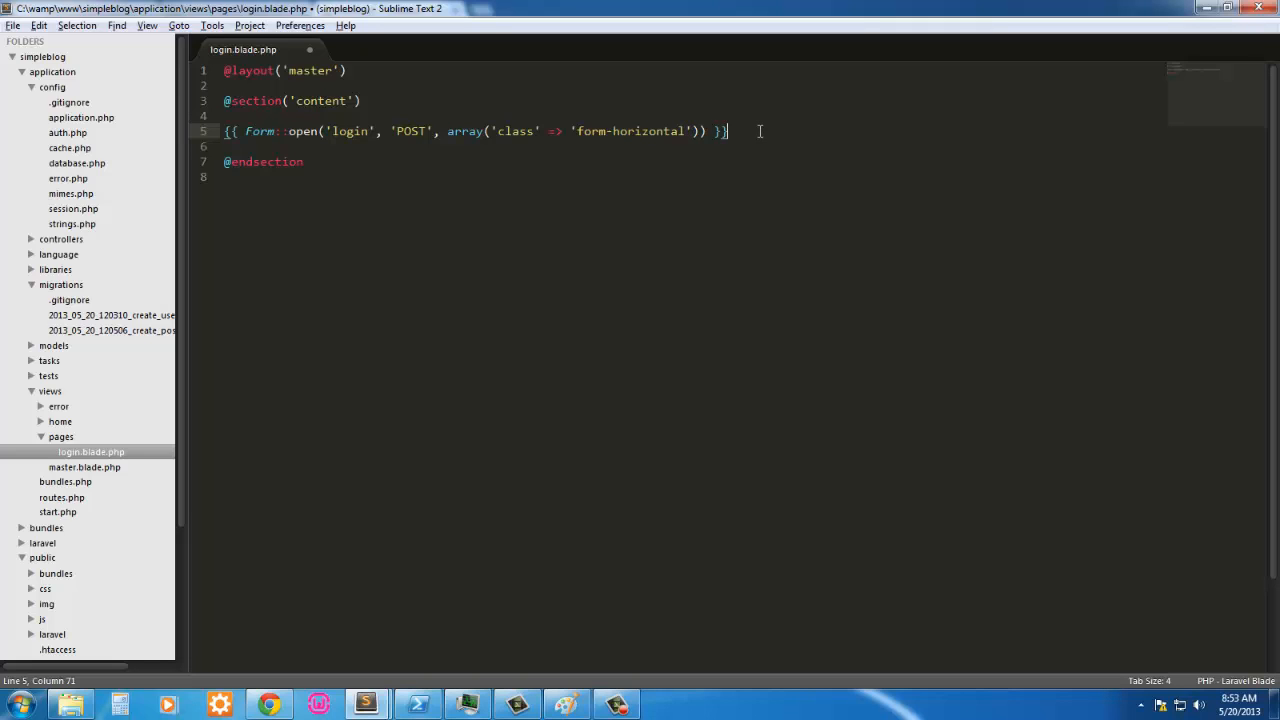
{"action": "key", "text": "Return"}
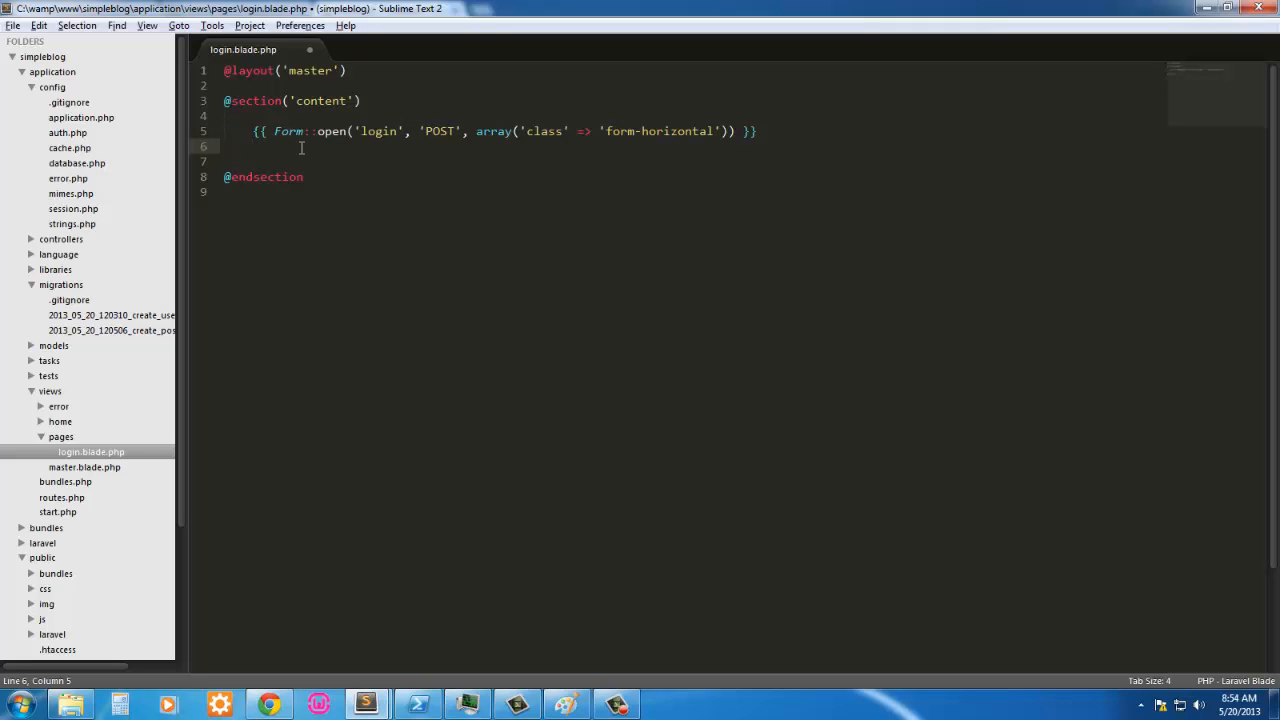
Add a fieldset containing a legend div with <legend>Login</legend>.
{"action": "type", "text": "fieldse"}
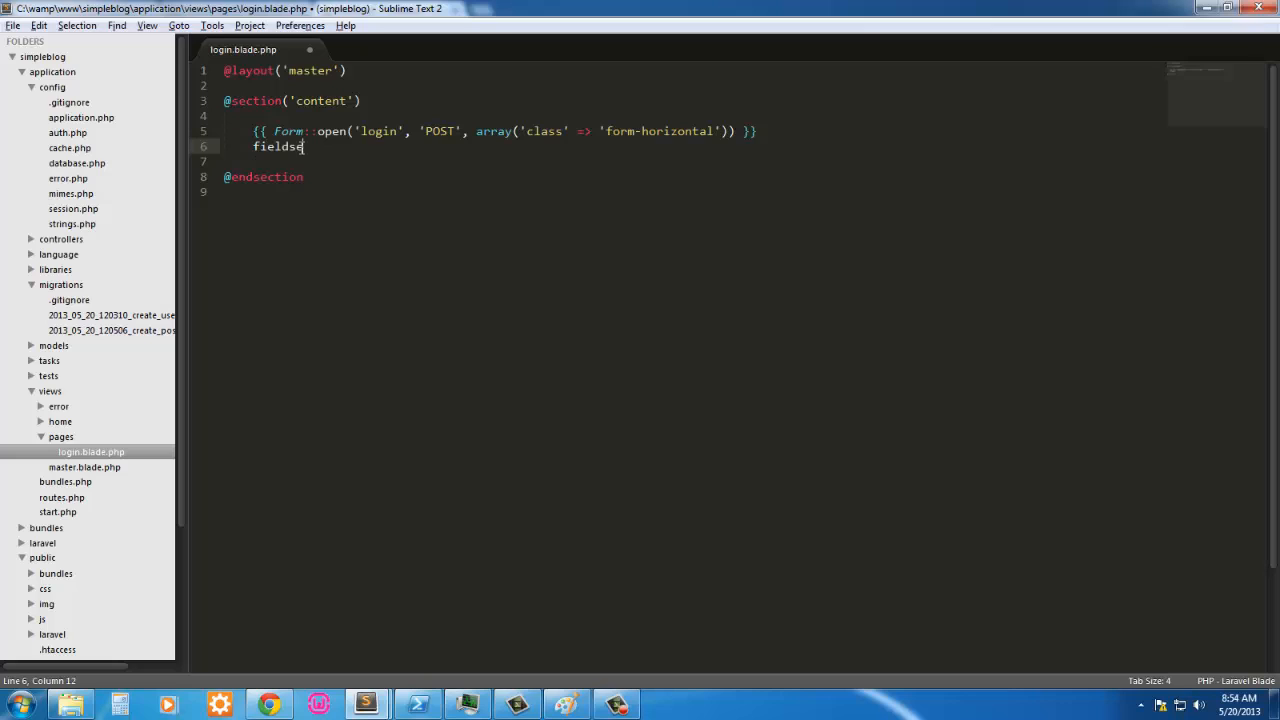
{"action": "type", "text": "<fieldset></fieldset>"}
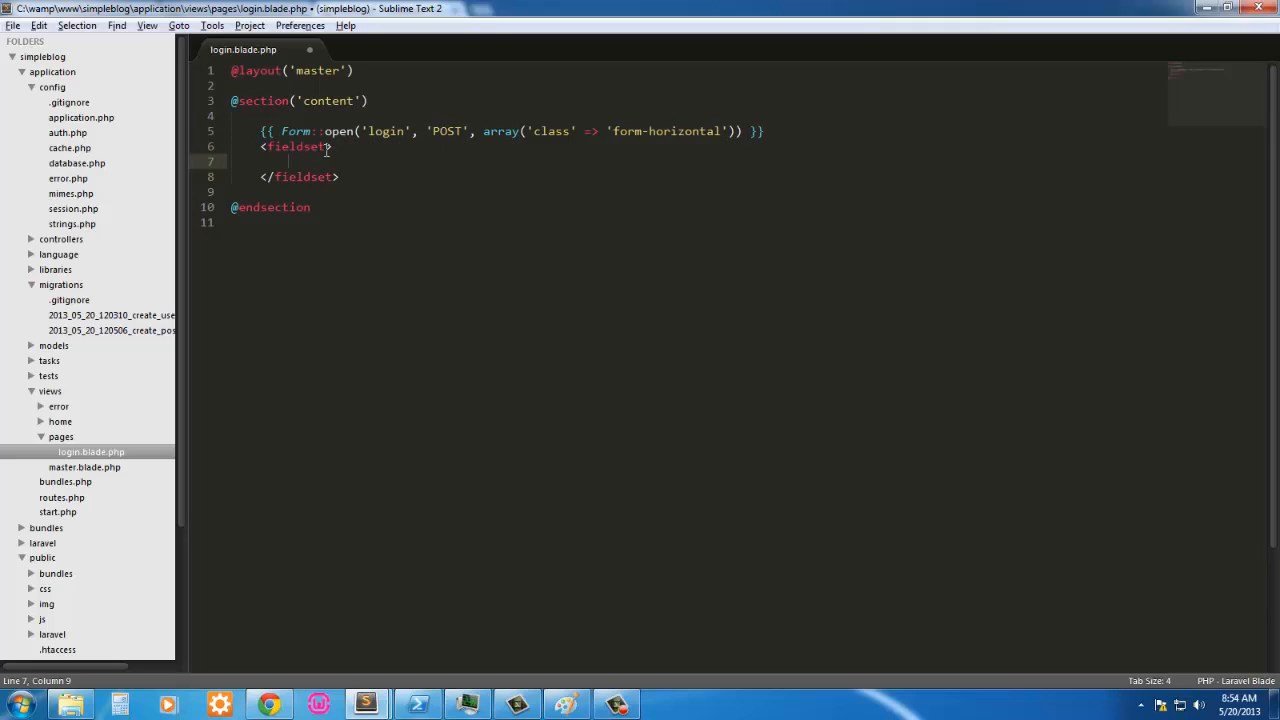
{"action": "type", "text": "#"}
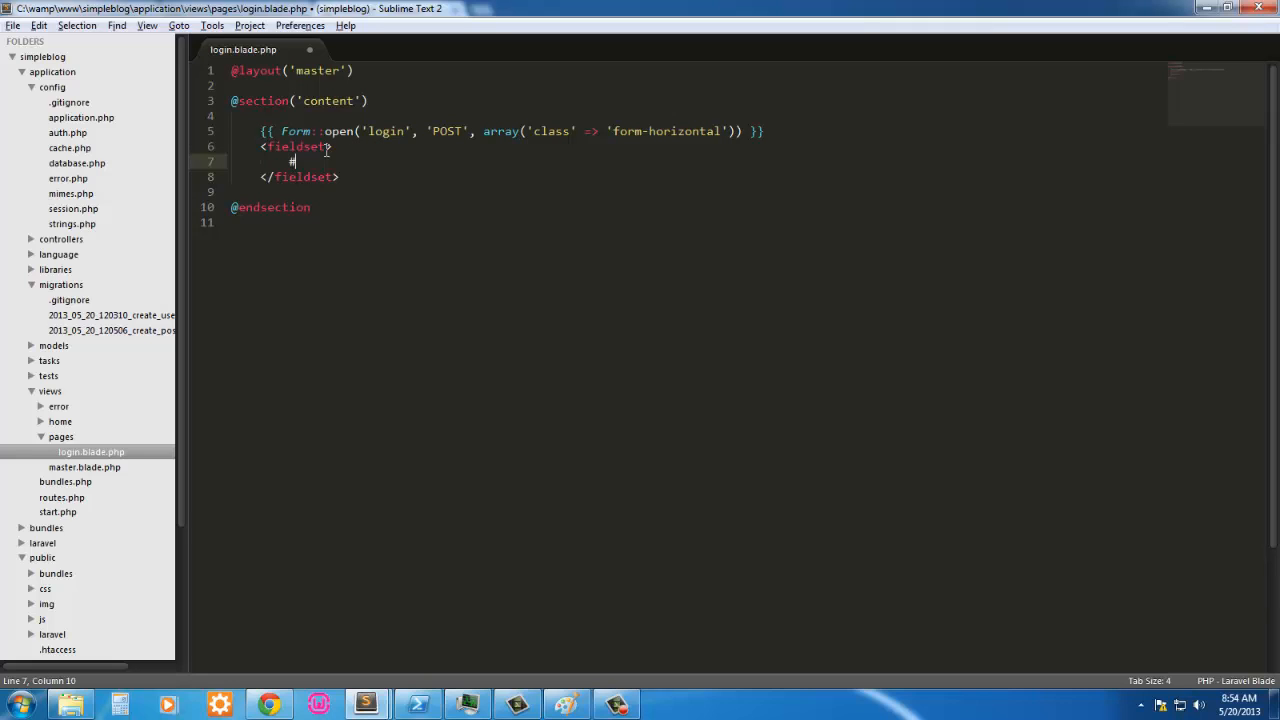
{"action": "type", "text": "leg"}
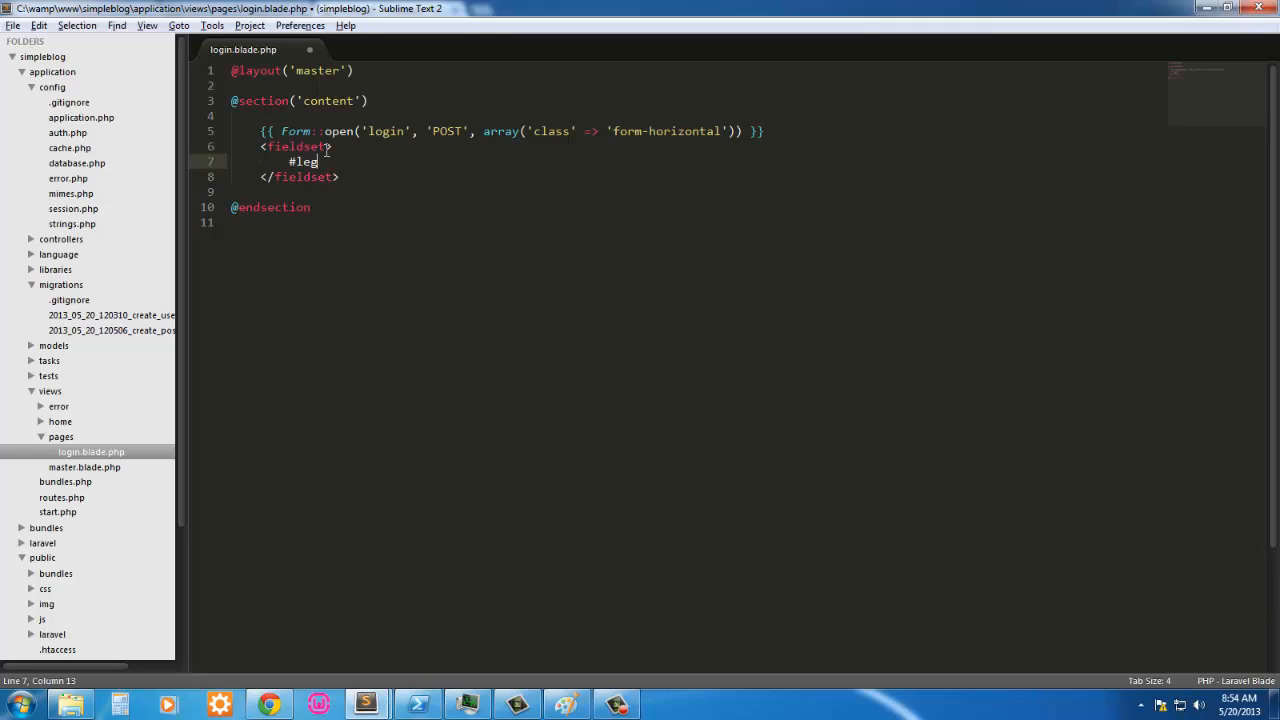
{"action": "type", "text": "div id=\"legend\"></div>"}
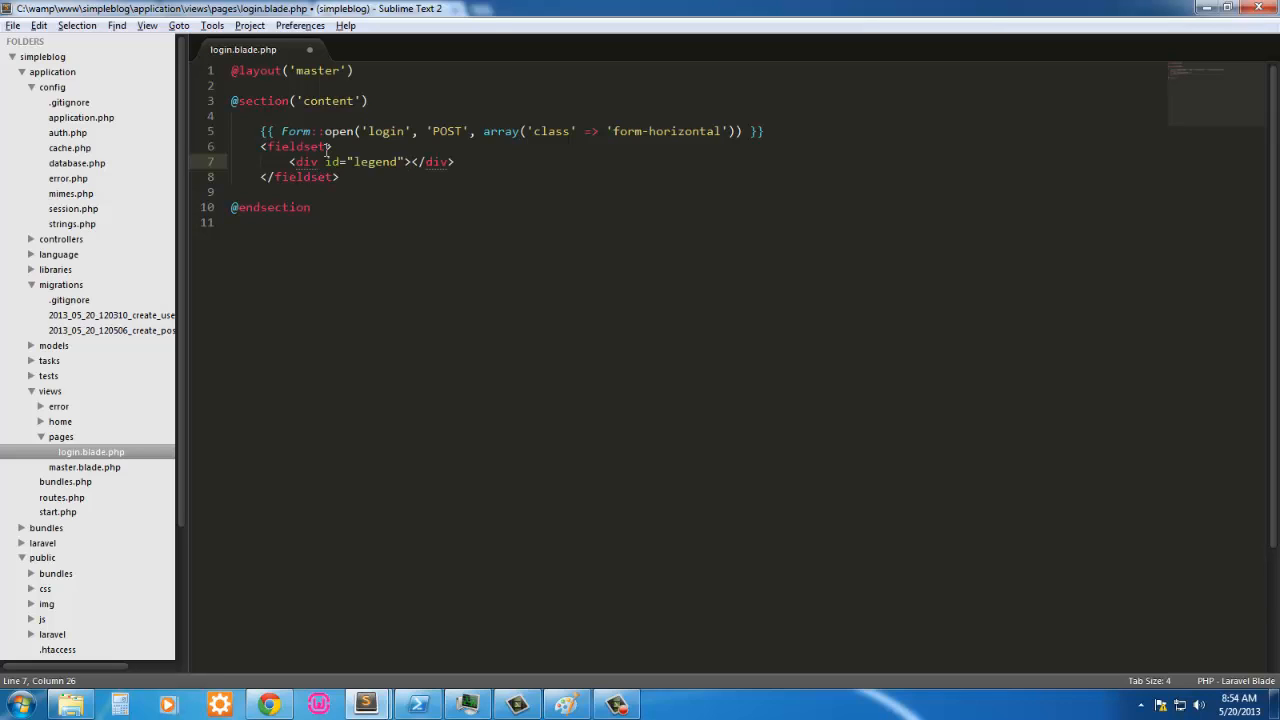
{"action": "key", "text": "enter"}
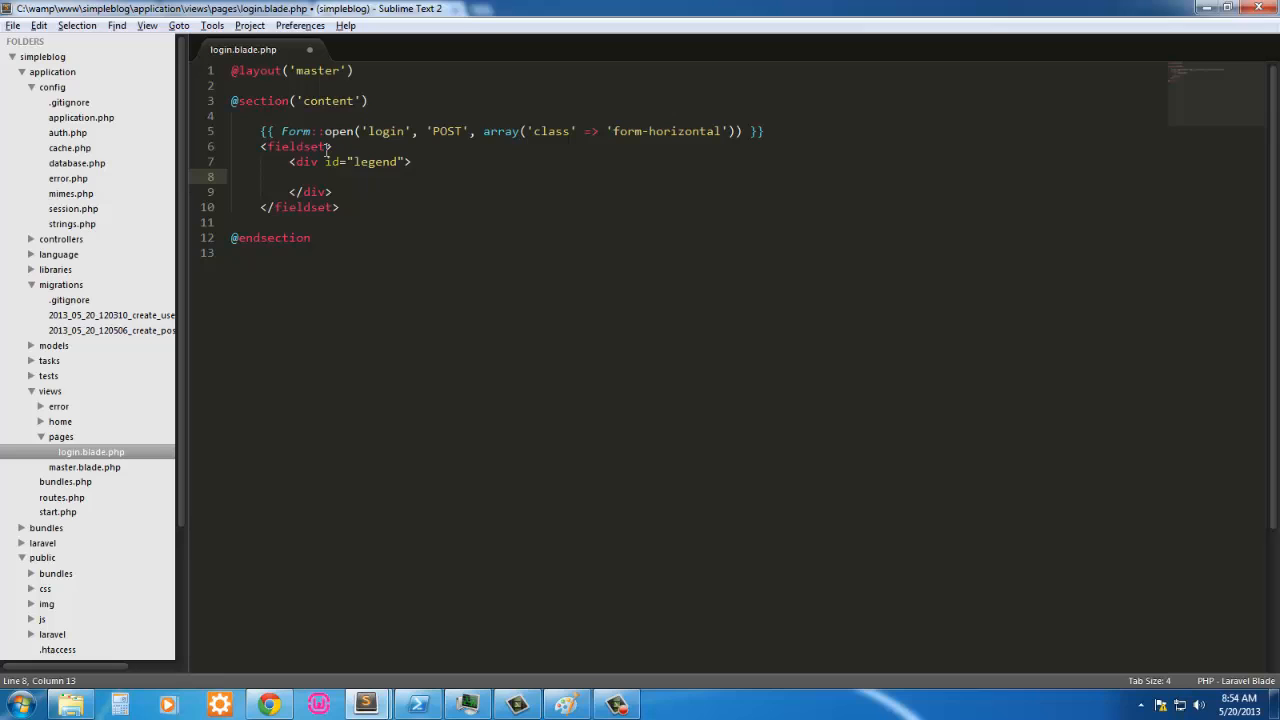
{"action": "type", "text": "<legend></legend>"}
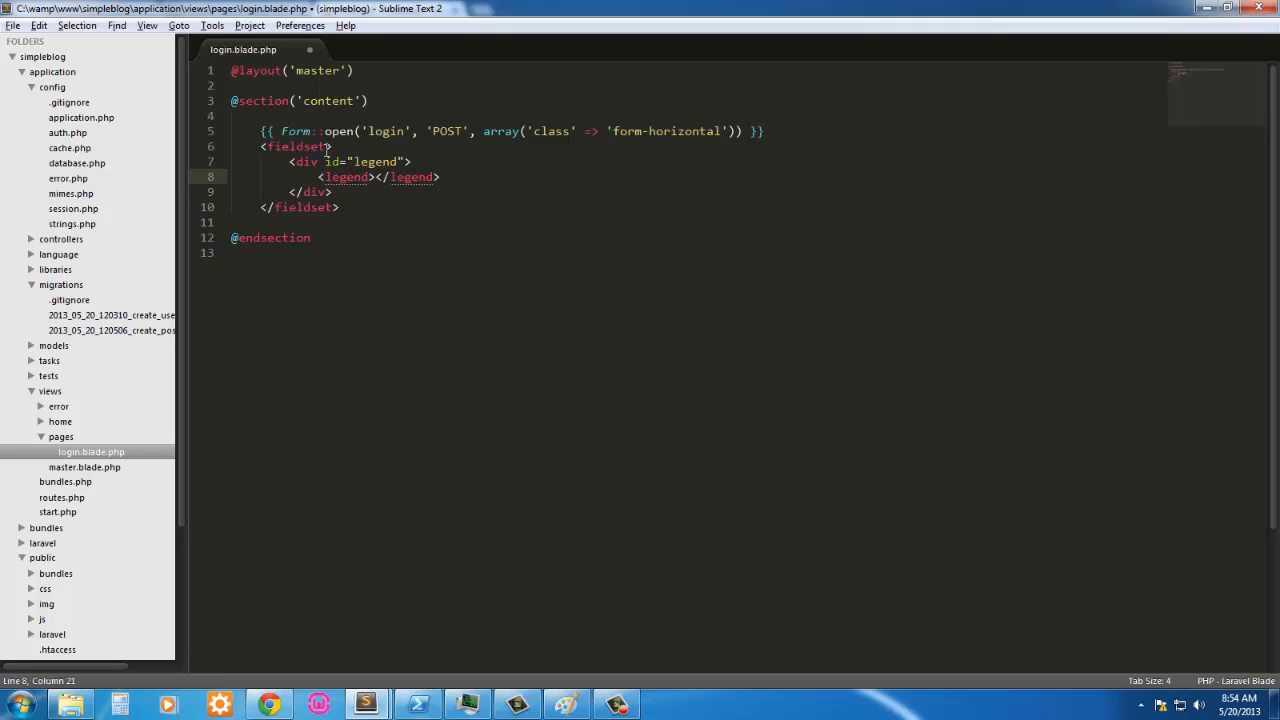
{"action": "type", "text": "Login"}
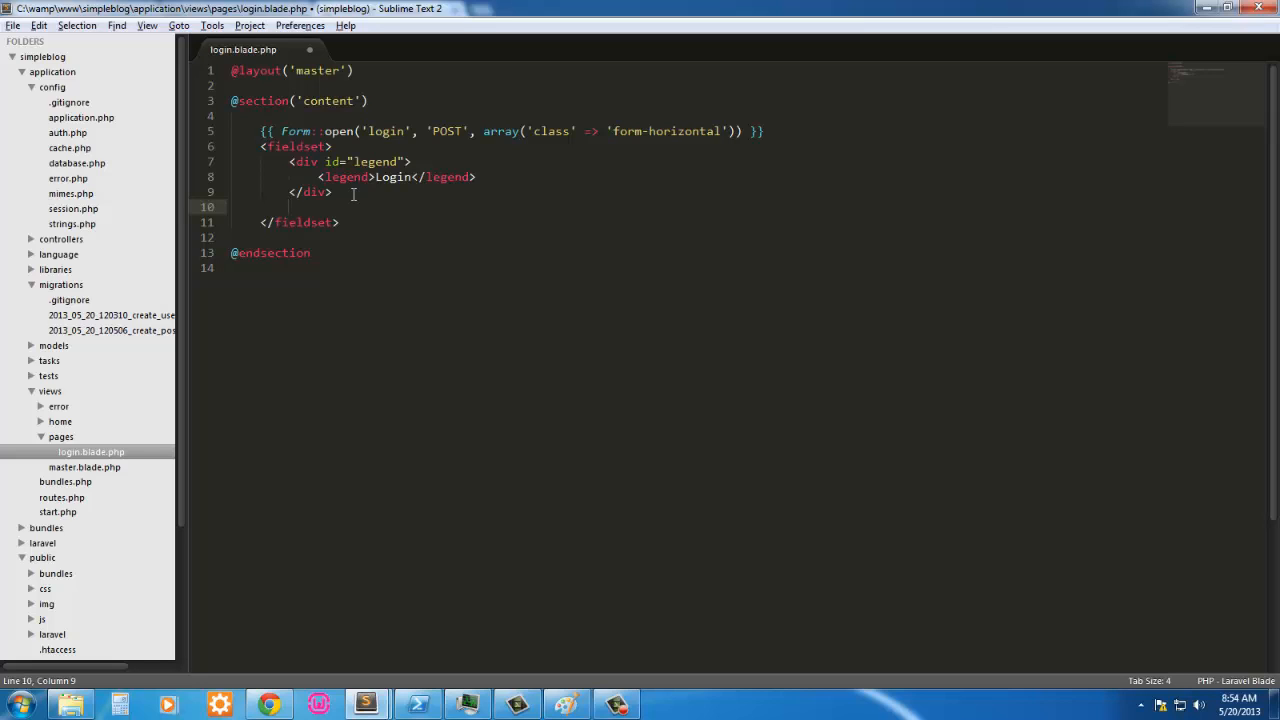
Expand .control-group>.controls into a control-group div holding an empty controls div.
{"action": "type", "text": ".cl"}
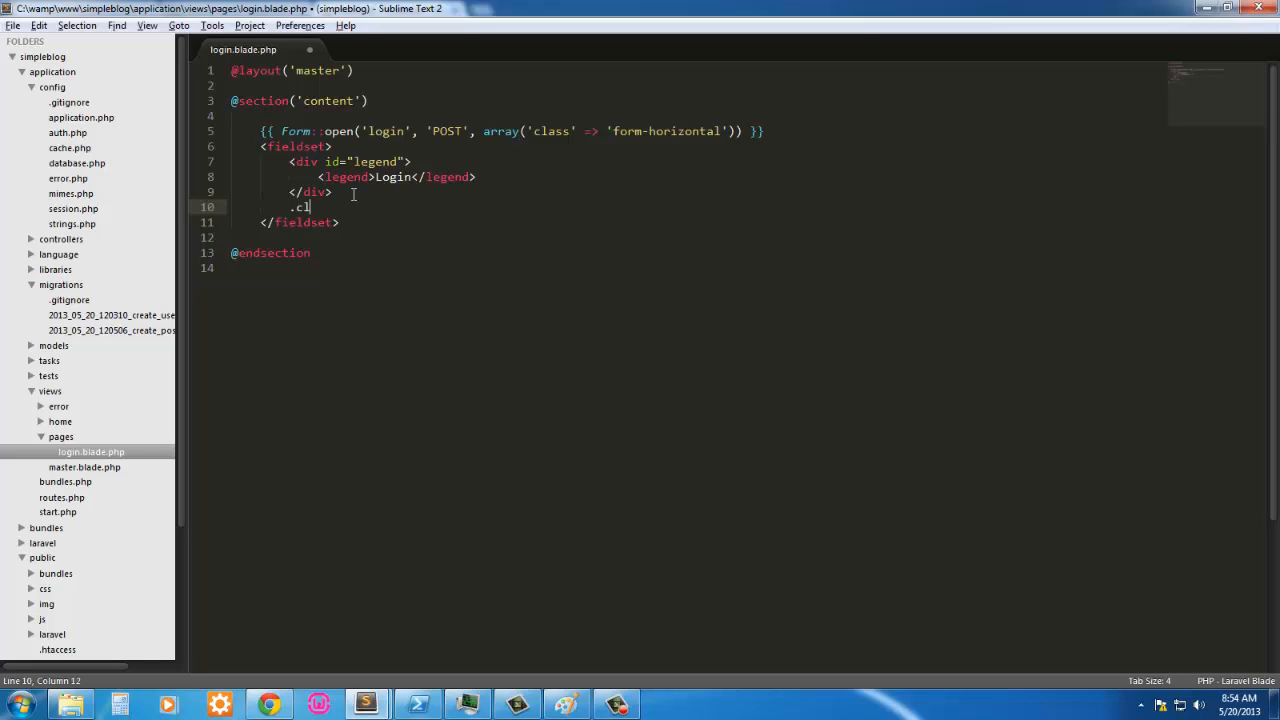
{"action": "type", "text": "ass"}
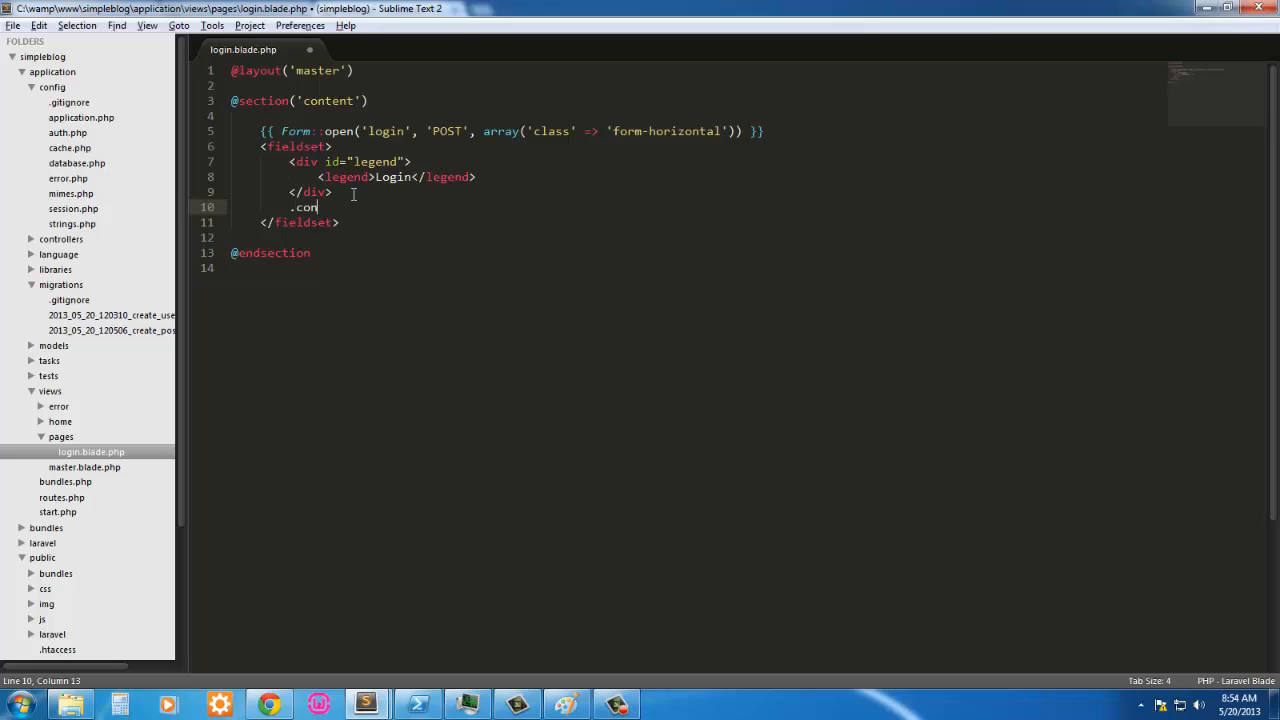
{"action": "type", "text": "trol-"}
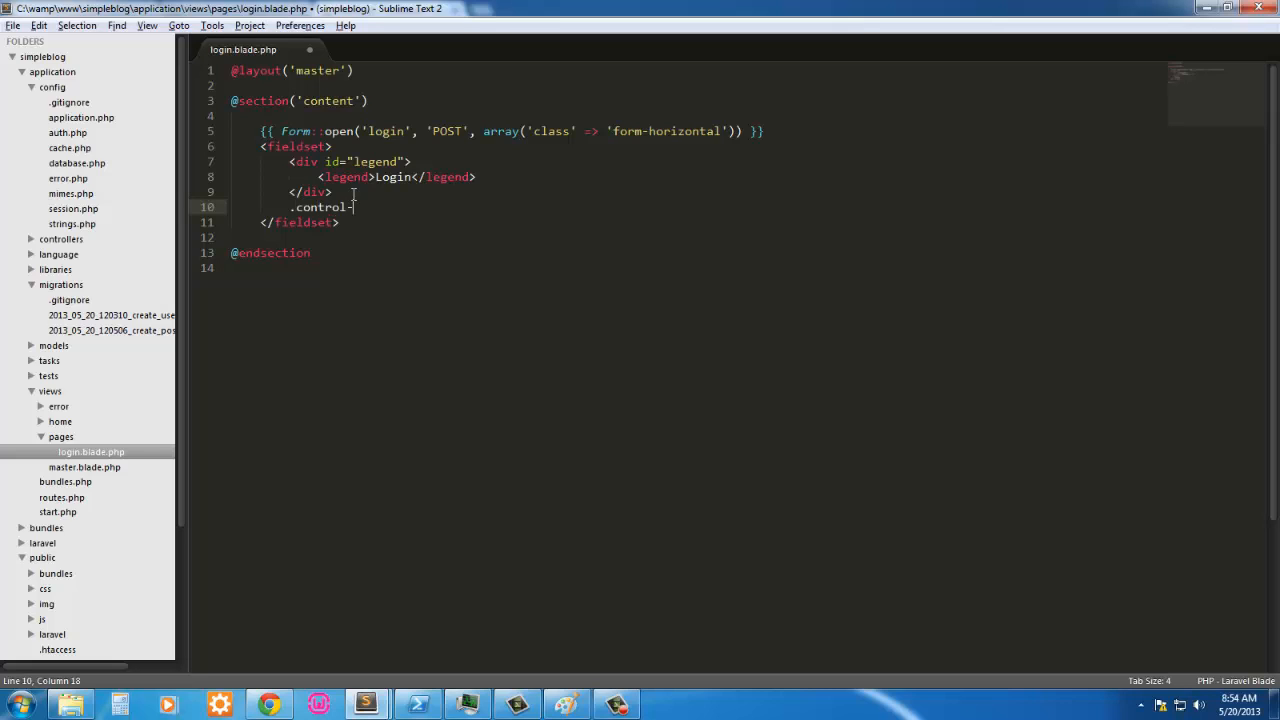
{"action": "type", "text": "grd"}
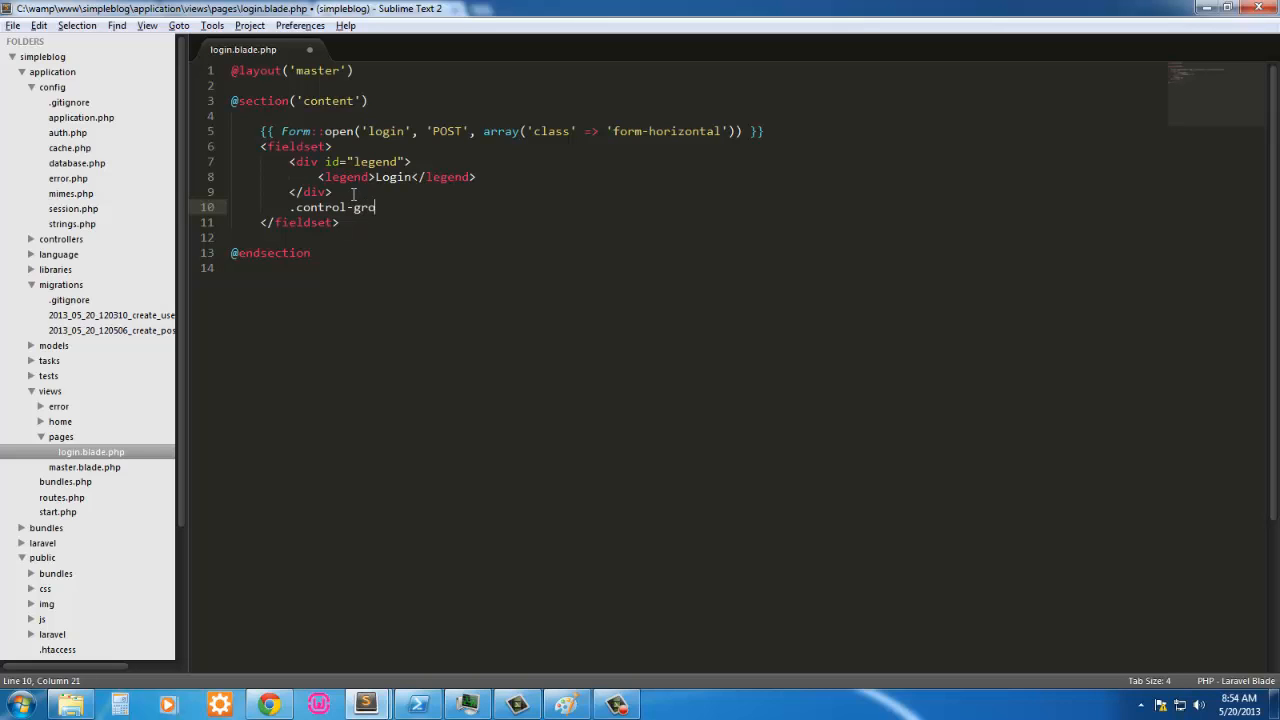
{"action": "type", "text": "up"}
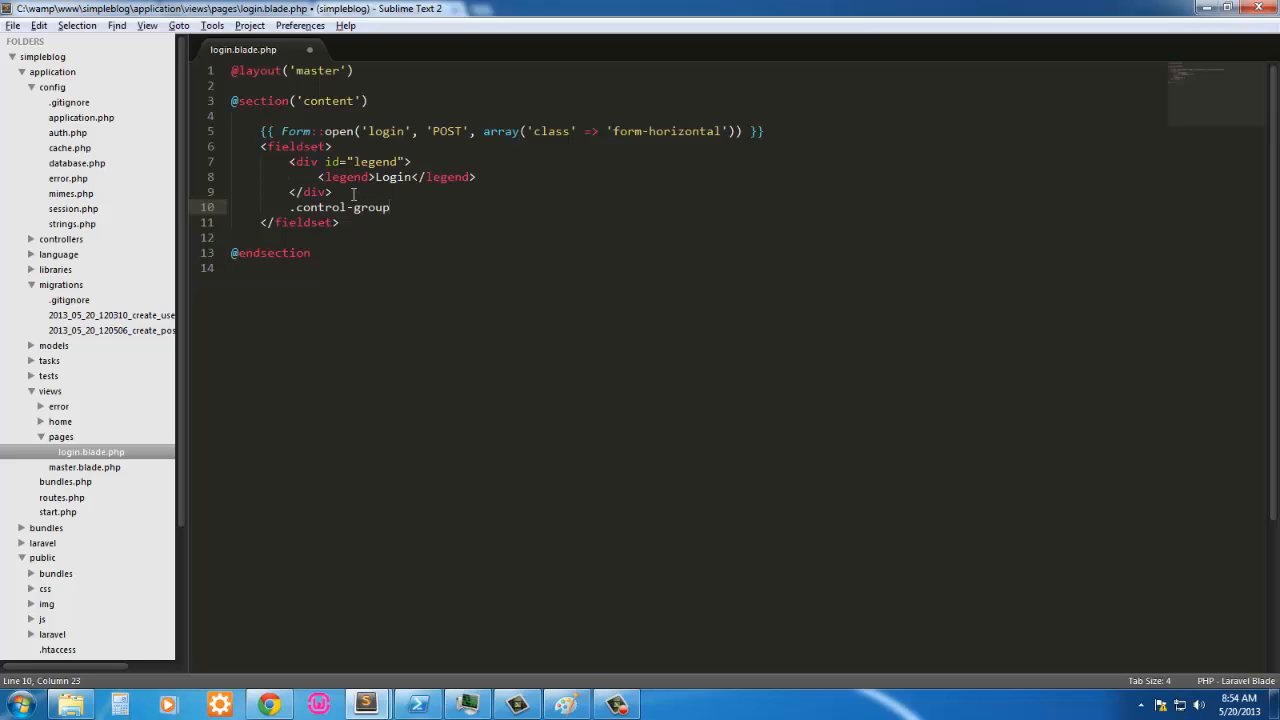
{"action": "type", "text": ">"}
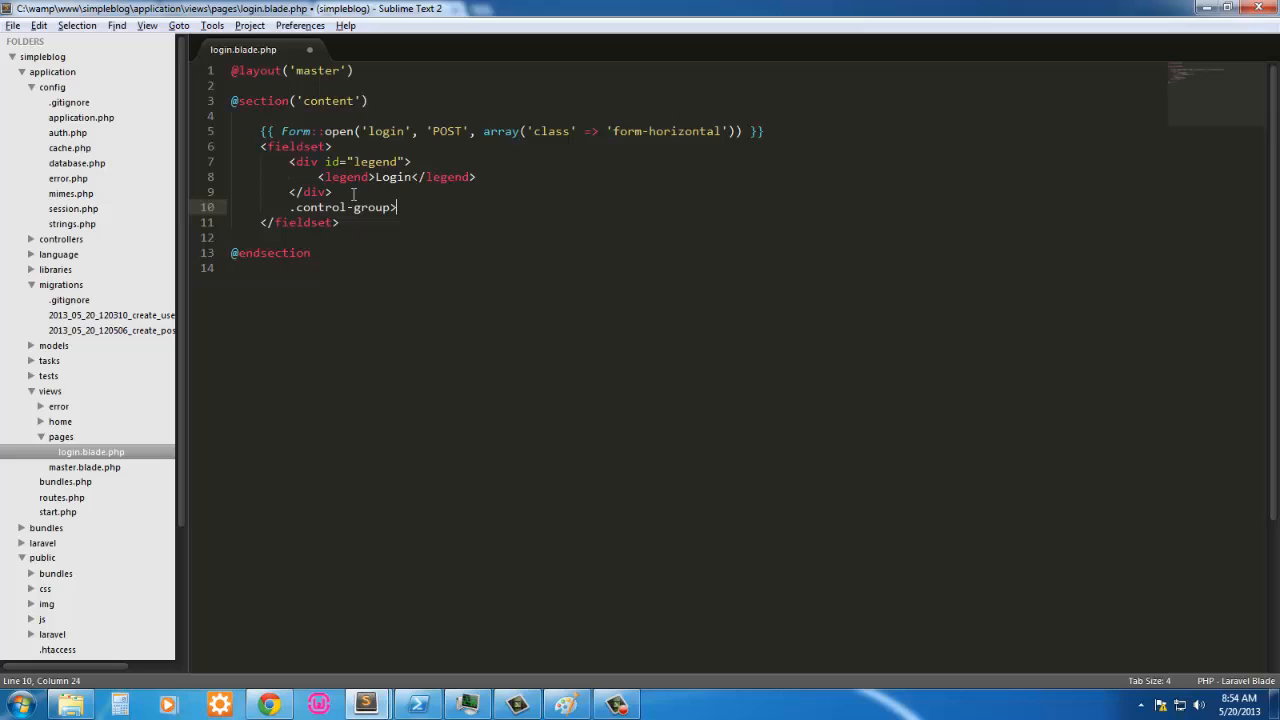
{"action": "type", "text": ".con"}
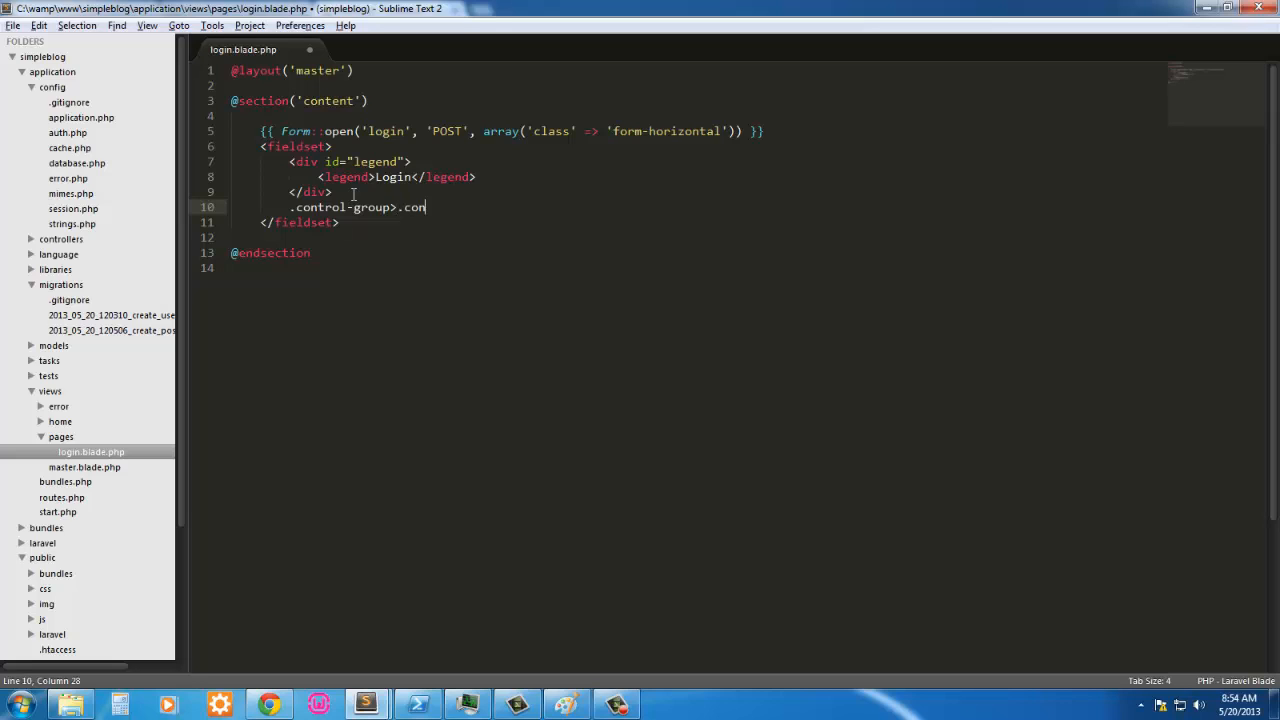
{"action": "type", "text": "trols\">"}
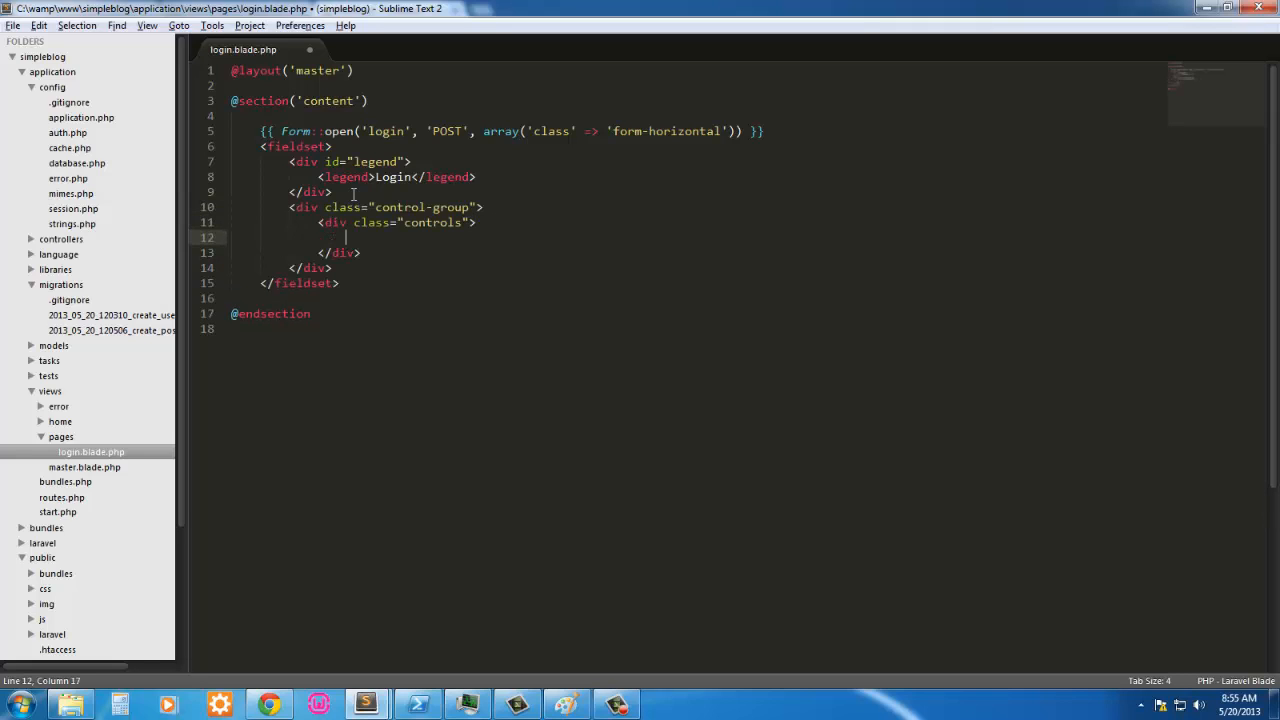
{"action": "mouse_move", "coordinate": [532, 204]}
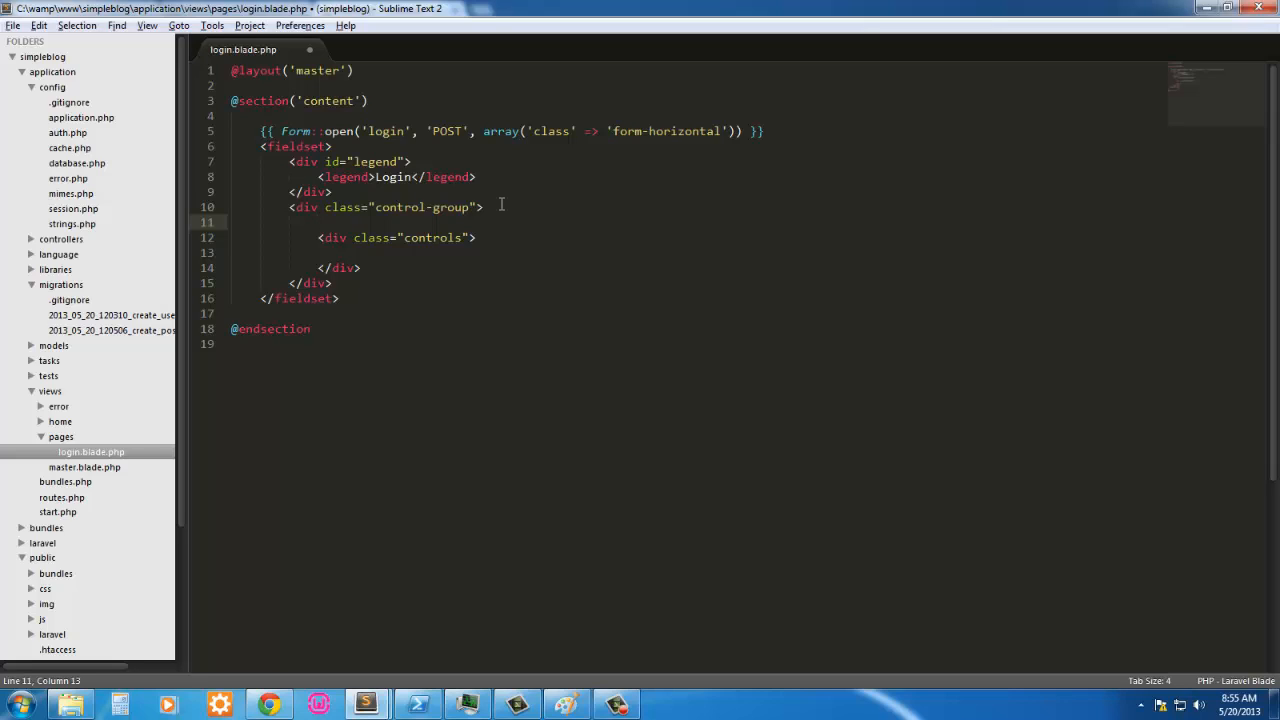
{"action": "type", "text": "@"}
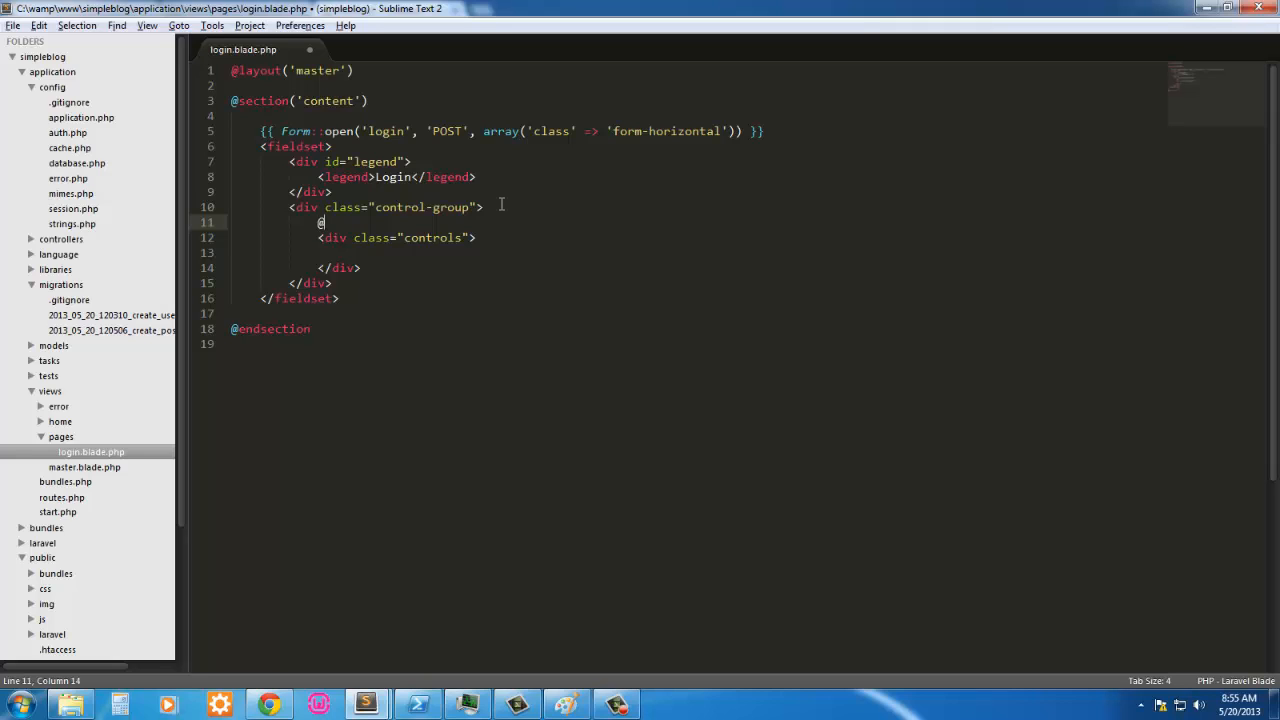
{"action": "type", "text": "if"}
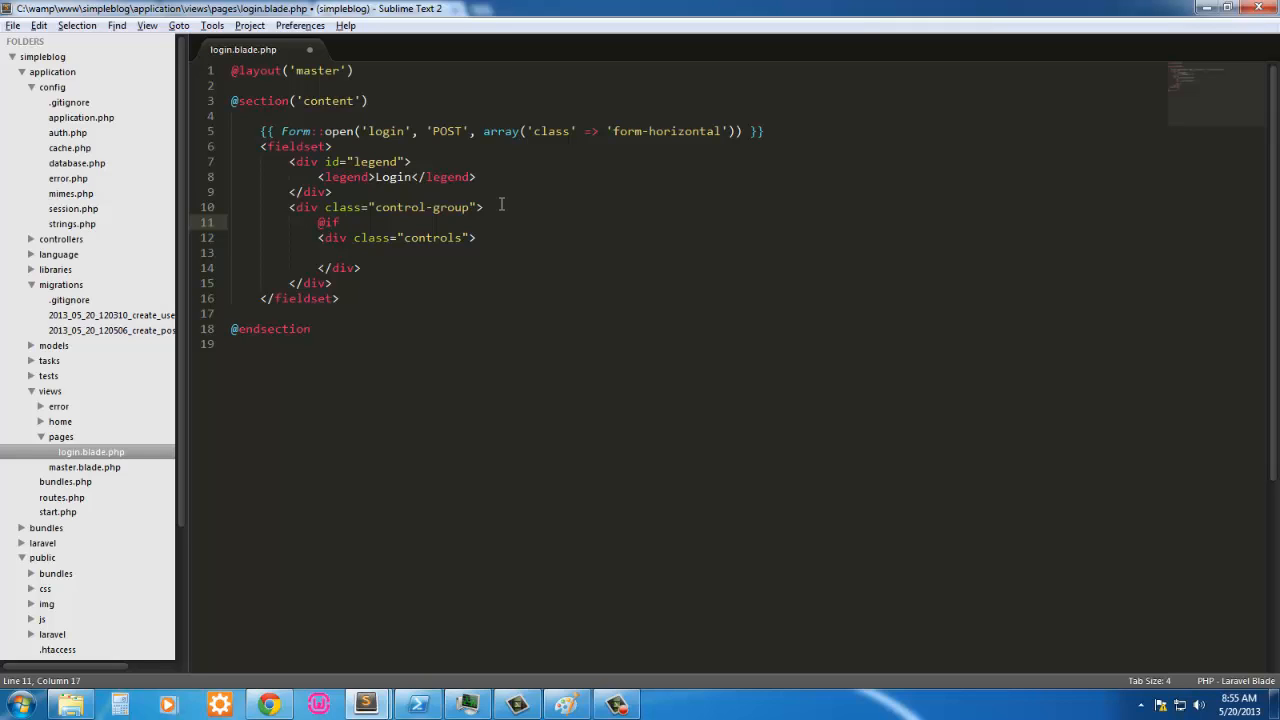
{"action": "type", "text": "(Ses"}
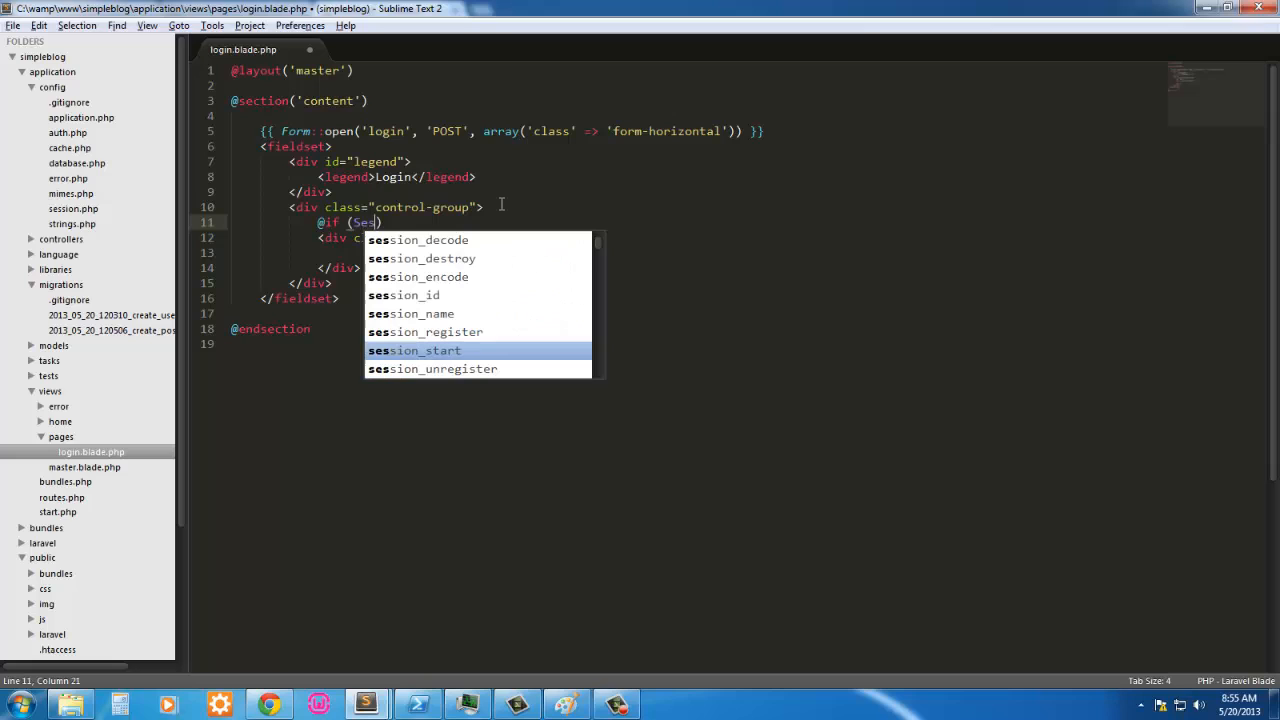
{"action": "type", "text": "sion"}
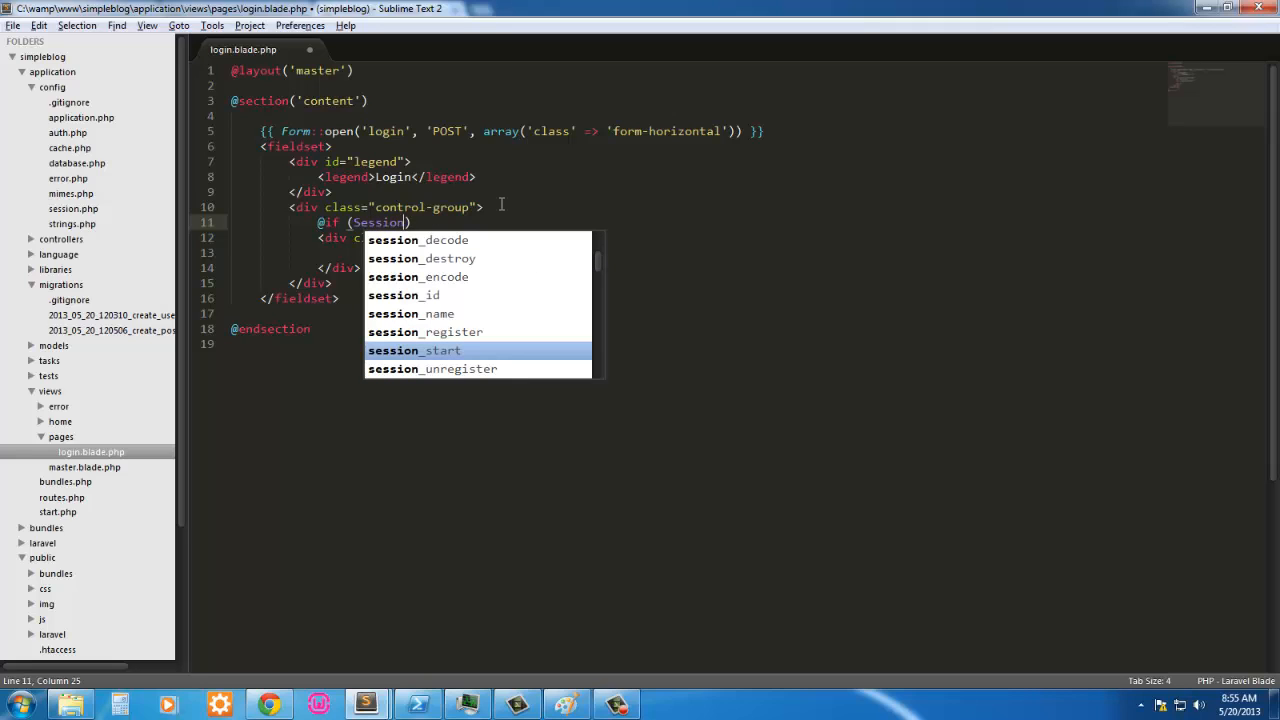
{"action": "type", "text": "::has('"}
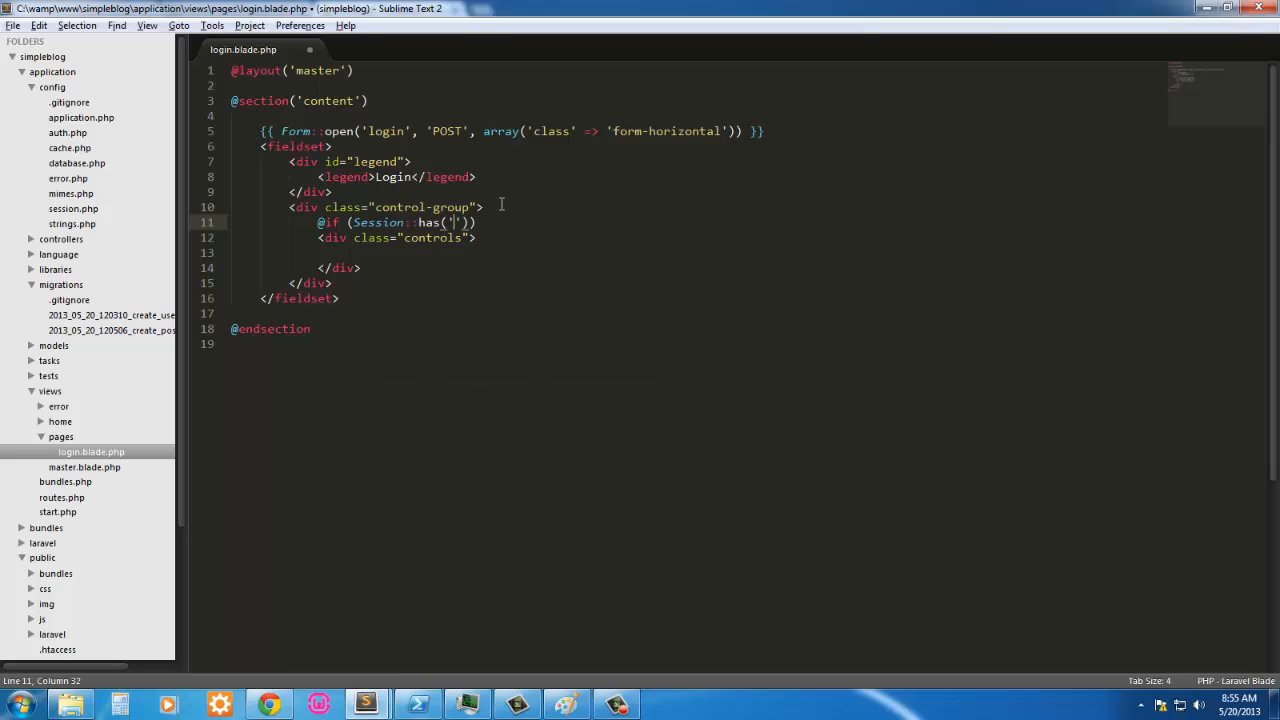
{"action": "type", "text": "login_e"}
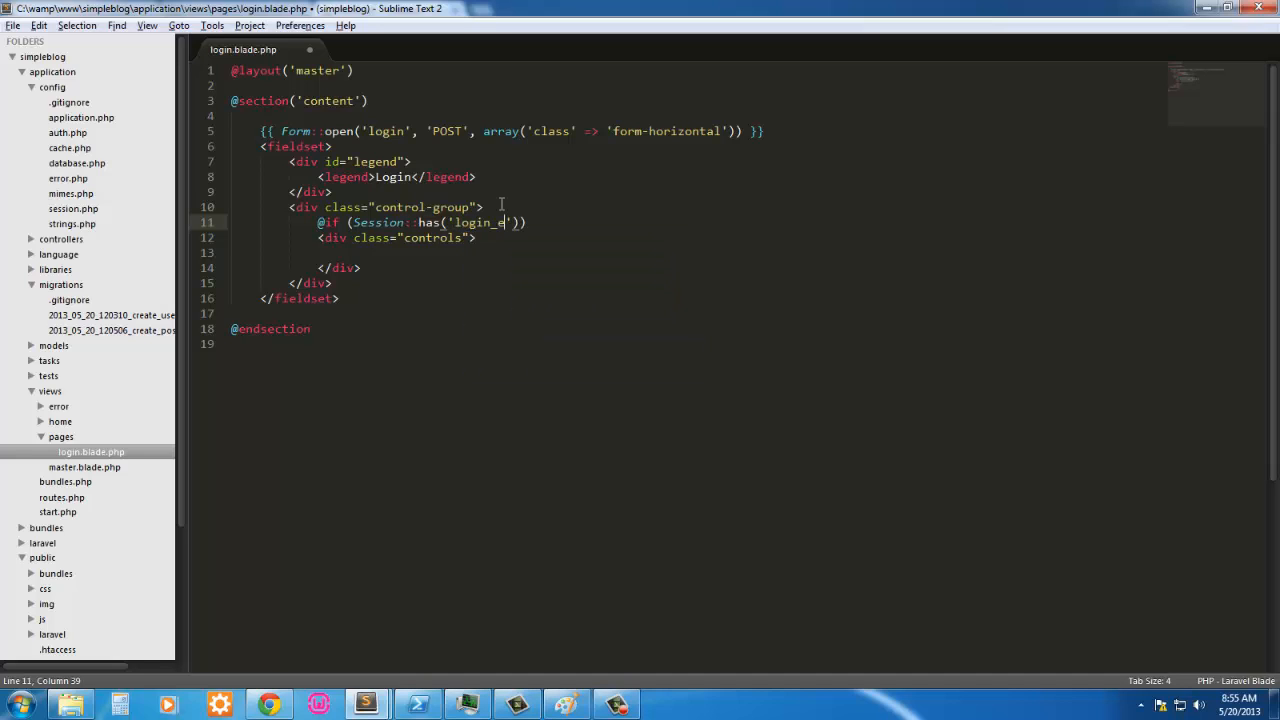
{"action": "type", "text": "rrors"}
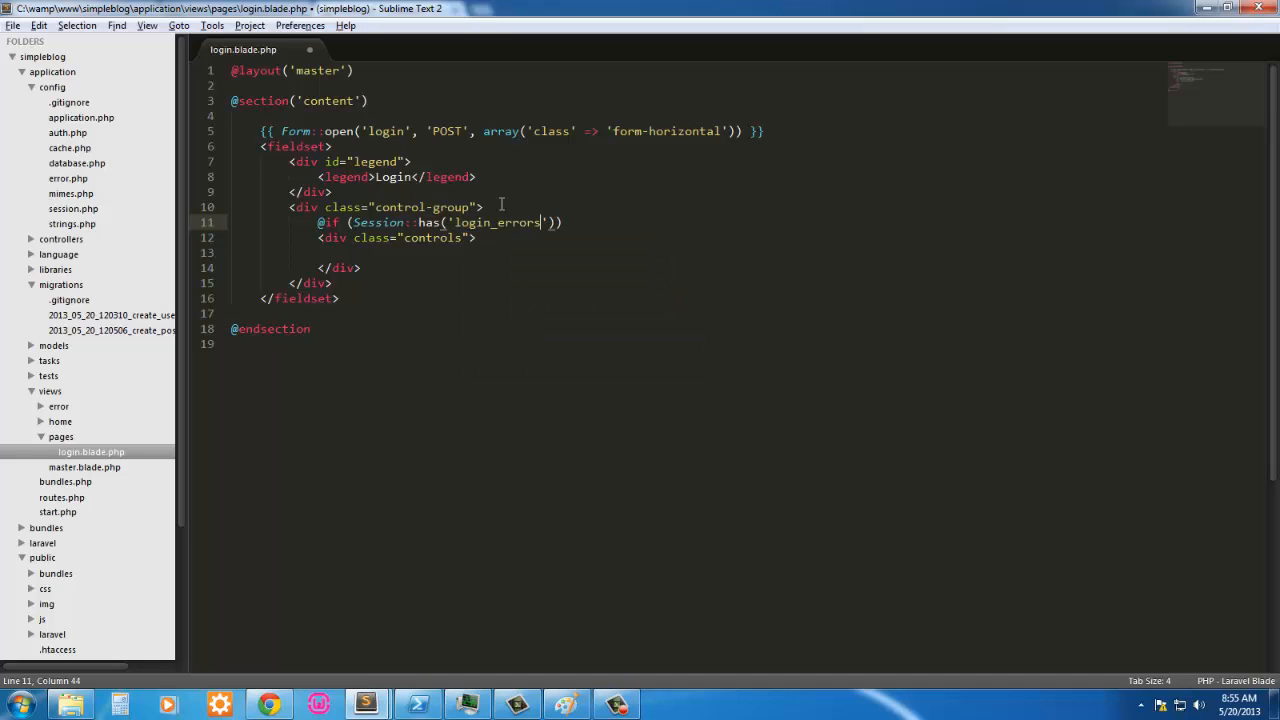
{"action": "type", "text": "))"}
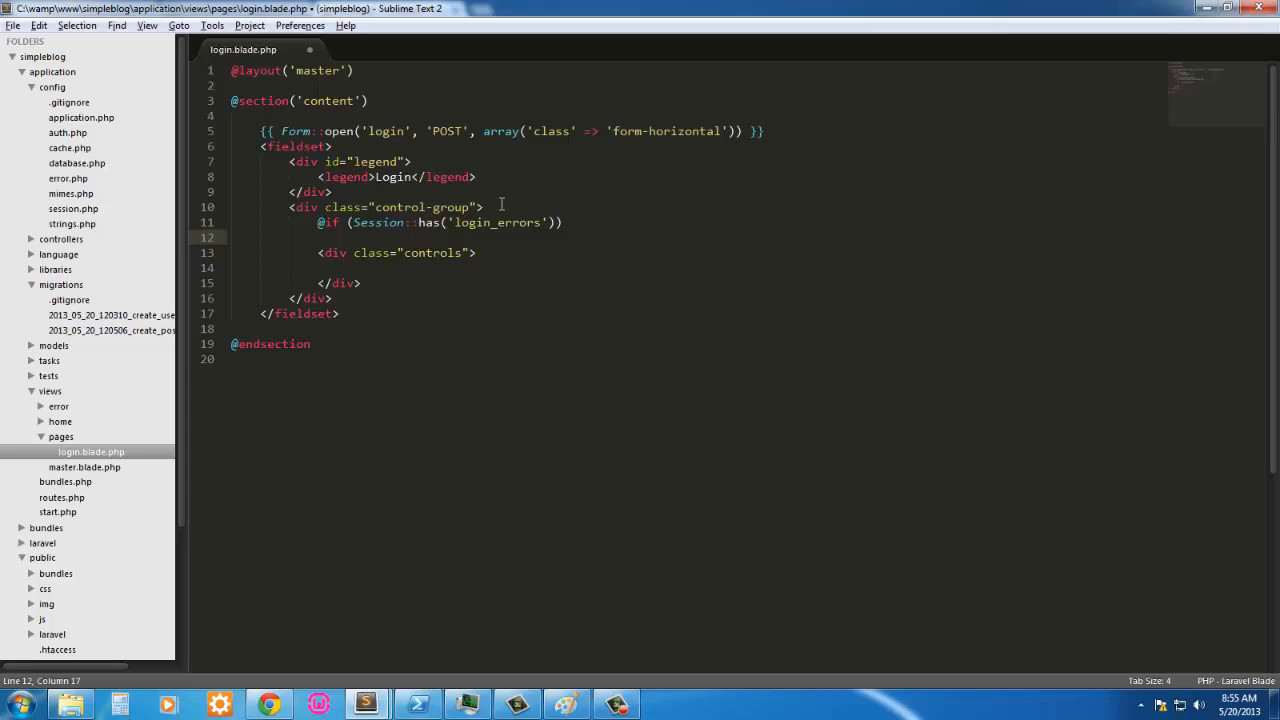
Add a span with class 'label label-important' inside the condition.
{"action": "type", "text": "span></span>"}
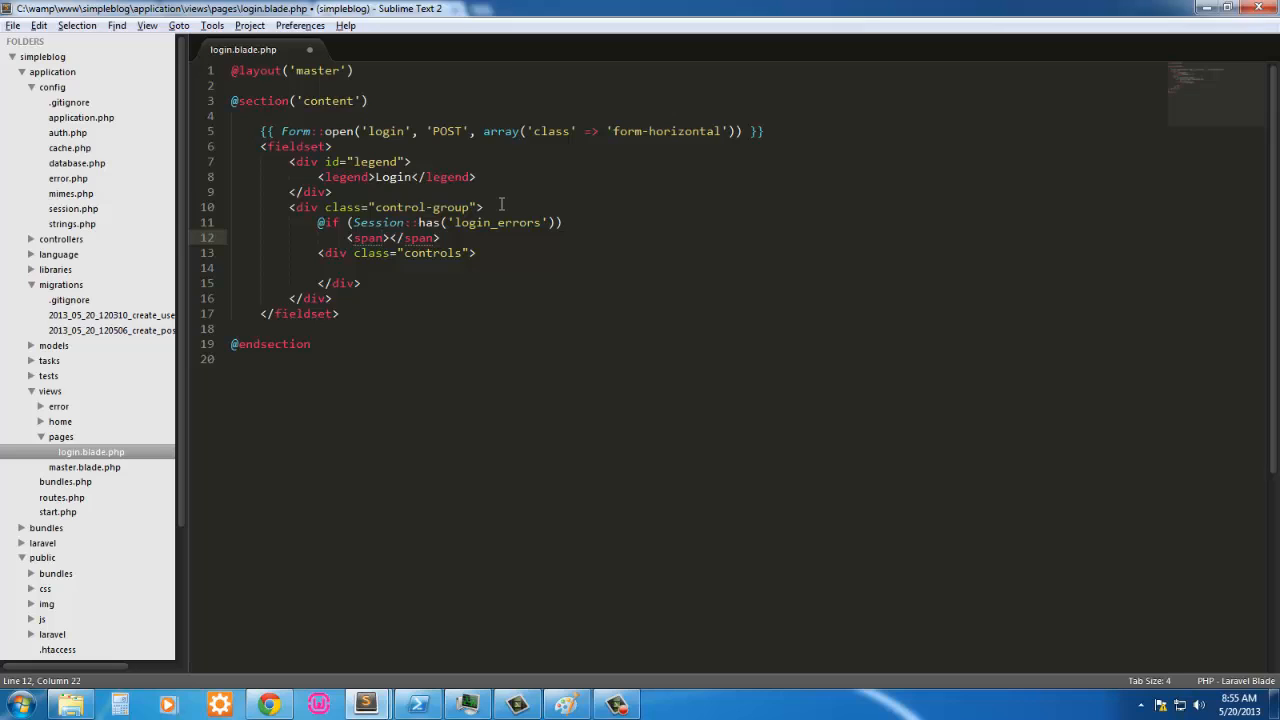
{"action": "type", "text": "class"}
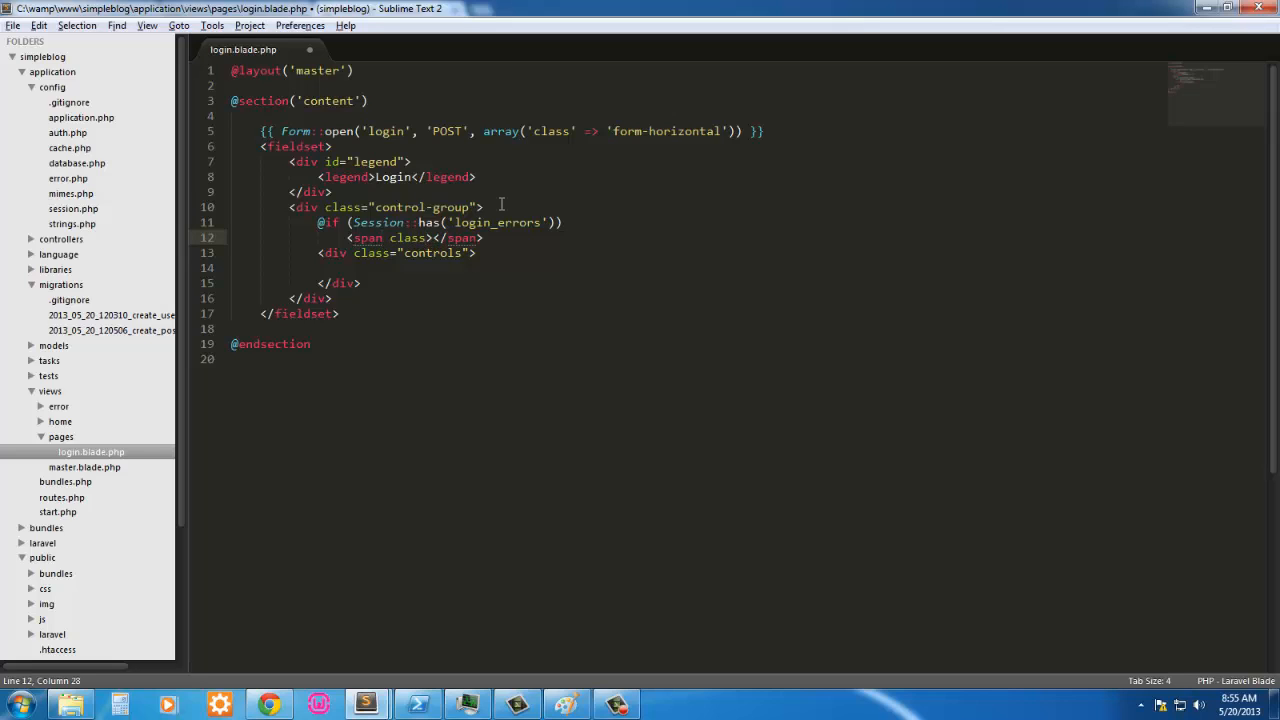
{"action": "type", "text": "="}
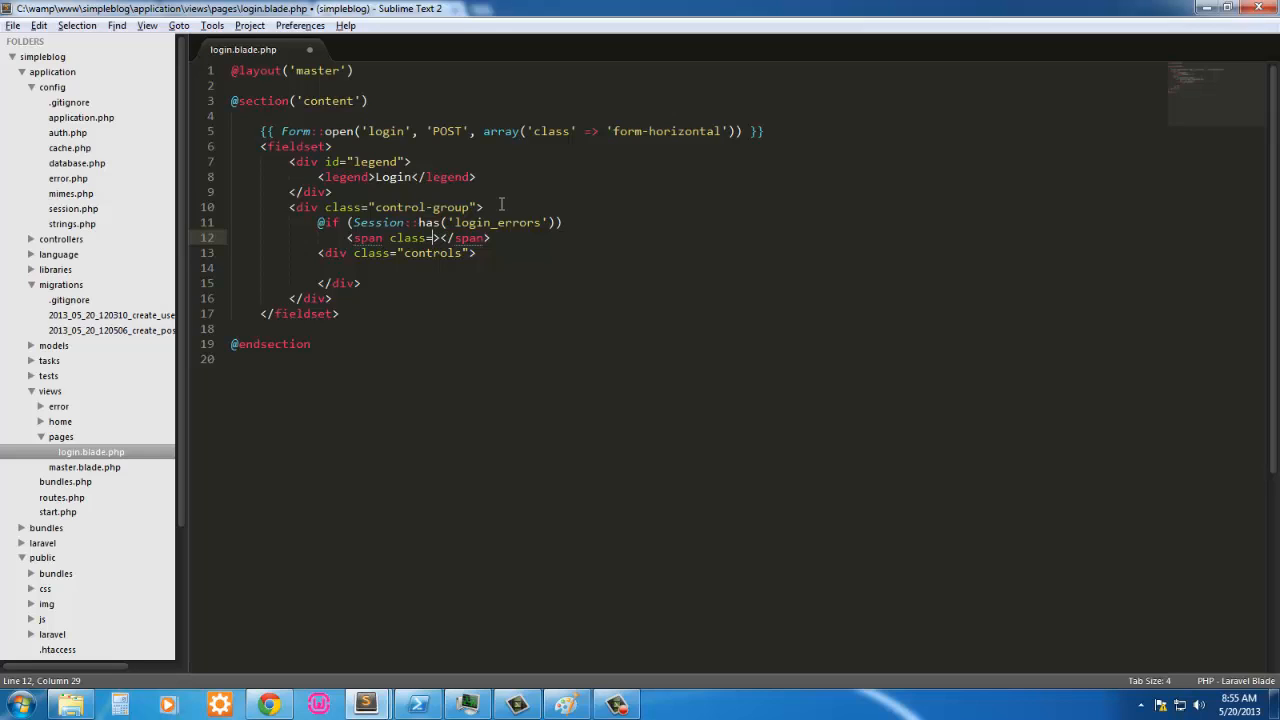
{"action": "type", "text": "\"\""}
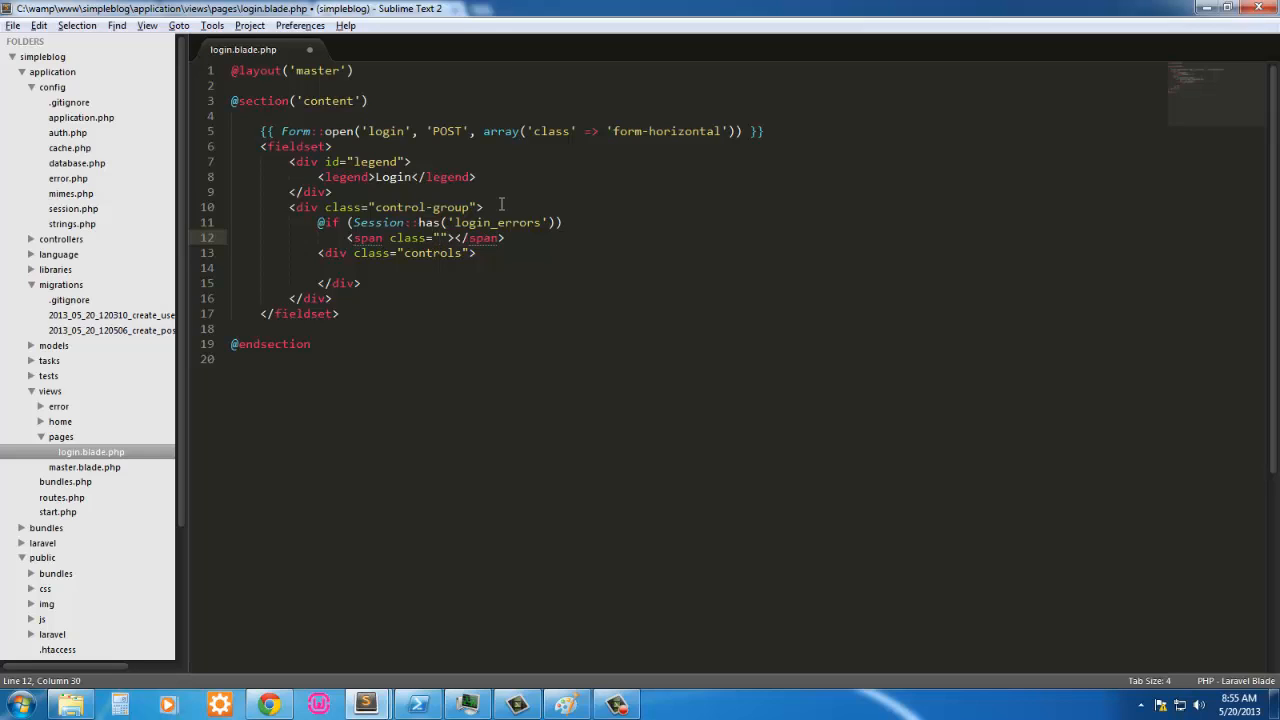
{"action": "type", "text": "label"}
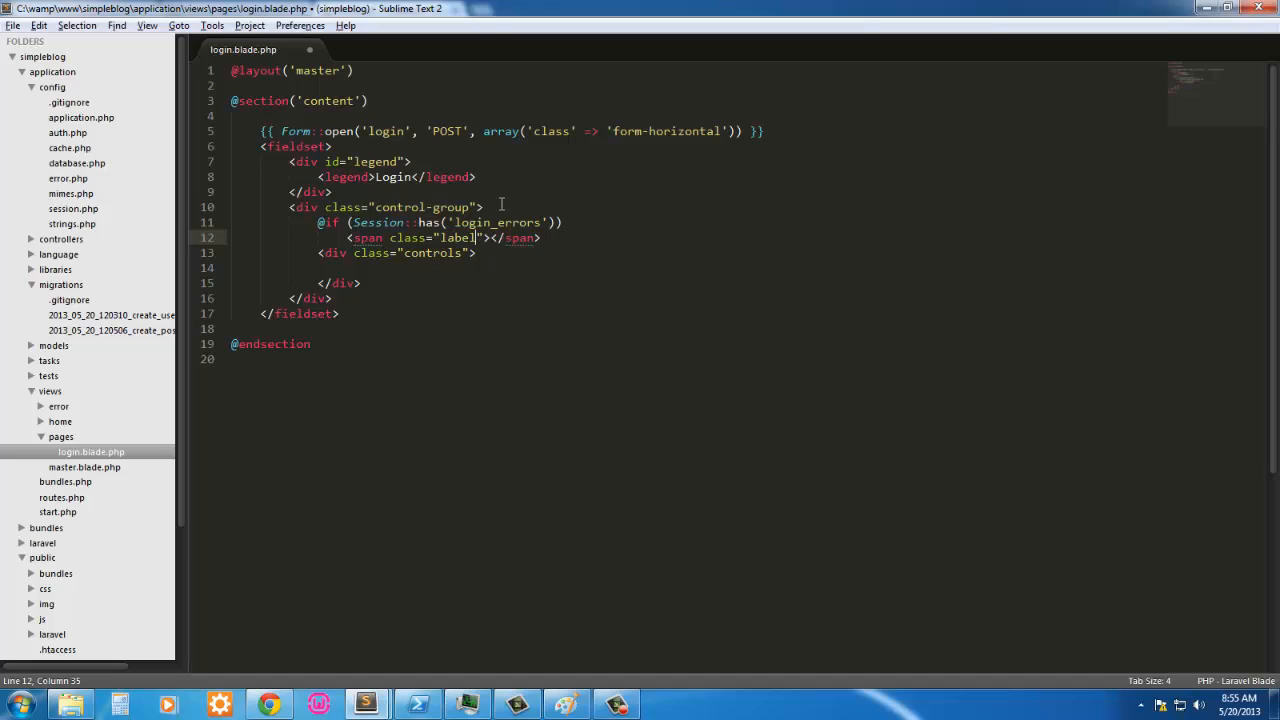
{"action": "type", "text": "l"}
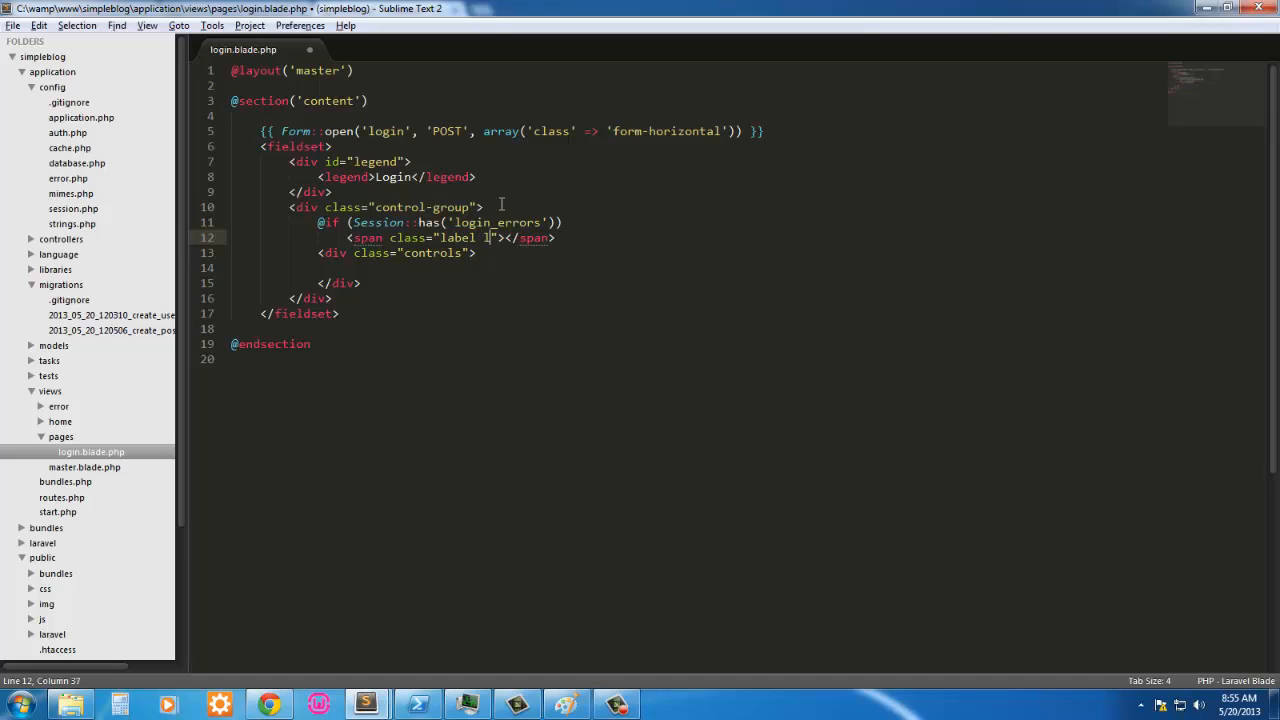
{"action": "type", "text": "label-i"}
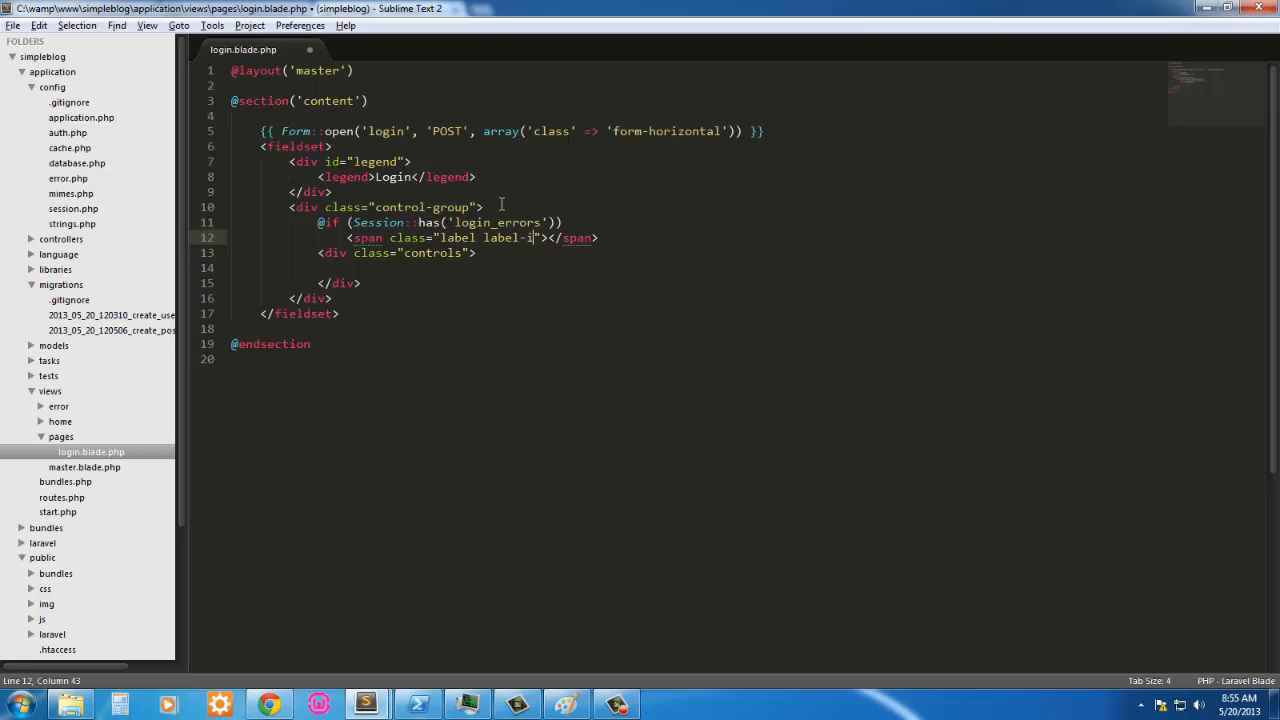
{"action": "type", "text": "mportan"}
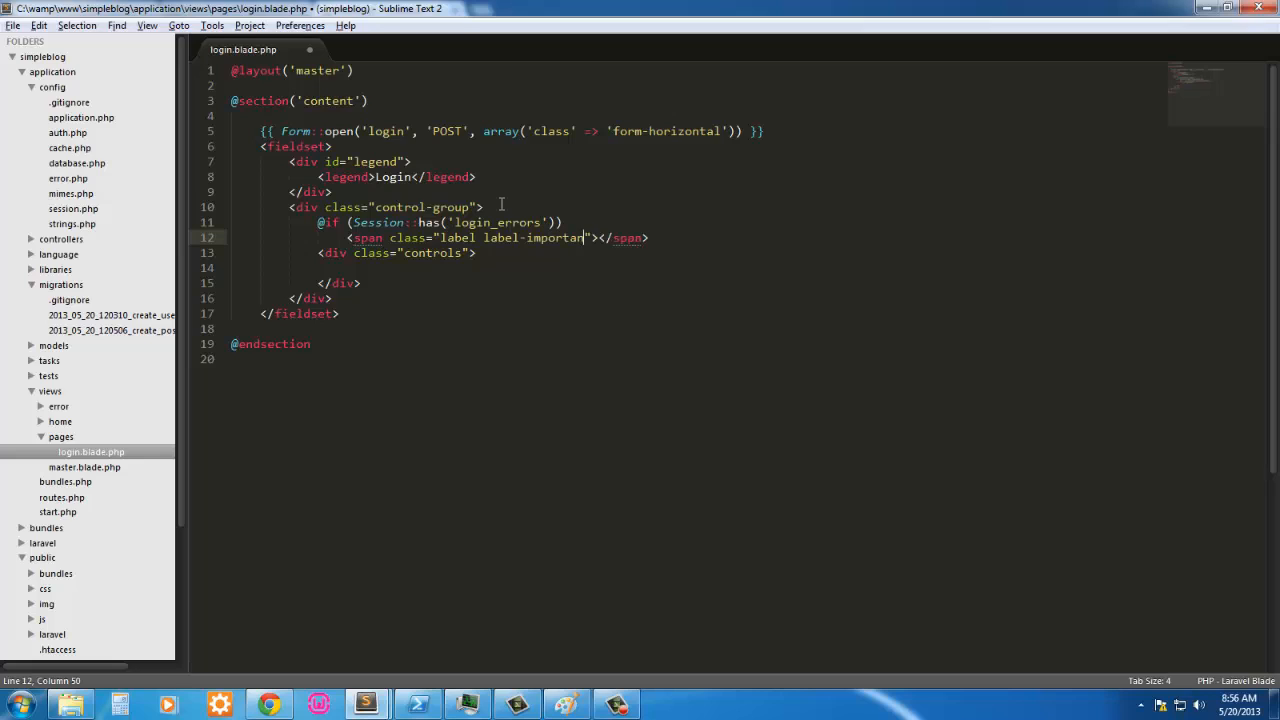
{"action": "type", "text": "t"}
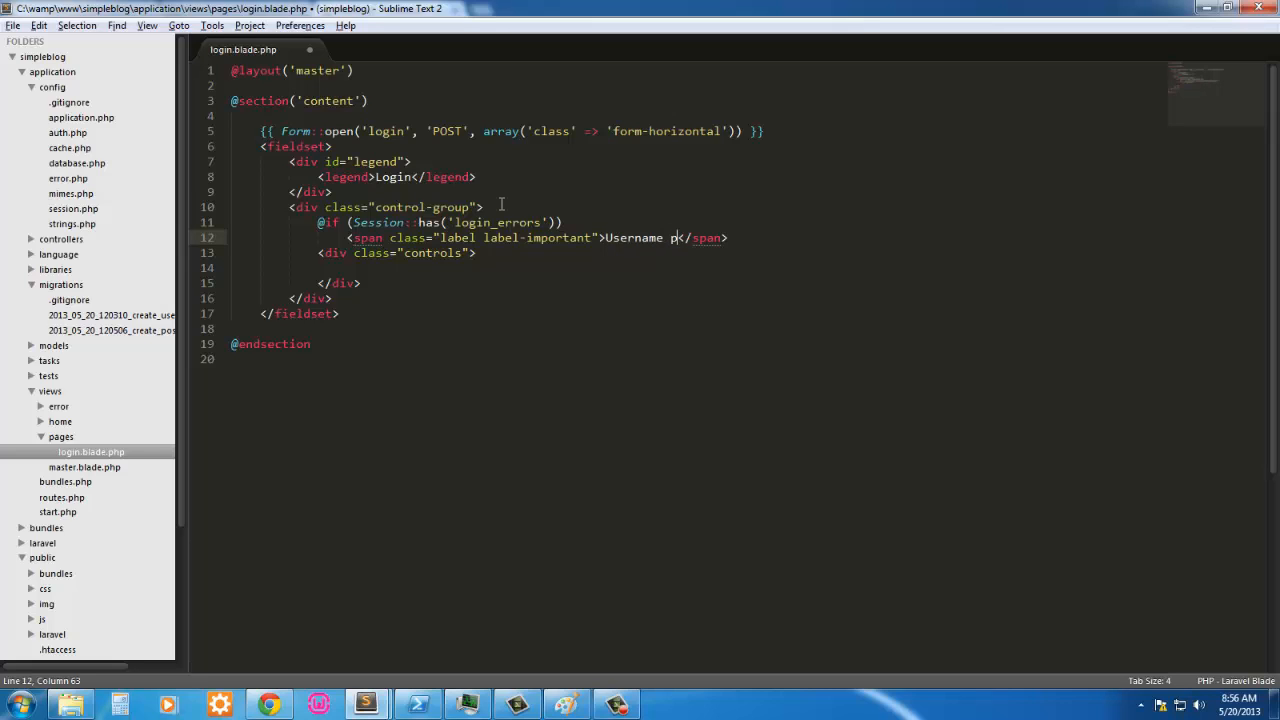
{"action": "type", "text": "or Password"}
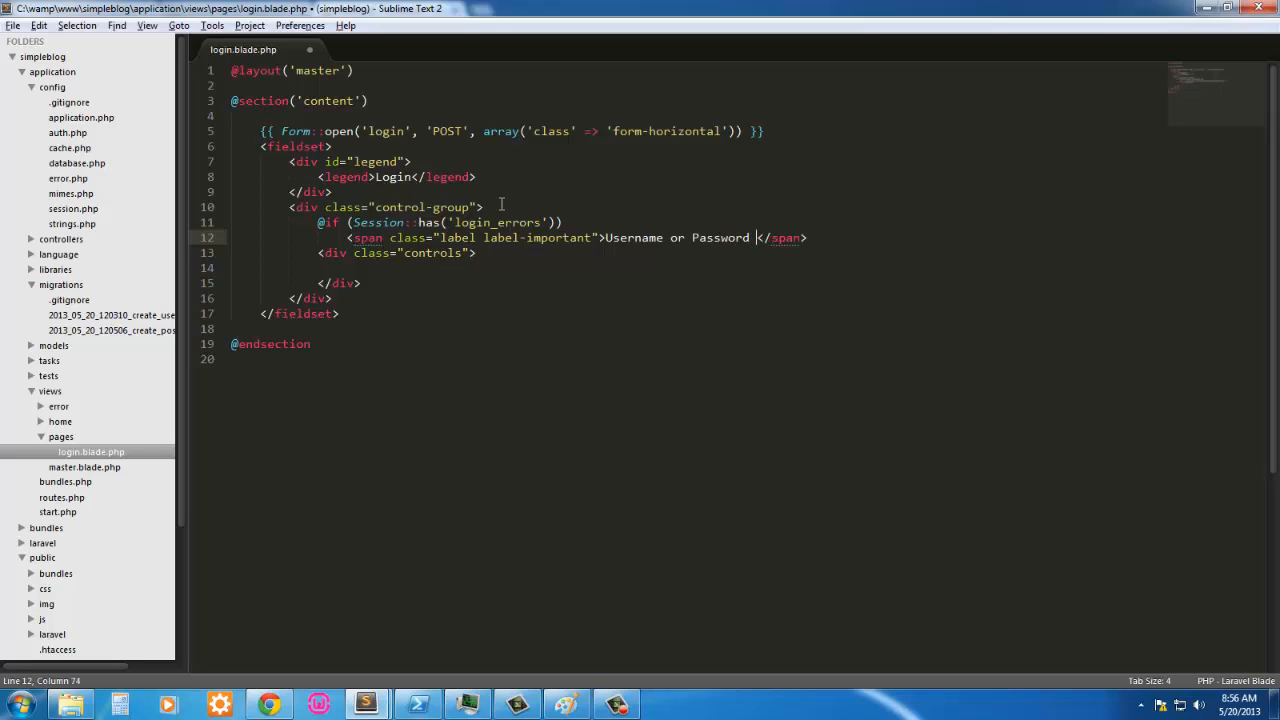
{"action": "type", "text": "is inccd"}
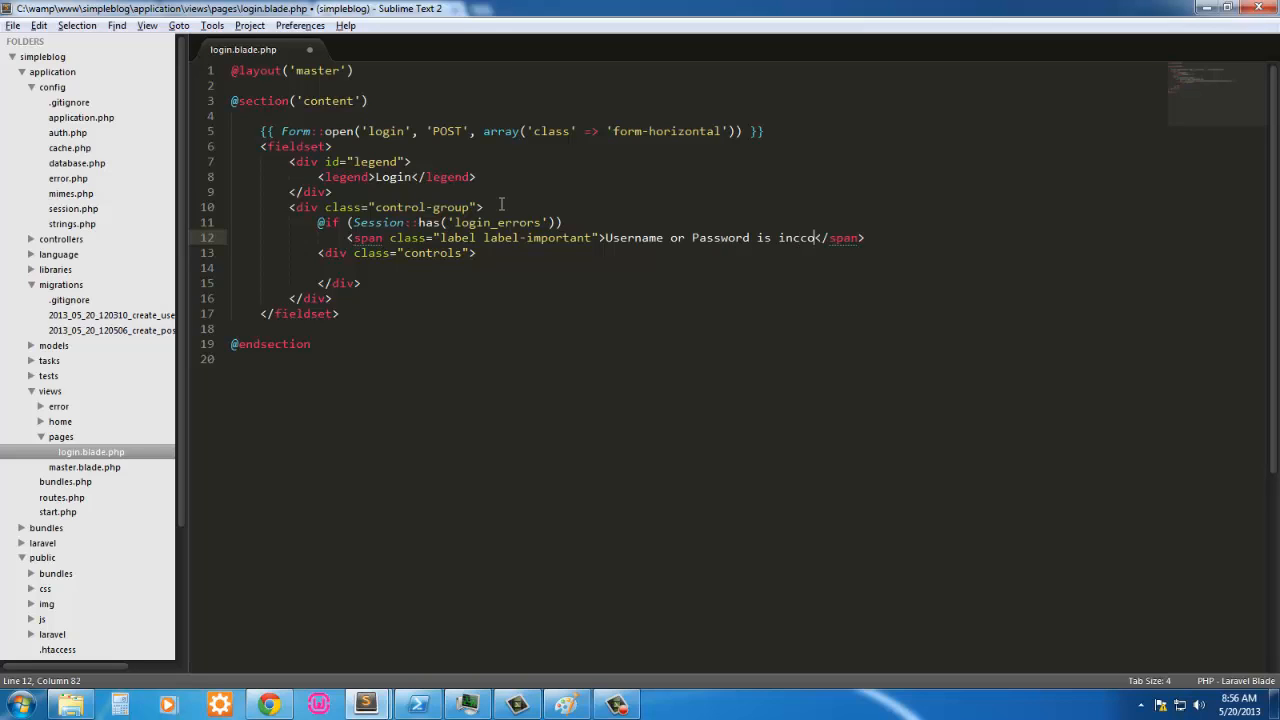
{"action": "key", "text": "Backspace"}
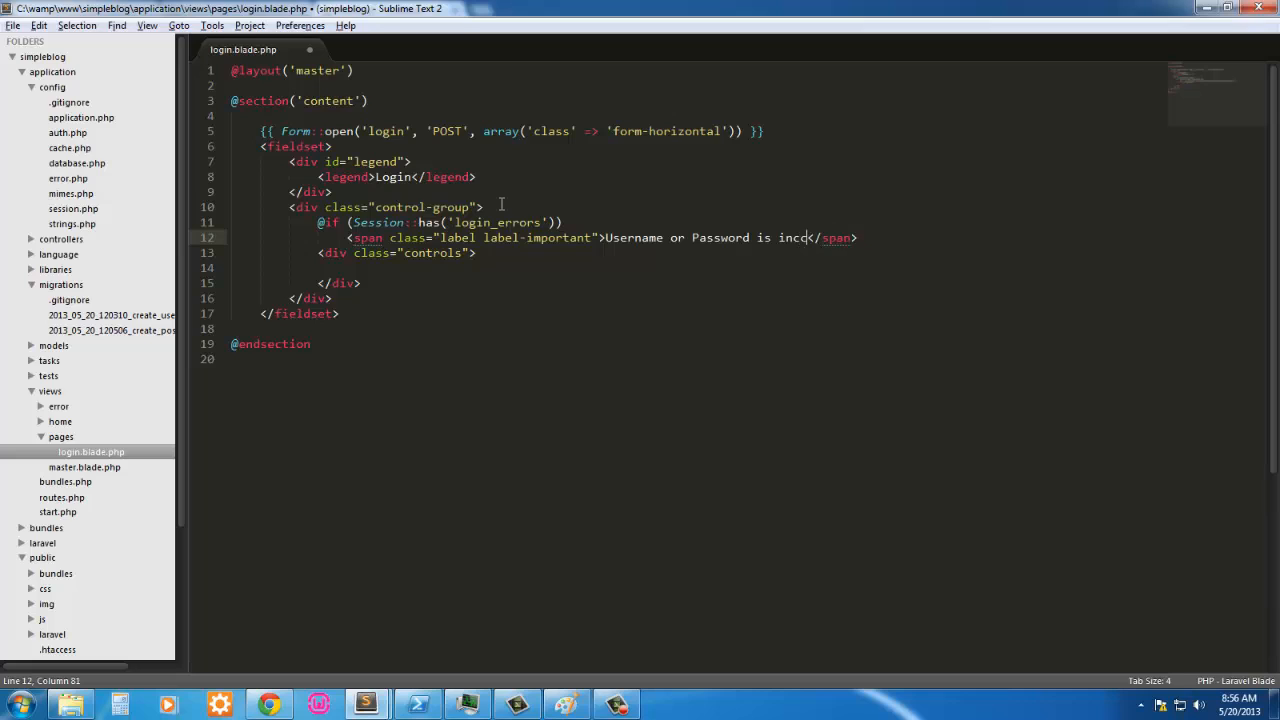
{"action": "type", "text": "orrect"}
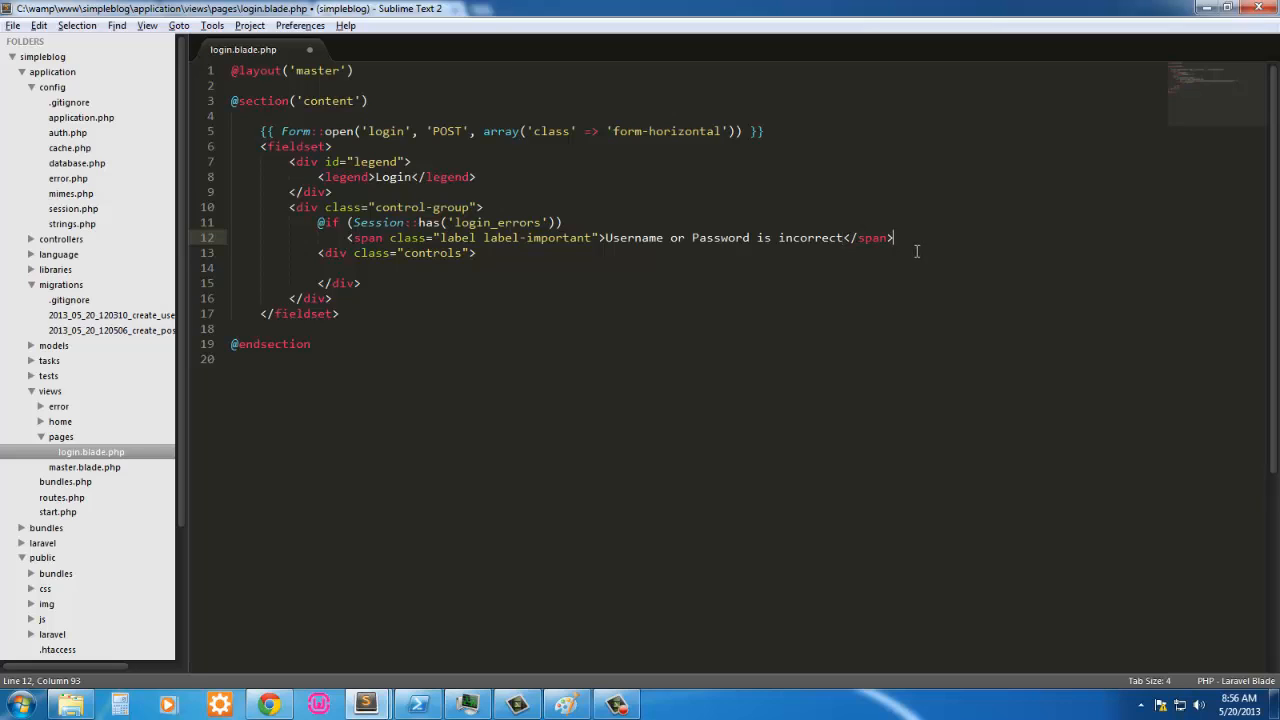
{"action": "key", "text": "enter"}
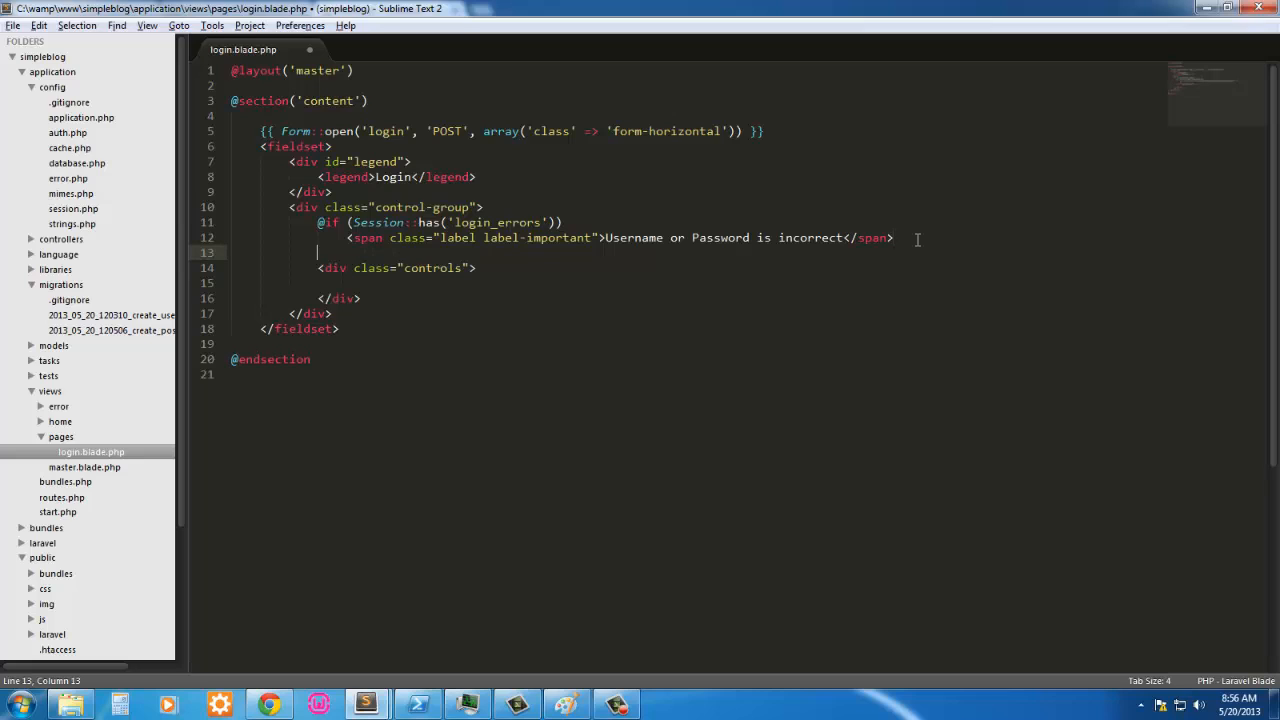
{"action": "type", "text": "@en"}
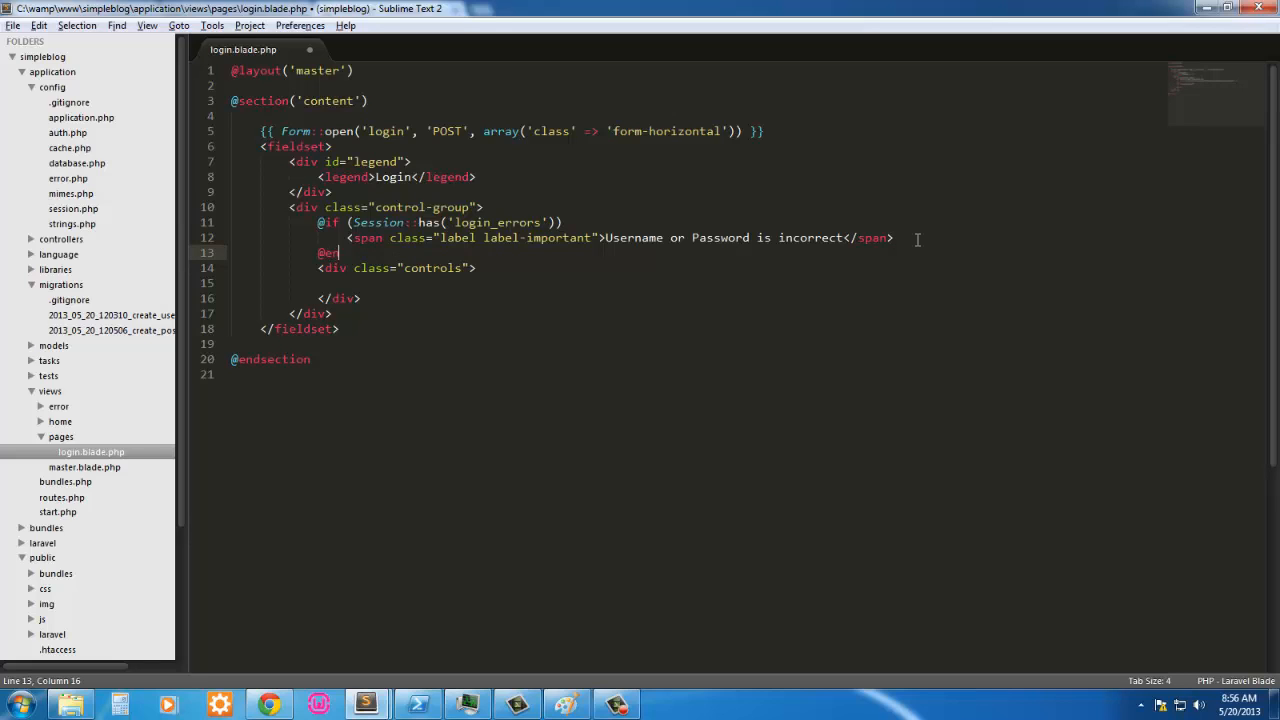
{"action": "type", "text": "ndif"}
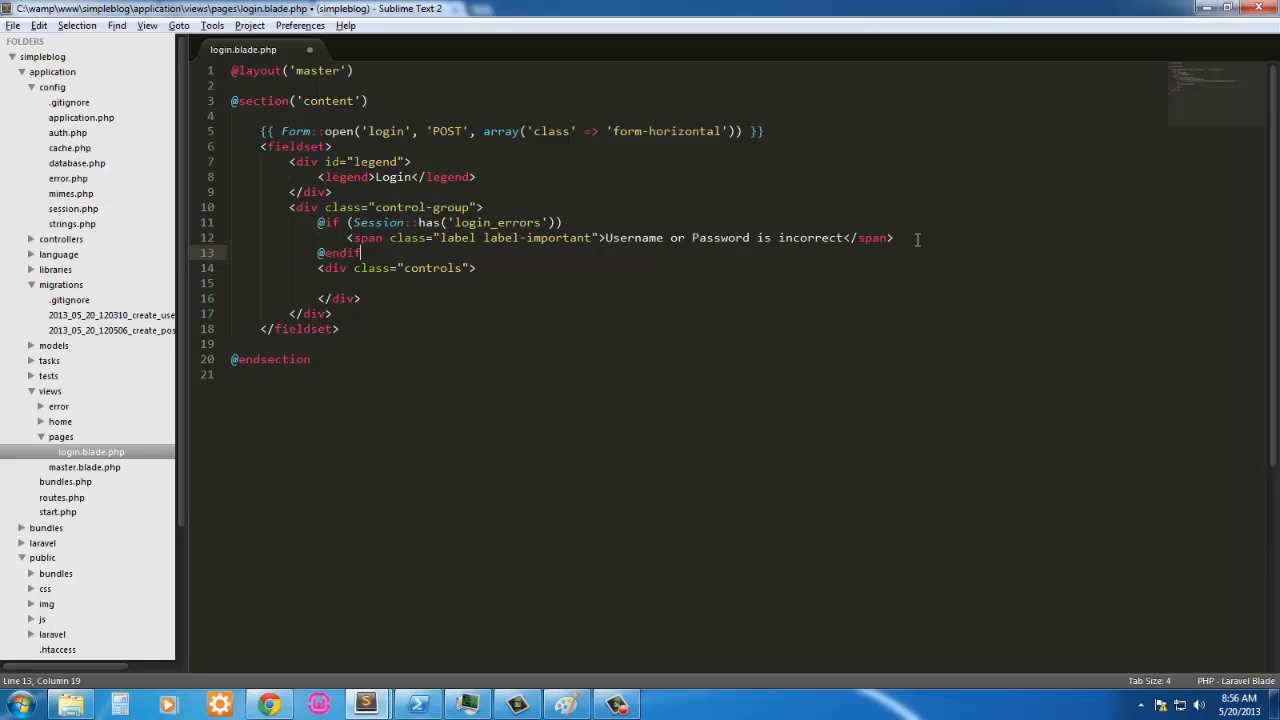
{"action": "left_click", "coordinate": [402, 283]}
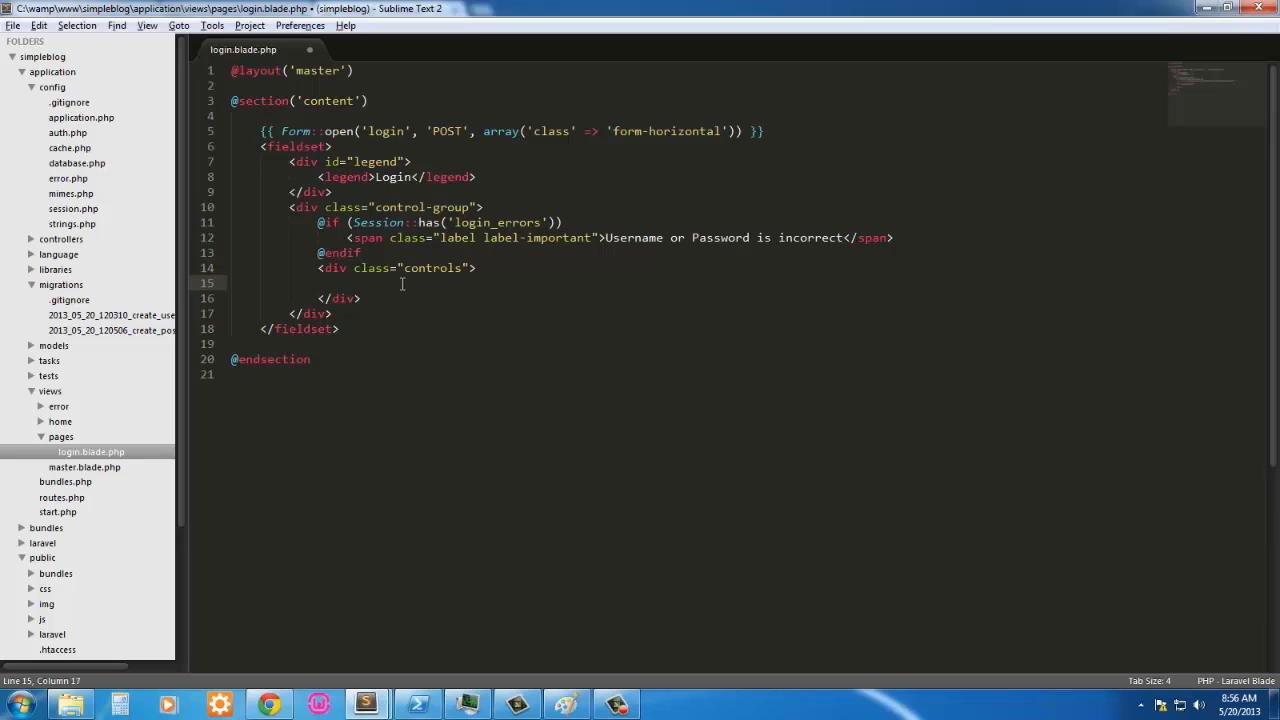
Add <p>{{ Form::text('email', '', array('placeholder' => 'Email')) }}</p> in the controls div.
{"action": "type", "text": "p></p>"}
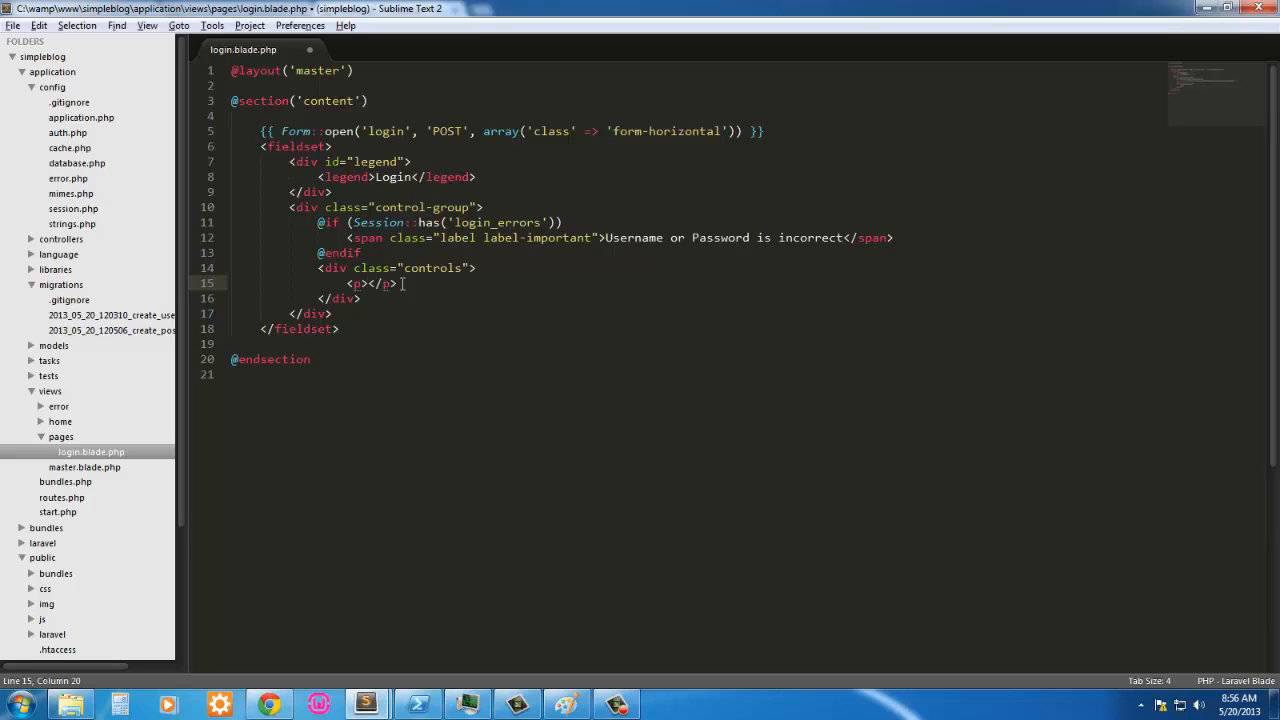
{"action": "type", "text": "{{"}
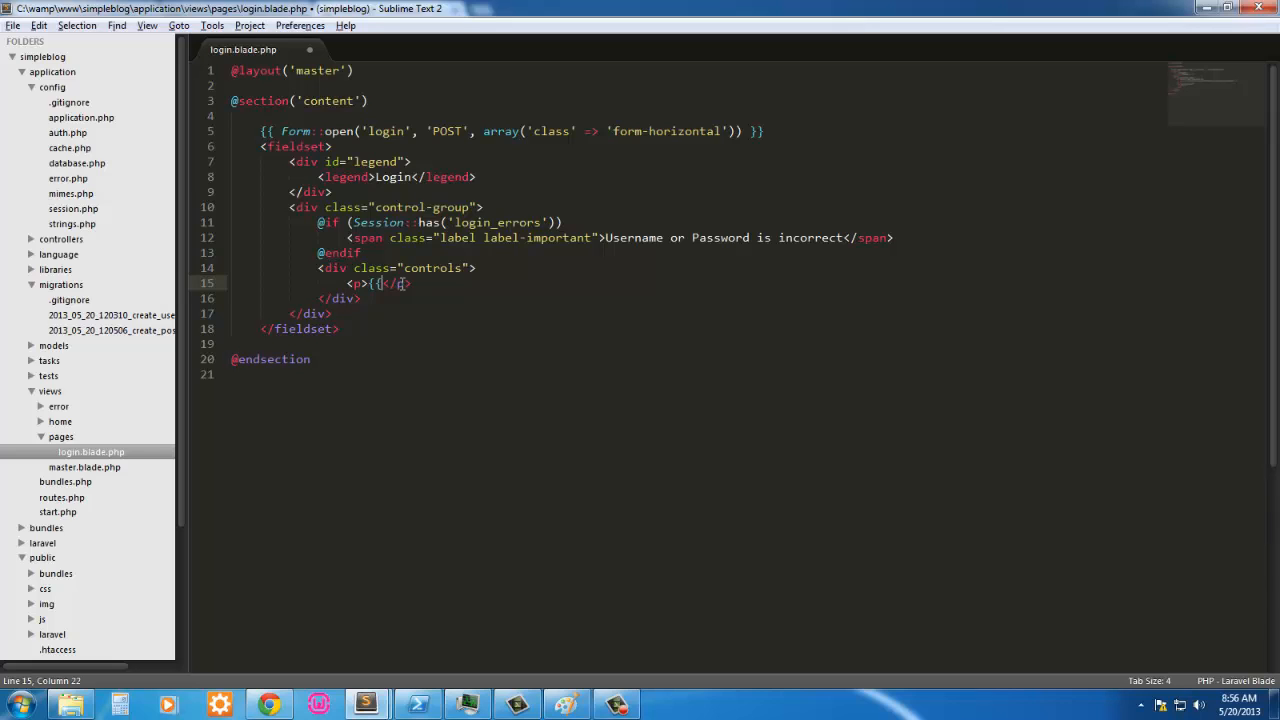
{"action": "type", "text": "}}"}
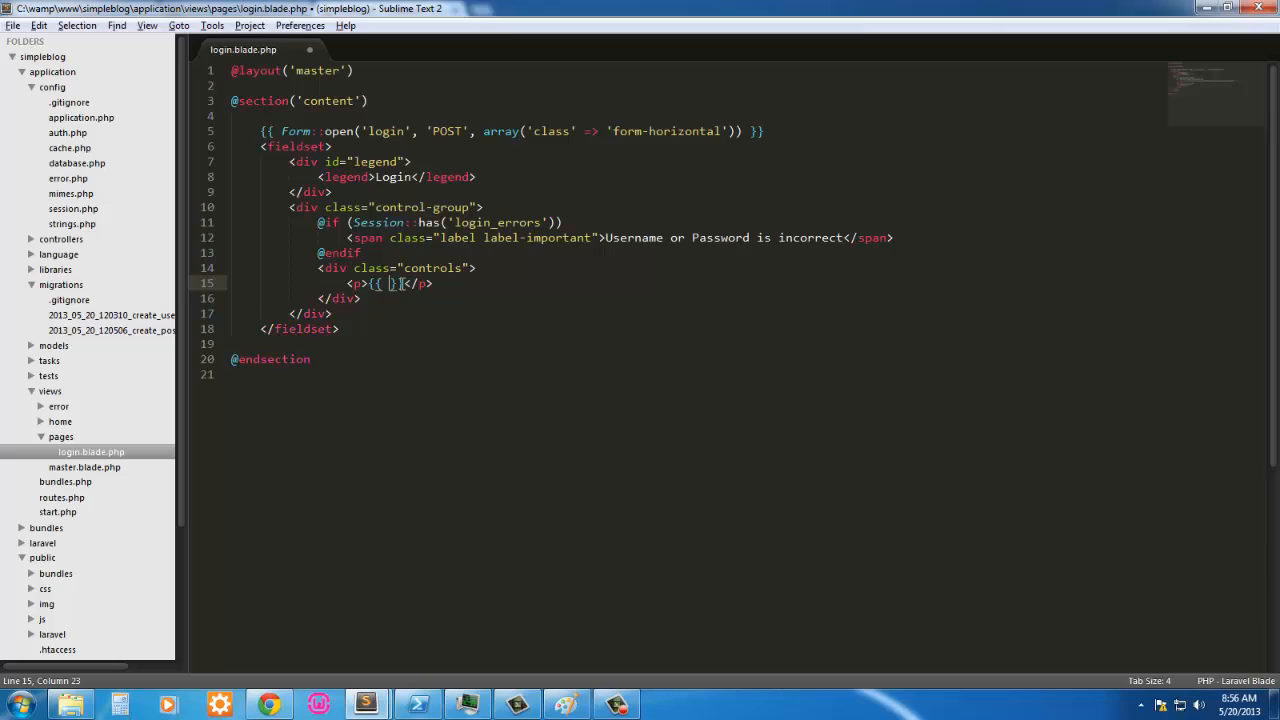
{"action": "type", "text": "Form::text("}
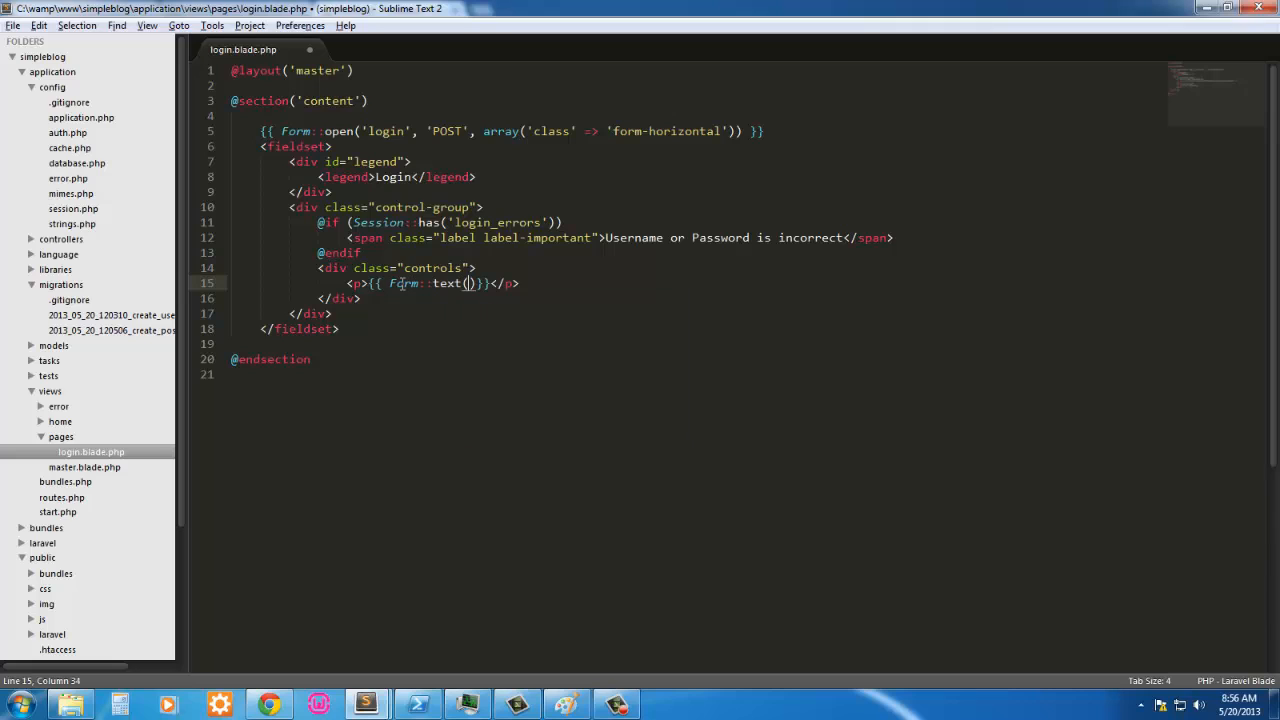
{"action": "type", "text": "''"}
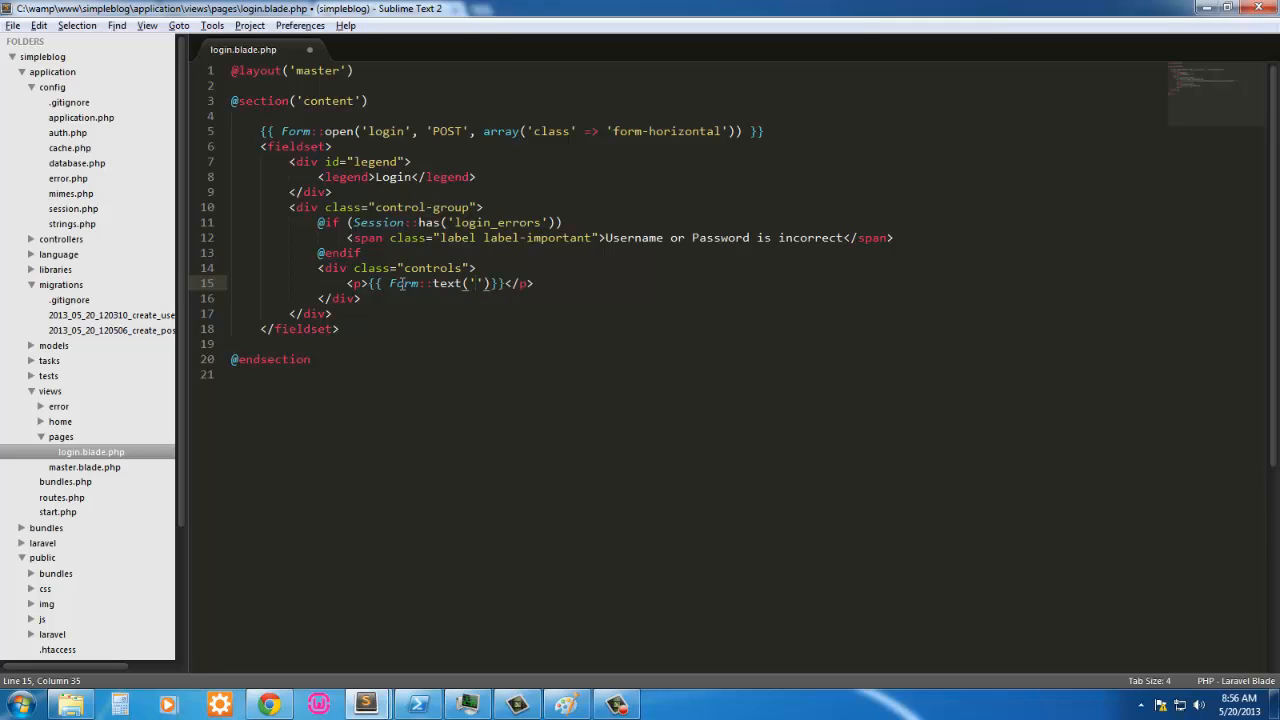
{"action": "type", "text": "en"}
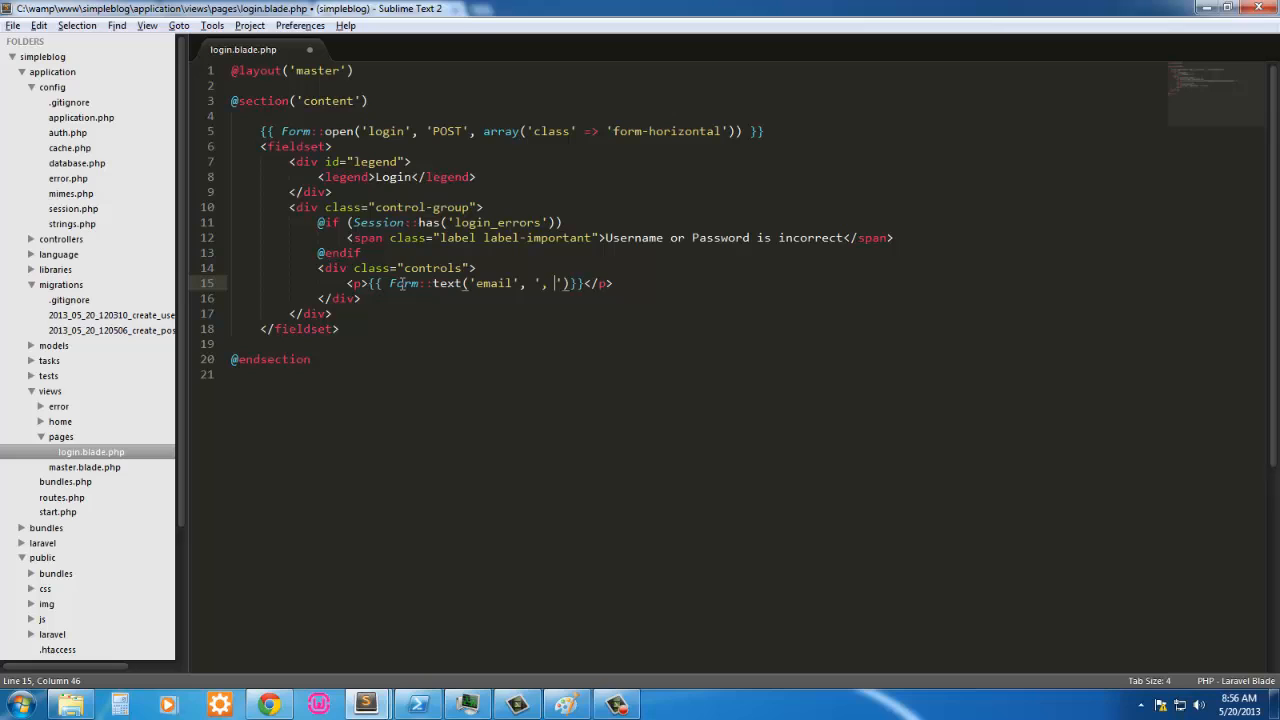
{"action": "type", "text": "'"}
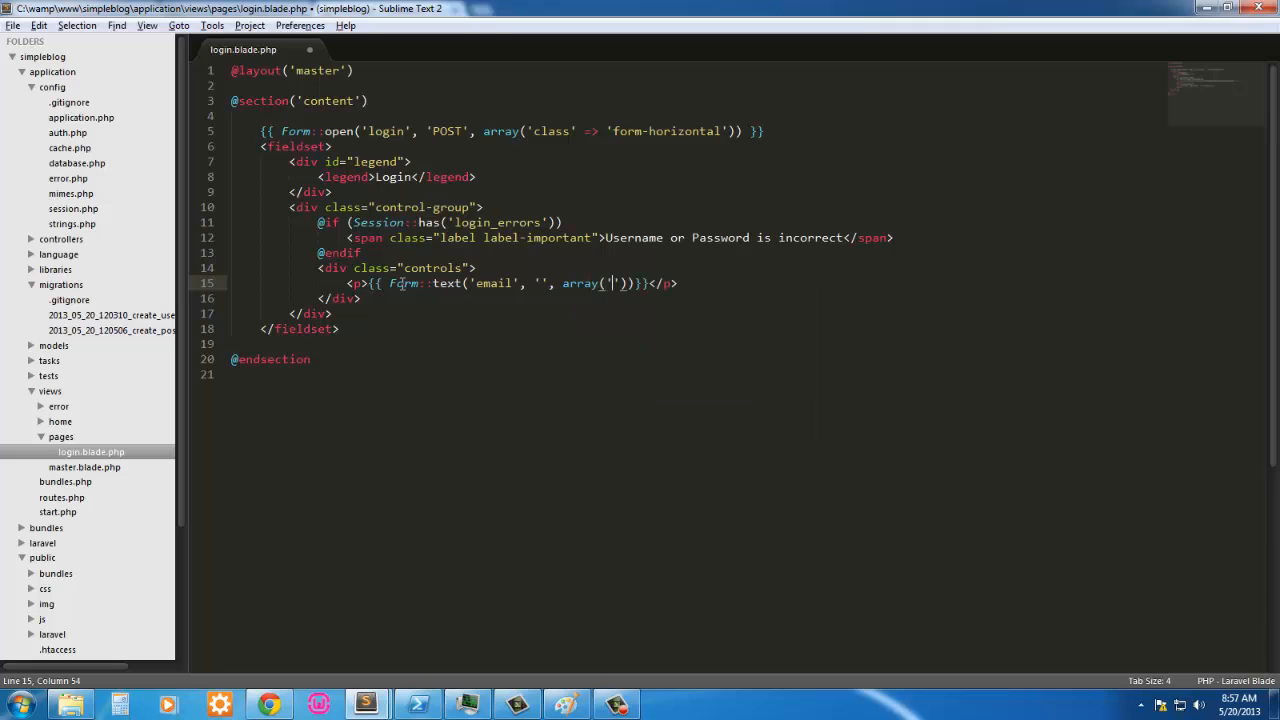
{"action": "type", "text": "cl"}
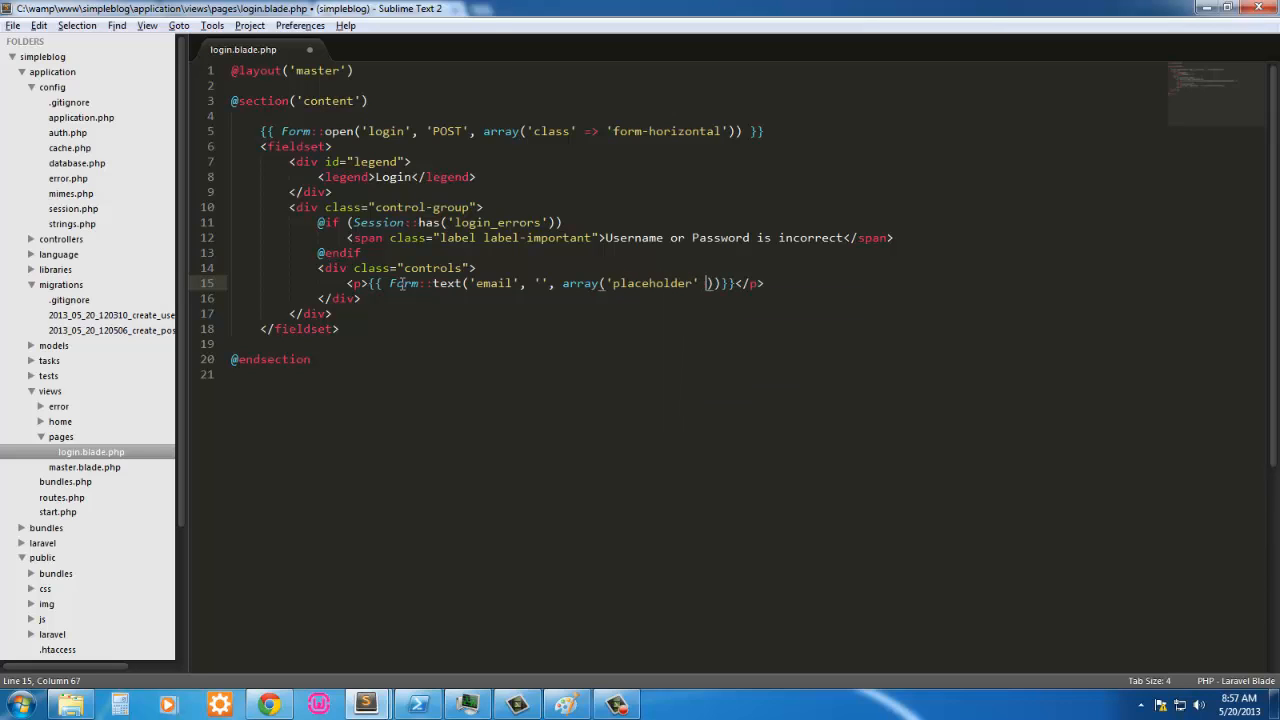
{"action": "type", "text": "=>"}
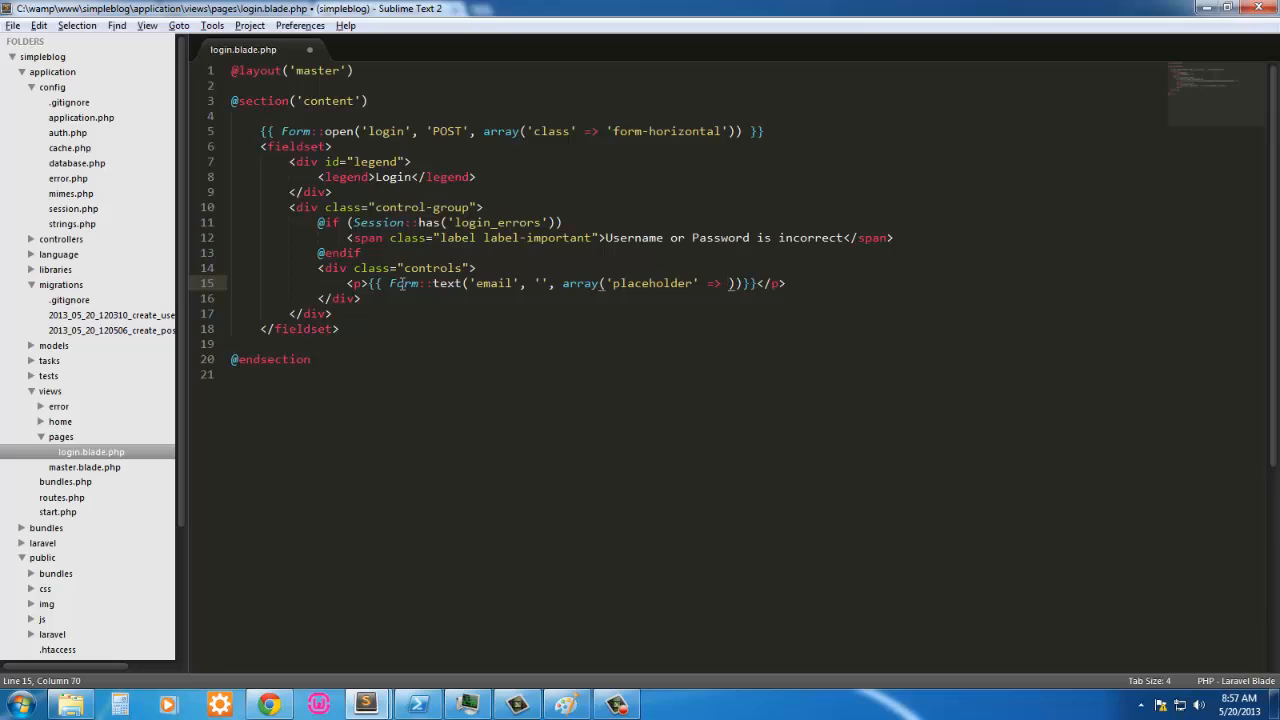
{"action": "type", "text": "Ema"}
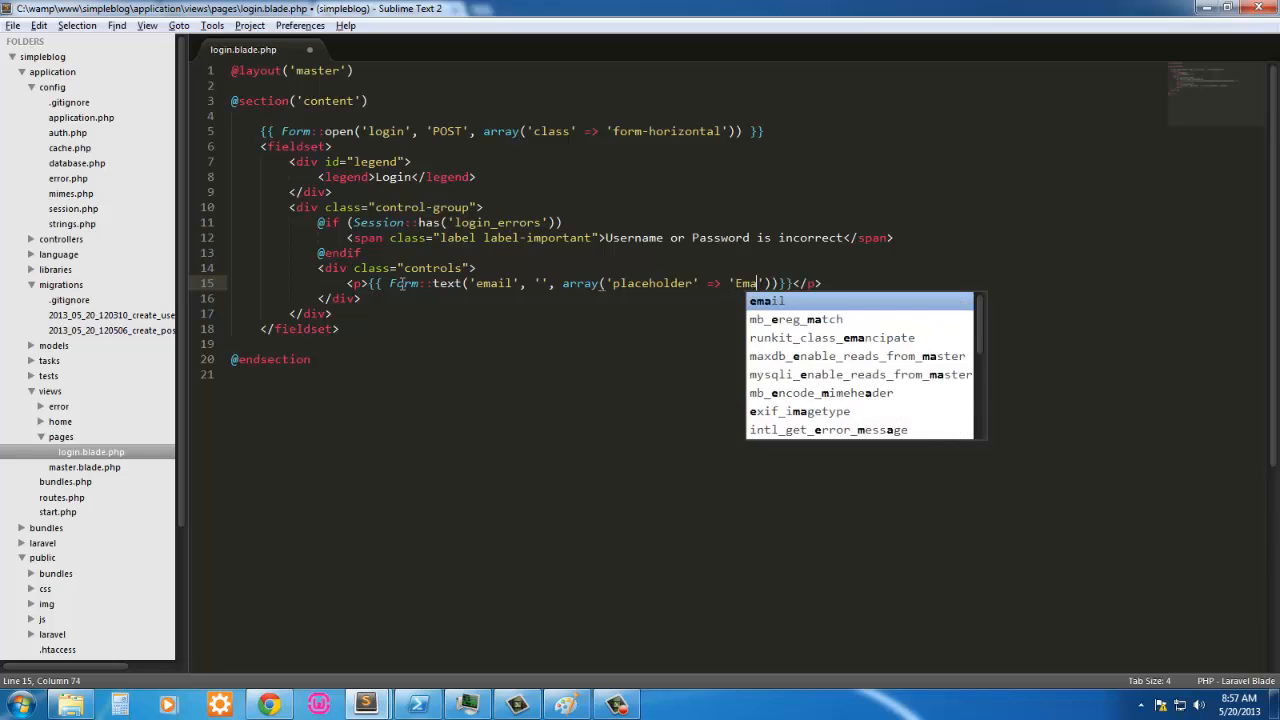
{"action": "type", "text": "il"}
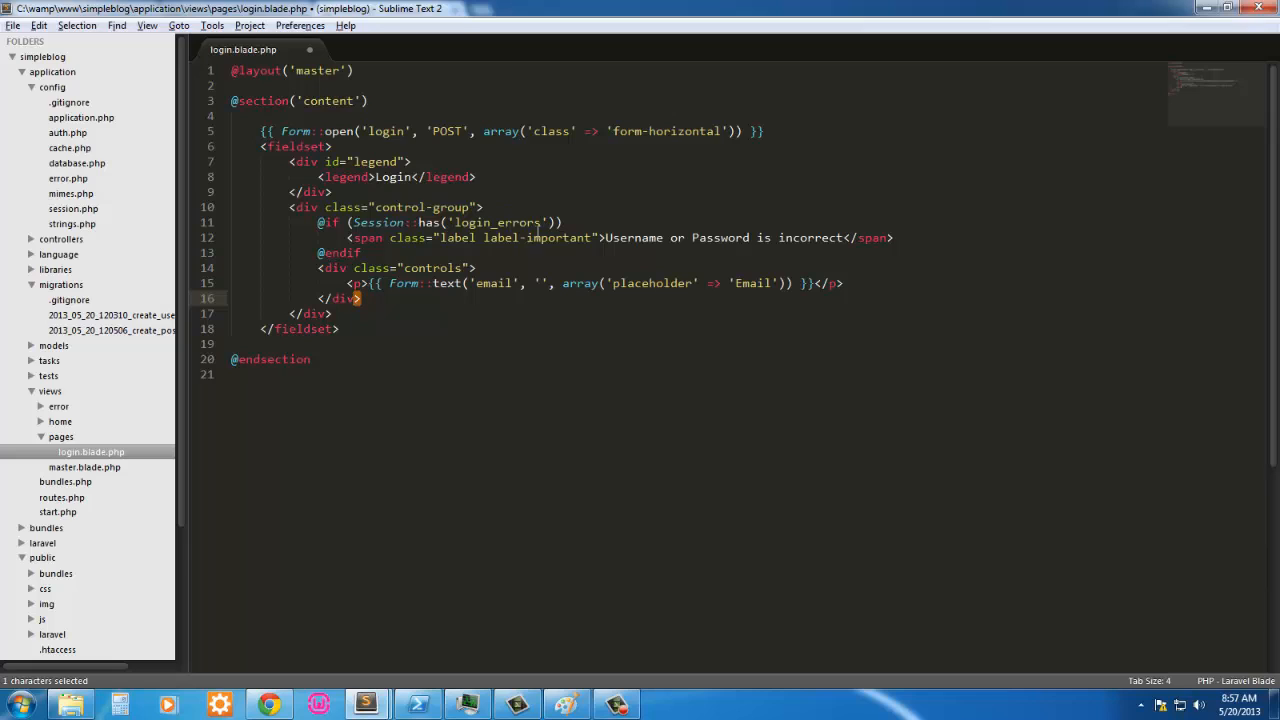
{"action": "mouse_move", "coordinate": [378, 310]}
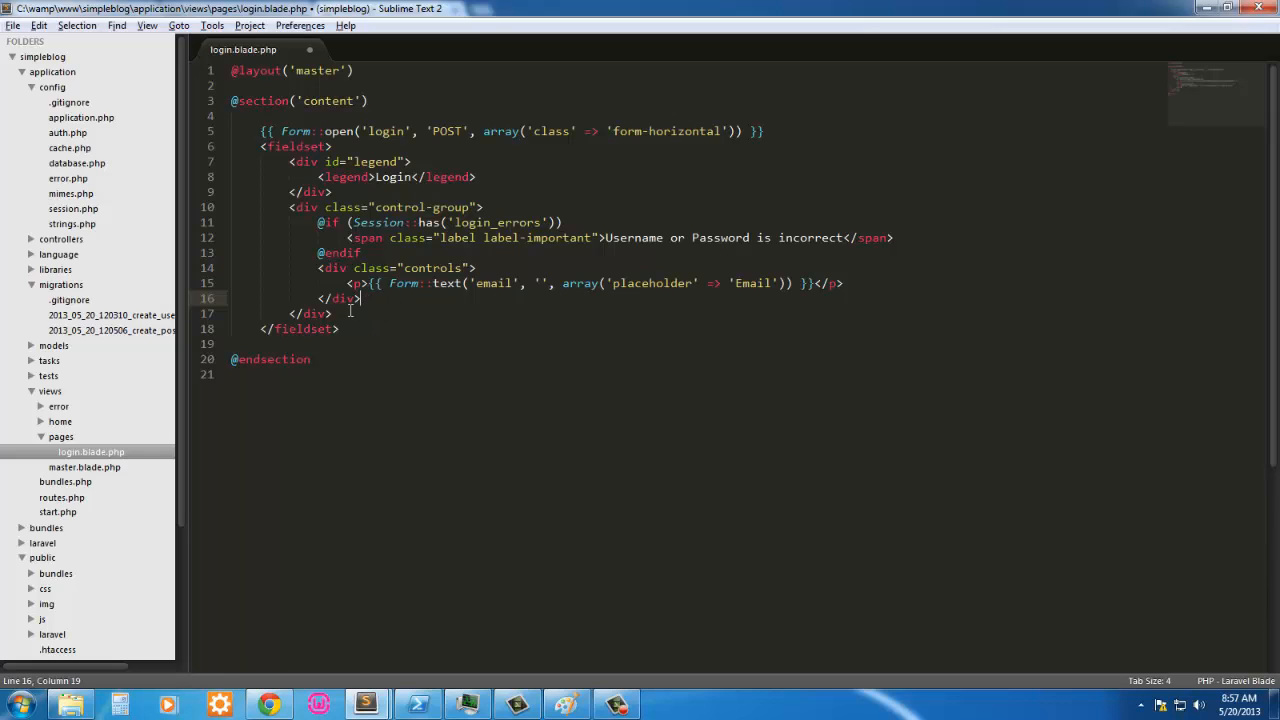
{"action": "mouse_move", "coordinate": [467, 369]}
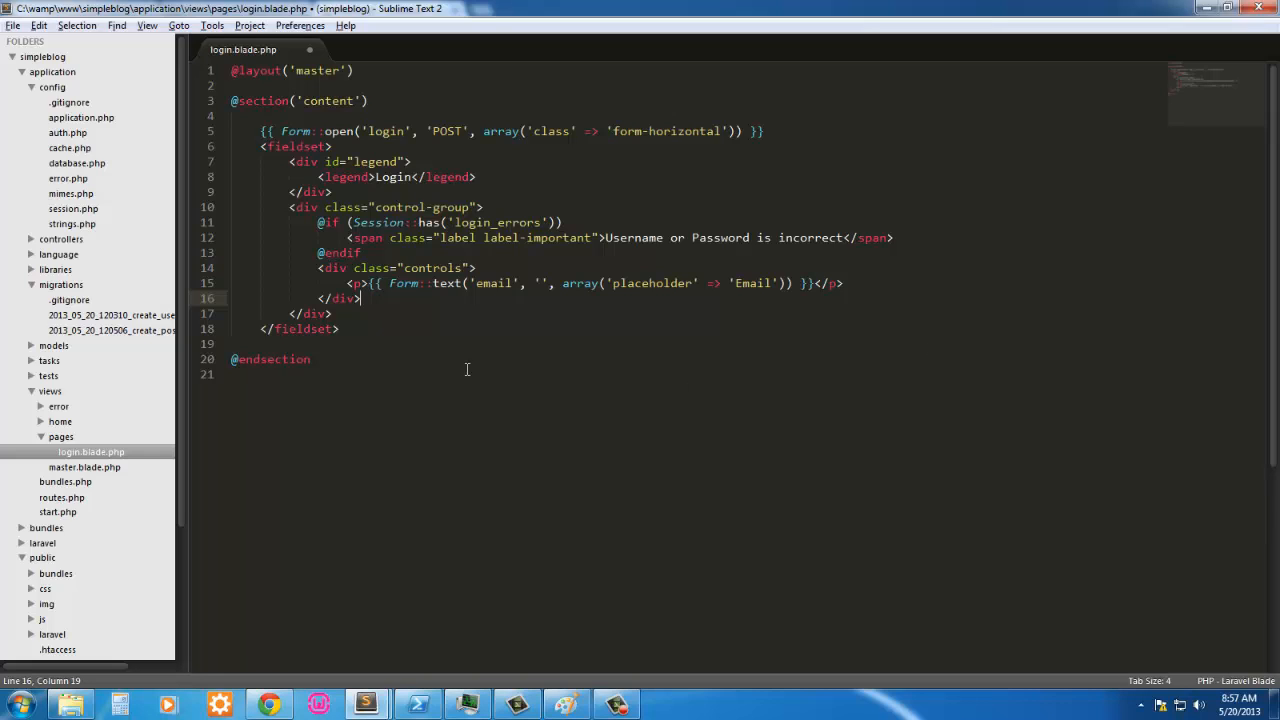
Expand .control-group>.controls below the email group and add an empty <p></p> inside.
{"action": "key", "text": "enter"}
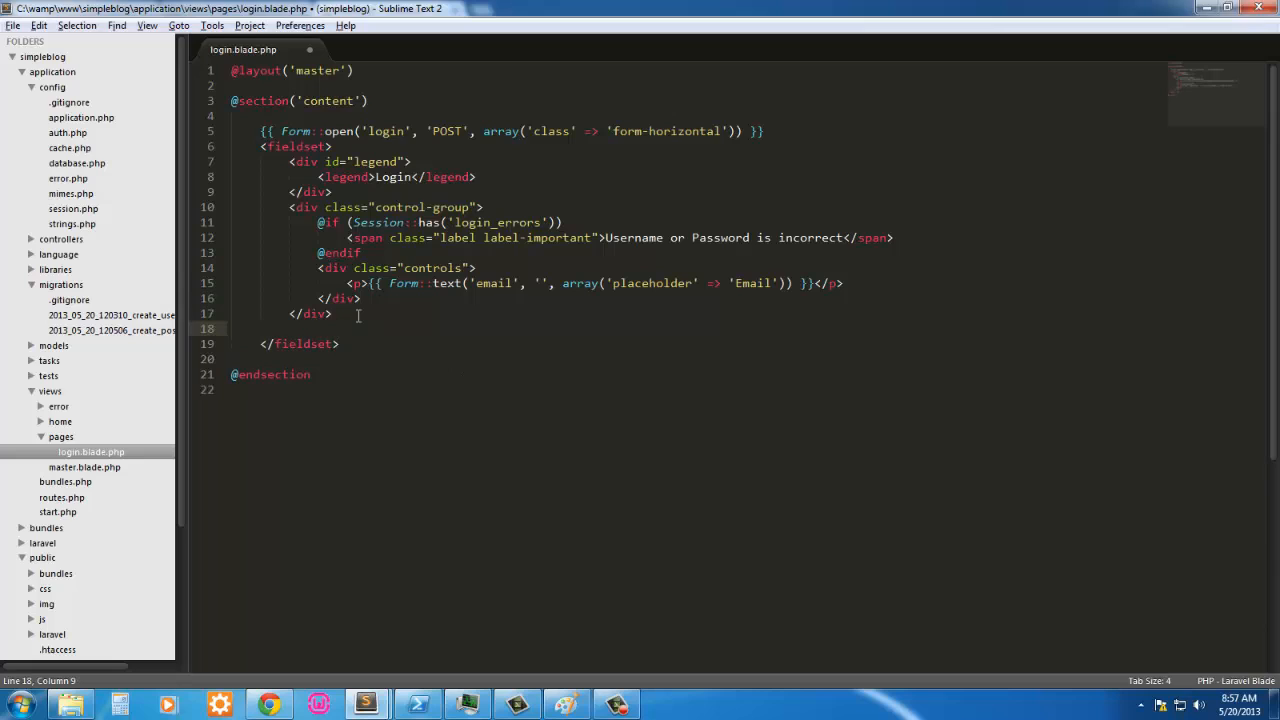
{"action": "type", "text": ".cla"}
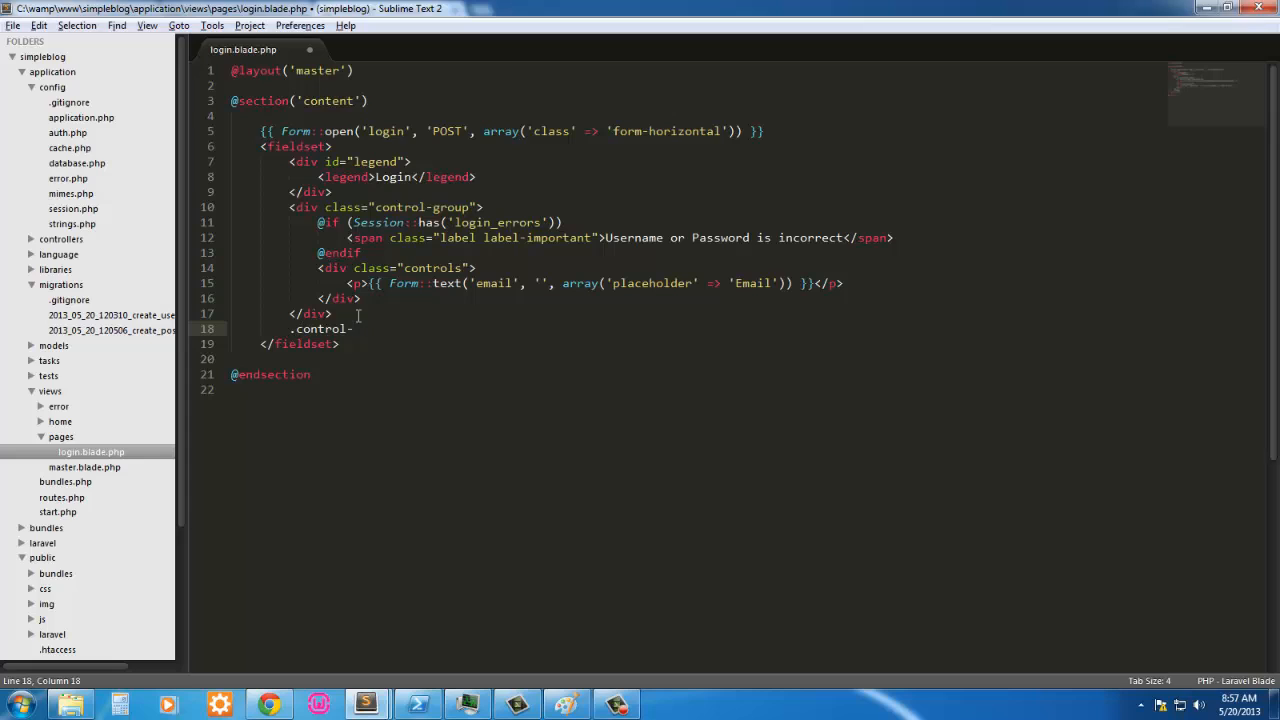
{"action": "type", "text": "gro"}
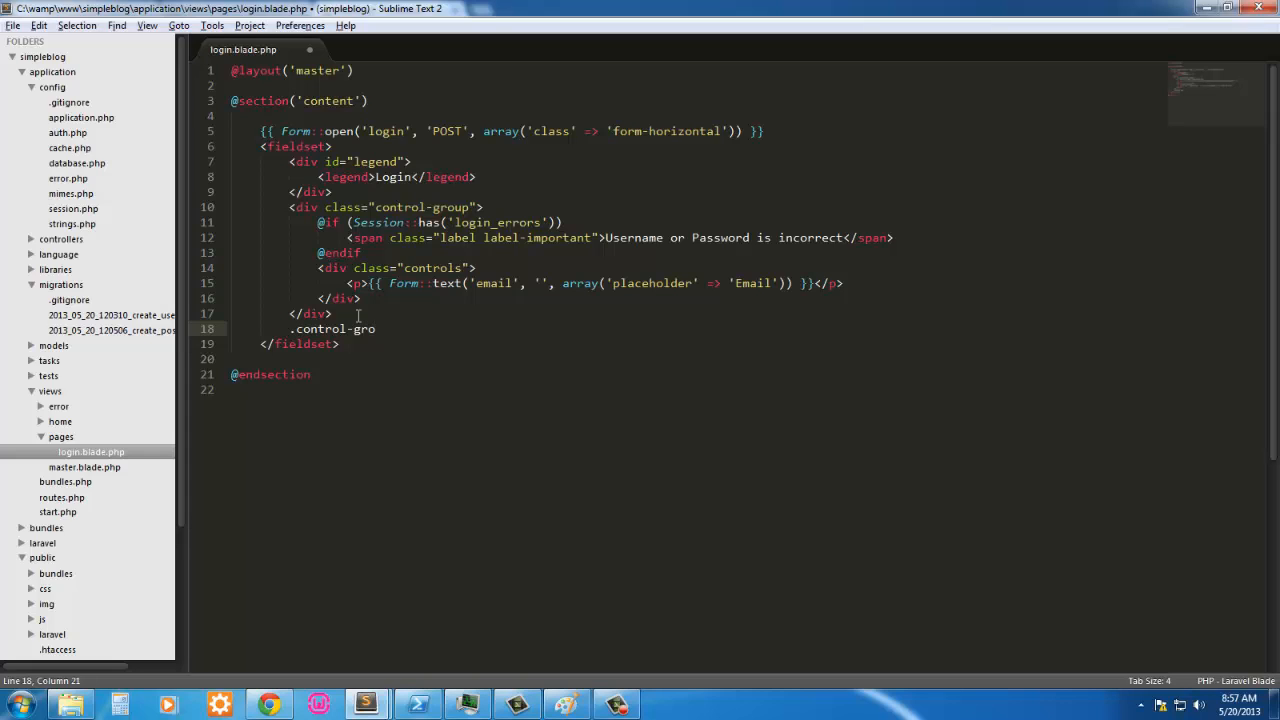
{"action": "type", "text": "up"}
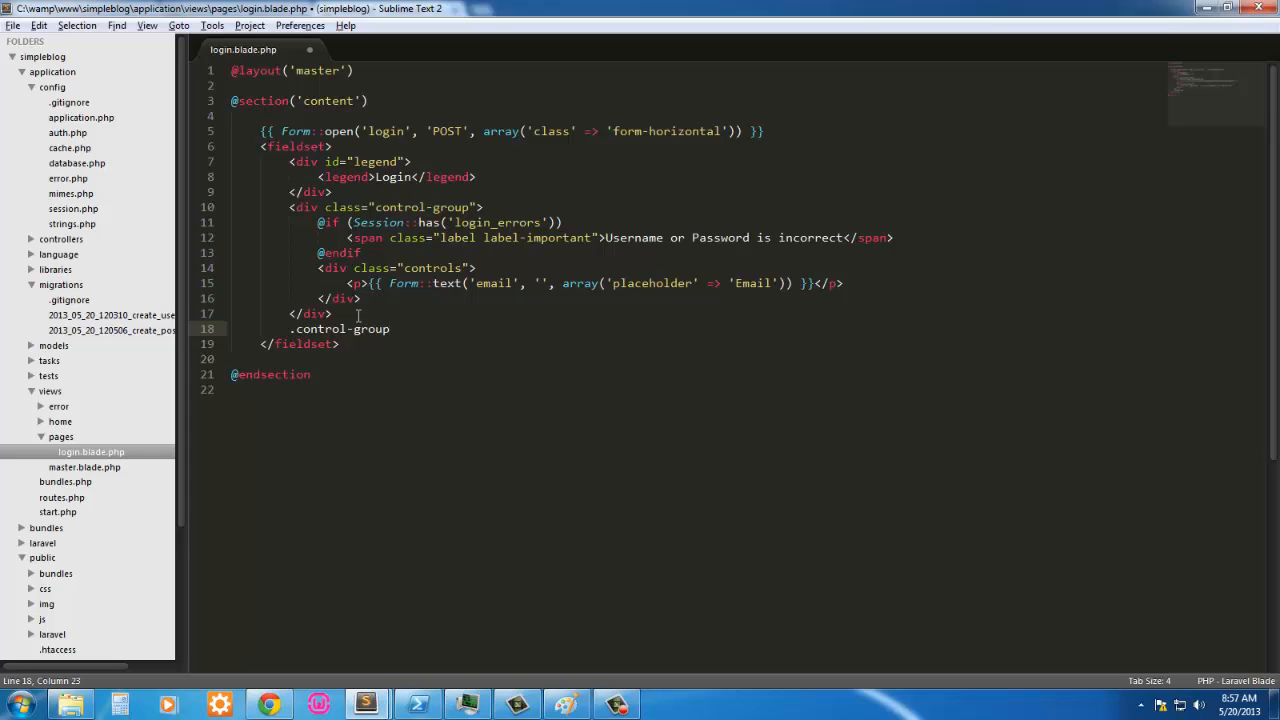
{"action": "type", "text": ">"}
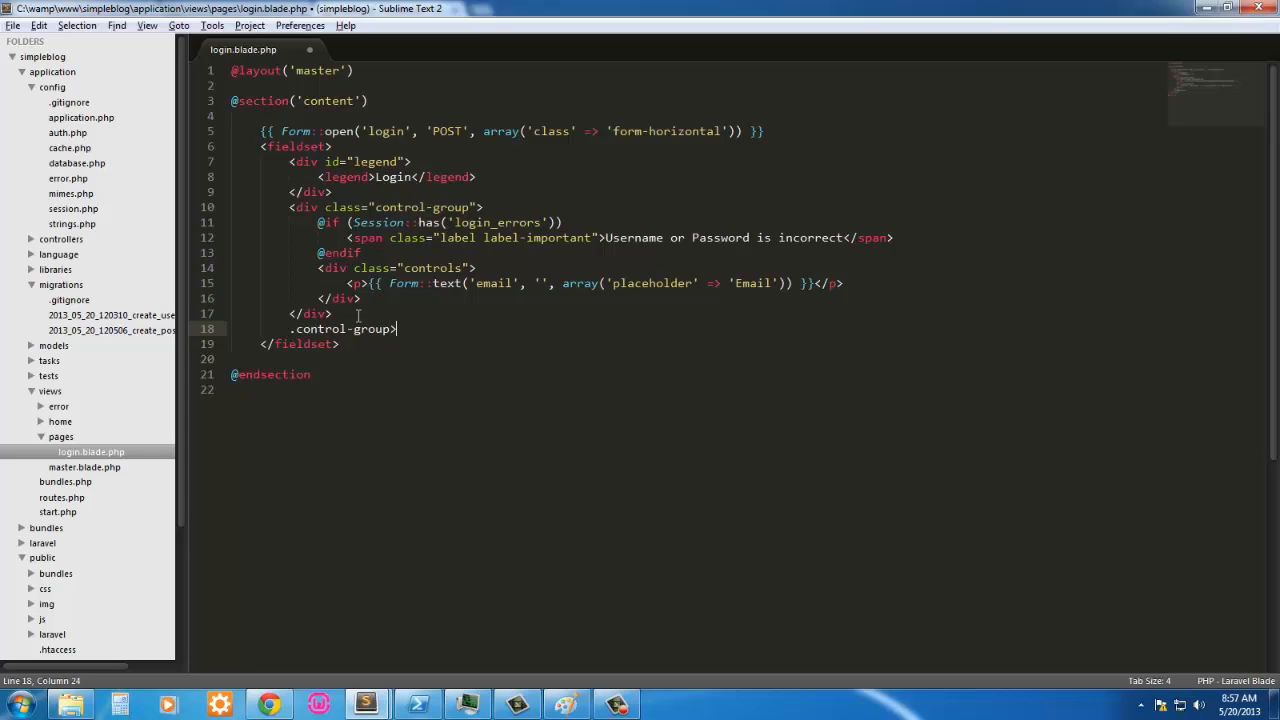
{"action": "type", "text": ".cop"}
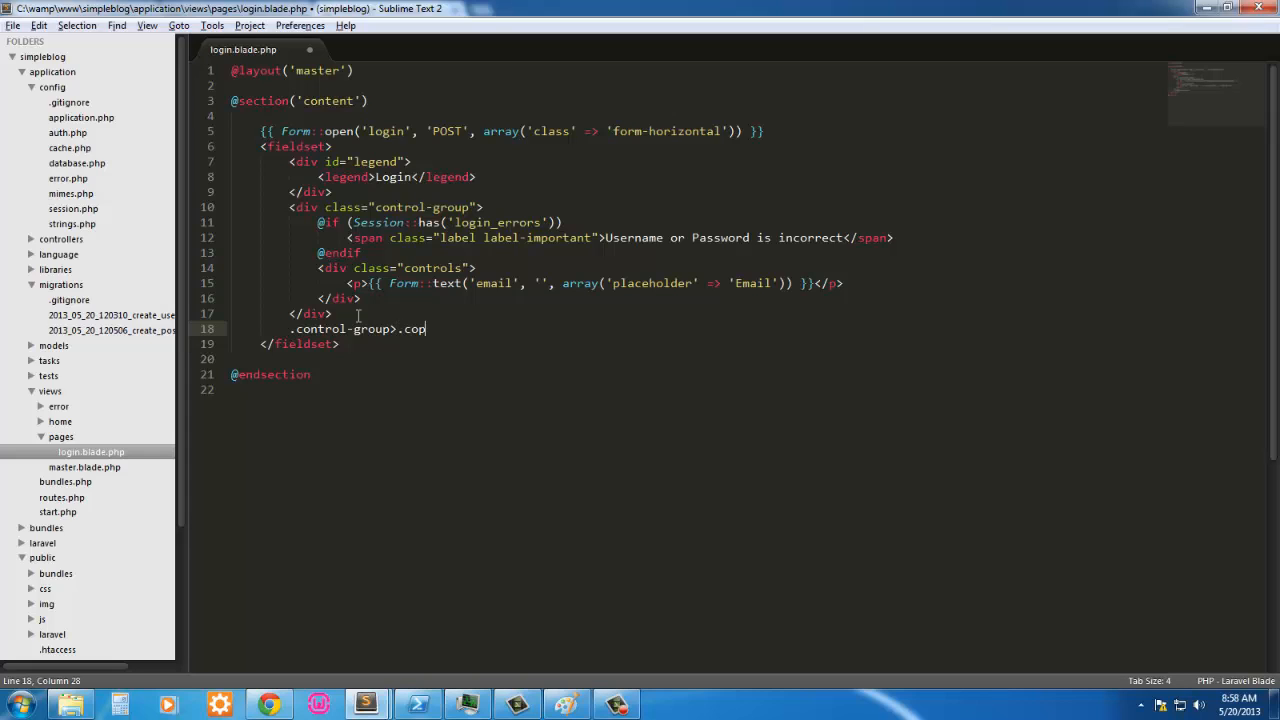
{"action": "type", "text": "ntrols"}
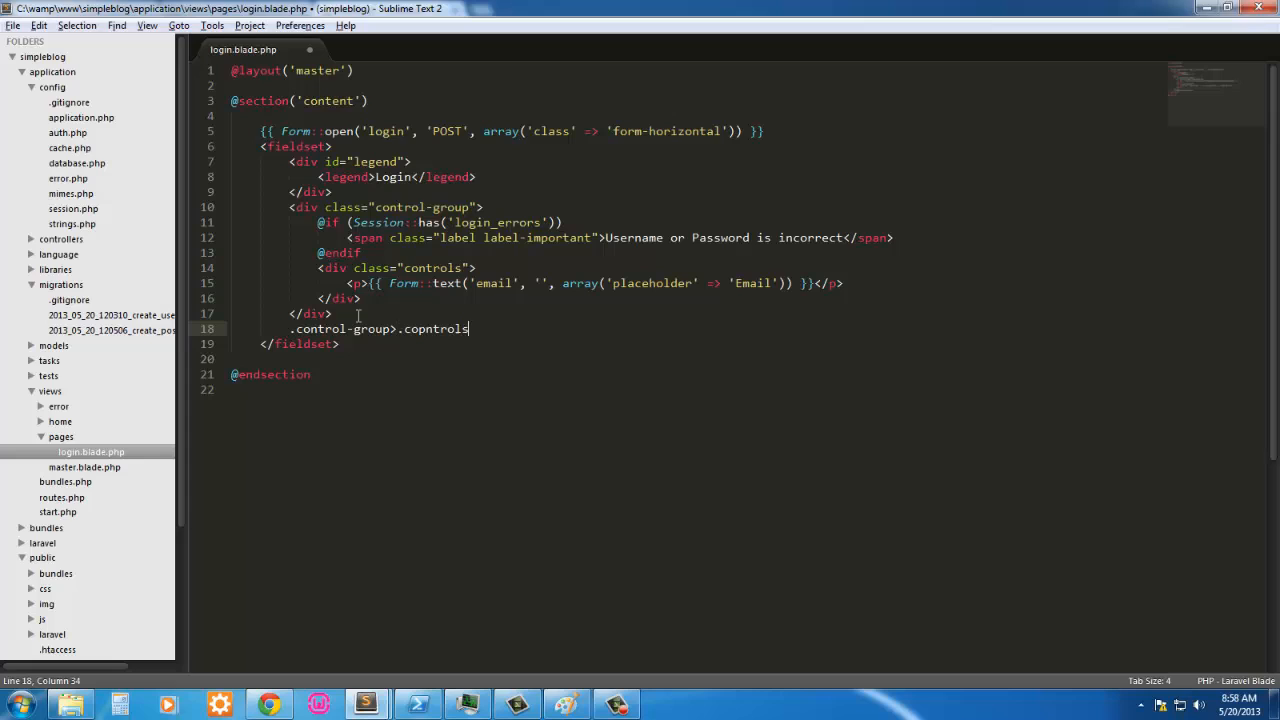
{"action": "key", "text": "BackSpace"}
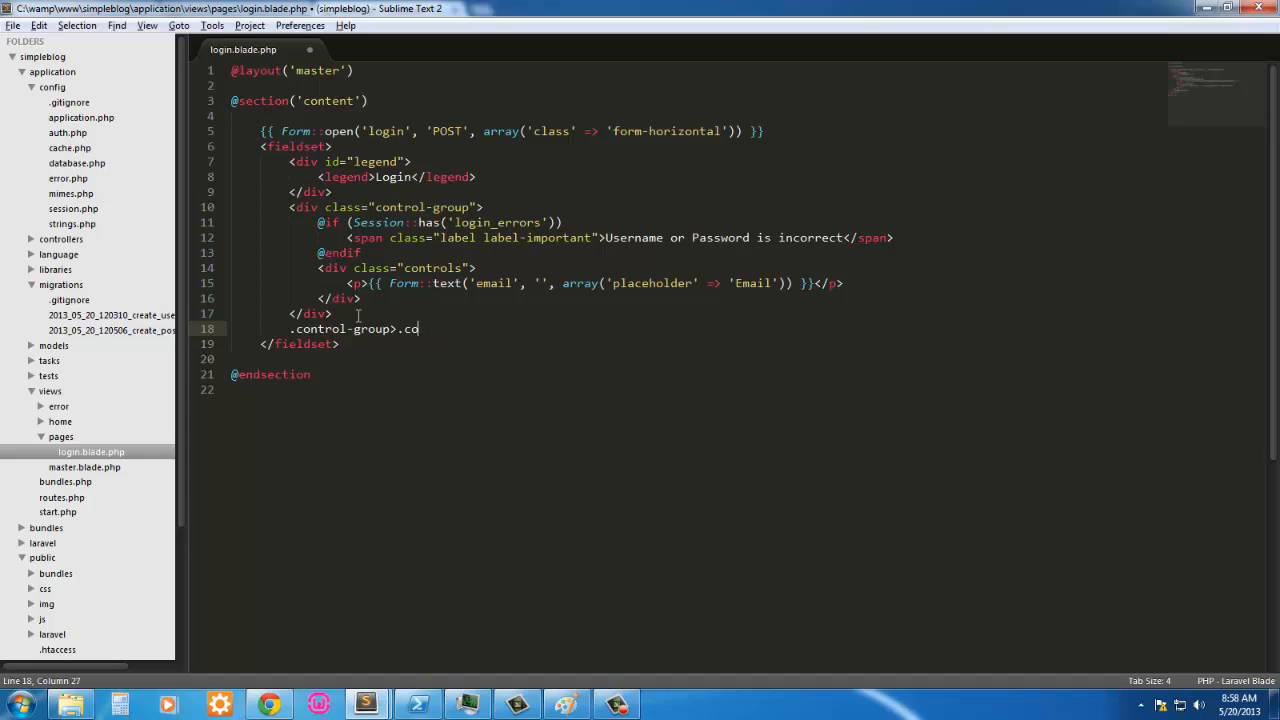
{"action": "type", "text": "ntrols\">"}
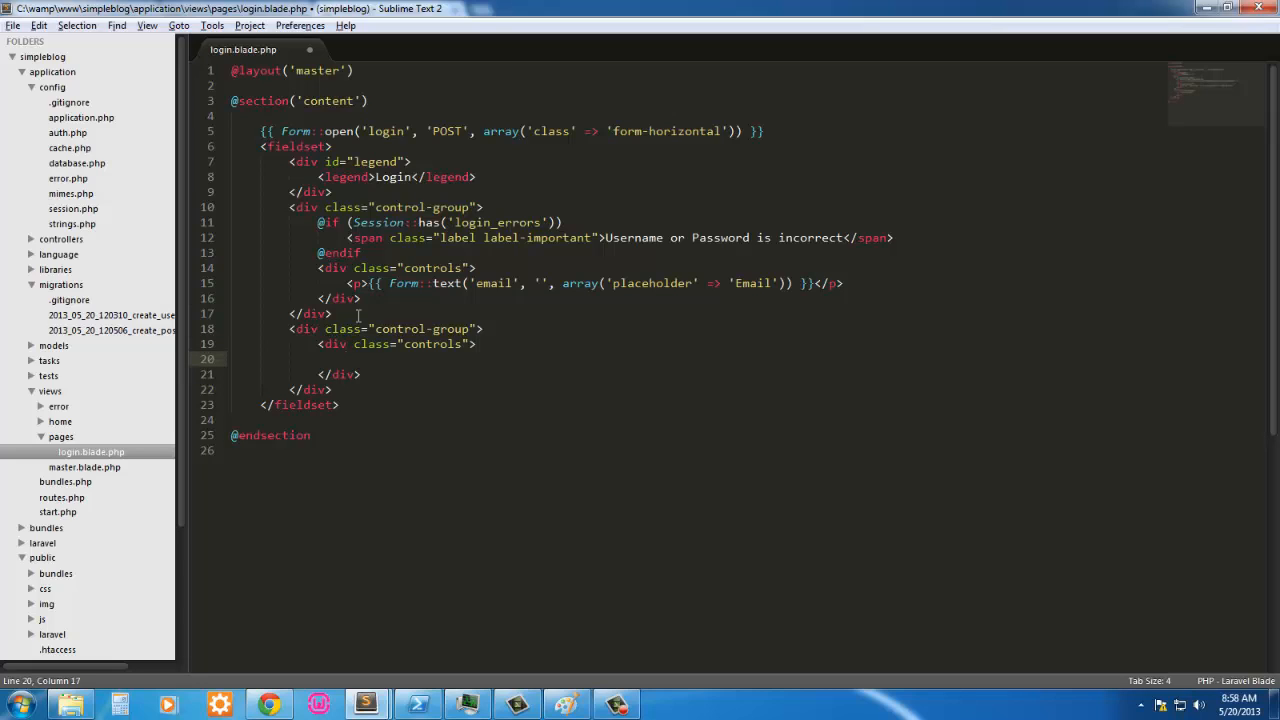
{"action": "type", "text": "<p></p>"}
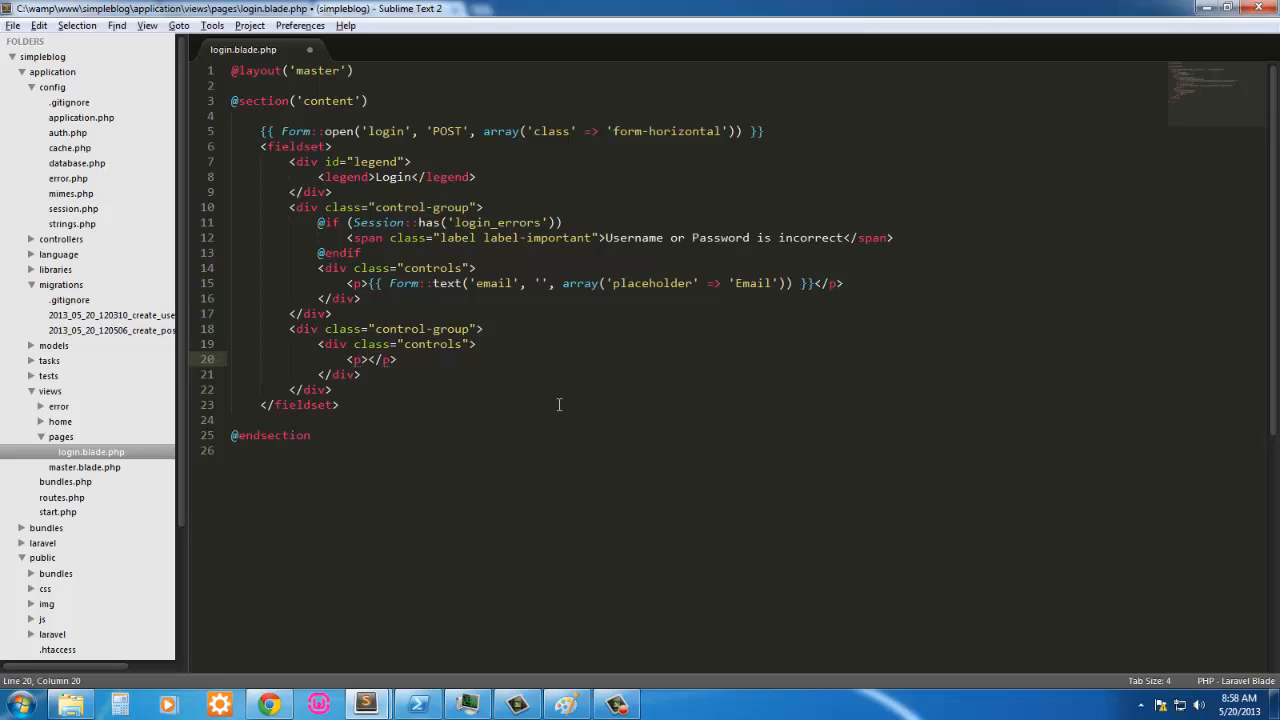
Type {{ Form::password('password', array('placeholder' => 'Password')) }} in the empty paragraph.
{"action": "type", "text": "{{"}
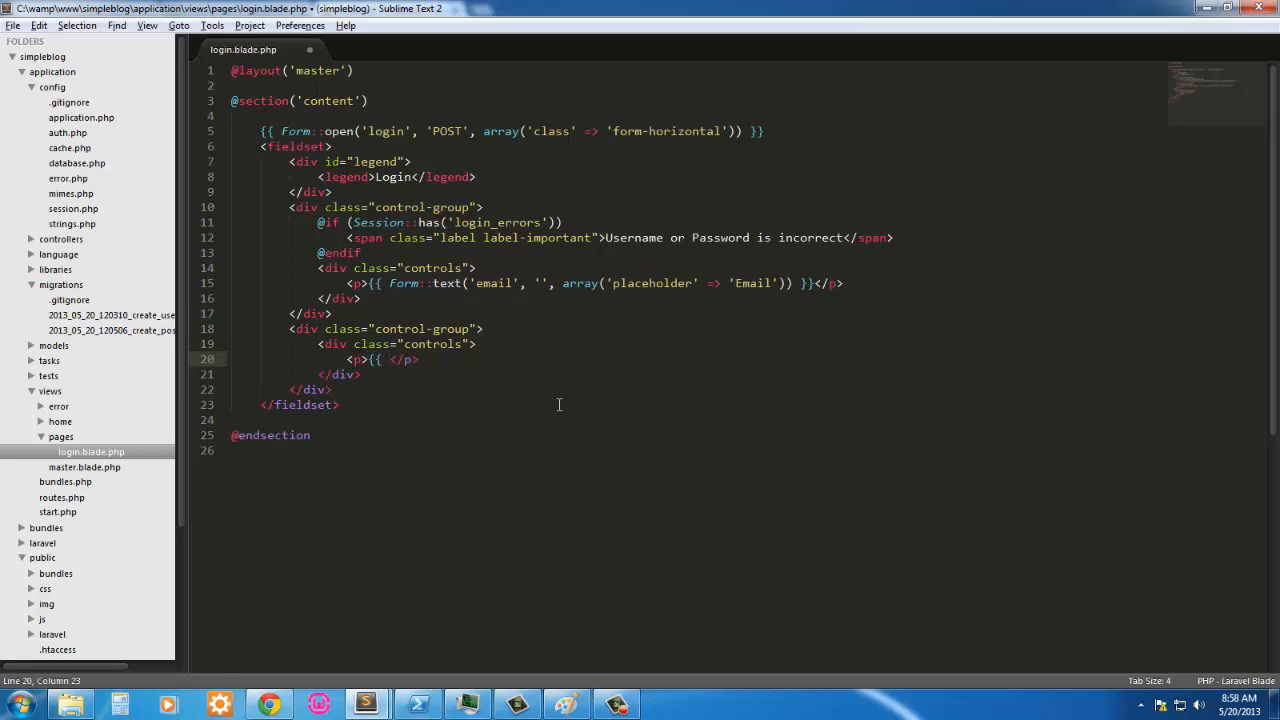
{"action": "type", "text": "}"}
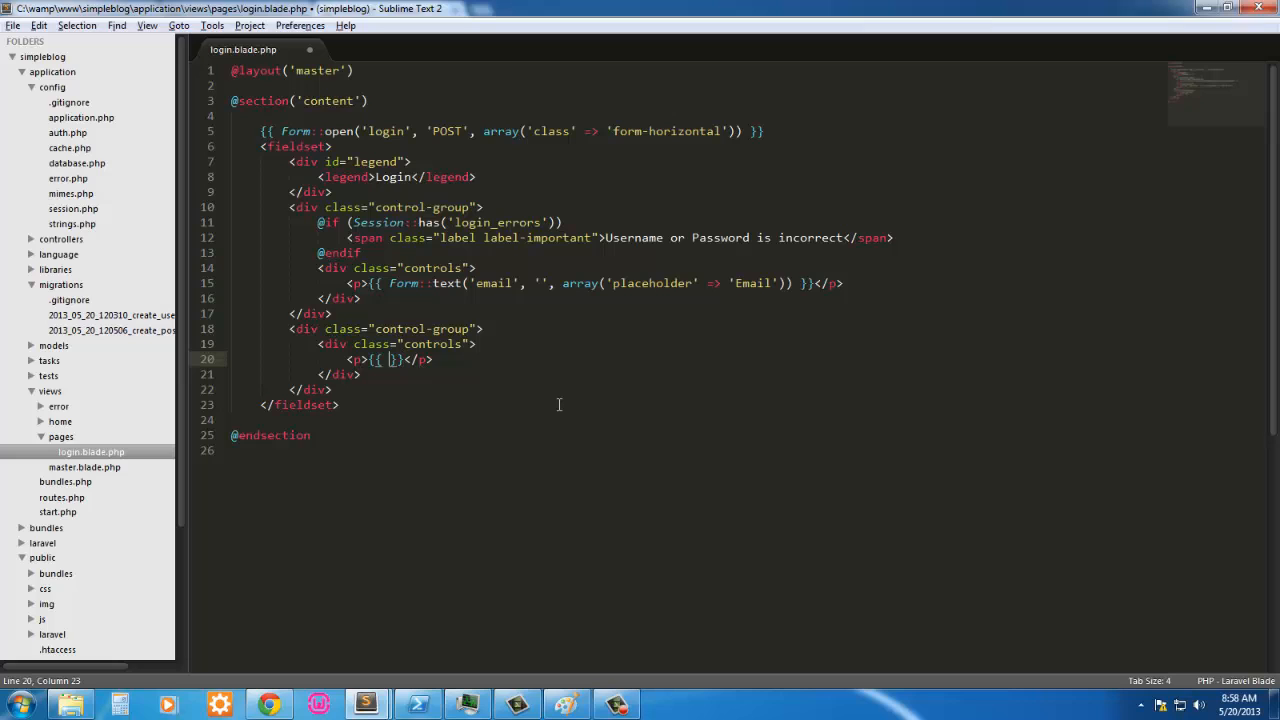
{"action": "type", "text": "Form::"}
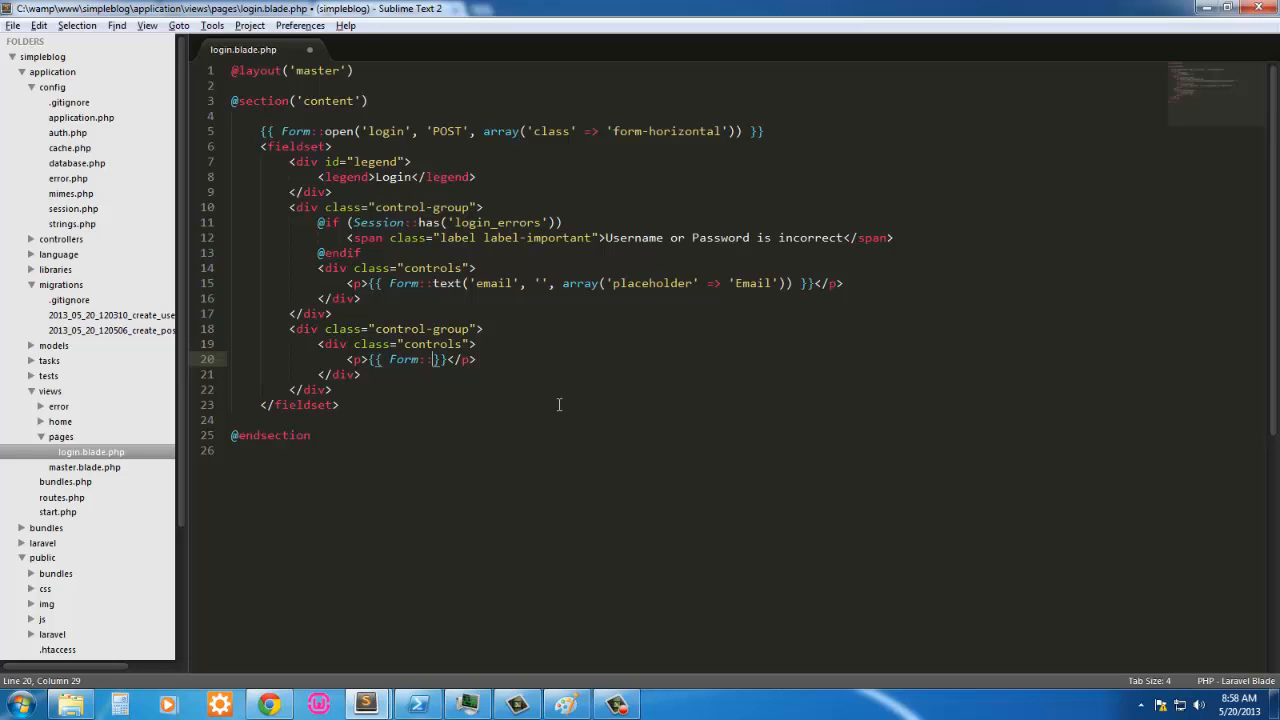
{"action": "type", "text": "password('"}
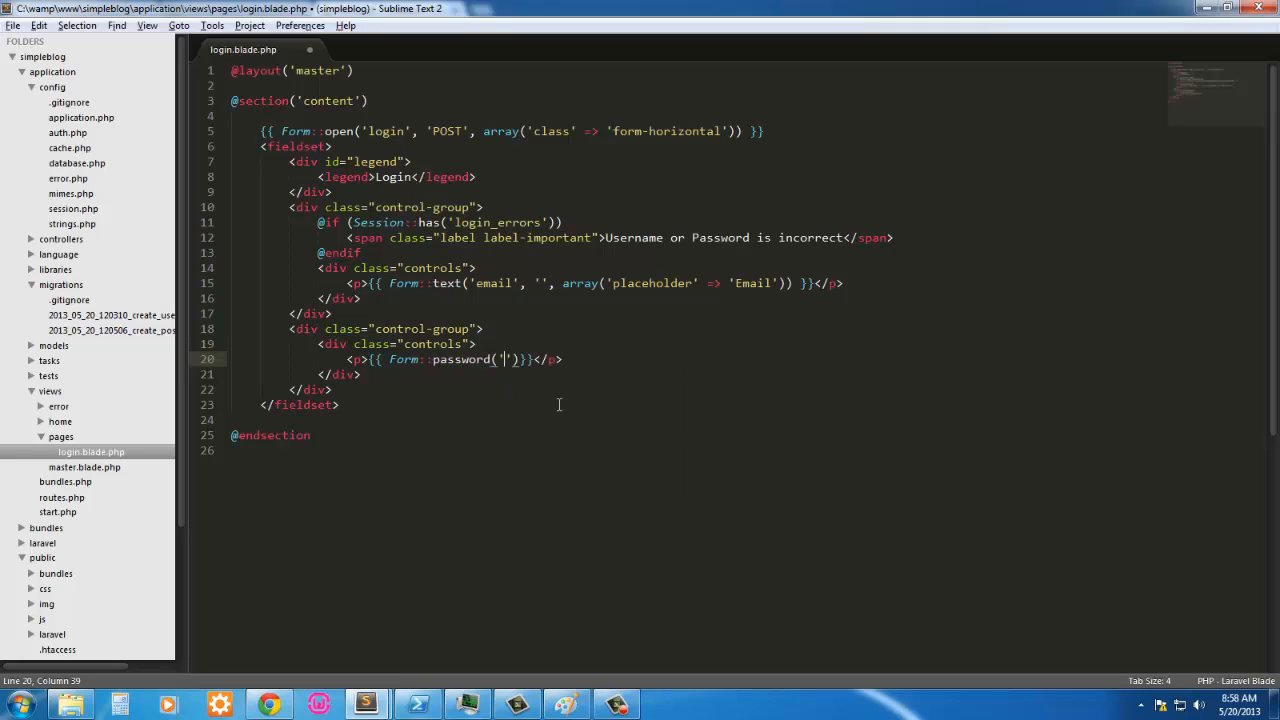
{"action": "type", "text": "password"}
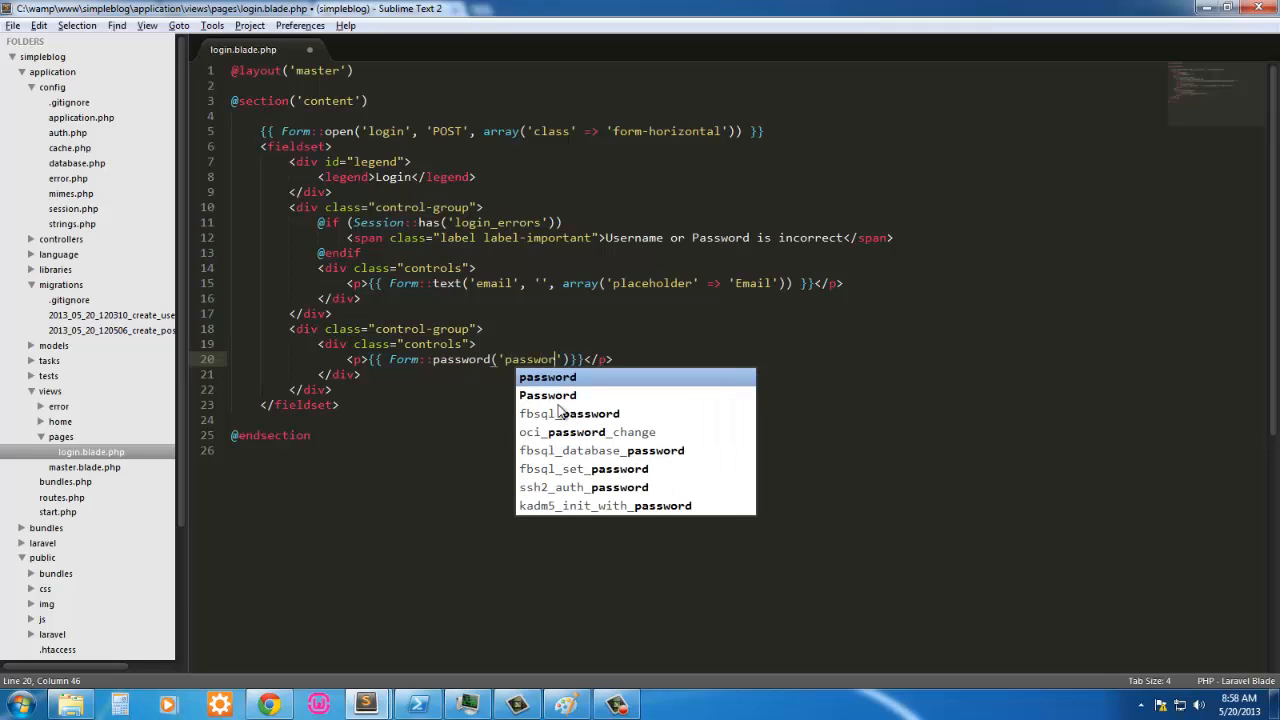
{"action": "type", "text": "d"}
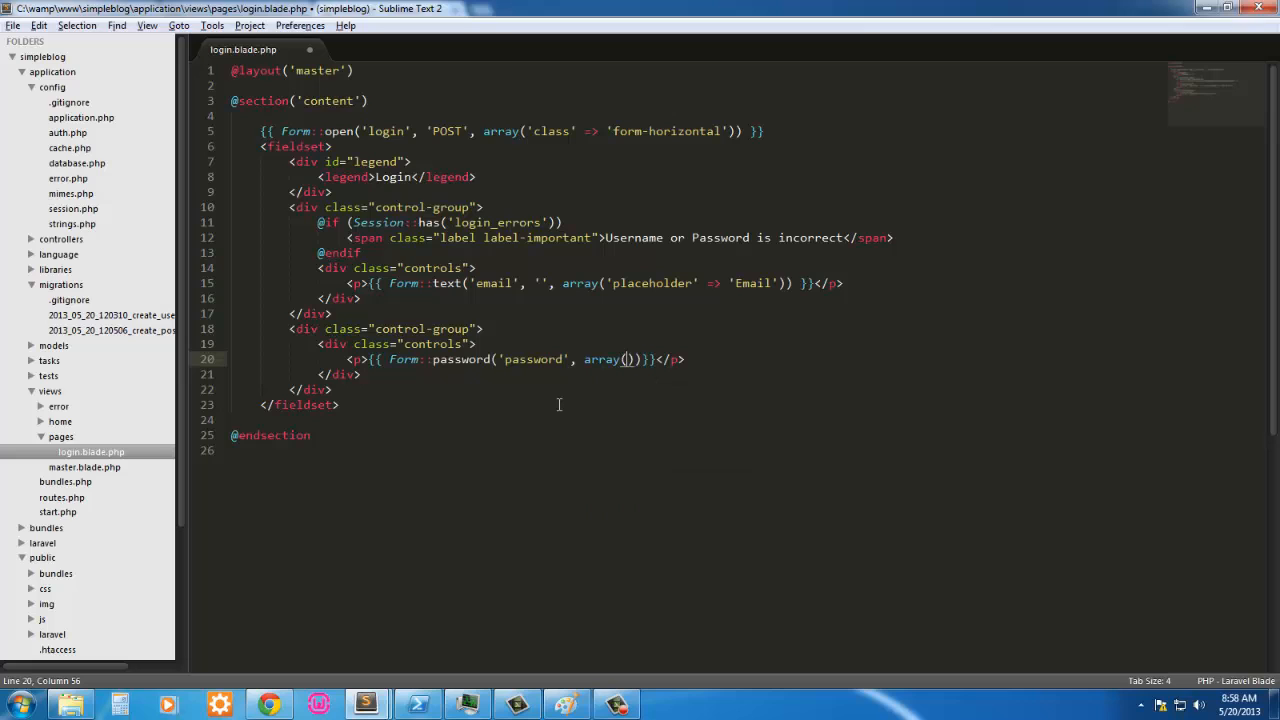
{"action": "type", "text": "'p'"}
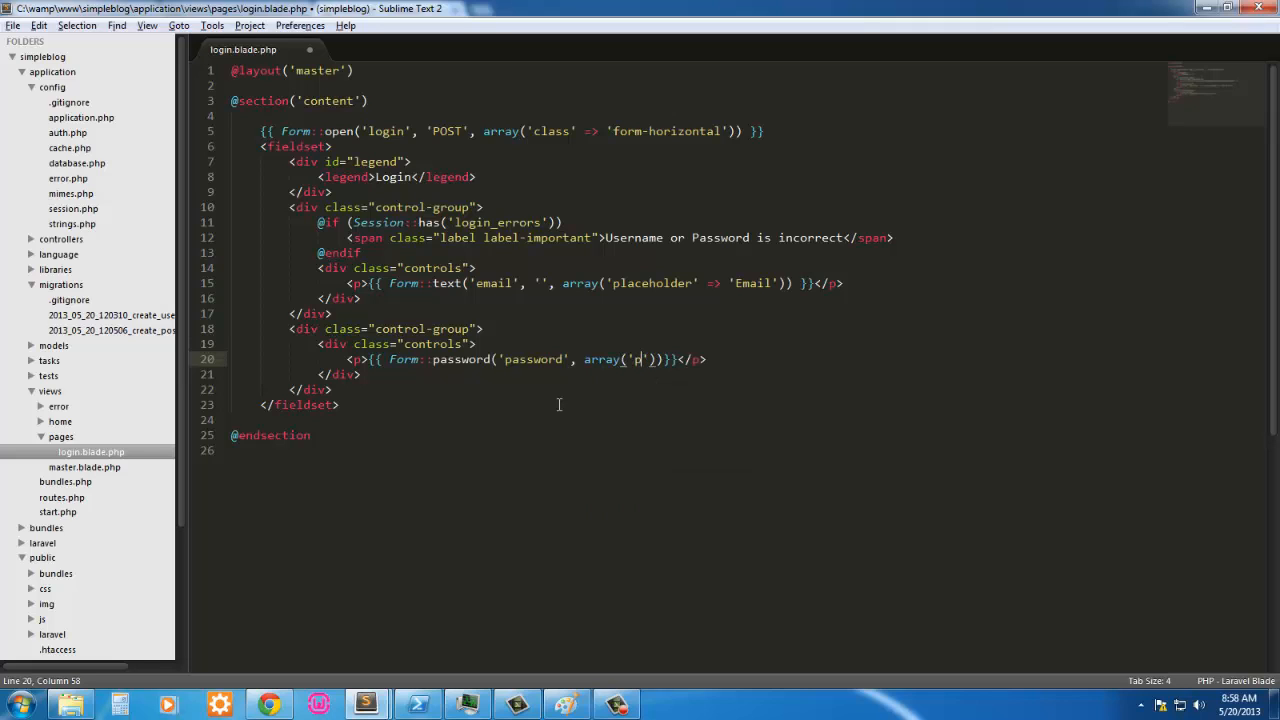
{"action": "type", "text": "laceholder"}
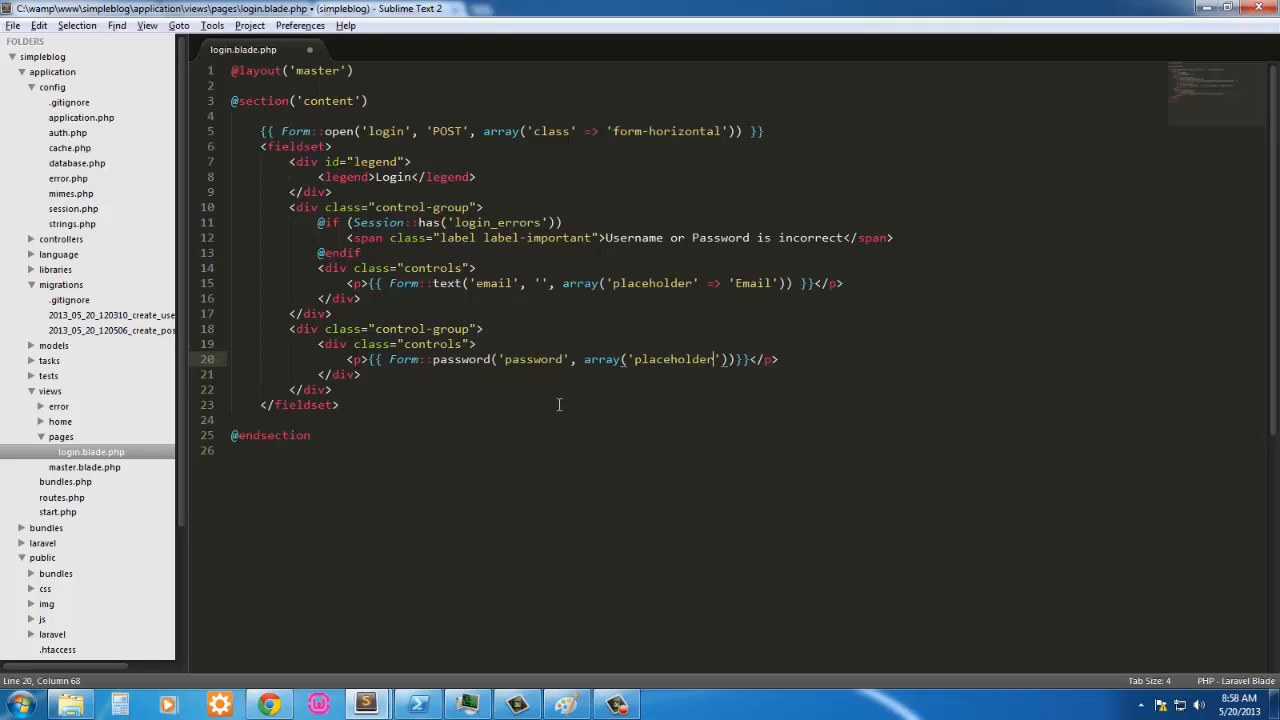
{"action": "type", "text": "=>"}
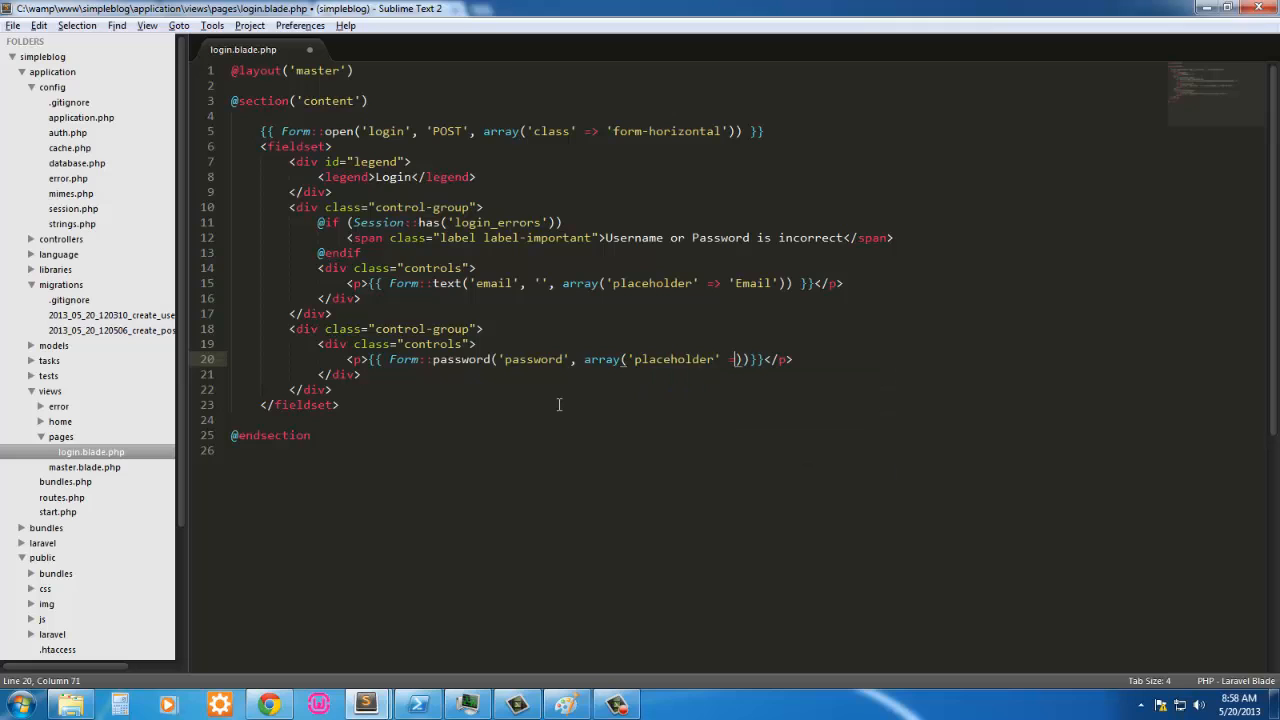
{"action": "type", "text": "=> 'Password"}
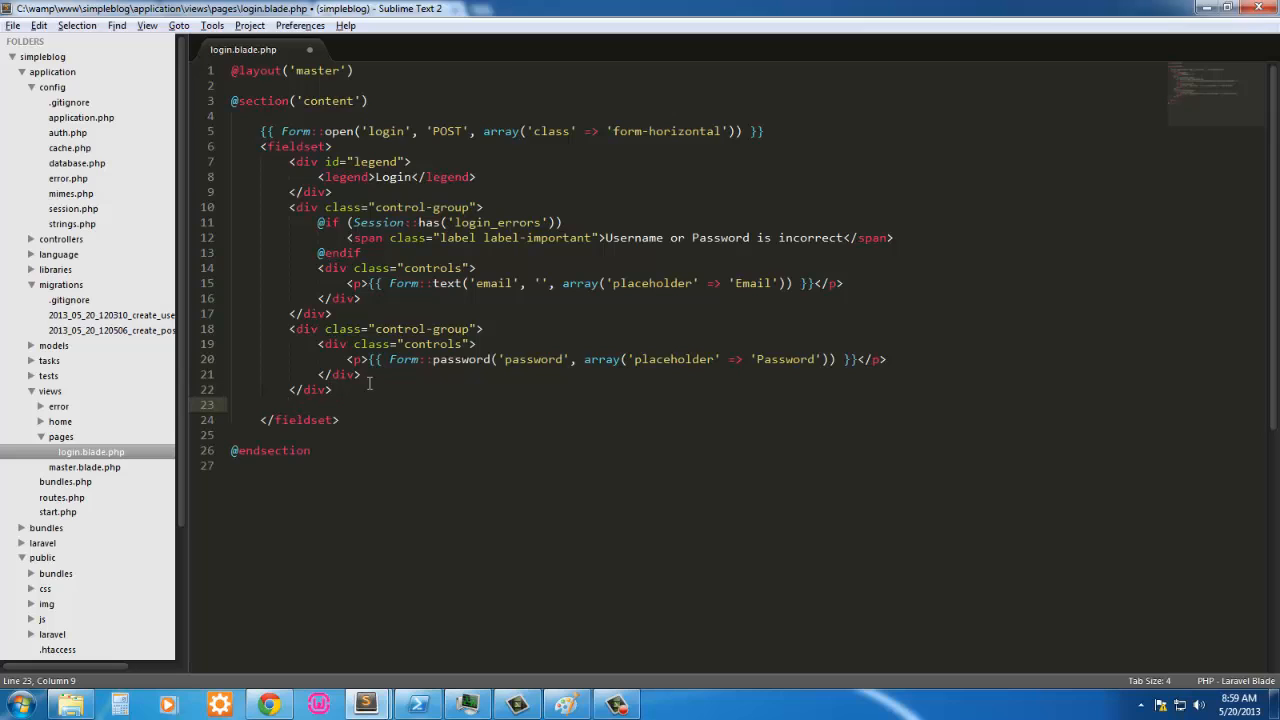
Enter the .control-group>.controls>p abbreviation after the password field, correcting a typo along the way.
{"action": "type", "text": ".c"}
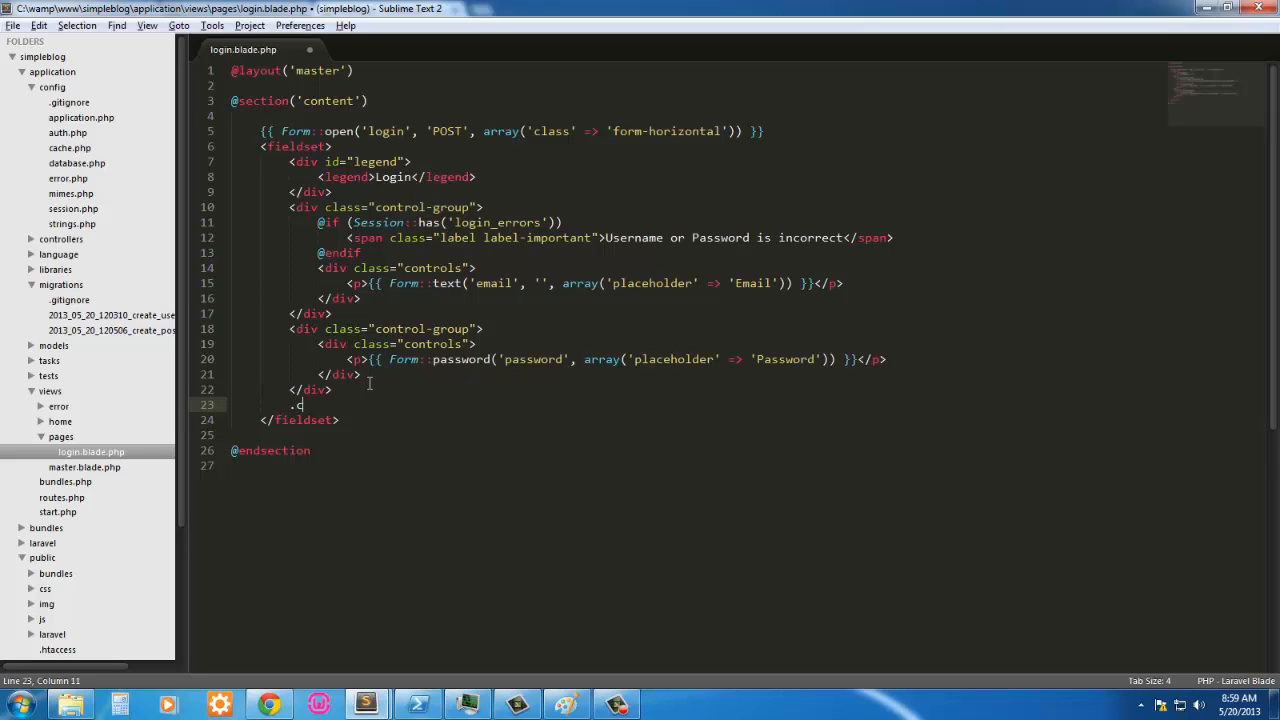
{"action": "type", "text": "ontrol"}
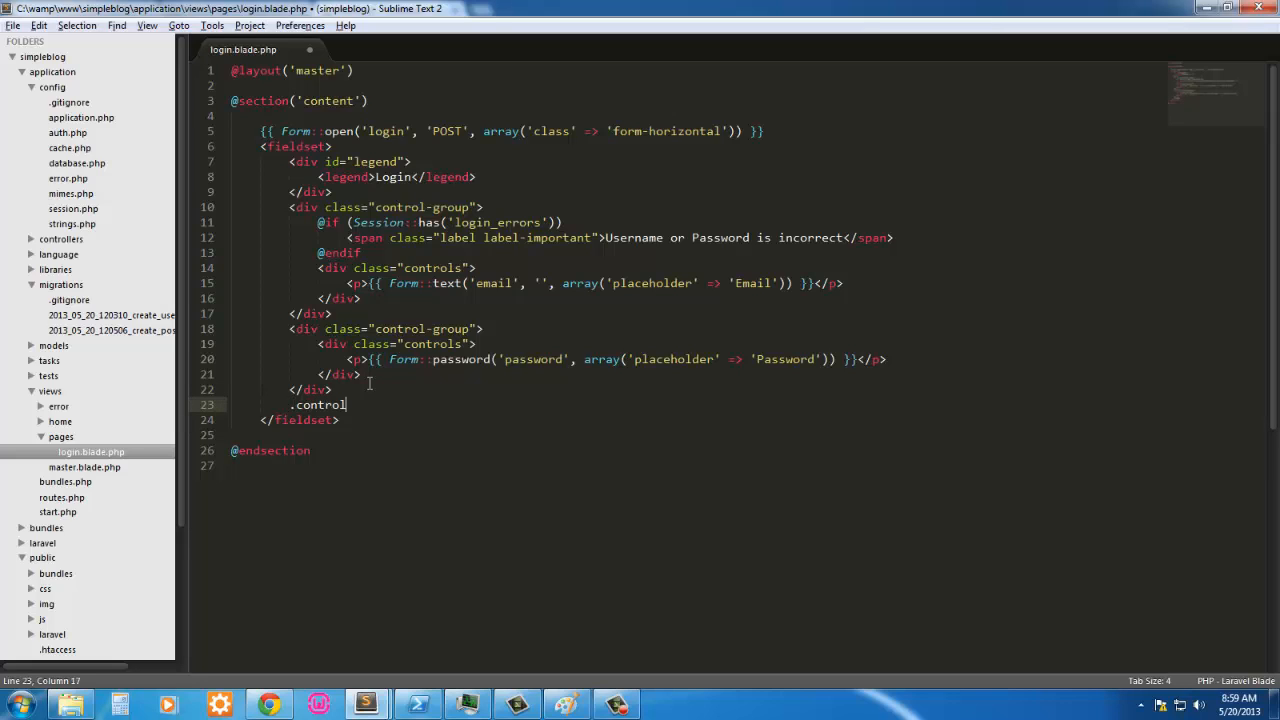
{"action": "type", "text": "-group"}
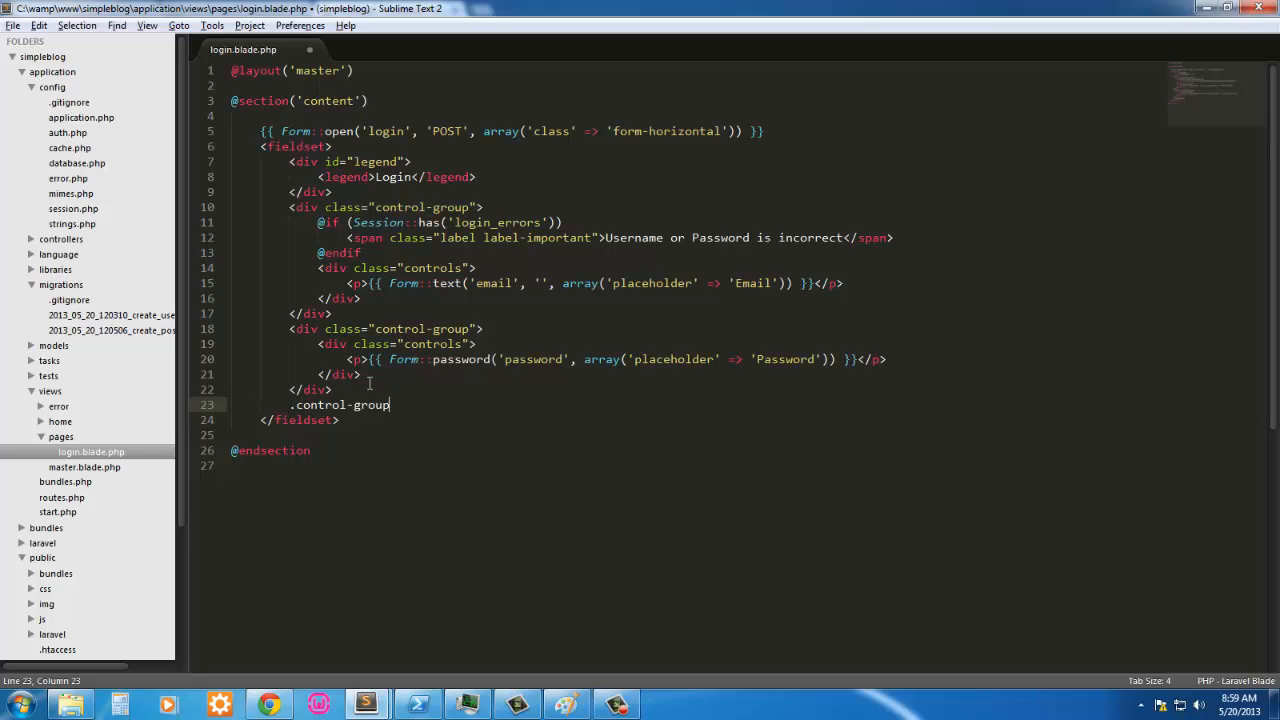
{"action": "type", "text": ">co"}
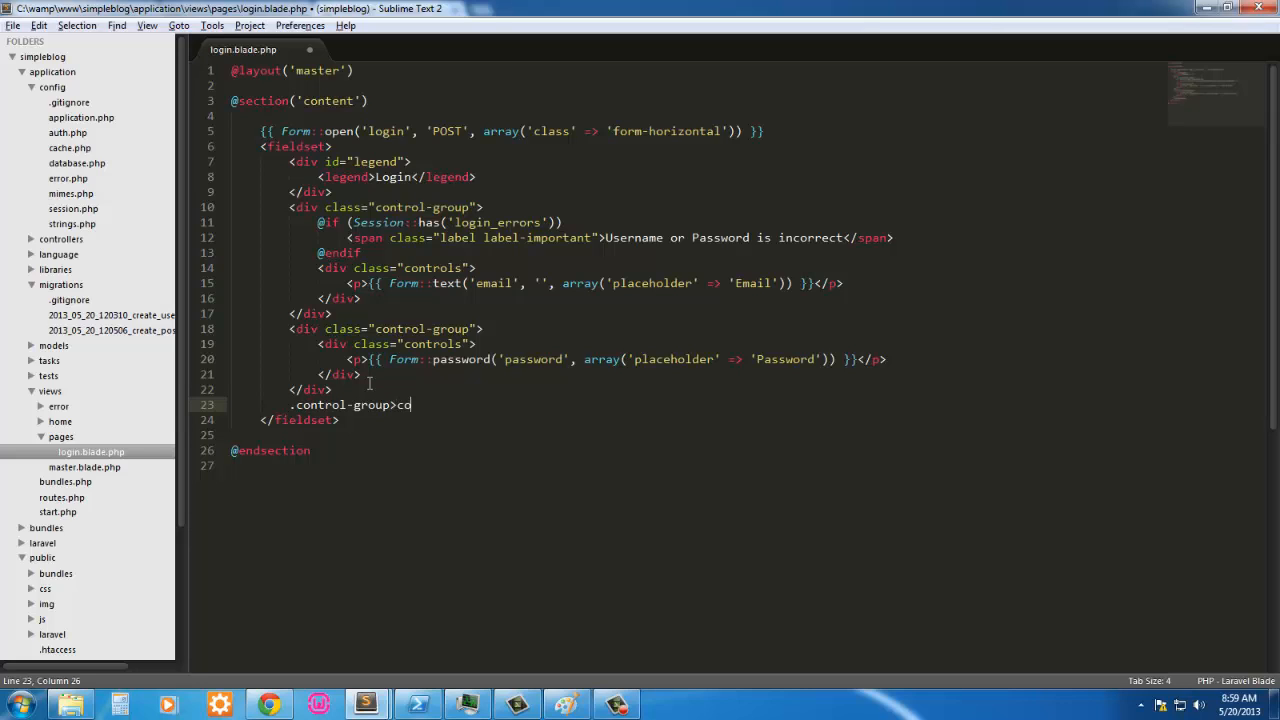
{"action": "key", "text": "BackSpace"}
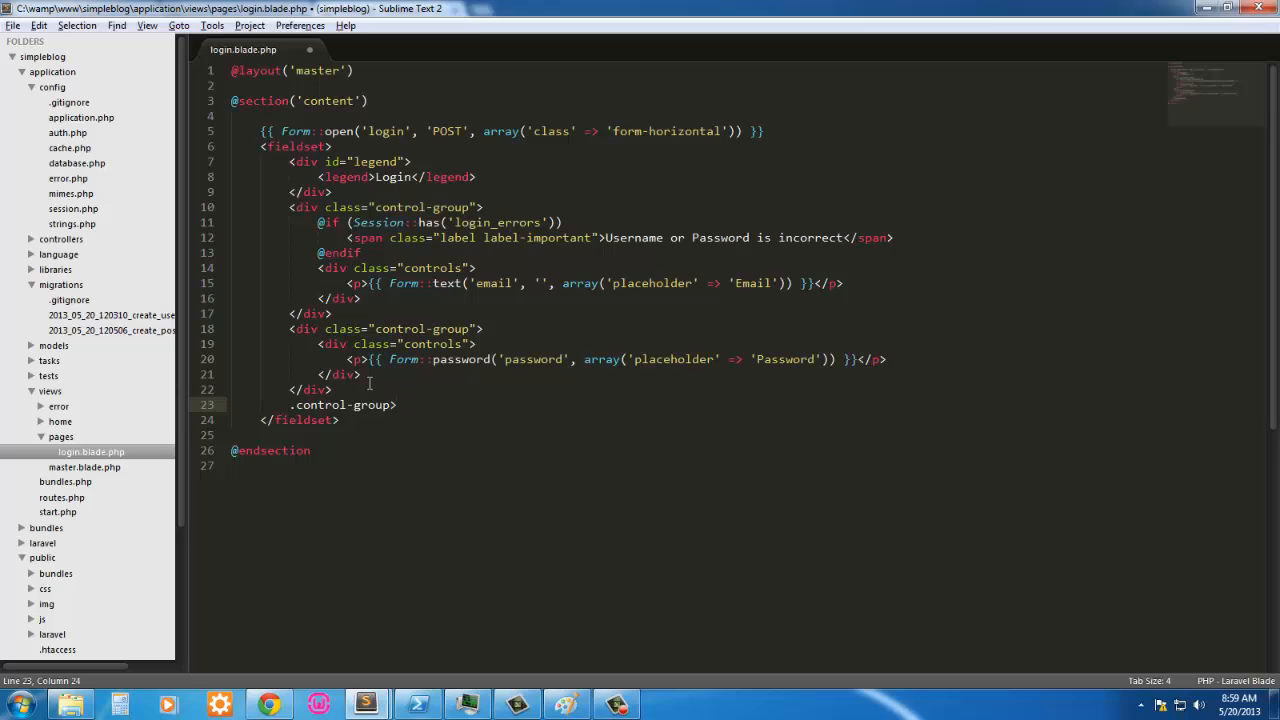
{"action": "type", "text": ".con"}
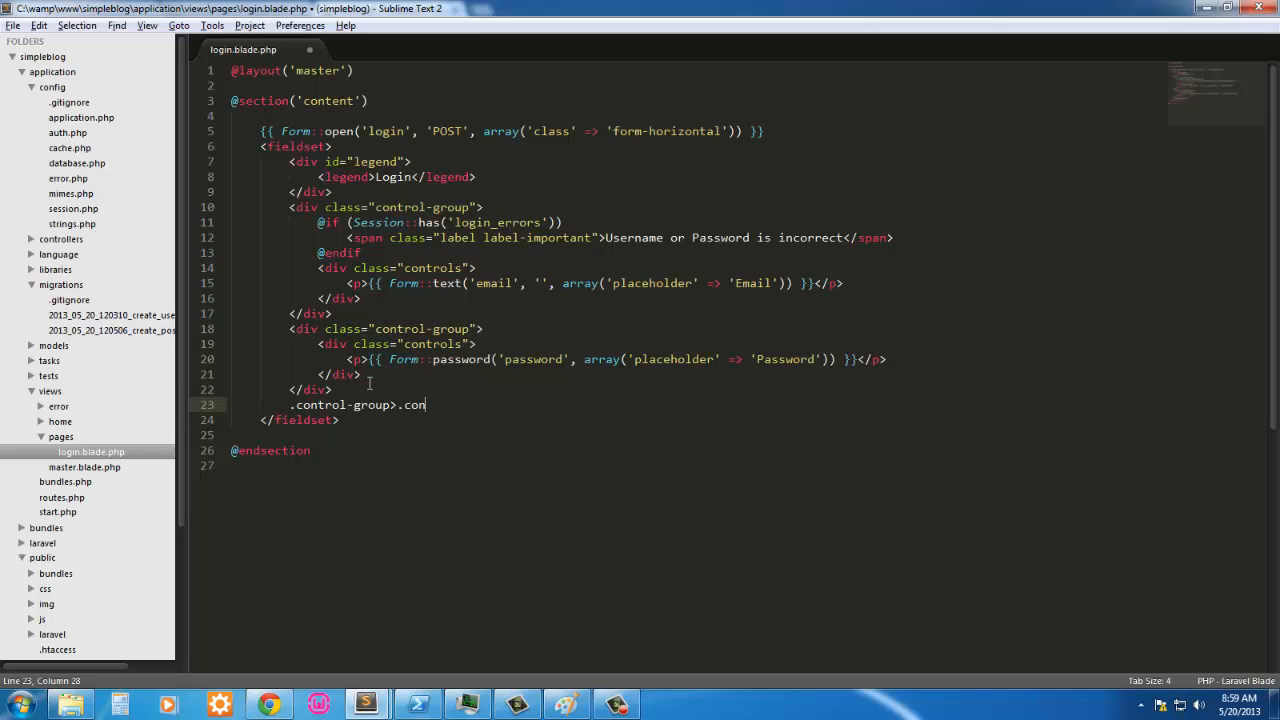
{"action": "type", "text": "trols\">"}
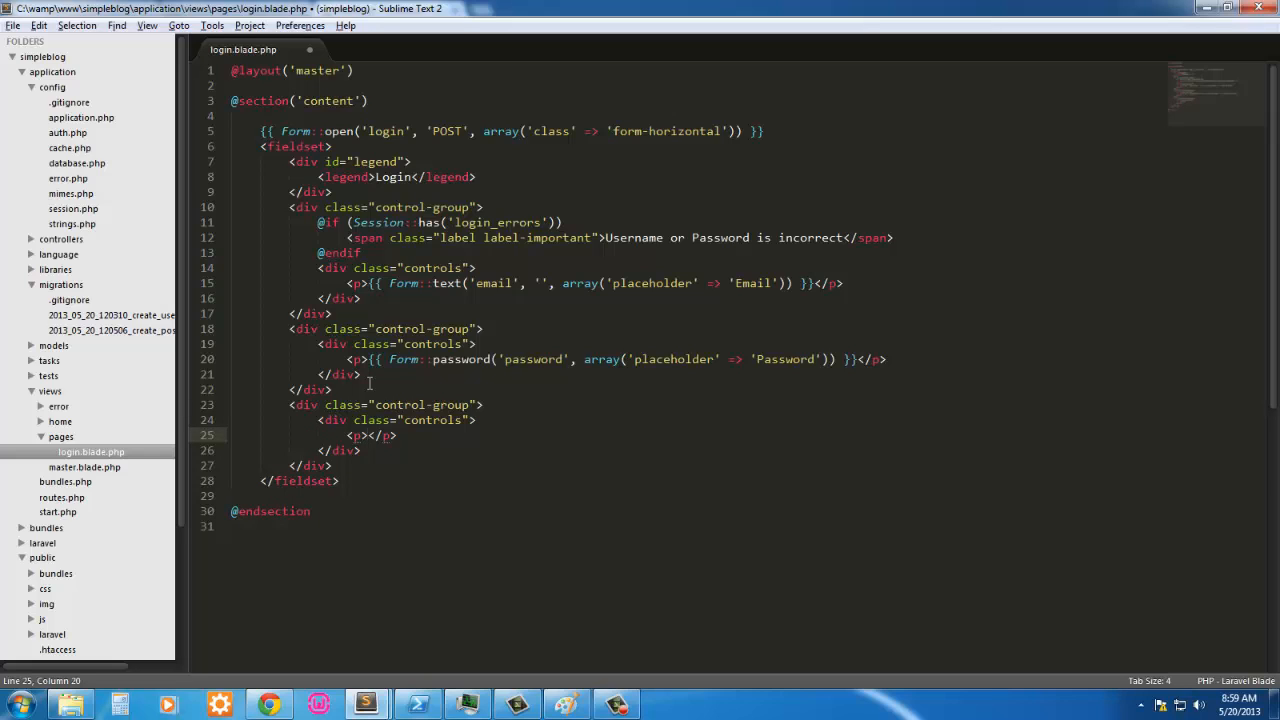
Write {{ Form::submit('Login', array('class' => 'btn btn-success')) }} inside the new paragraph.
{"action": "type", "text": "{{}}"}
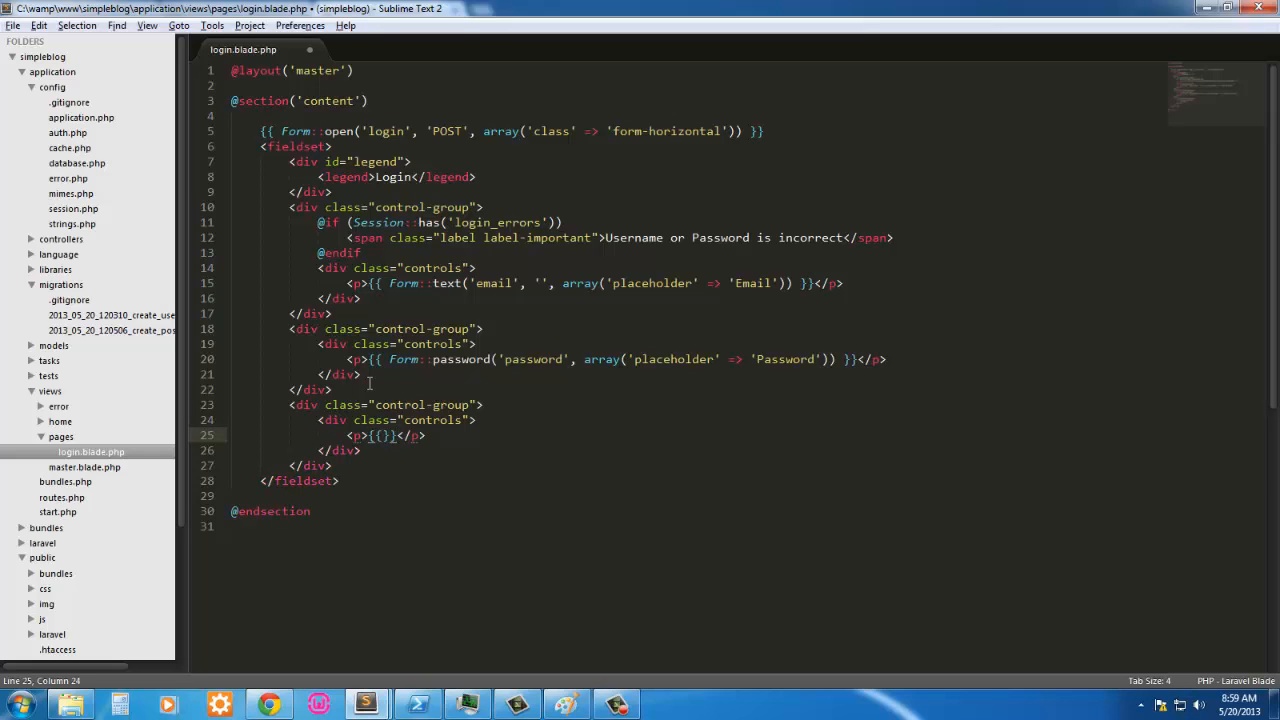
{"action": "type", "text": "Fo"}
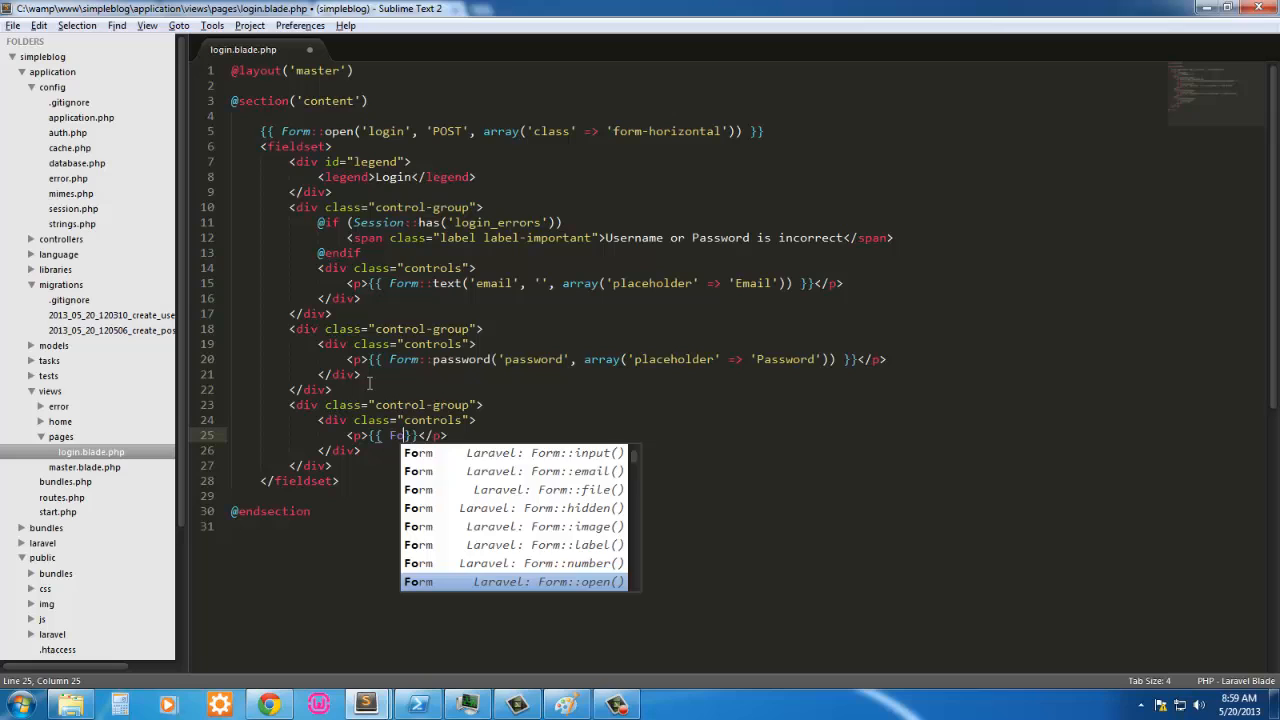
{"action": "type", "text": "sub"}
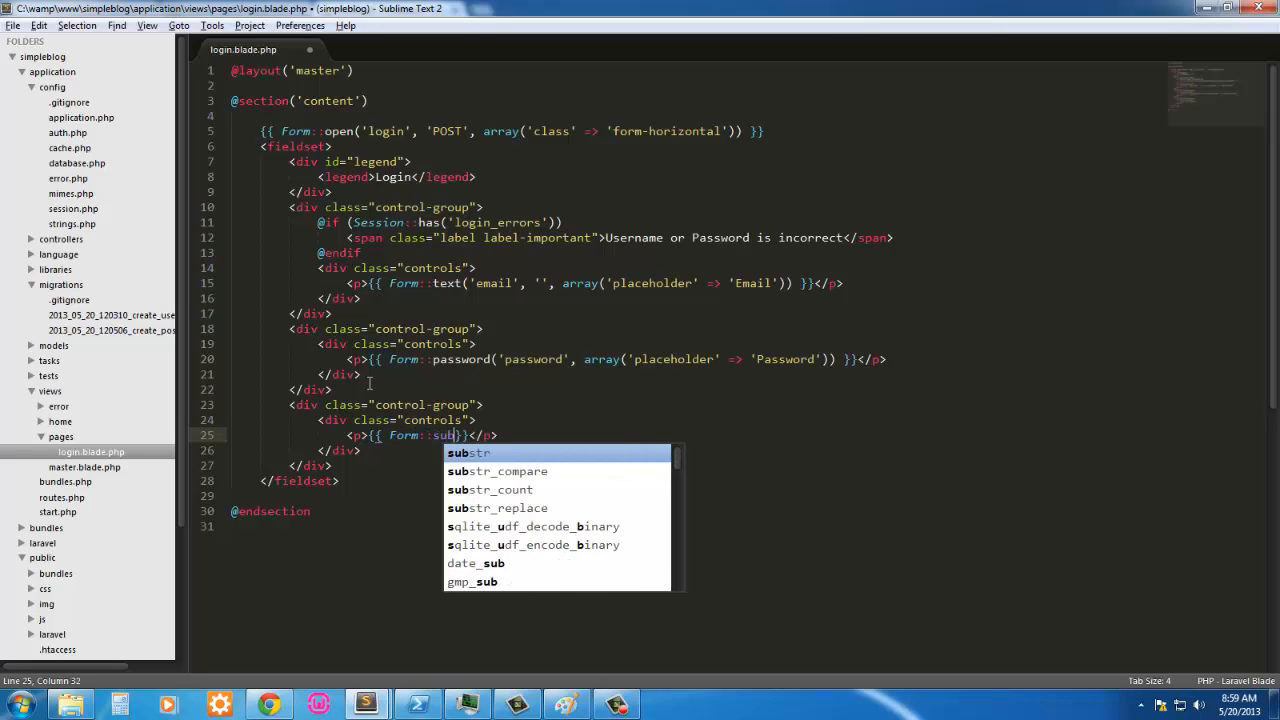
{"action": "type", "text": "mit('Login',"}
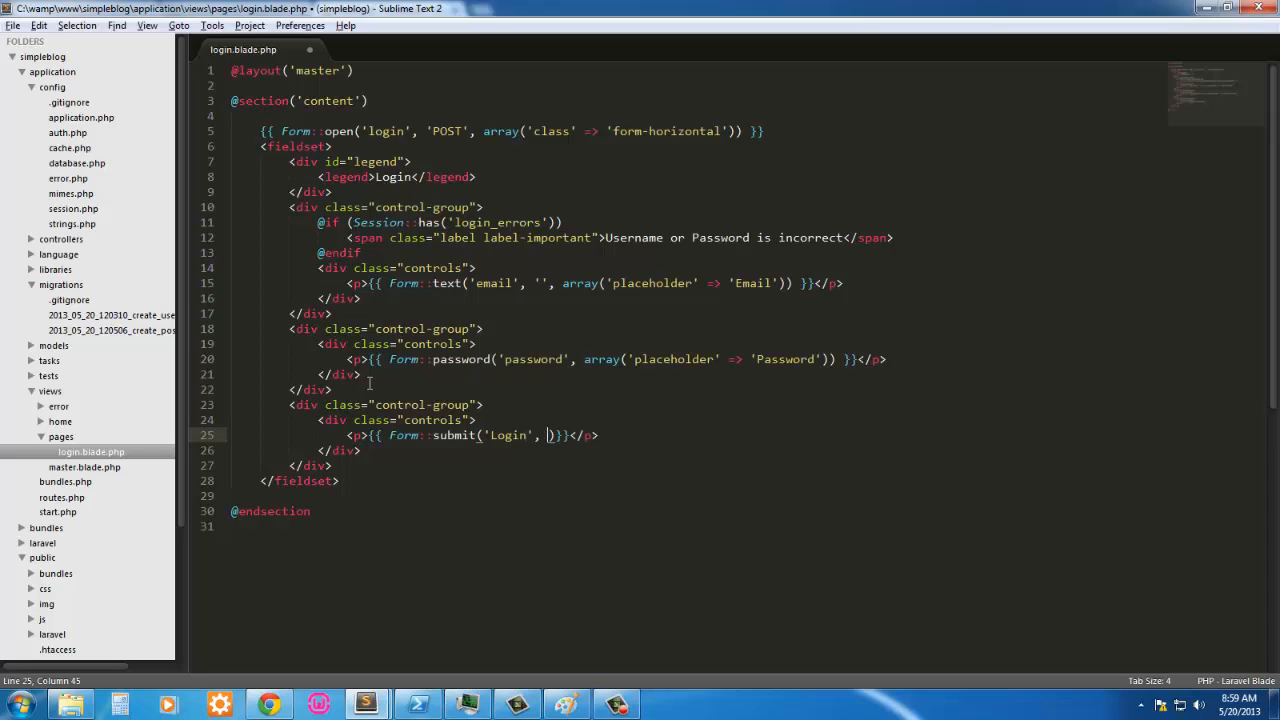
{"action": "key", "text": "BackSpace"}
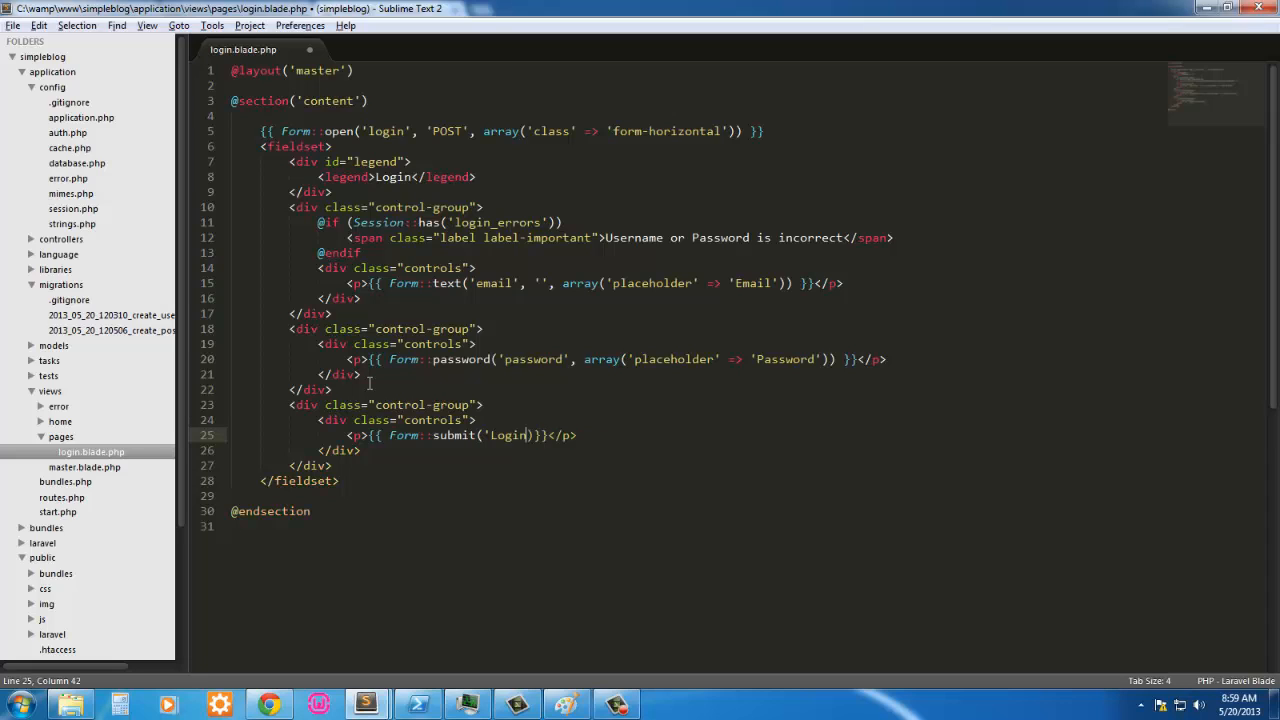
{"action": "type", "text": ","}
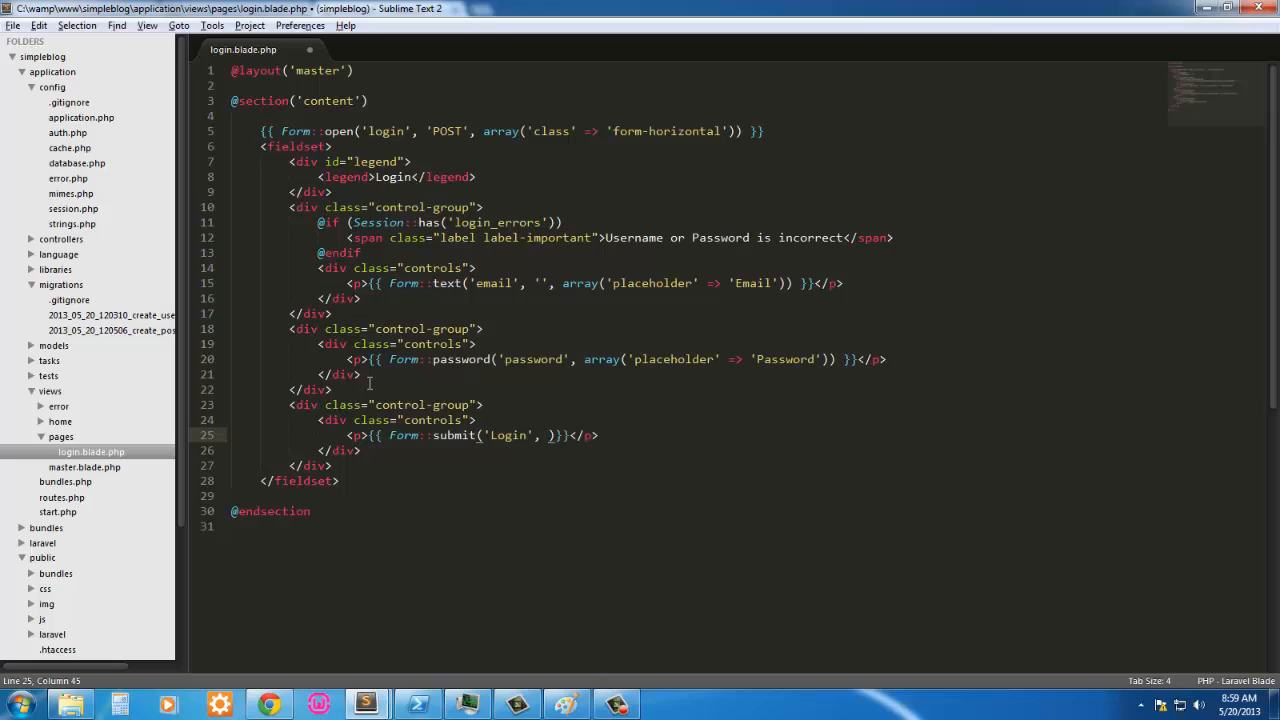
{"action": "type", "text": "array("}
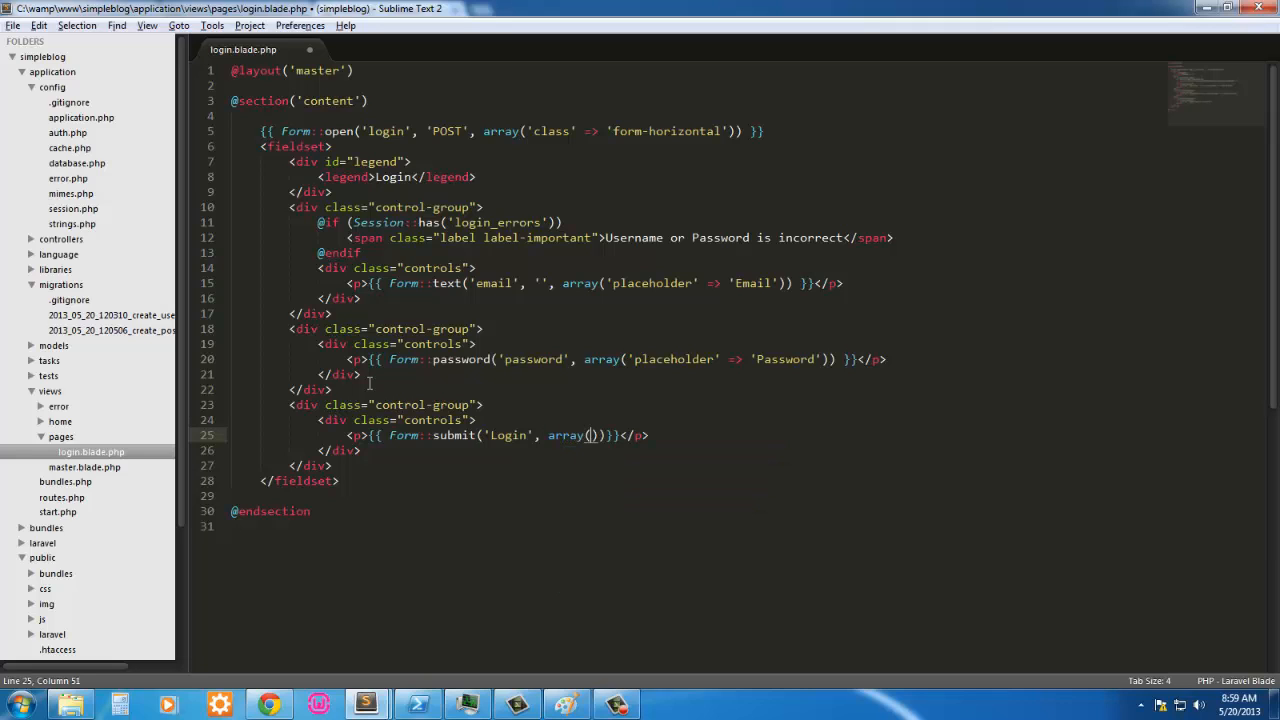
{"action": "type", "text": "cl"}
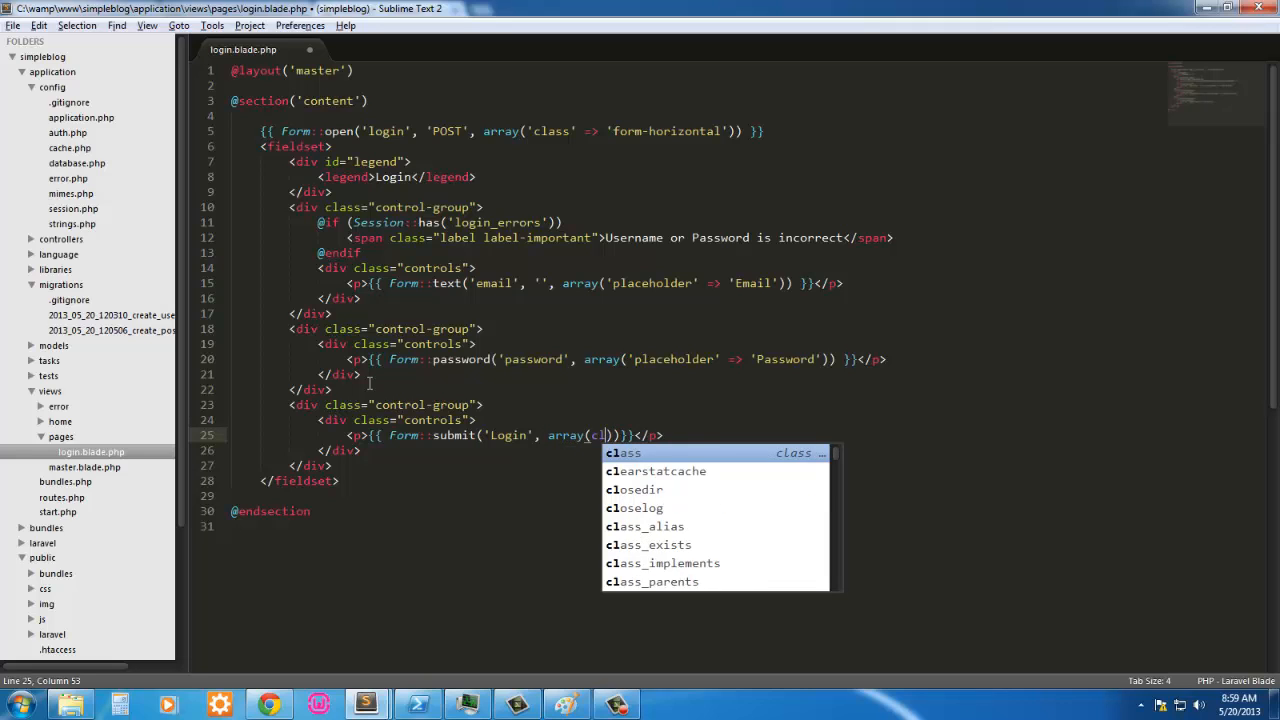
{"action": "type", "text": "a'"}
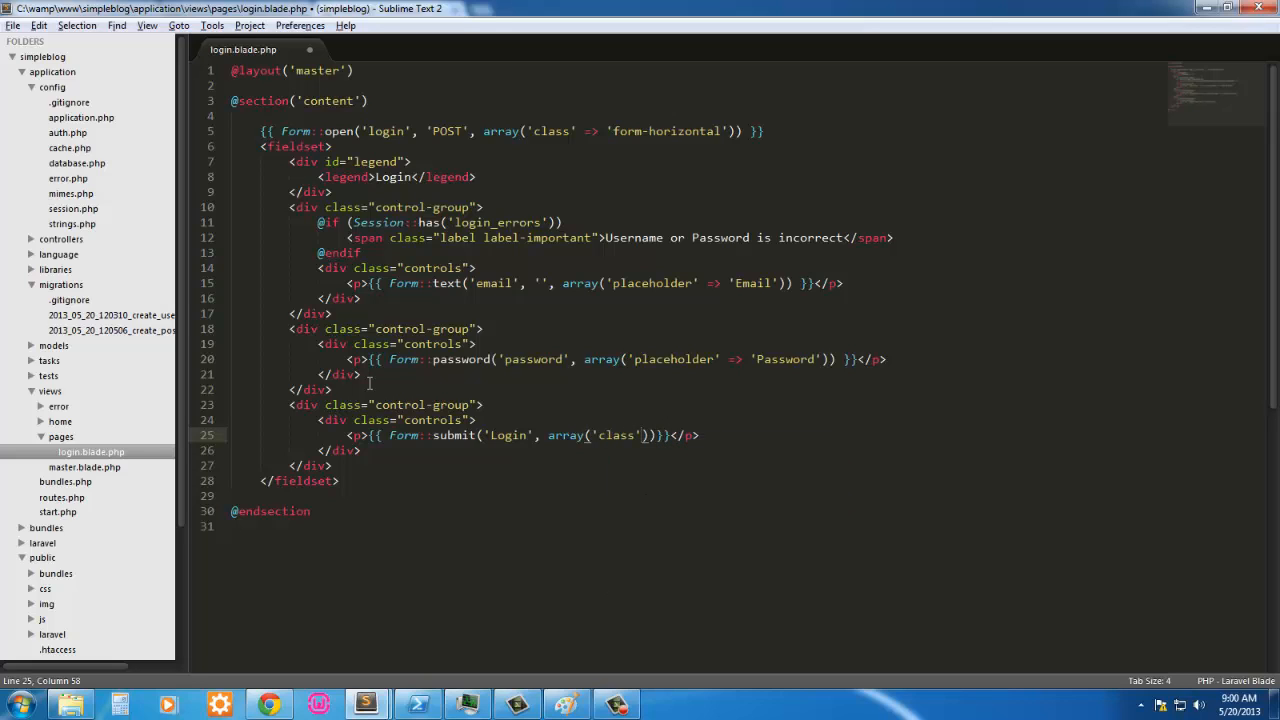
{"action": "type", "text": "=>"}
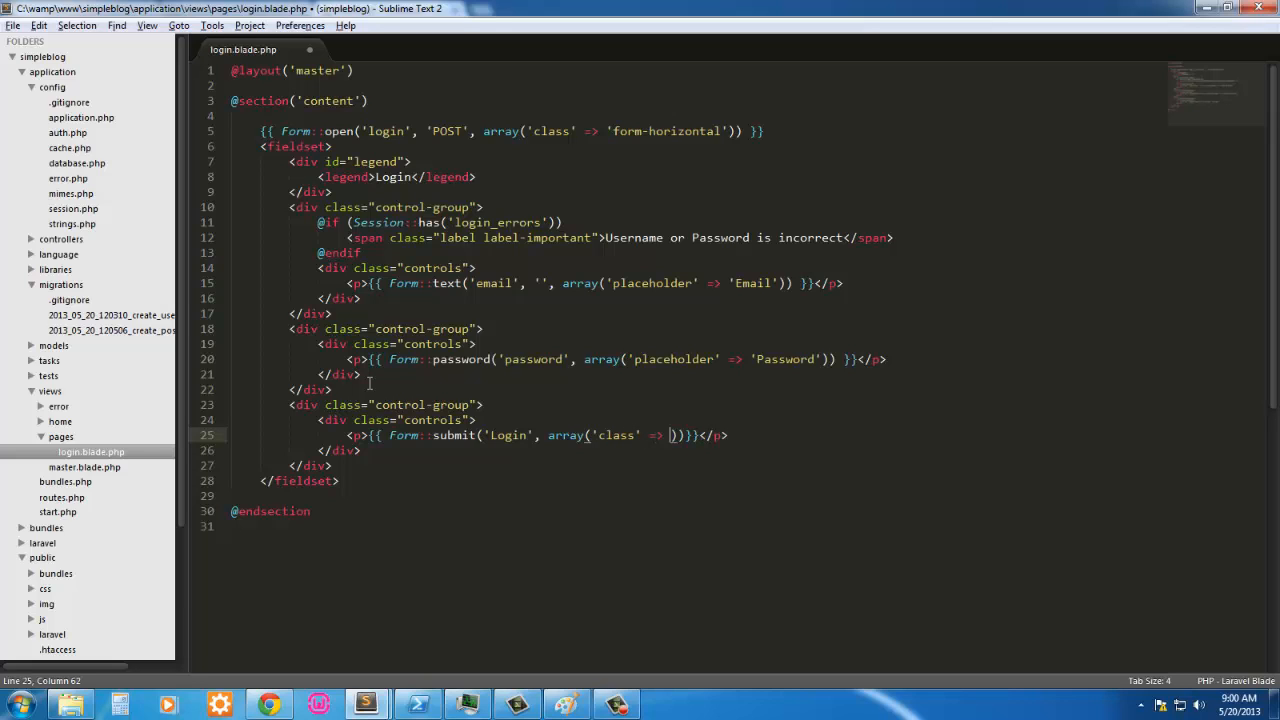
{"action": "type", "text": "''"}
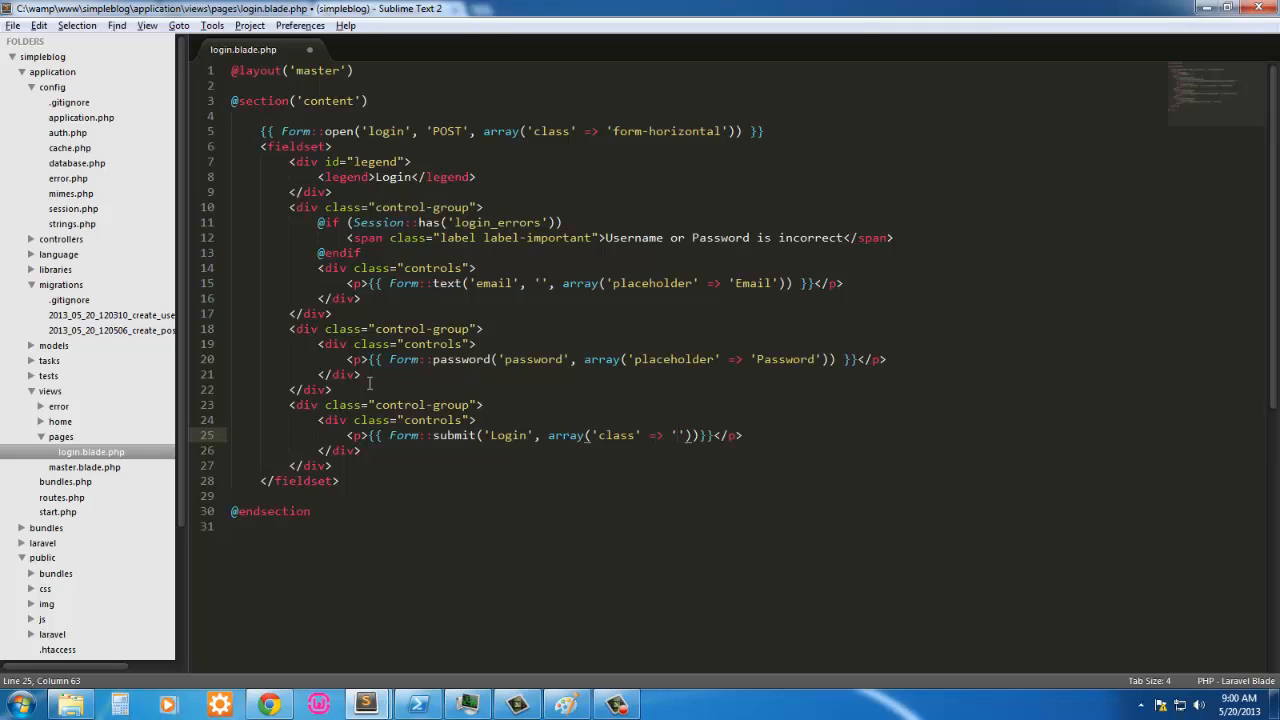
{"action": "type", "text": "btn btn-success"}
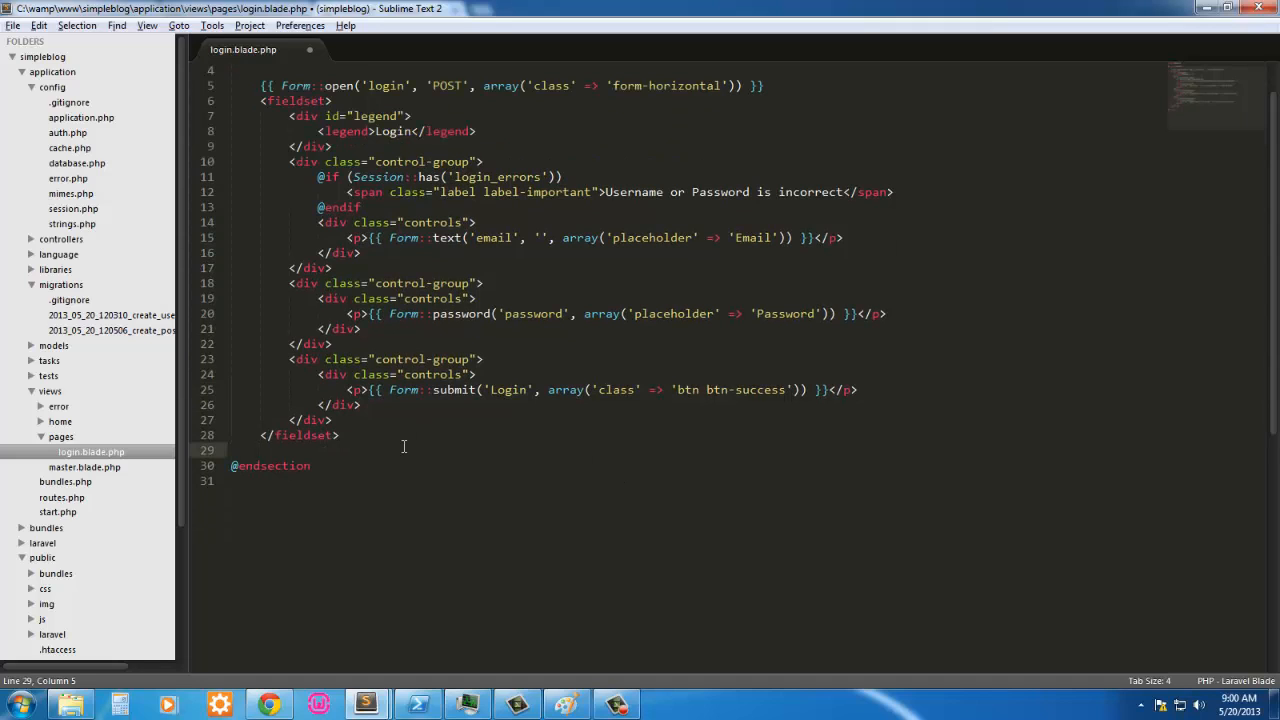
Add {{ Form::close() }} after </fieldset> and save login.blade.php.
{"action": "type", "text": "{{ }}"}
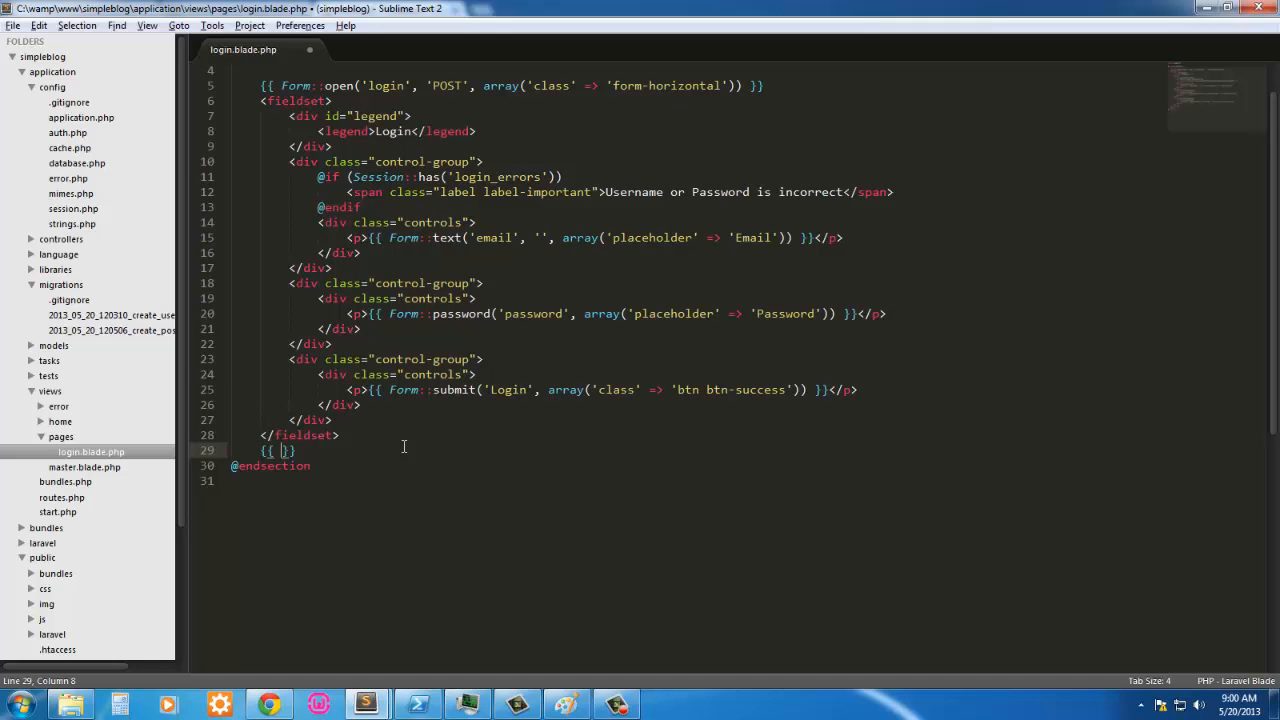
{"action": "type", "text": "Form::close("}
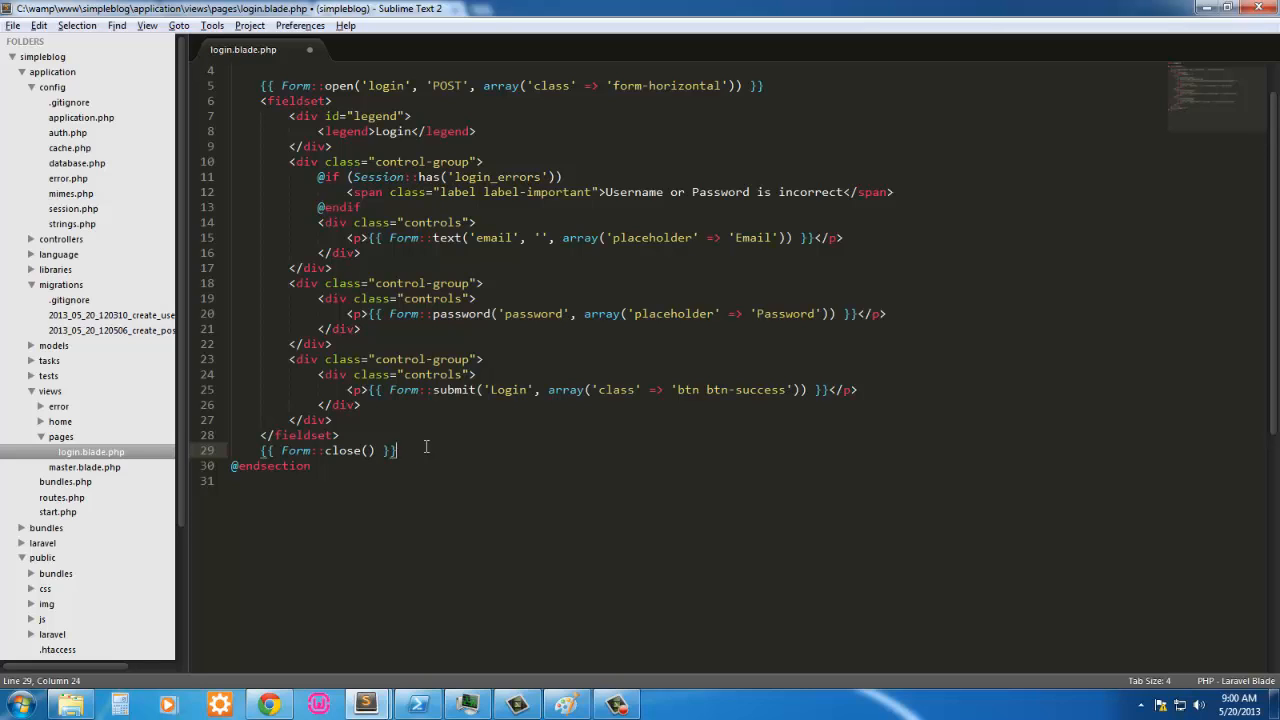
{"action": "key", "text": "ctrl+s"}
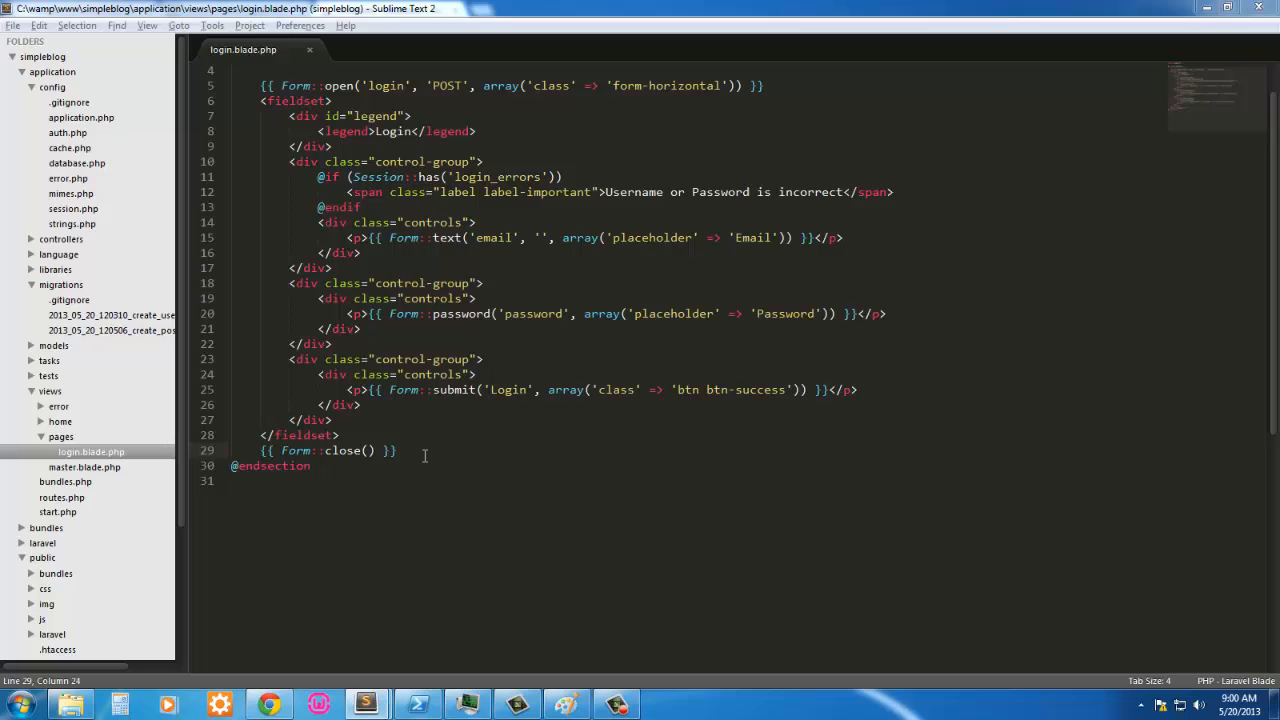
{"action": "mouse_move", "coordinate": [680, 455]}
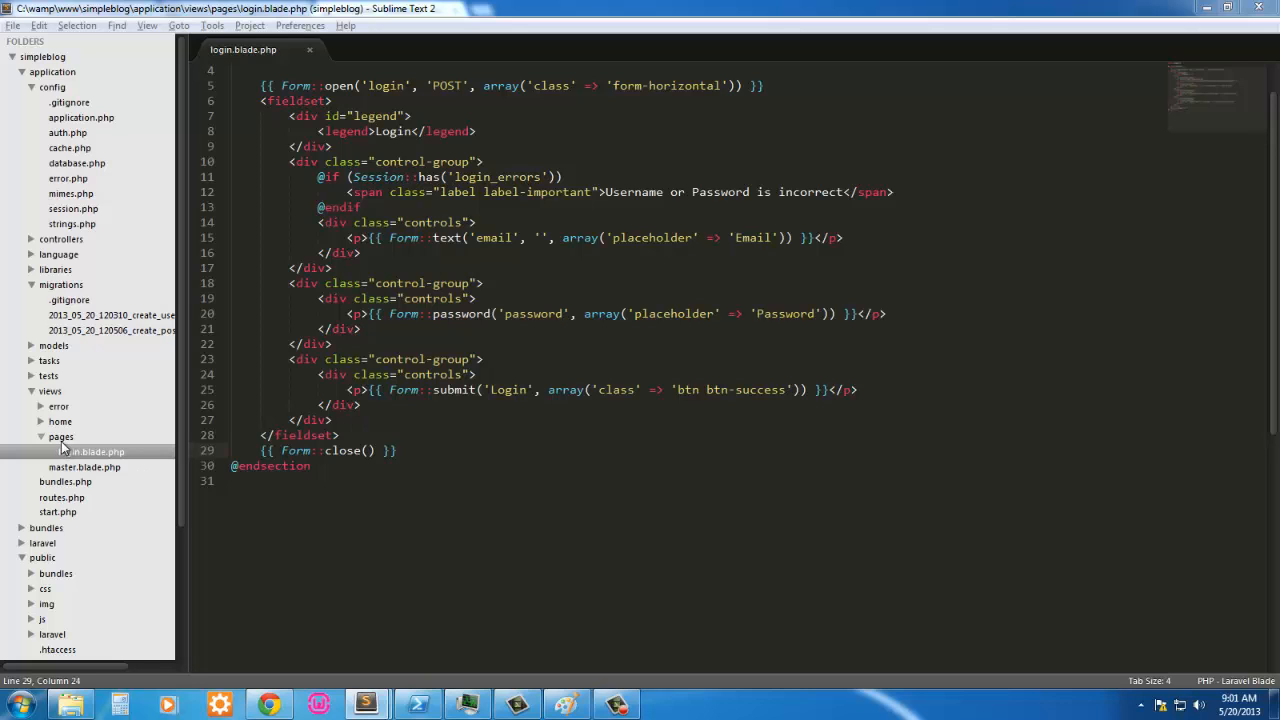
Add a new file to the pages folder and save it as new.blade.php.
{"action": "right_click", "coordinate": [61, 437]}
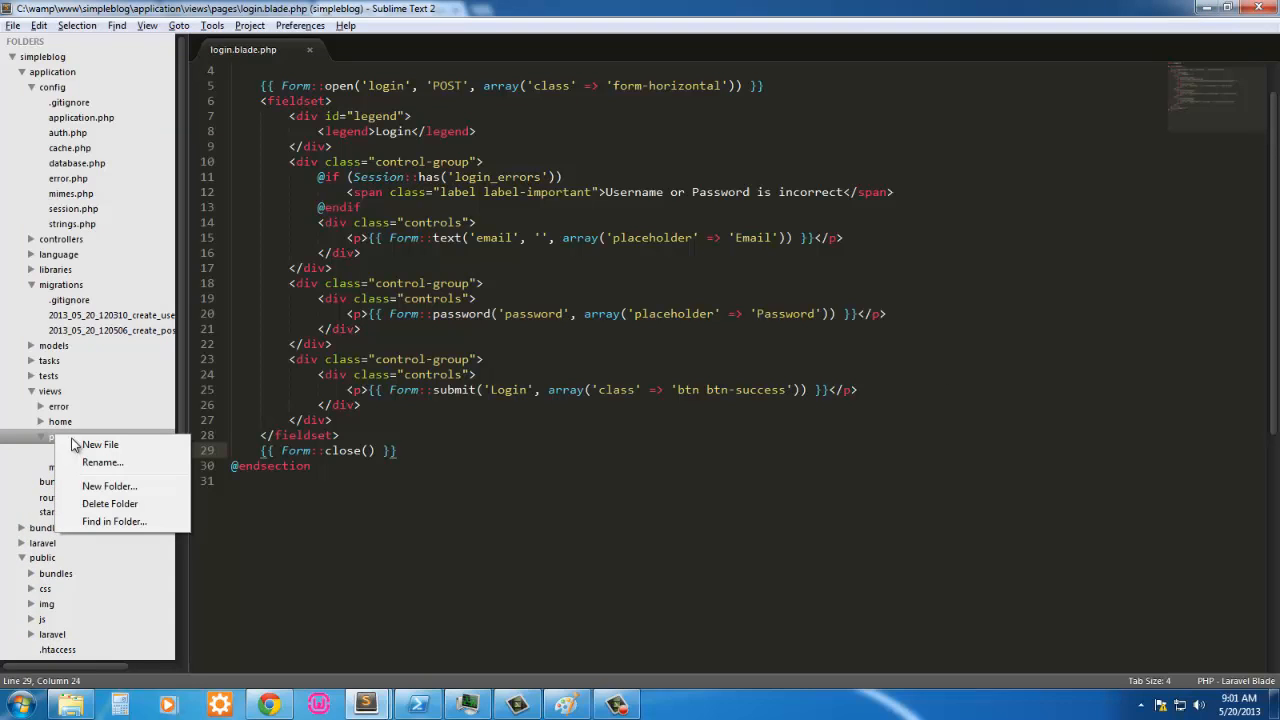
{"action": "left_click", "coordinate": [100, 444]}
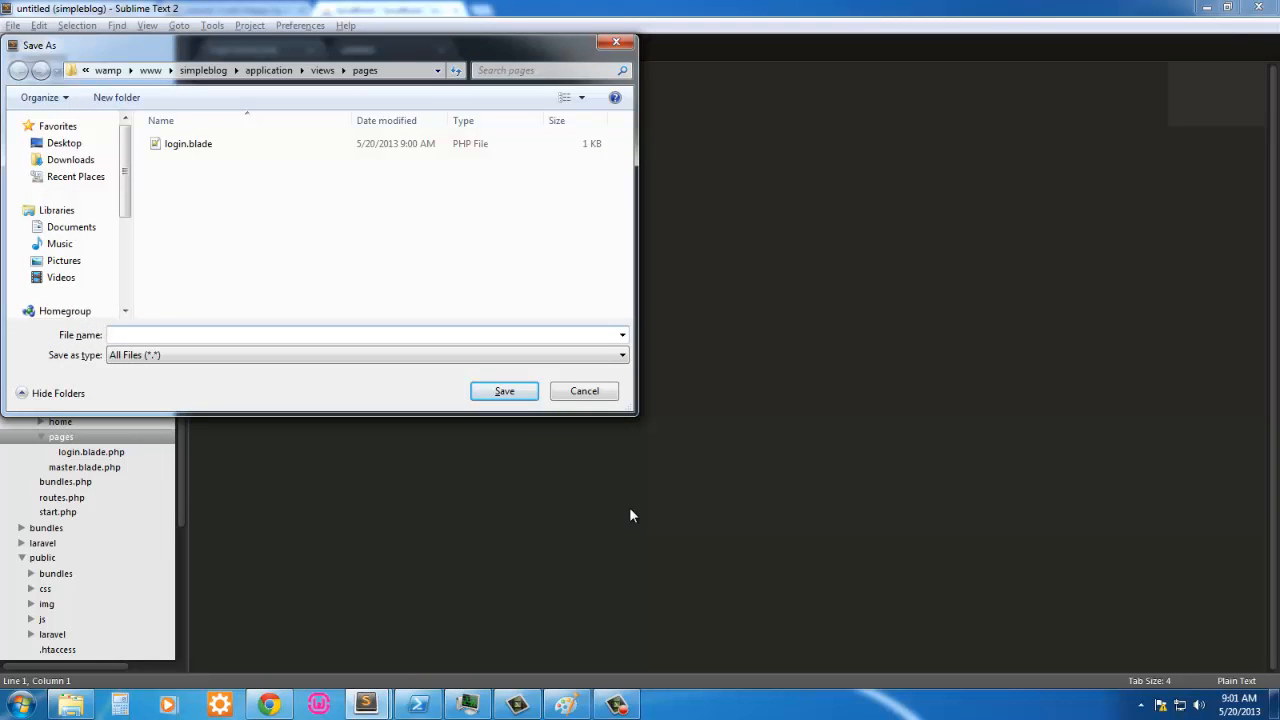
{"action": "left_click", "coordinate": [360, 334]}
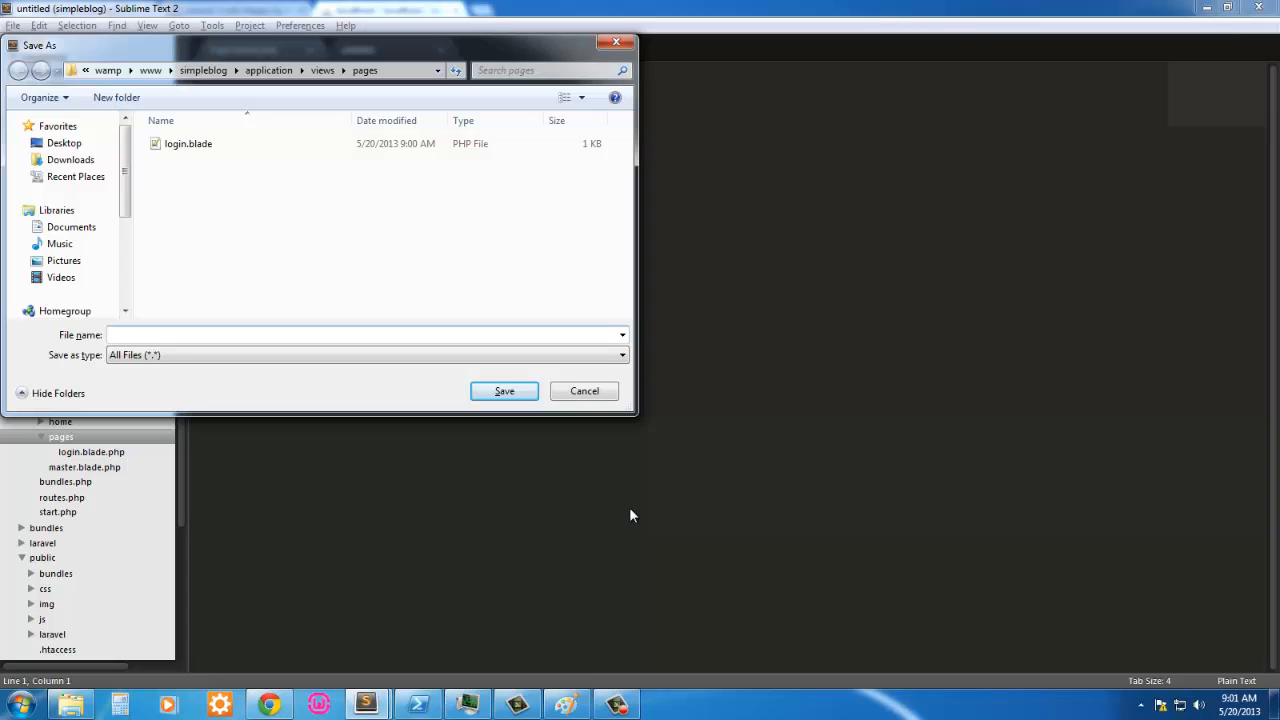
{"action": "type", "text": "new"}
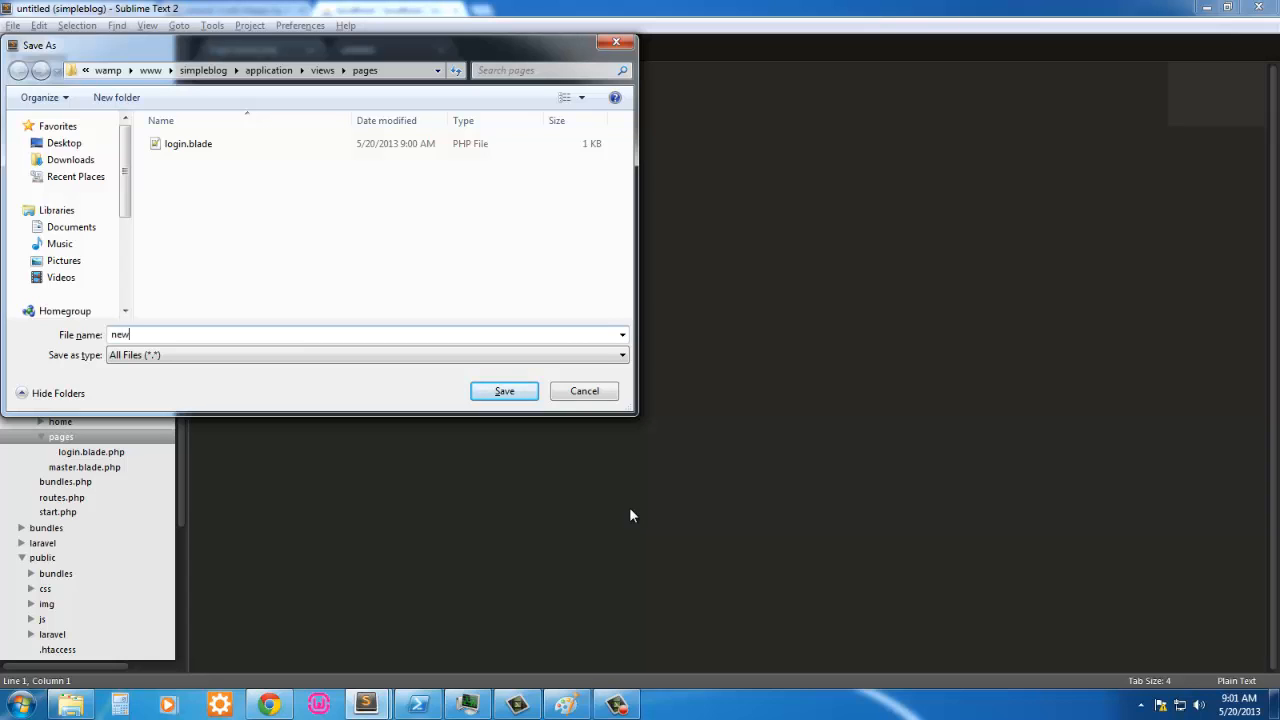
{"action": "type", "text": ".blade"}
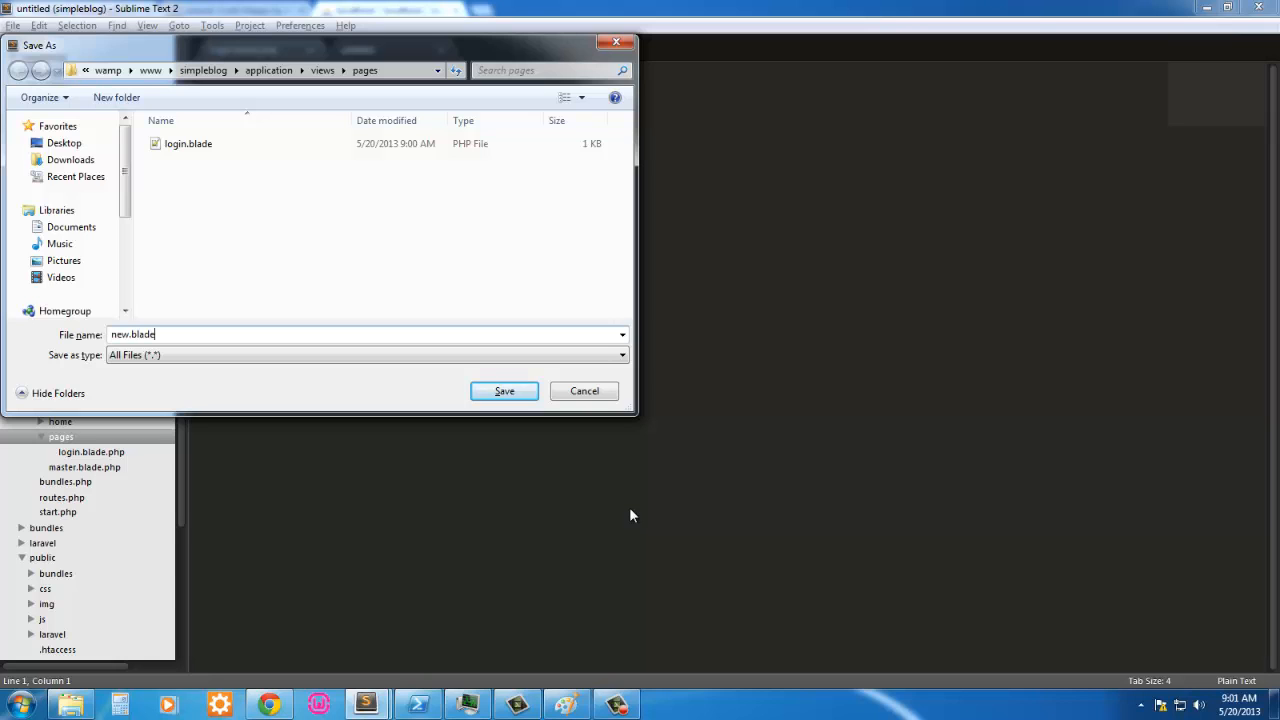
{"action": "type", "text": ".php"}
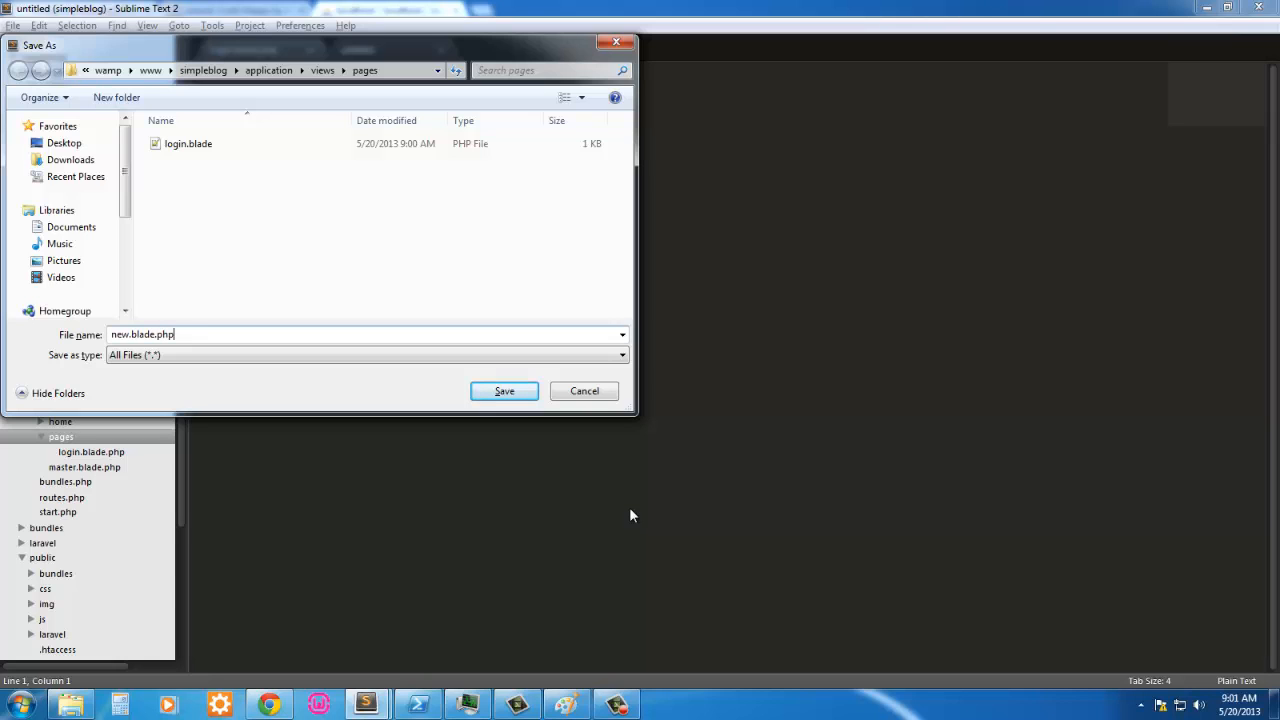
{"action": "left_click", "coordinate": [504, 391]}
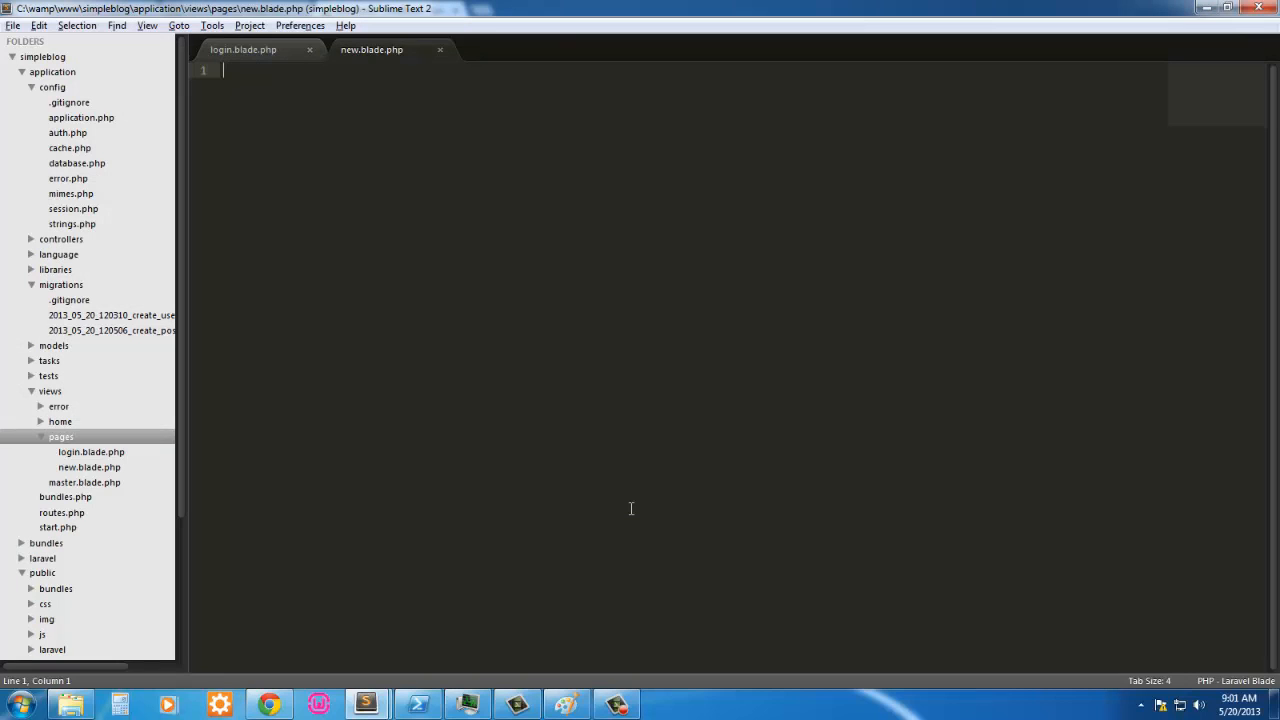
{"action": "type", "text": "@layout('"}
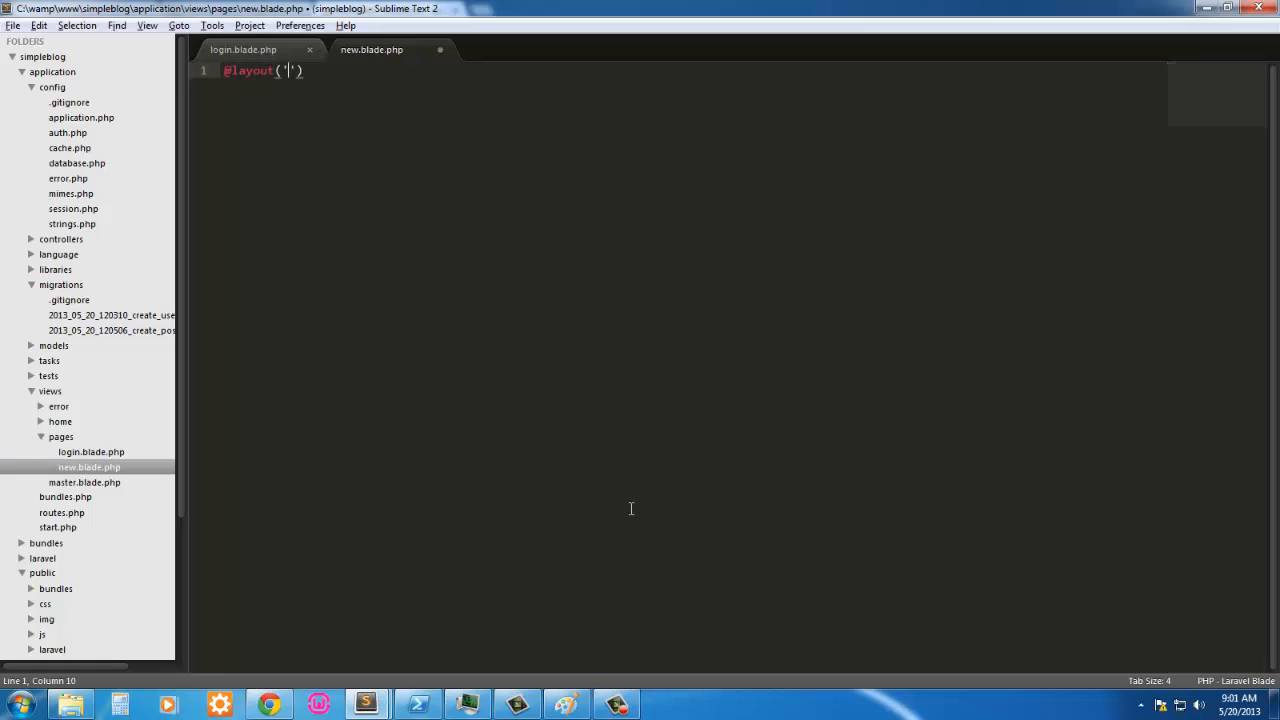
{"action": "type", "text": "master"}
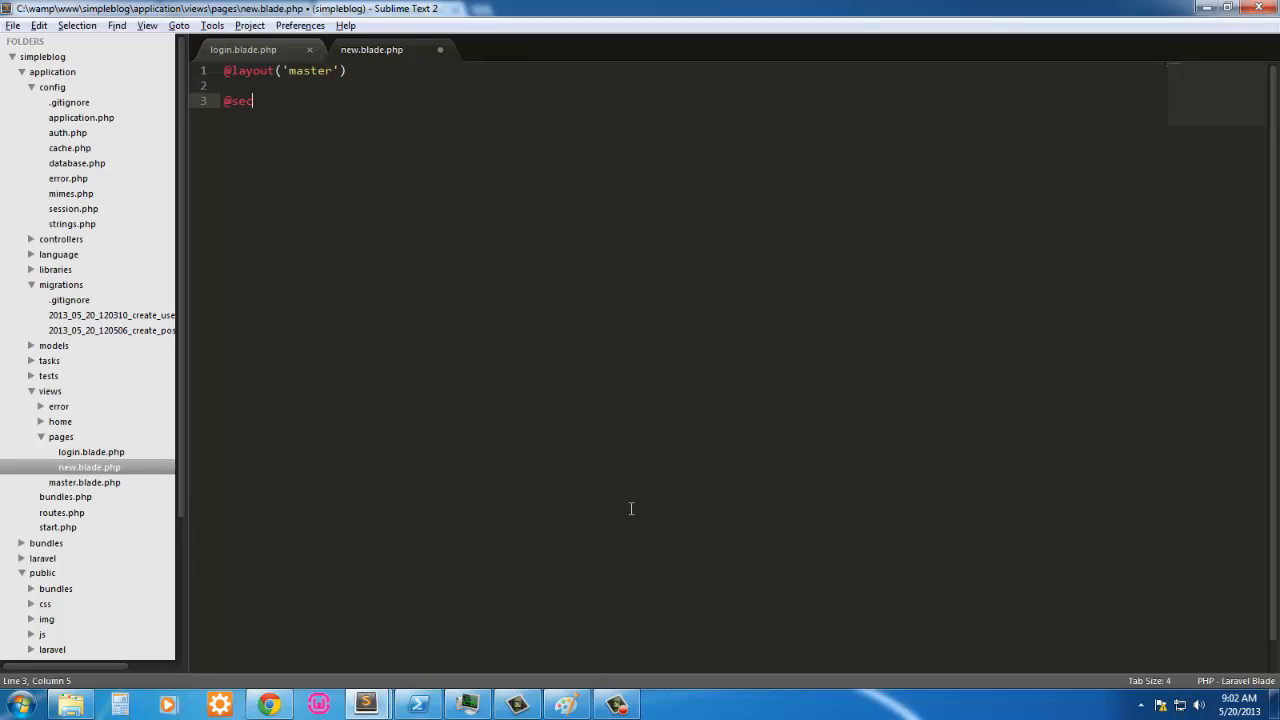
{"action": "type", "text": "tion('content"}
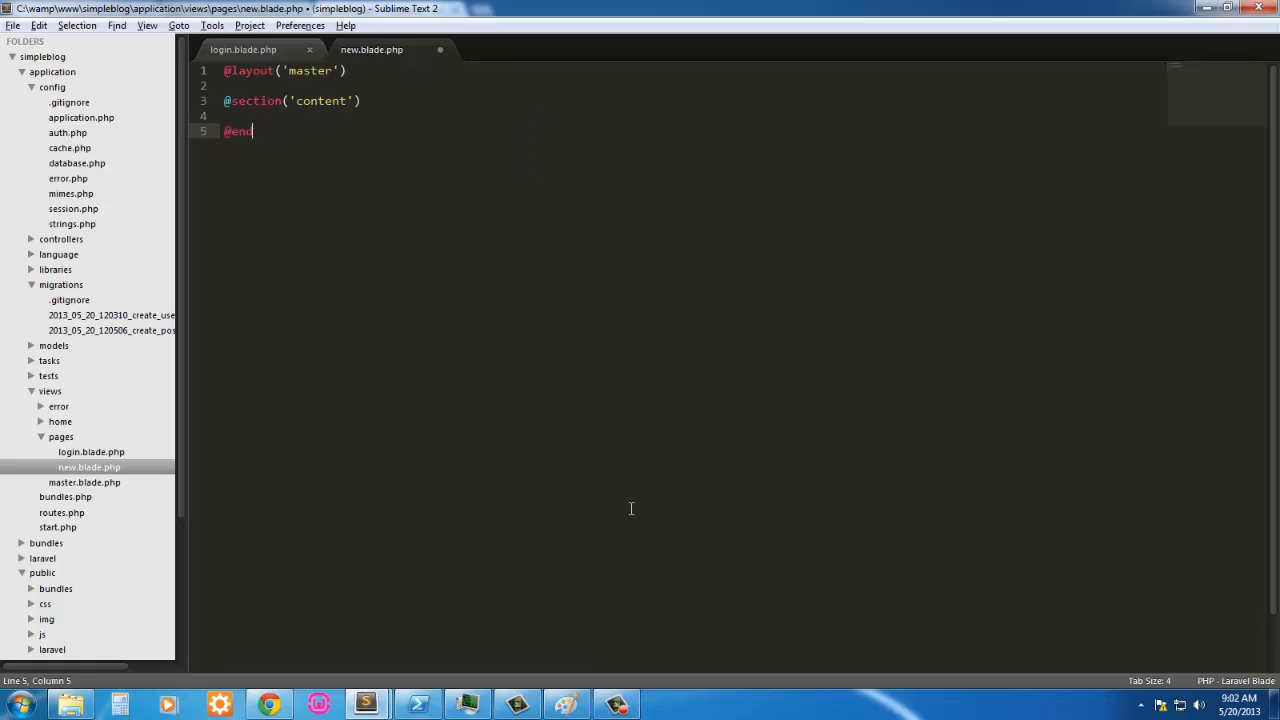
{"action": "type", "text": "section"}
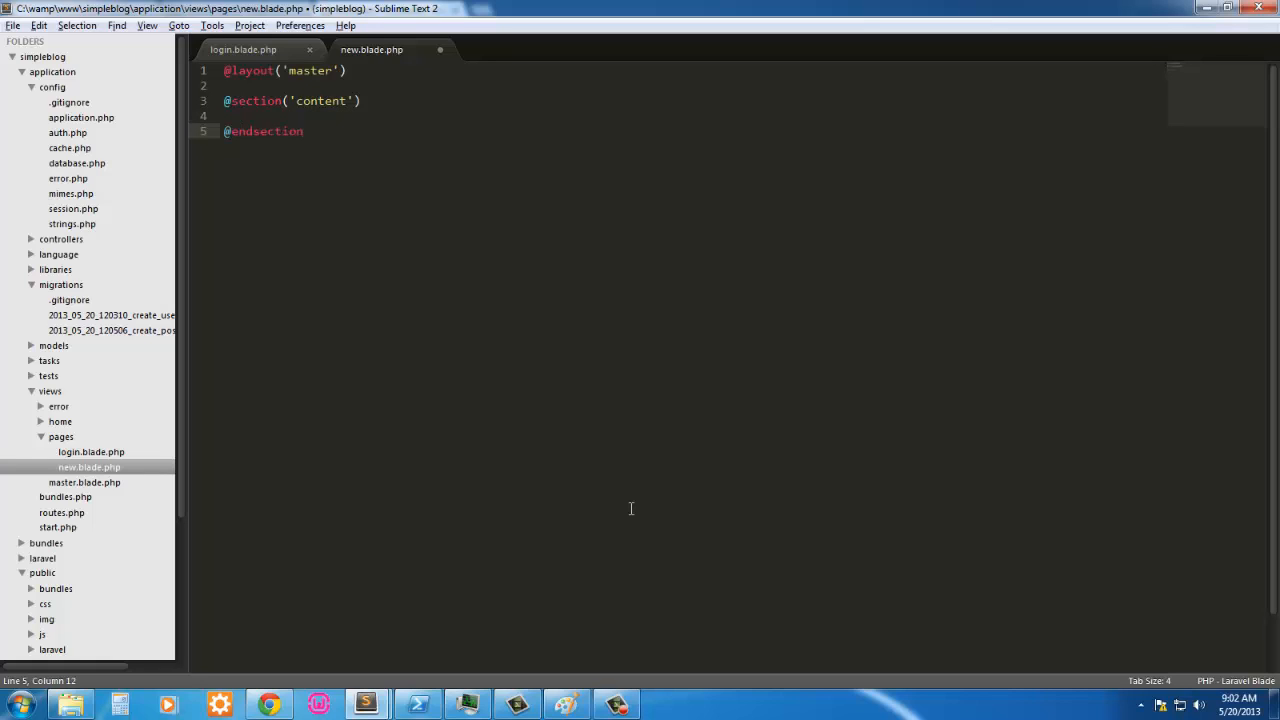
{"action": "left_click", "coordinate": [362, 100]}
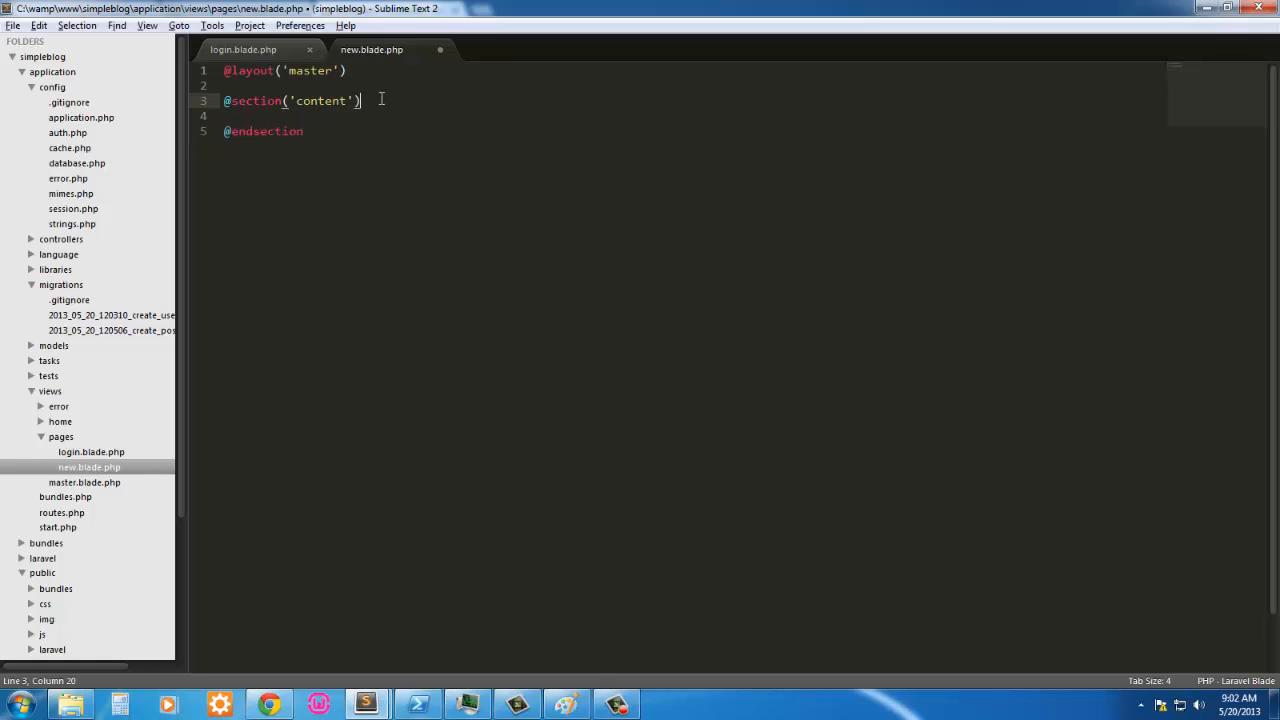
{"action": "key", "text": "enter"}
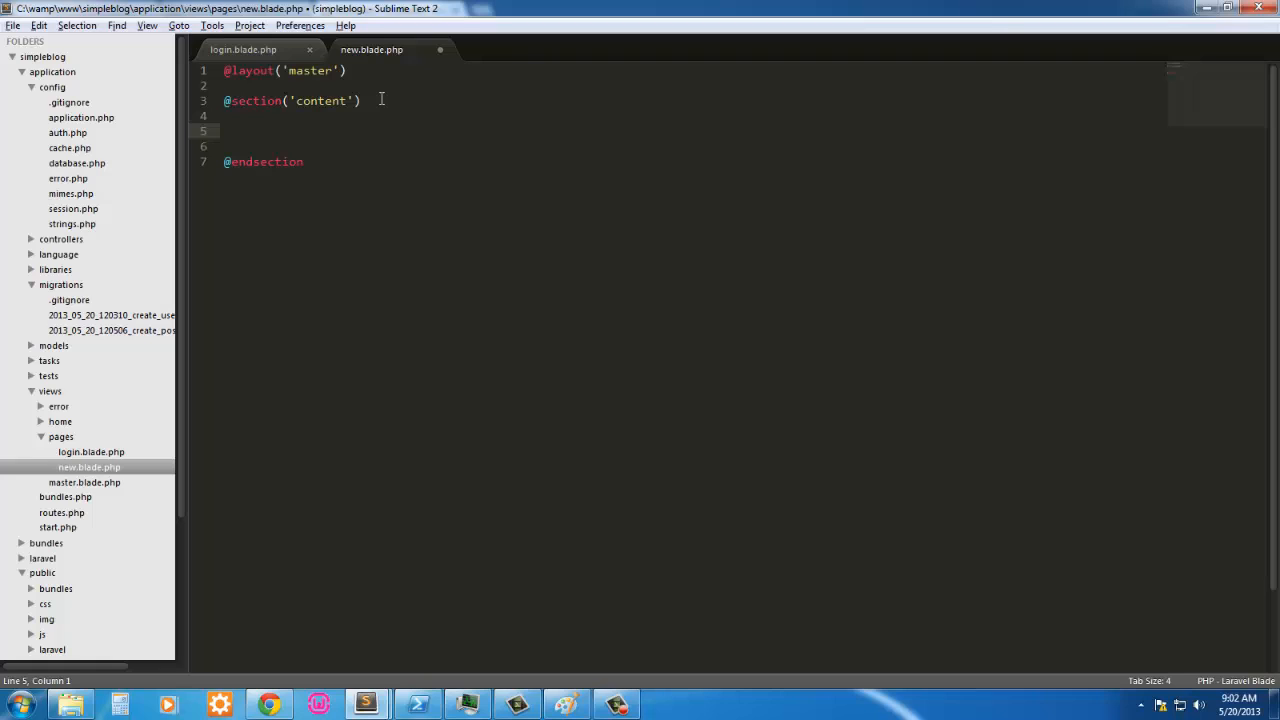
Type {{ Form::open('admin', 'POST', array('class' => 'form-horizontal')) }} and start a new line.
{"action": "type", "text": "{{ F }}"}
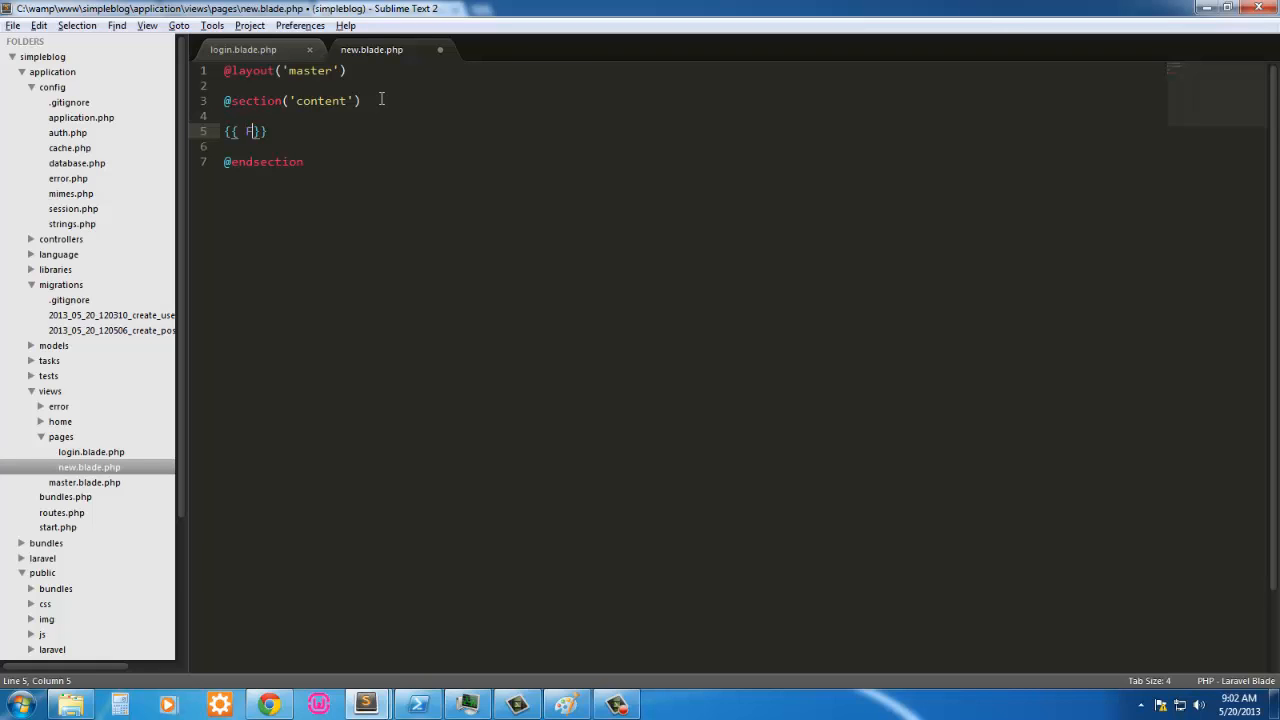
{"action": "type", "text": "orm"}
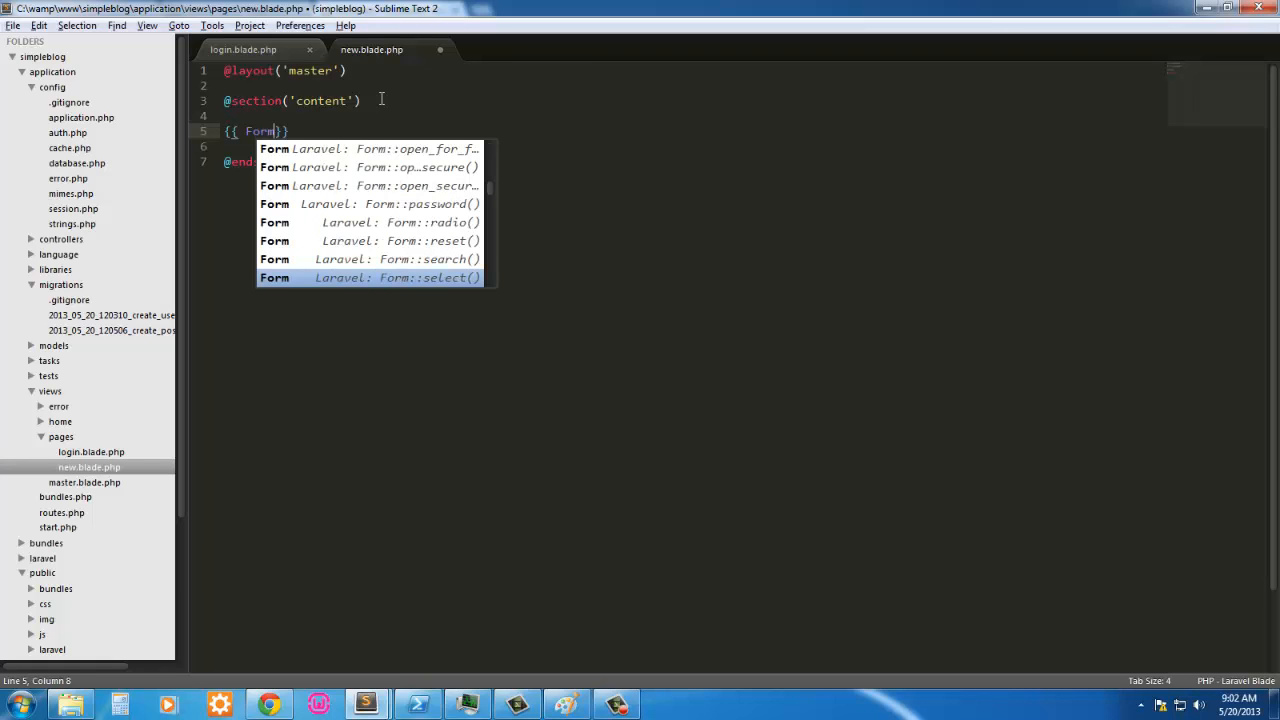
{"action": "type", "text": "::open"}
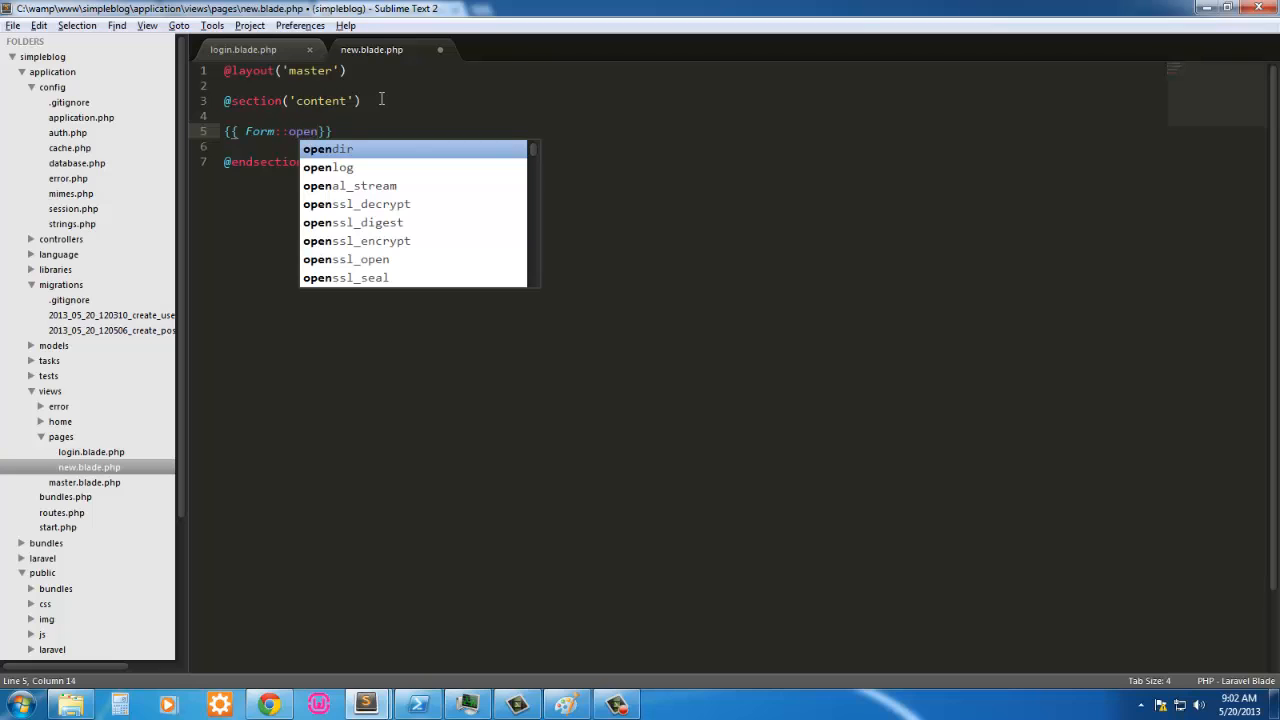
{"action": "type", "text": "('a')"}
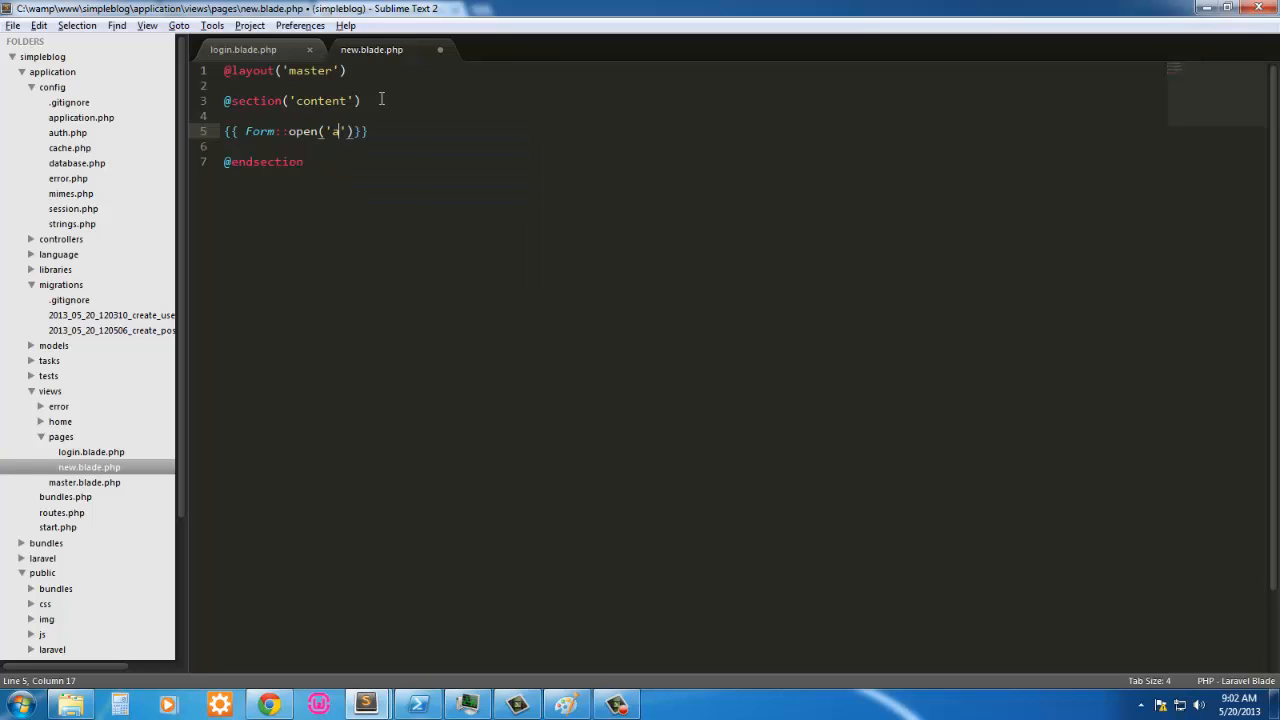
{"action": "type", "text": "dmin"}
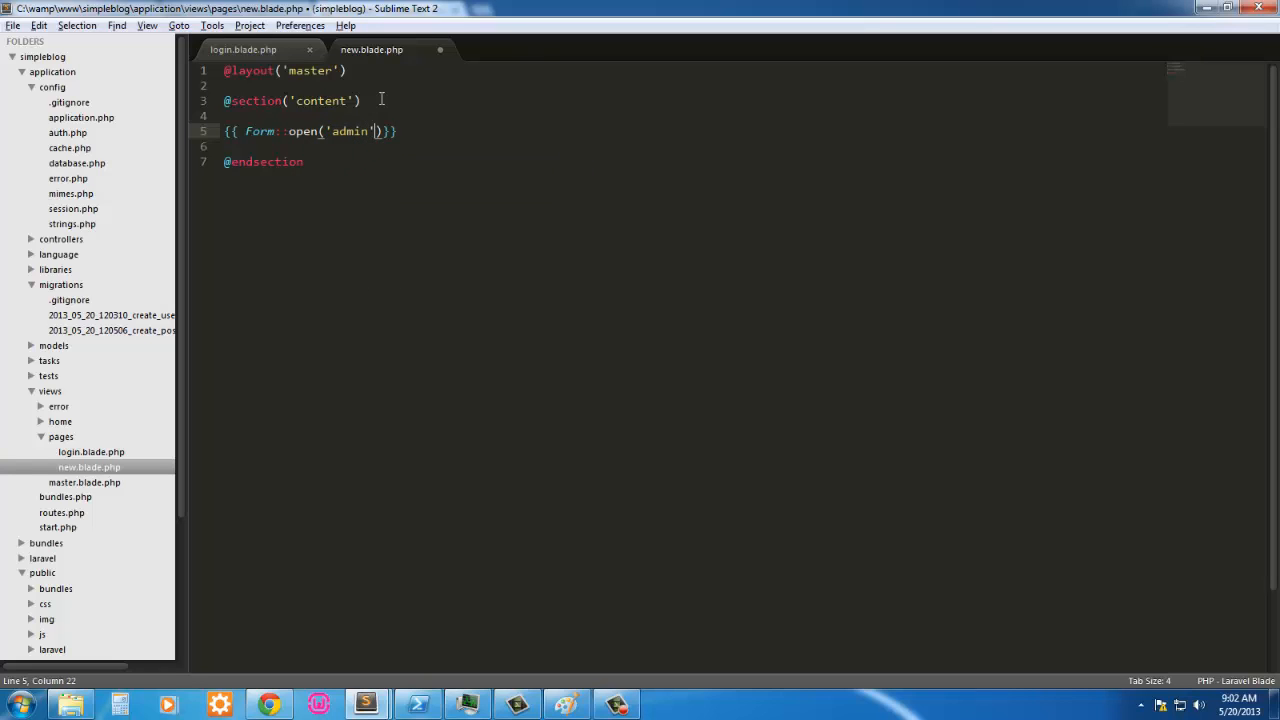
{"action": "type", "text": ", 'P"}
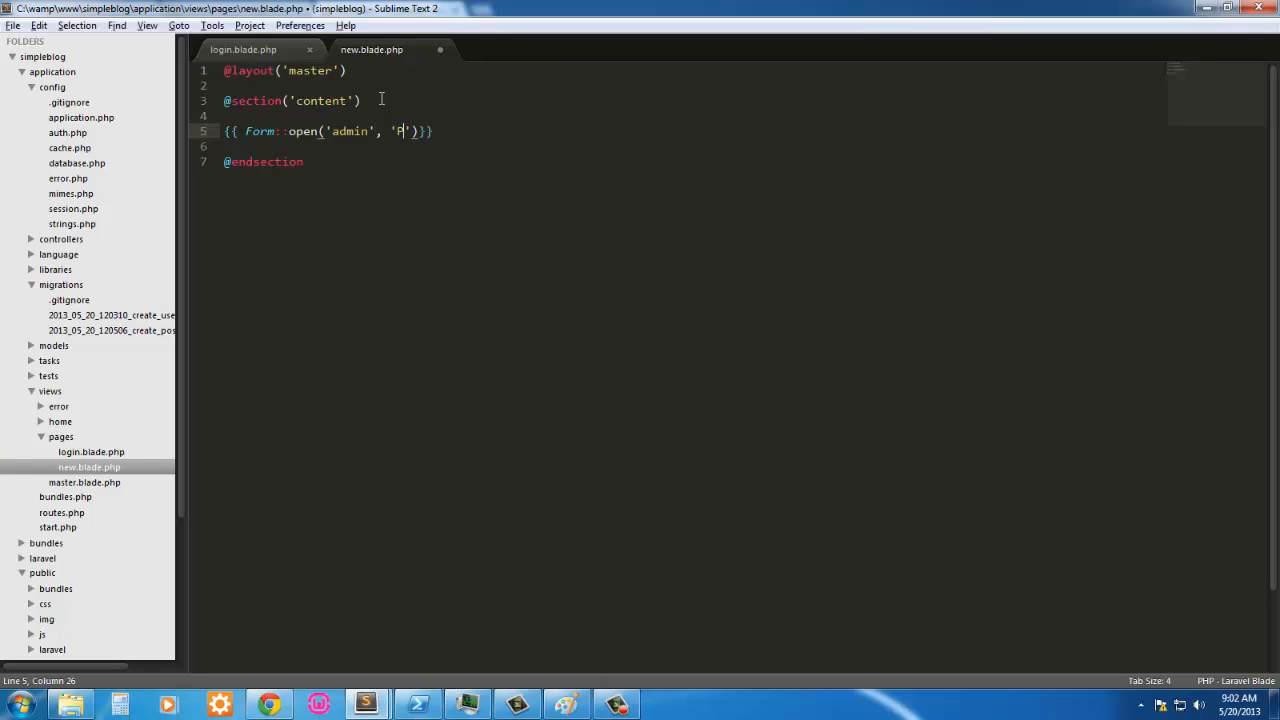
{"action": "type", "text": "OST"}
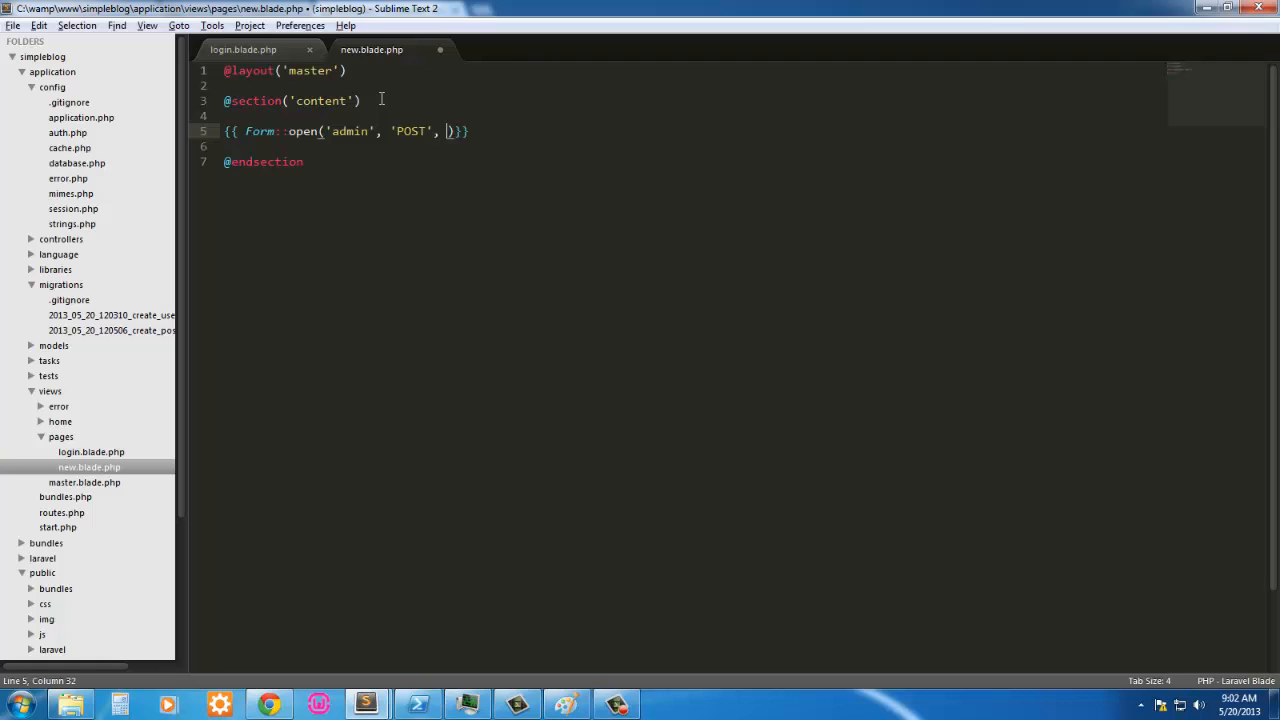
{"action": "type", "text": "array("}
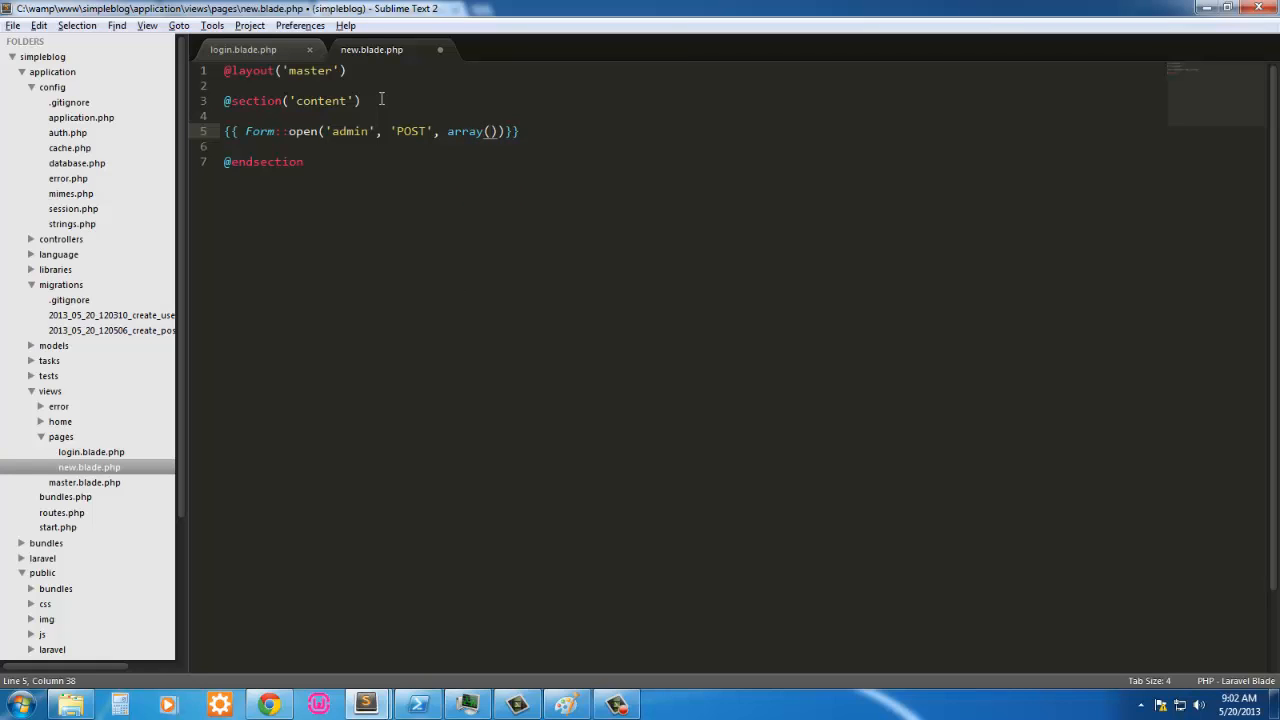
{"action": "type", "text": "'class' =>"}
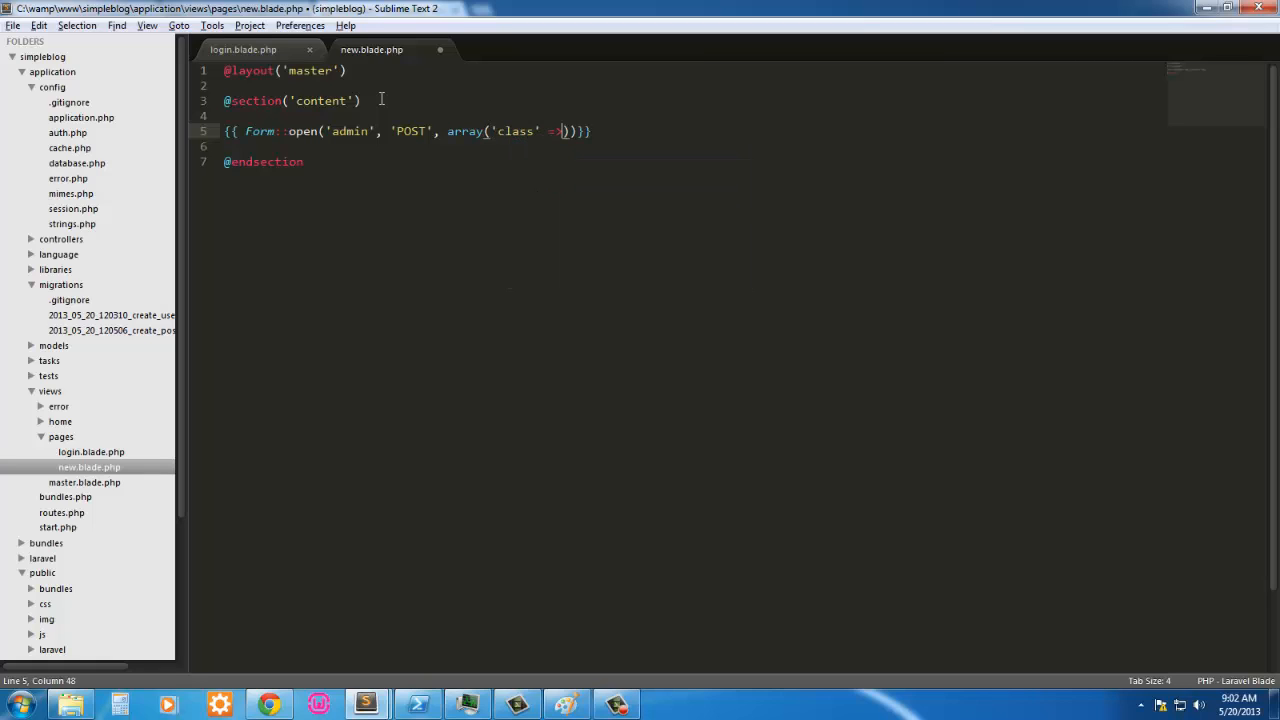
{"action": "type", "text": "''"}
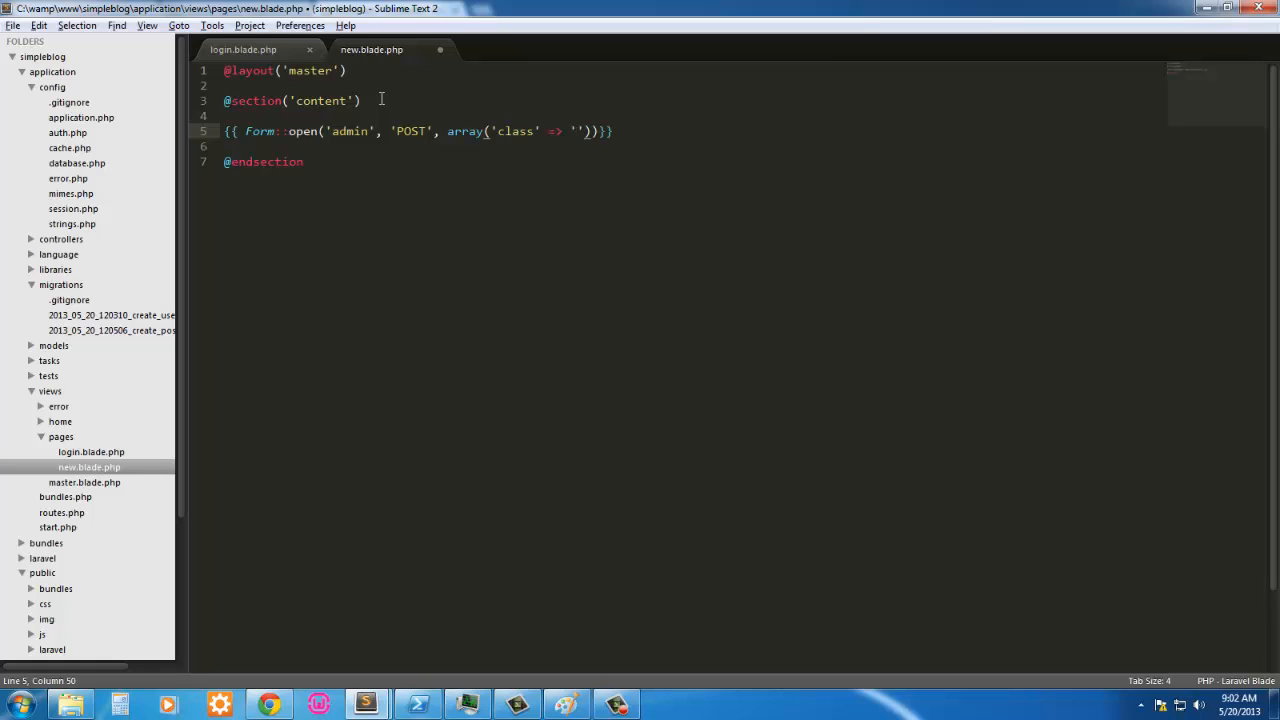
{"action": "type", "text": "form-"}
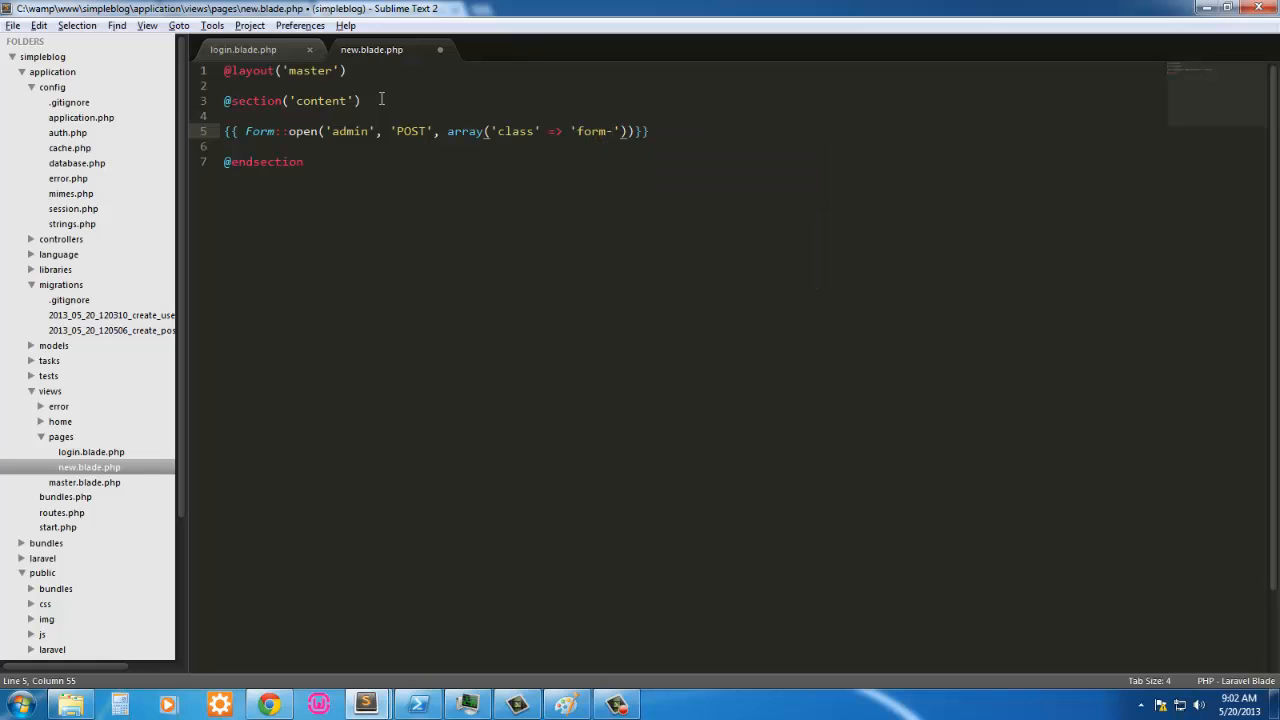
{"action": "type", "text": "horizon"}
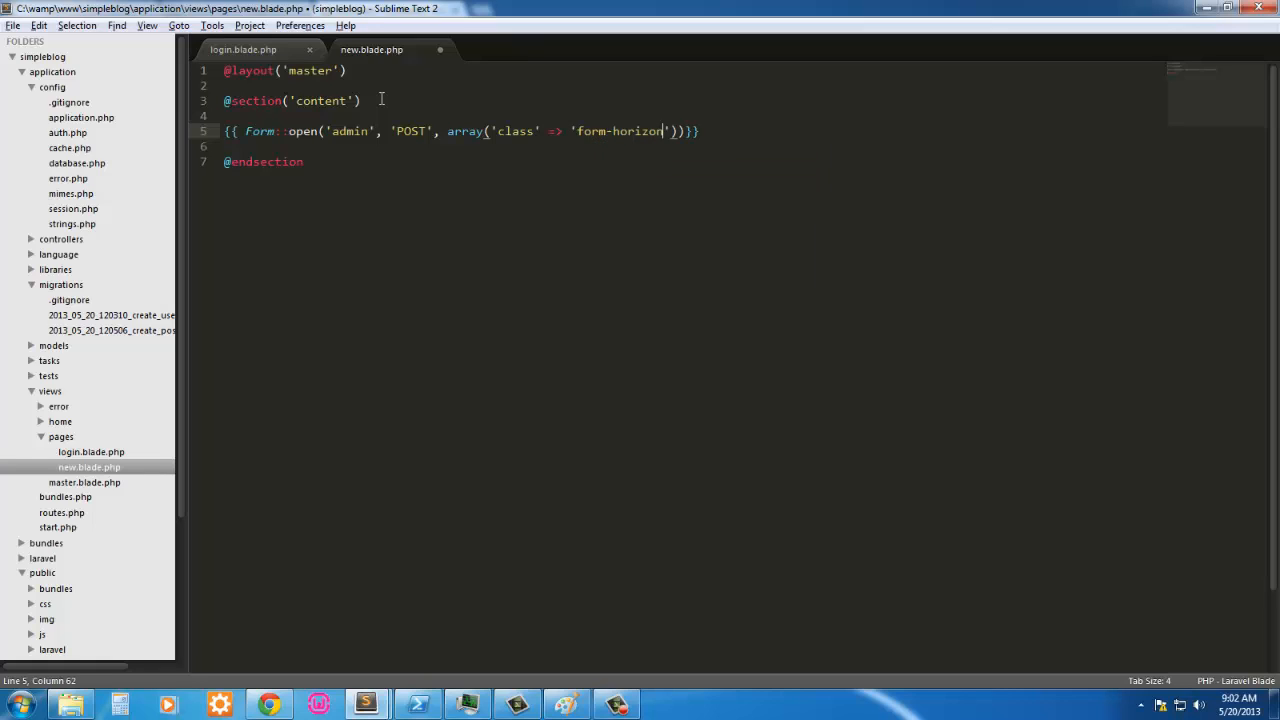
{"action": "type", "text": "tal"}
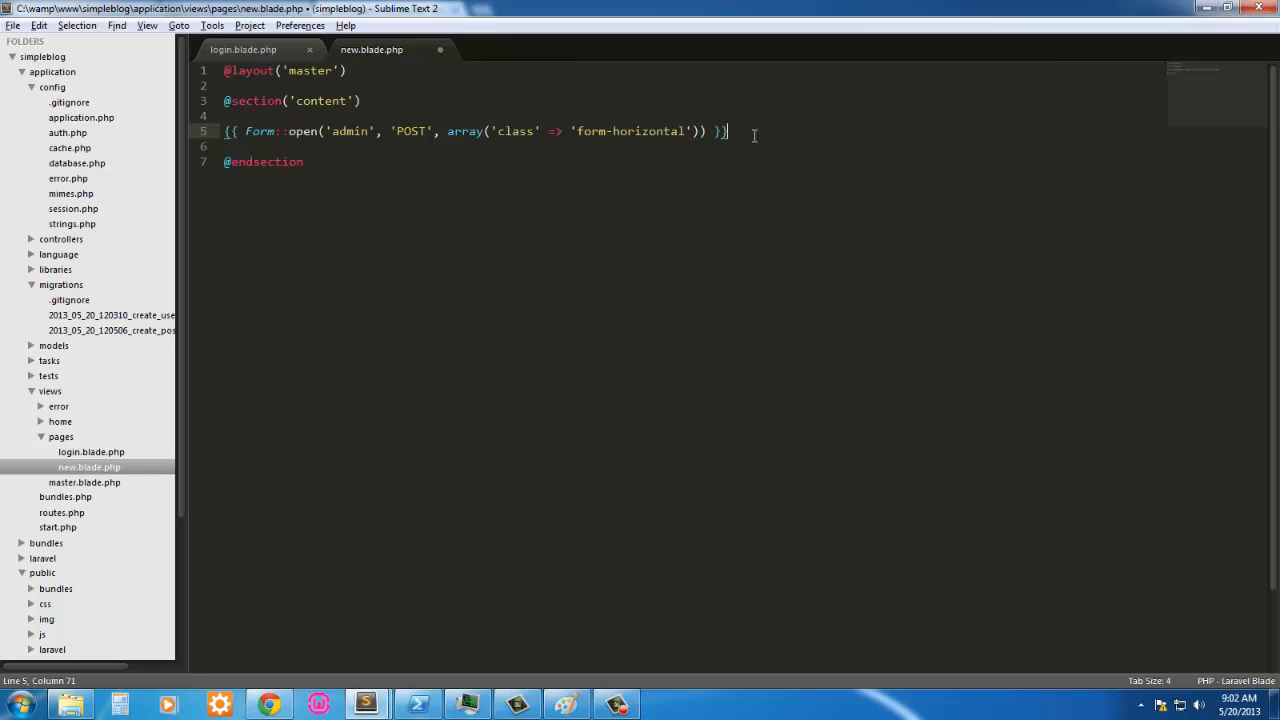
{"action": "key", "text": "Return"}
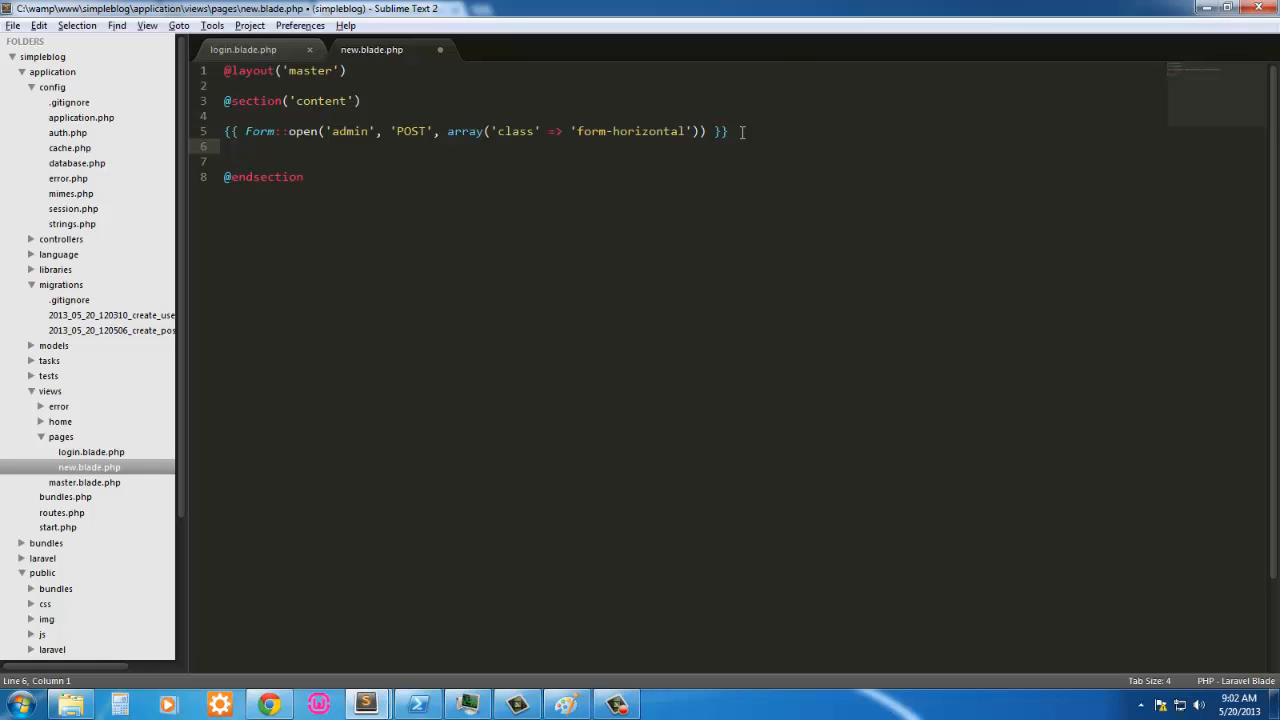
Expand .control-group and .controls abbreviations into nested divs with a paragraph.
{"action": "type", "text": ".cont"}
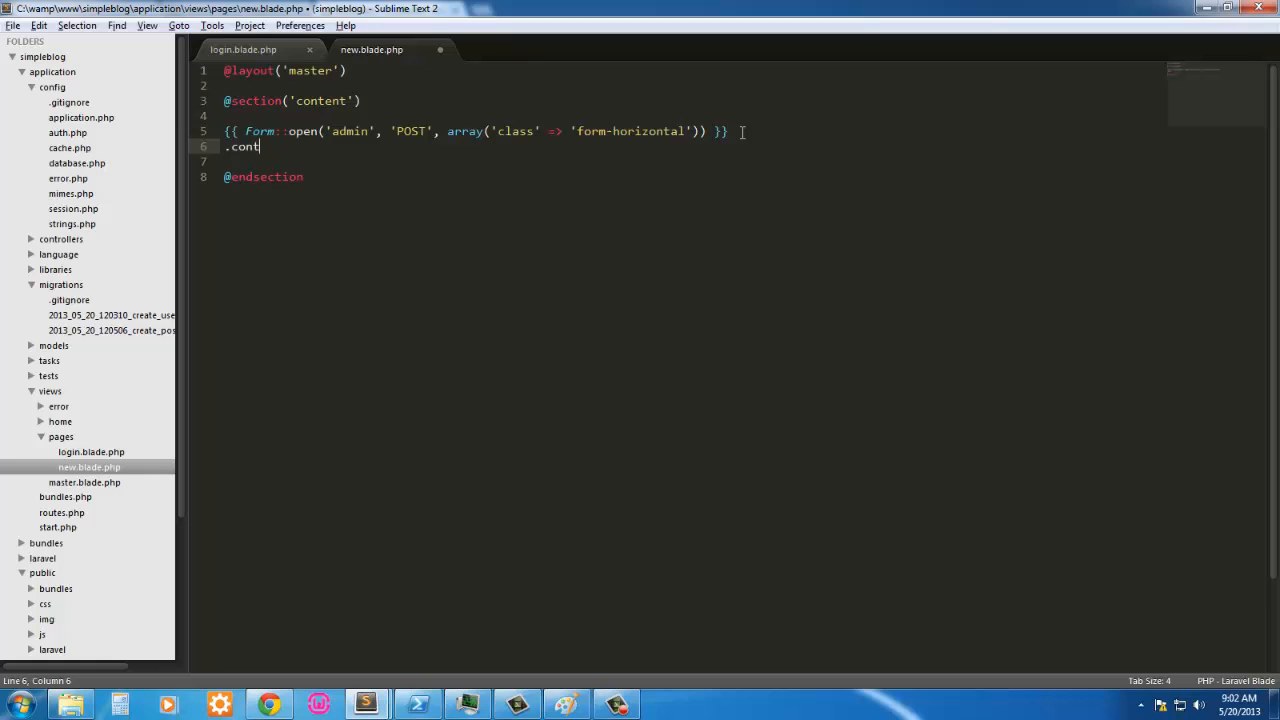
{"action": "type", "text": "rol-group\"></div>"}
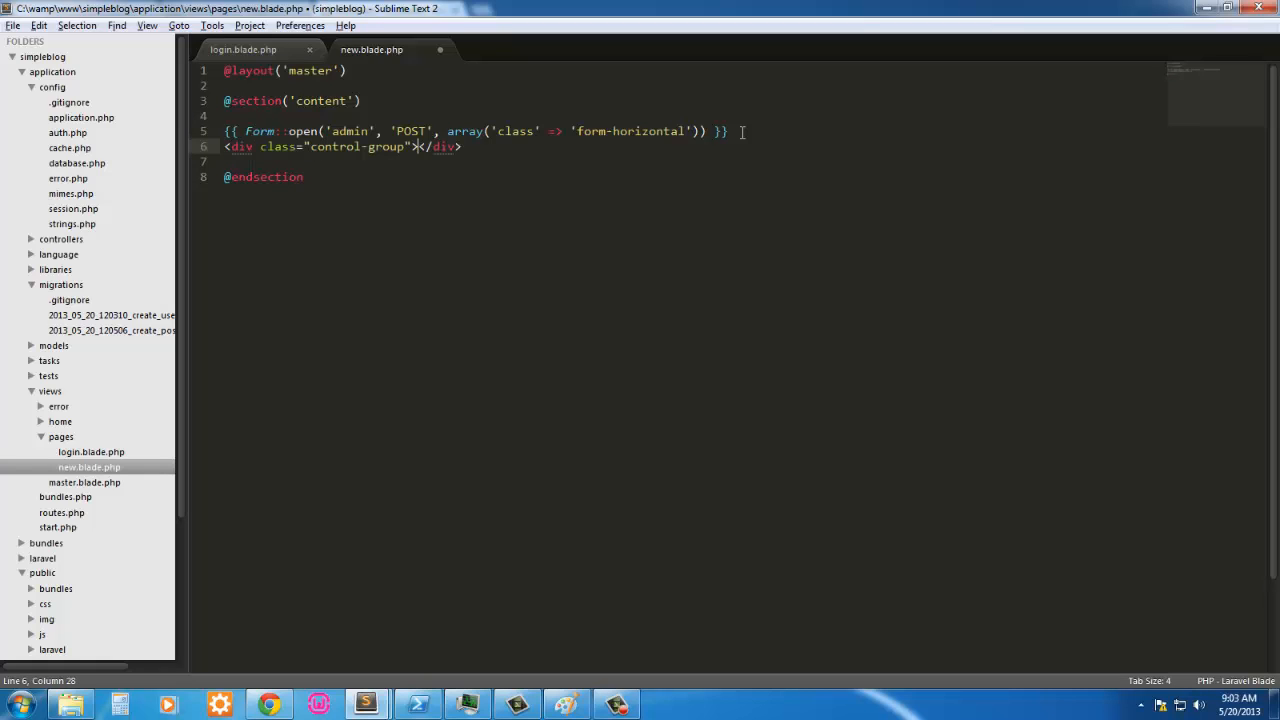
{"action": "key", "text": "enter"}
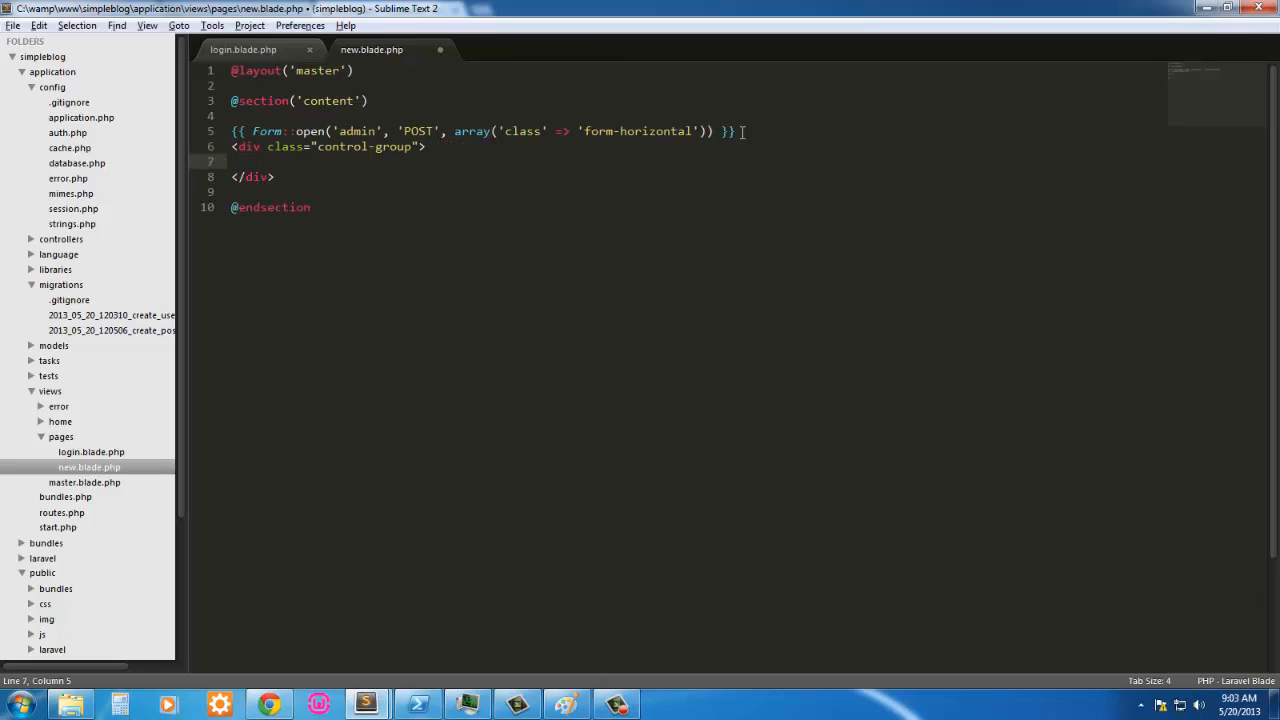
{"action": "type", "text": ".controls\">"}
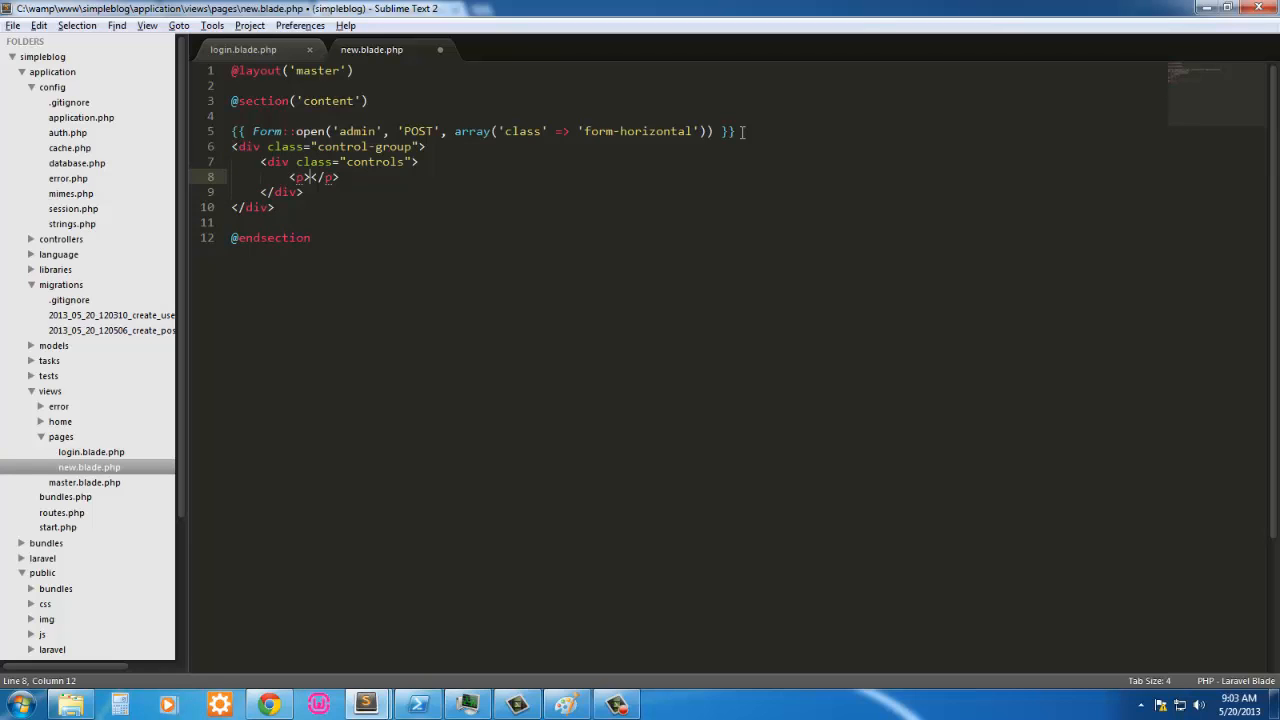
Write {{ Form::label('title', 'Title') }} in the paragraph, fixing the misspelled label.
{"action": "type", "text": "{{ Form::"}
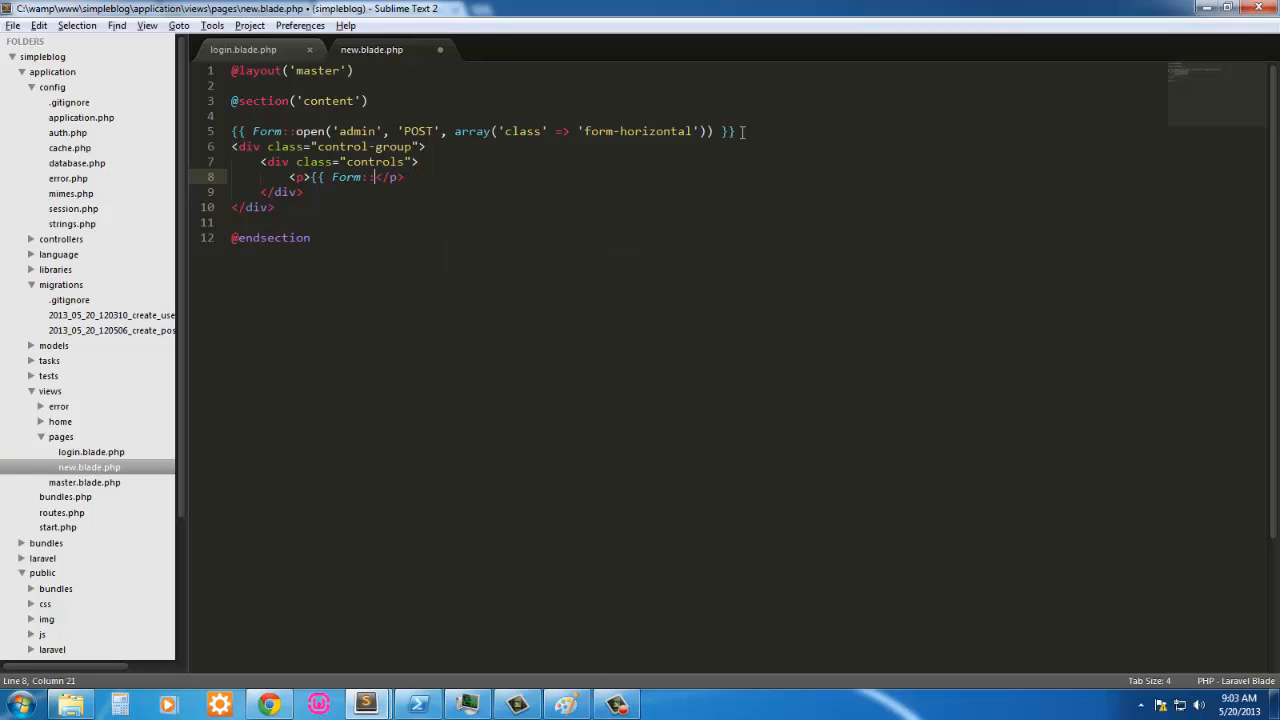
{"action": "type", "text": "labe"}
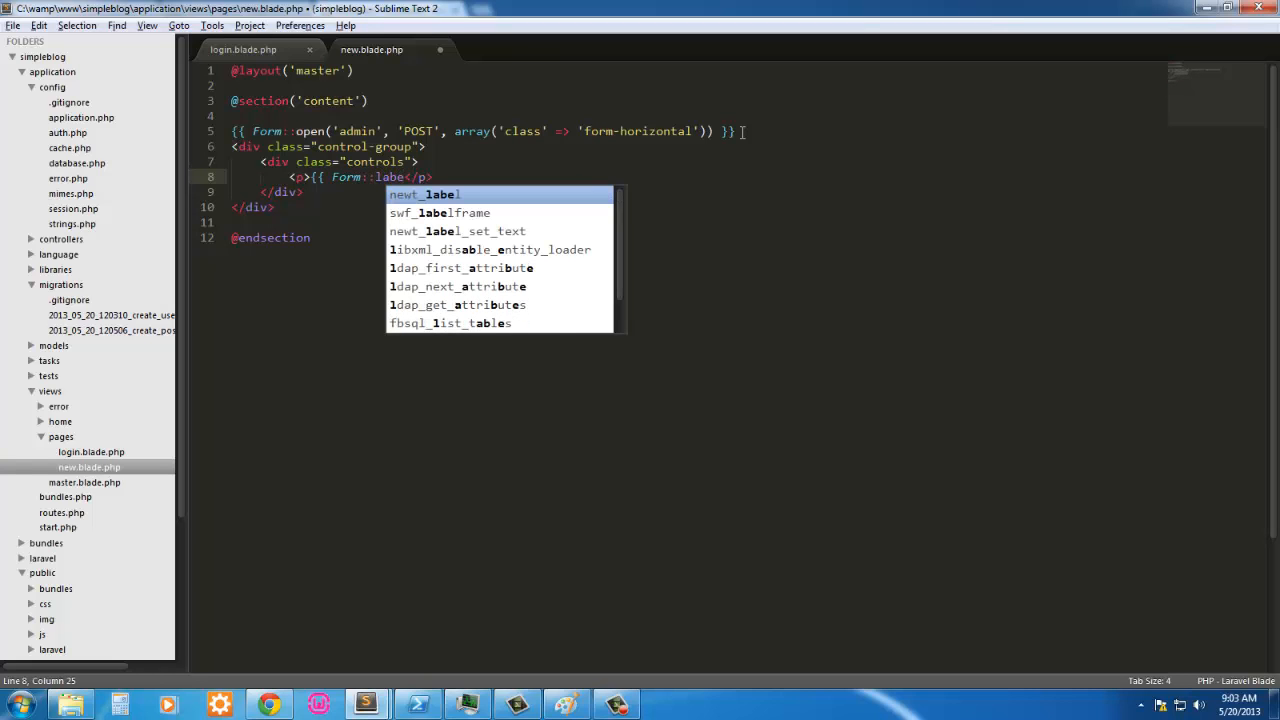
{"action": "key", "text": "escape"}
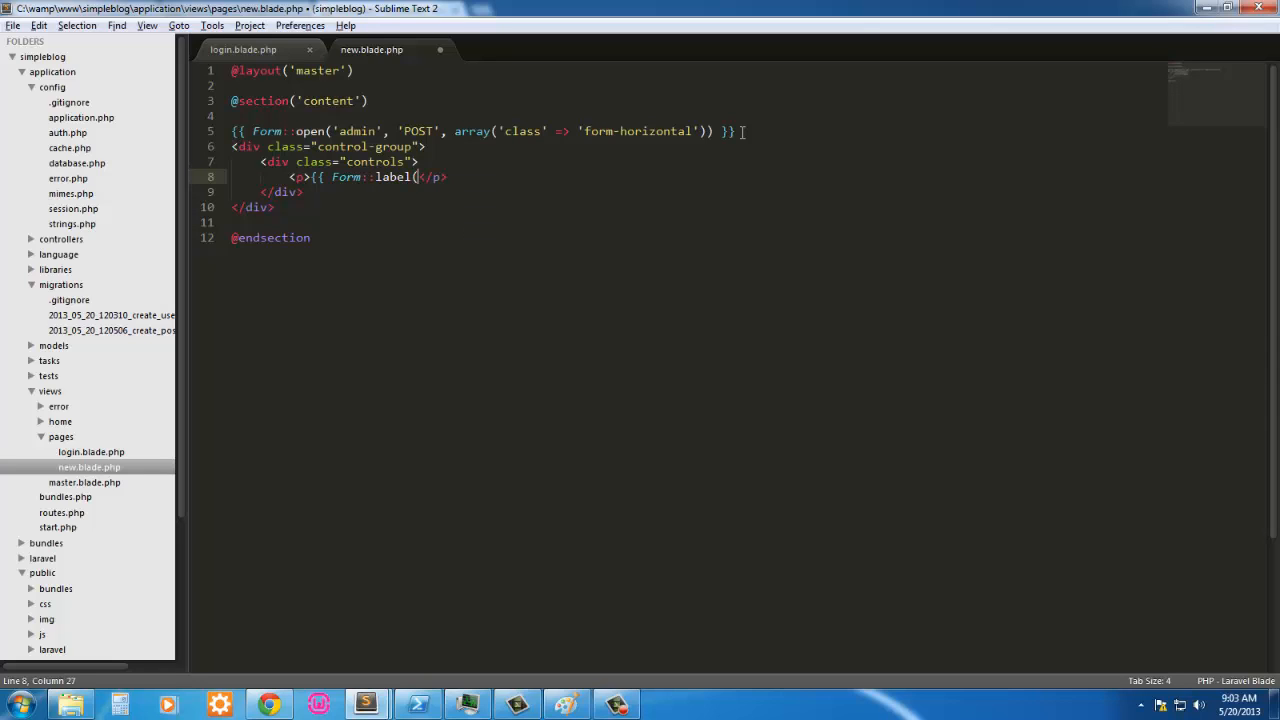
{"action": "type", "text": "'title"}
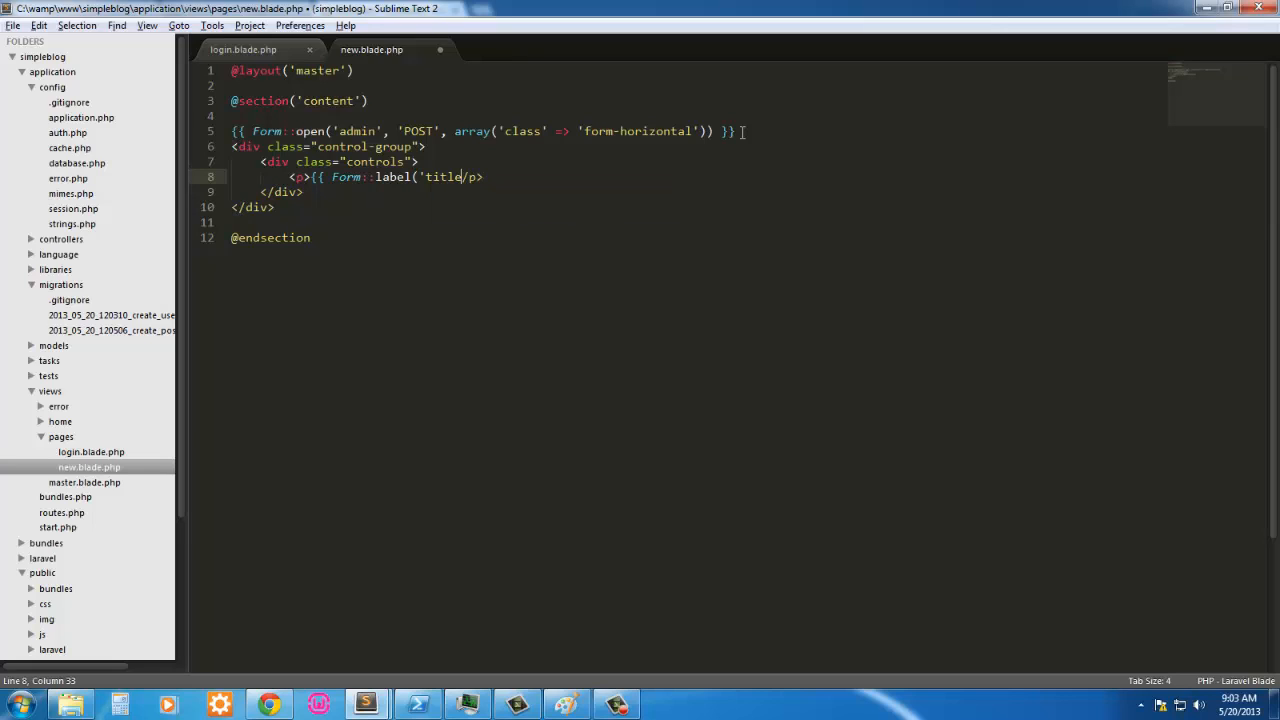
{"action": "key", "text": "Backspace"}
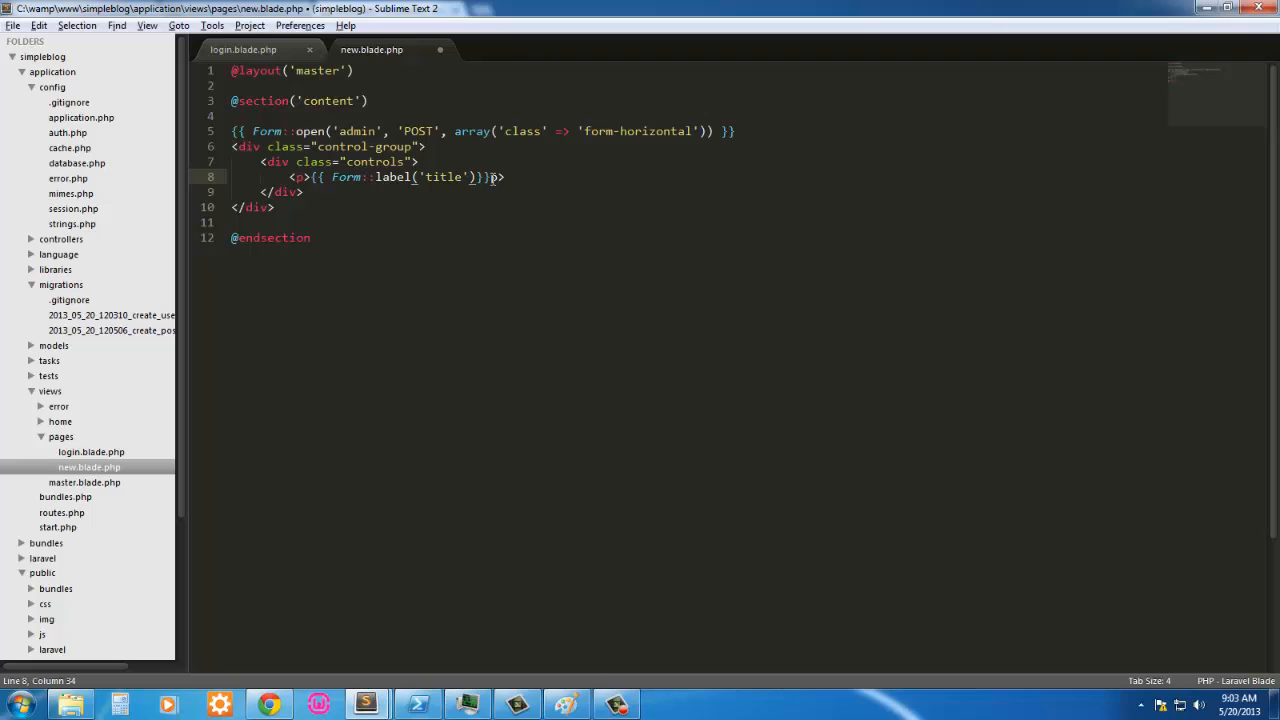
{"action": "type", "text": ","}
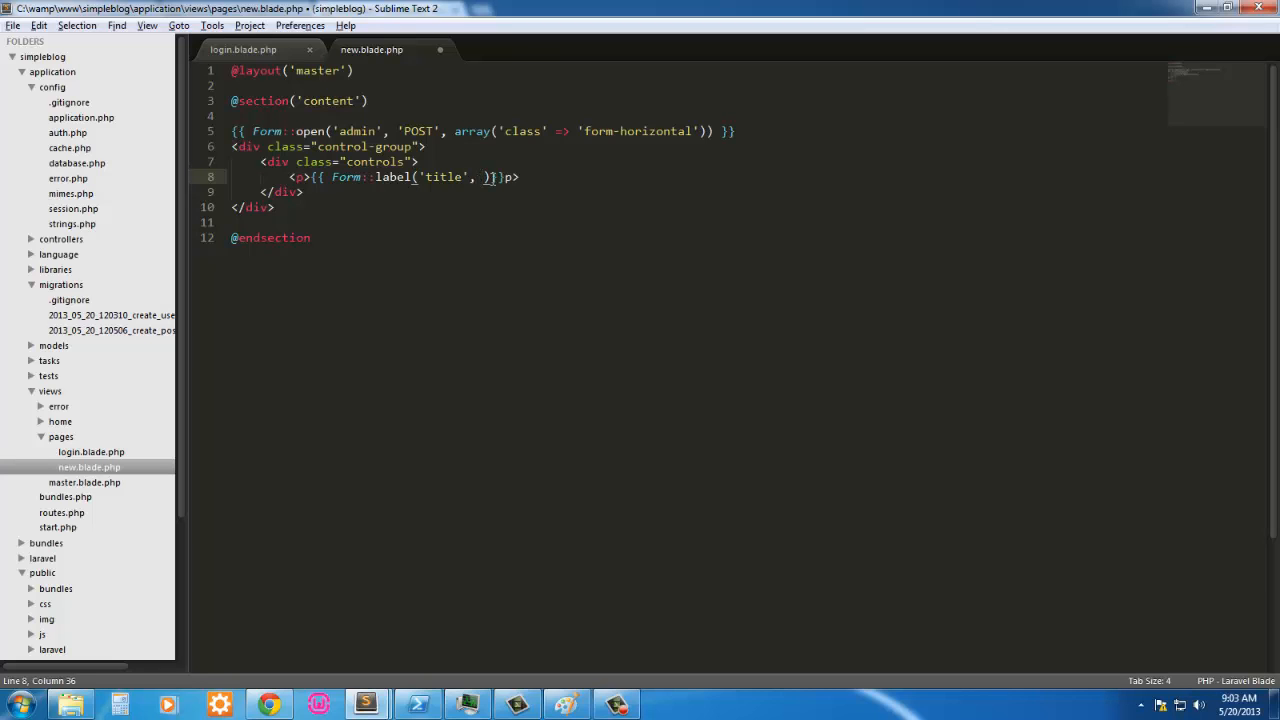
{"action": "type", "text": "Tiel"}
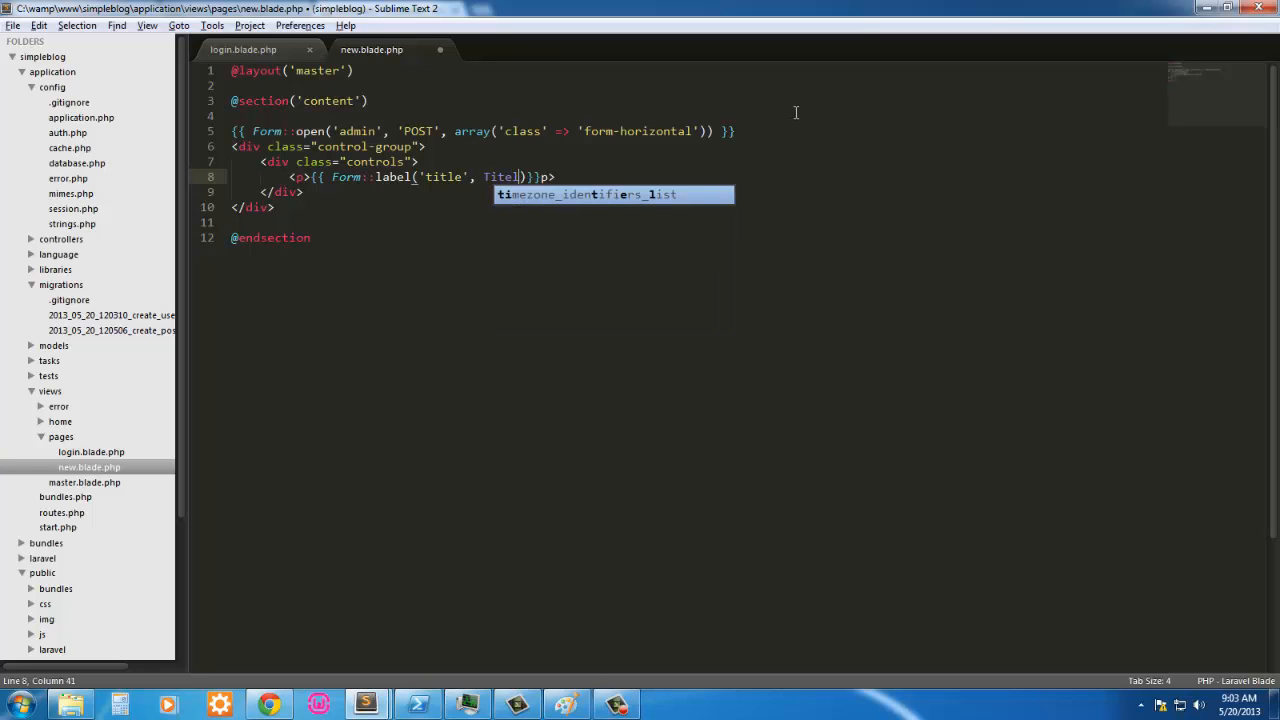
{"action": "key", "text": "BackSpace"}
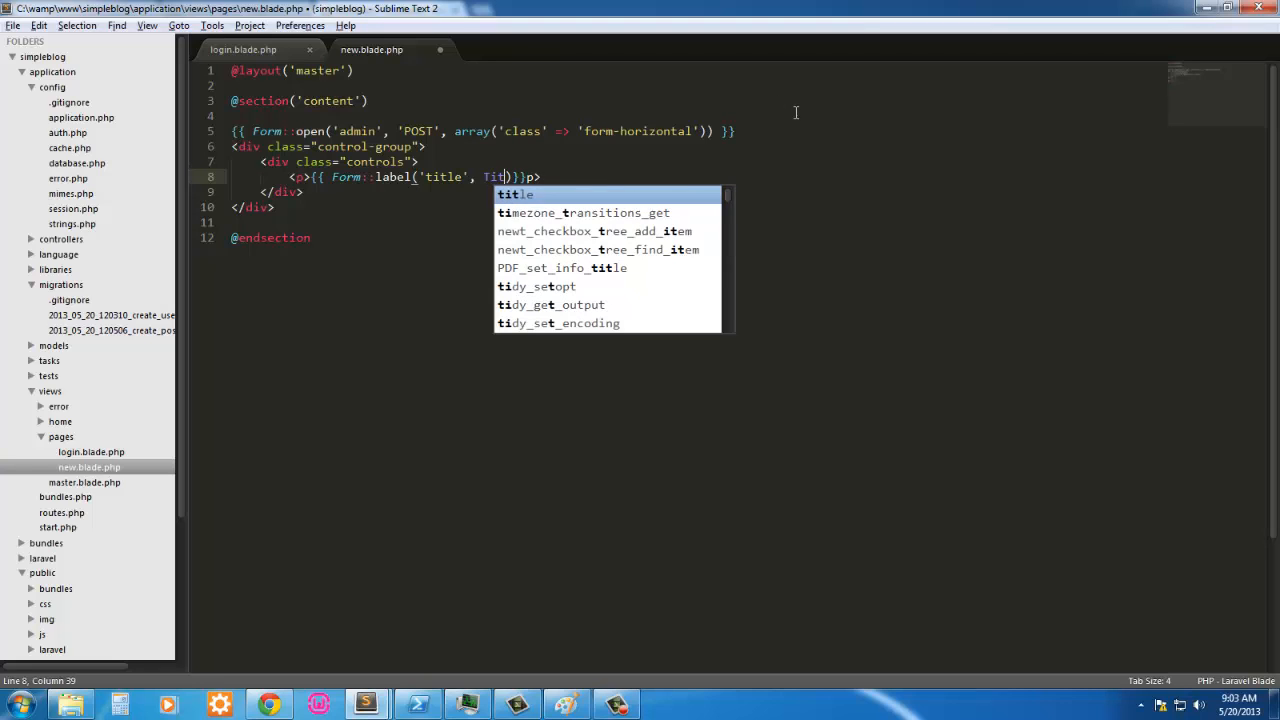
{"action": "type", "text": "le"}
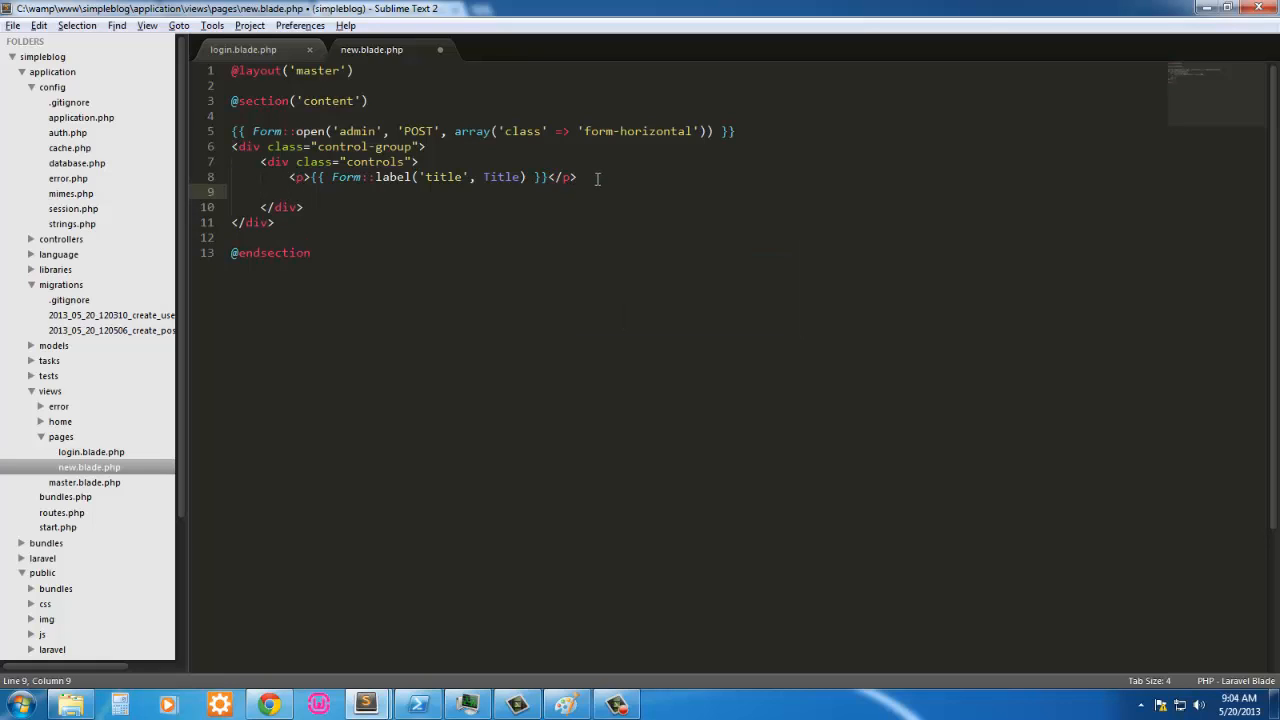
Begin a {{ $errors }} expression on the line below the label.
{"action": "type", "text": "{{ }}"}
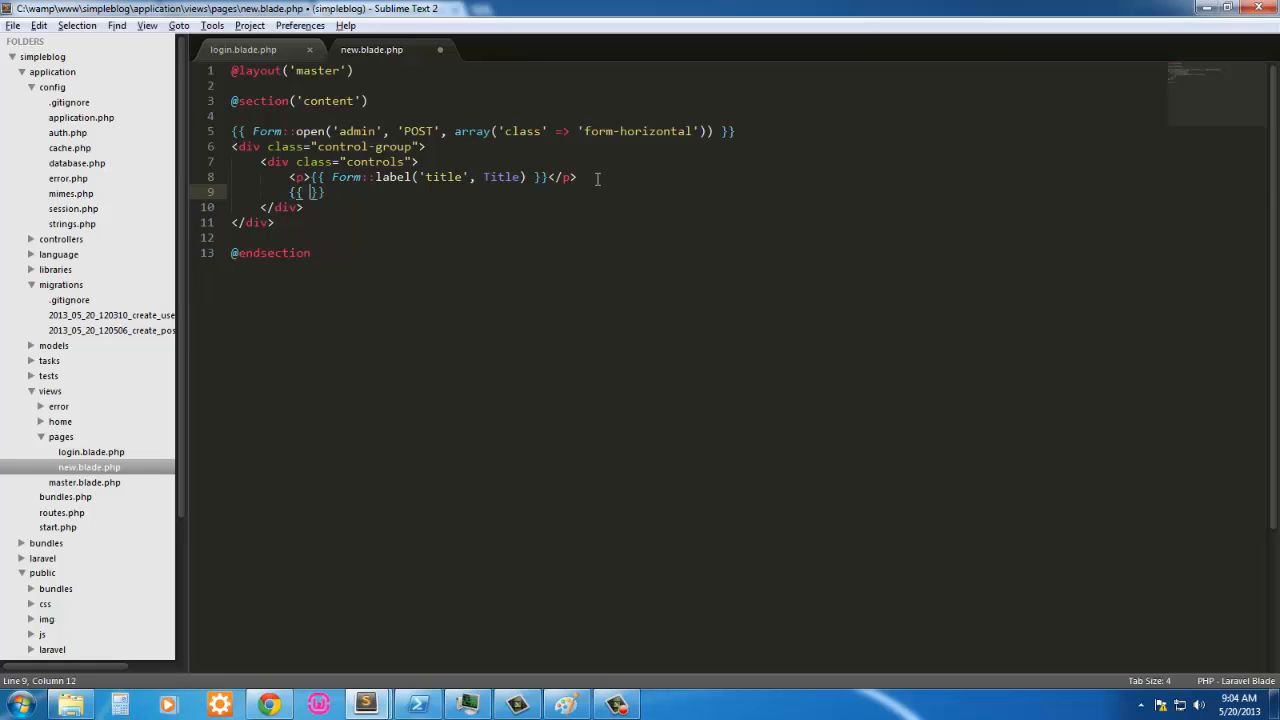
{"action": "type", "text": "$er"}
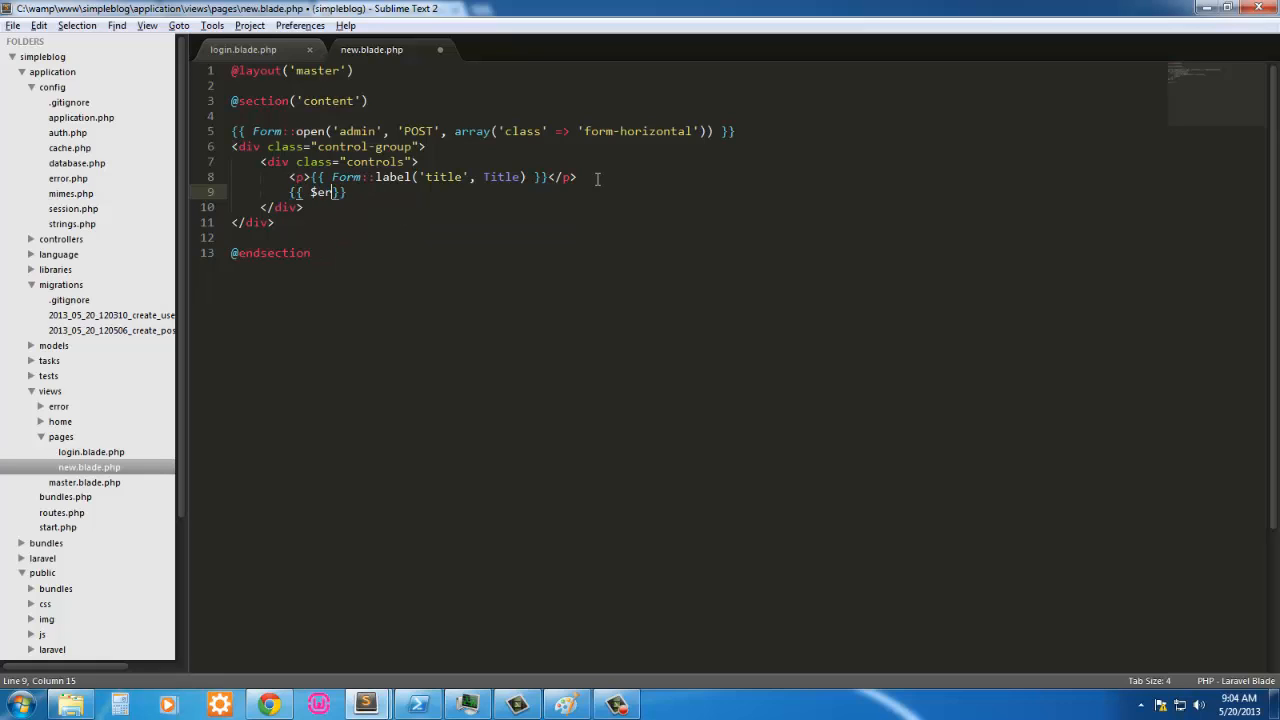
{"action": "type", "text": "rors"}
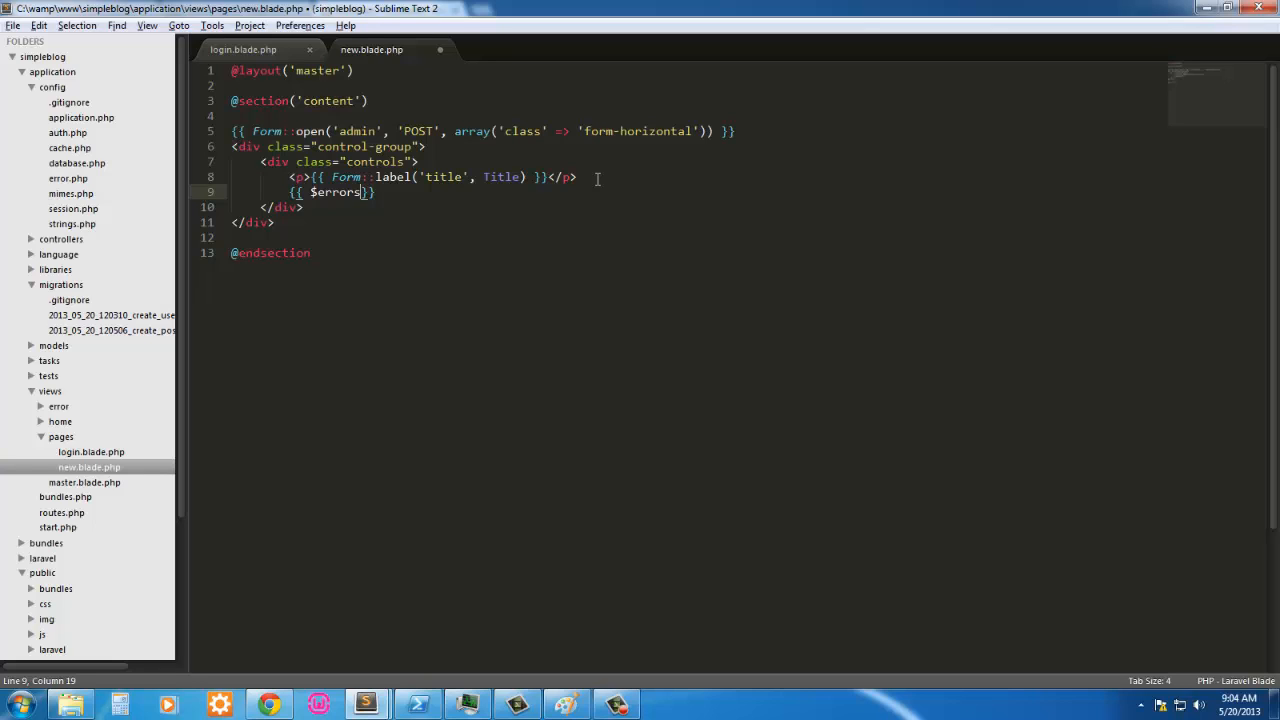
Extend the errors line to $errors->first('title', …) for the title field.
{"action": "type", "text": "->fir"}
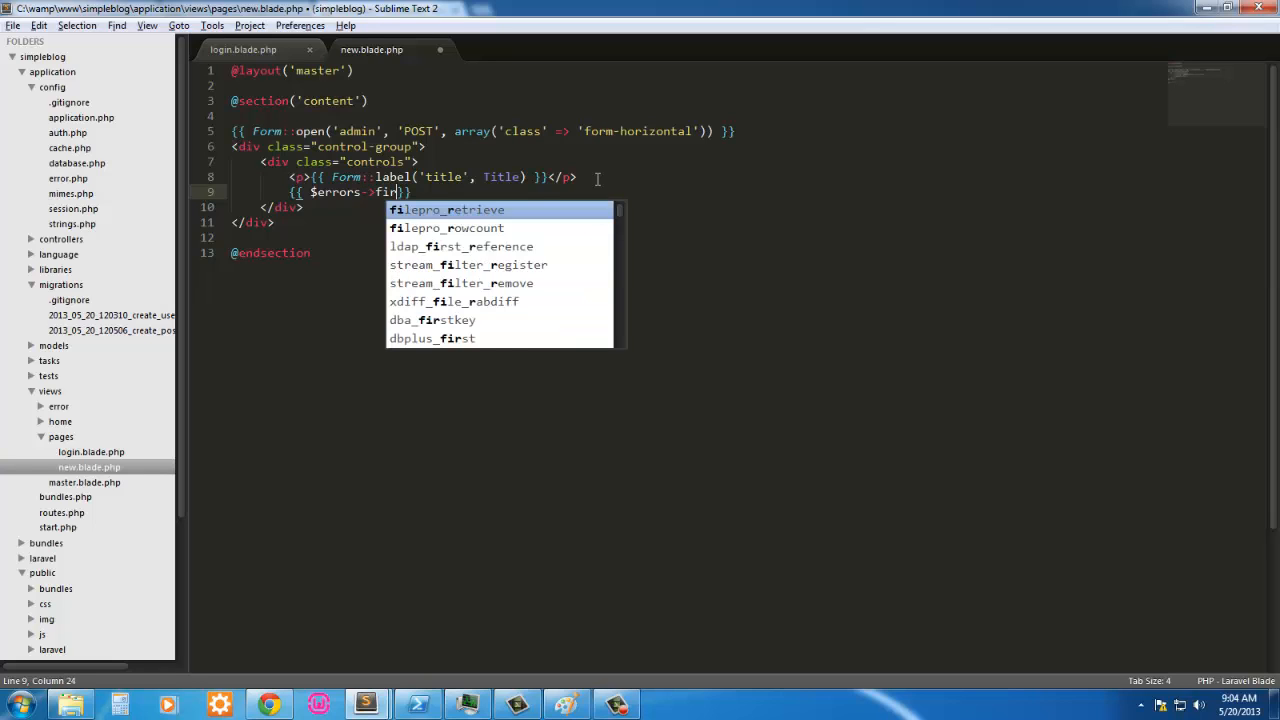
{"action": "type", "text": "st"}
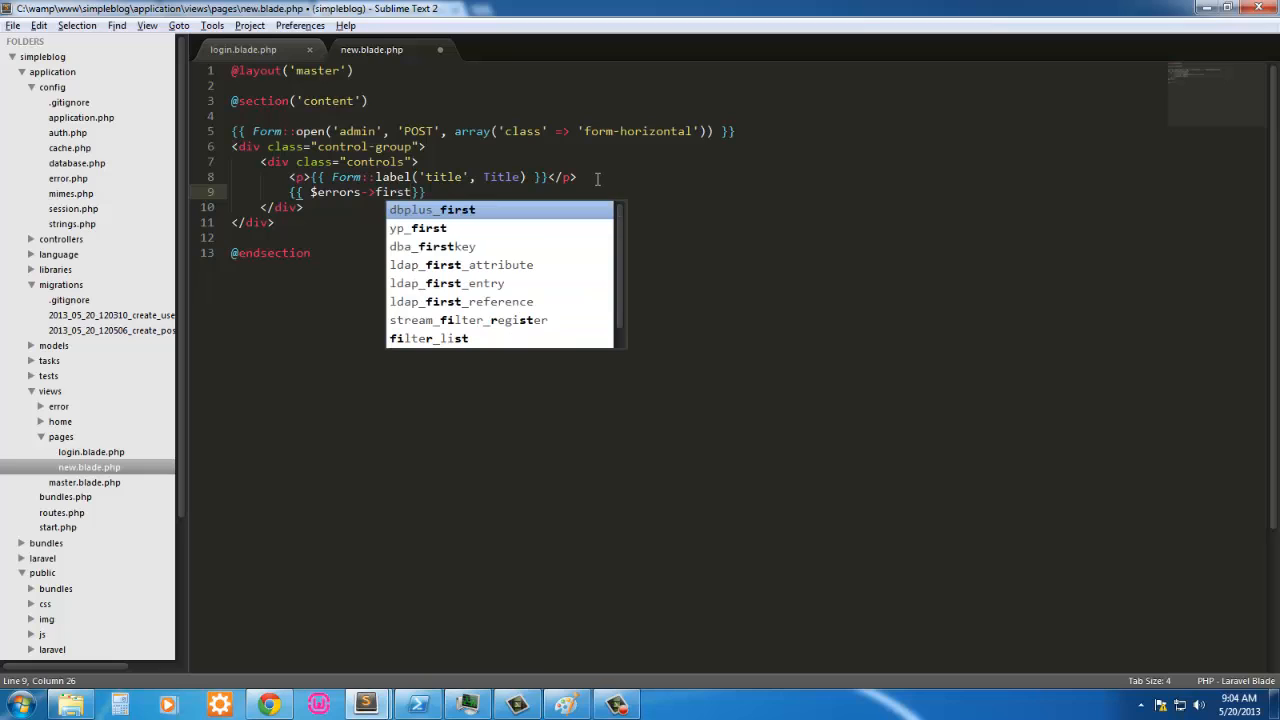
{"action": "type", "text": "('ti'"}
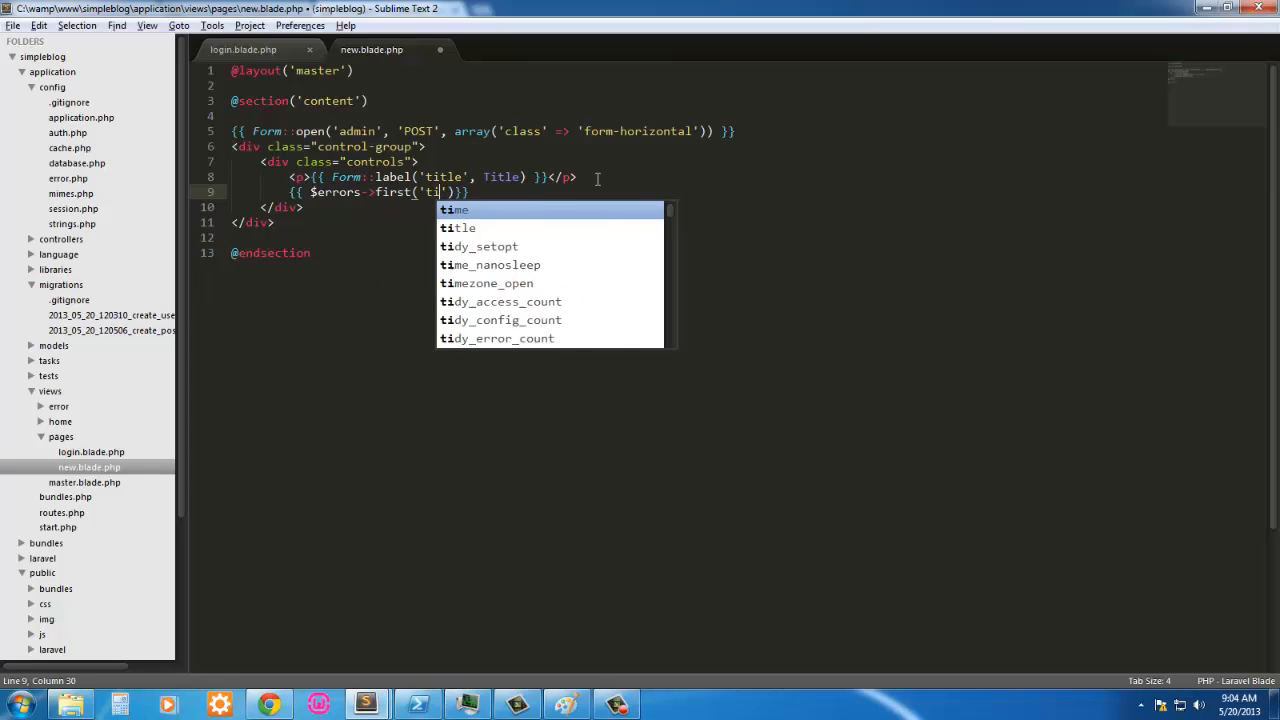
{"action": "type", "text": "tle"}
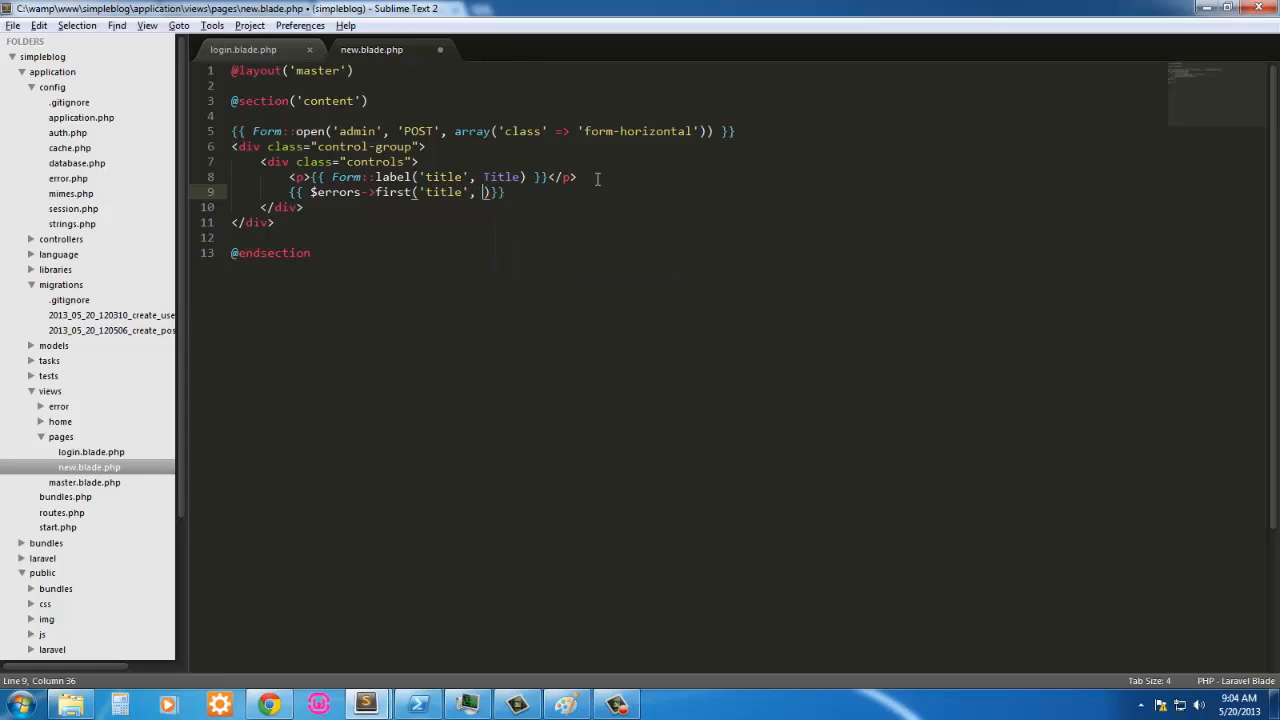
{"action": "type", "text": "'"}
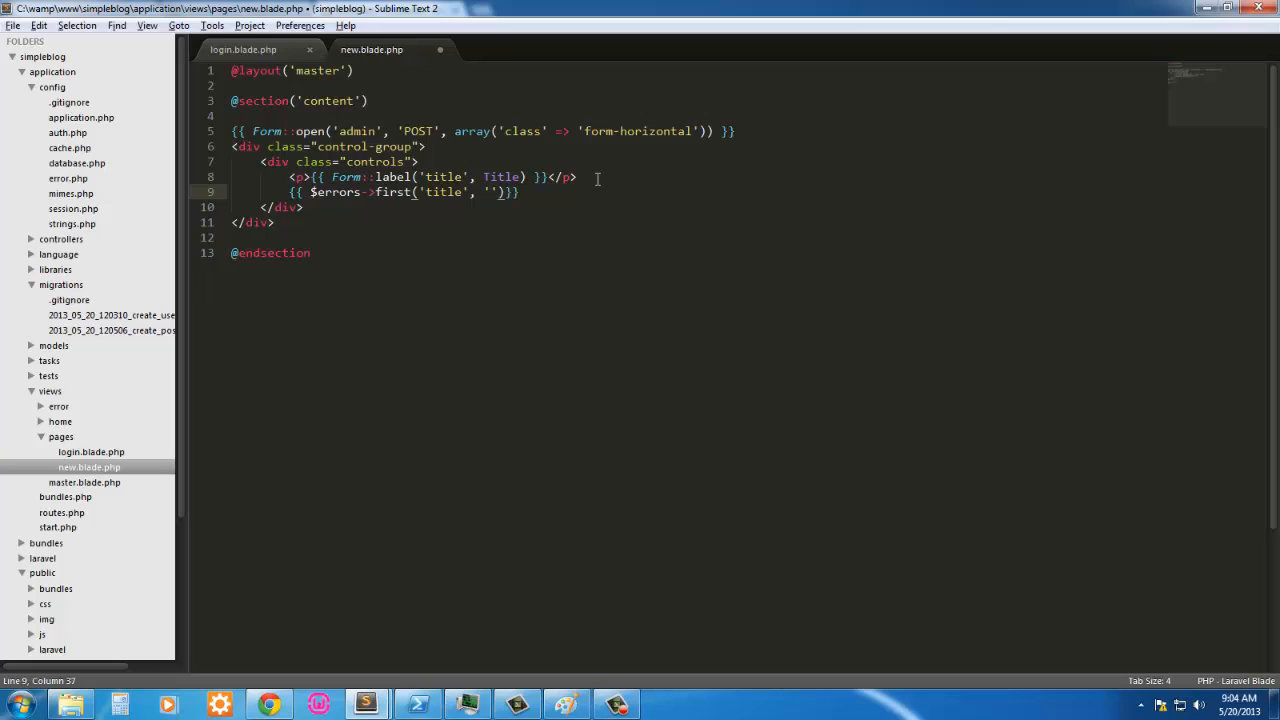
Pass '<p class="label label-important">The Title is required!</p>' as the error format.
{"action": "type", "text": "<p class"}
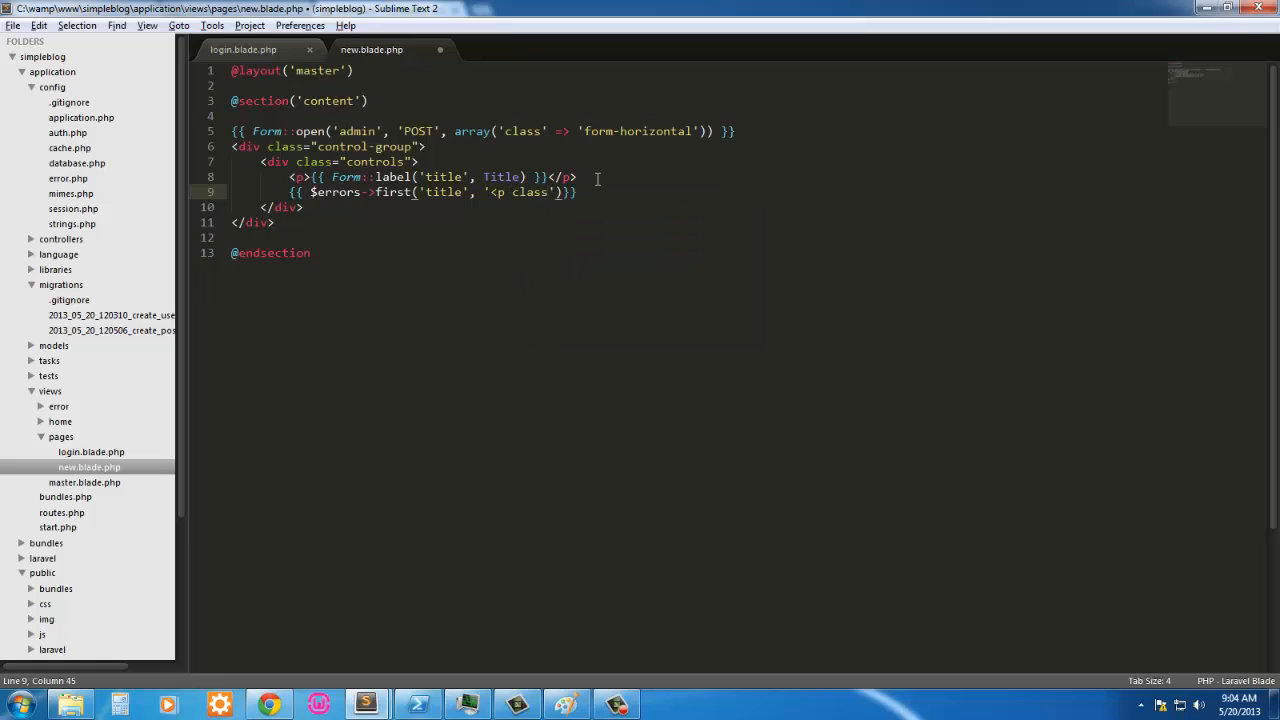
{"action": "type", "text": "\"\""}
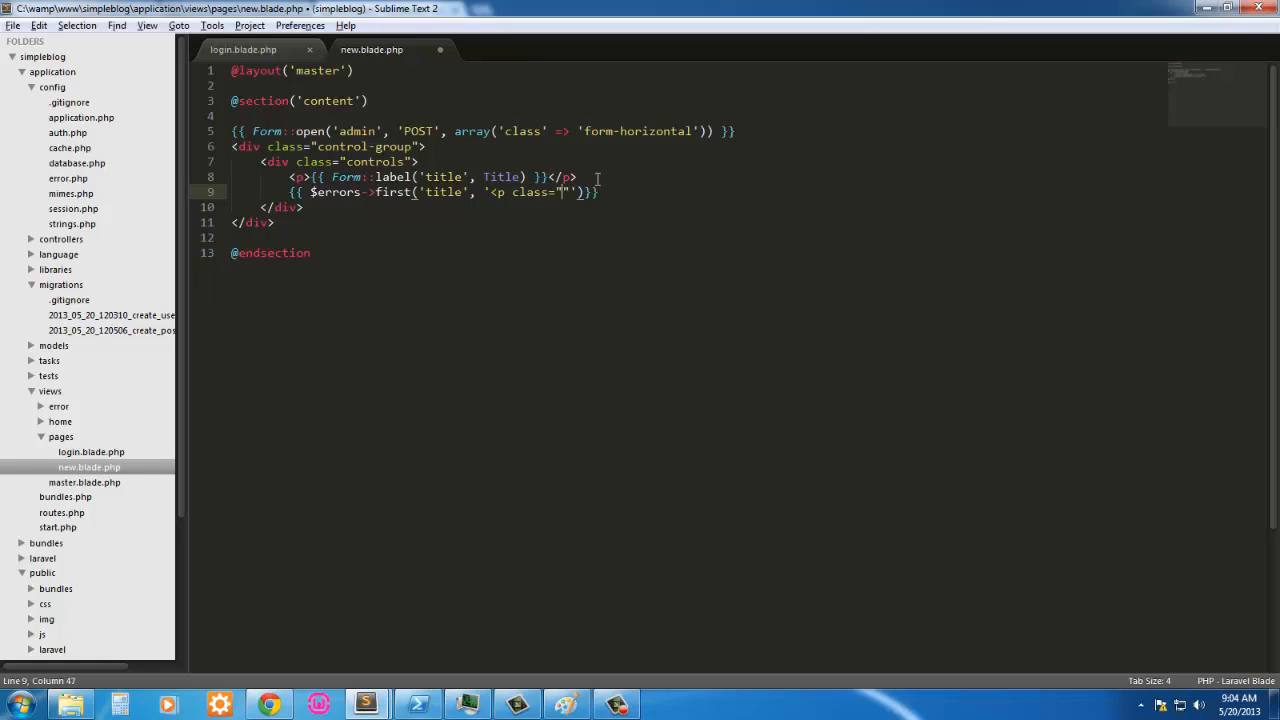
{"action": "type", "text": "label"}
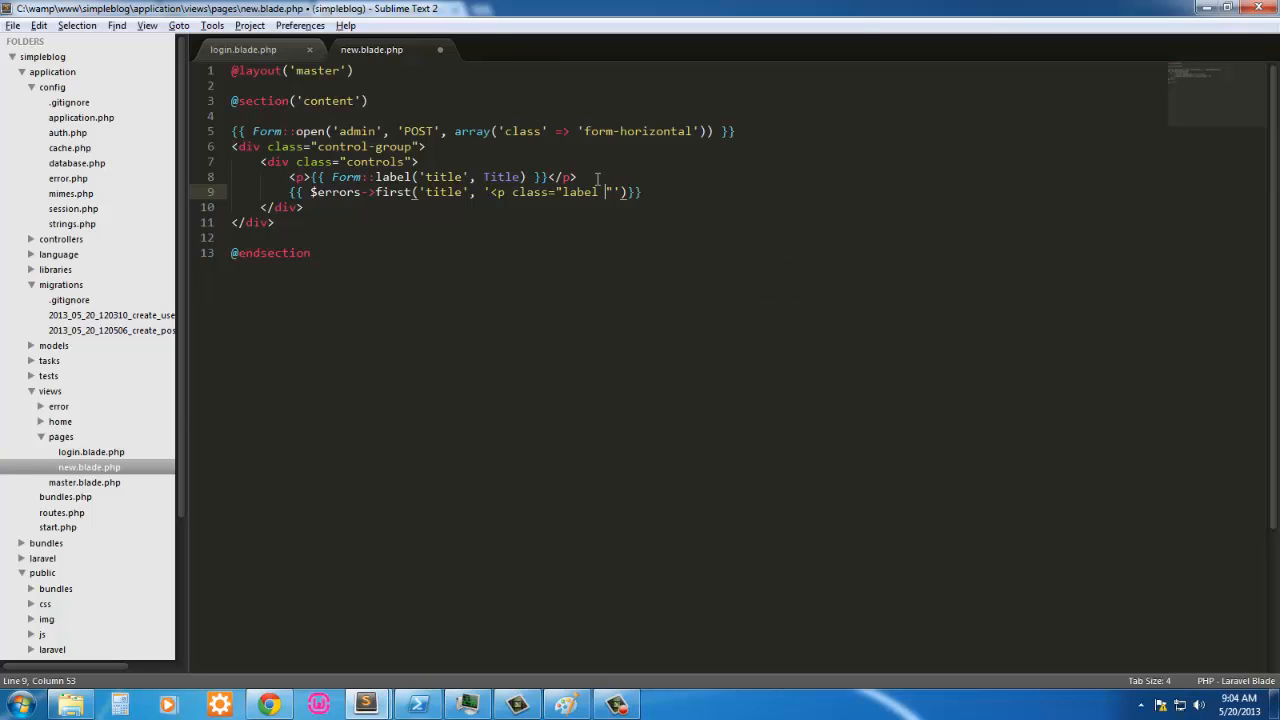
{"action": "type", "text": "label-impo"}
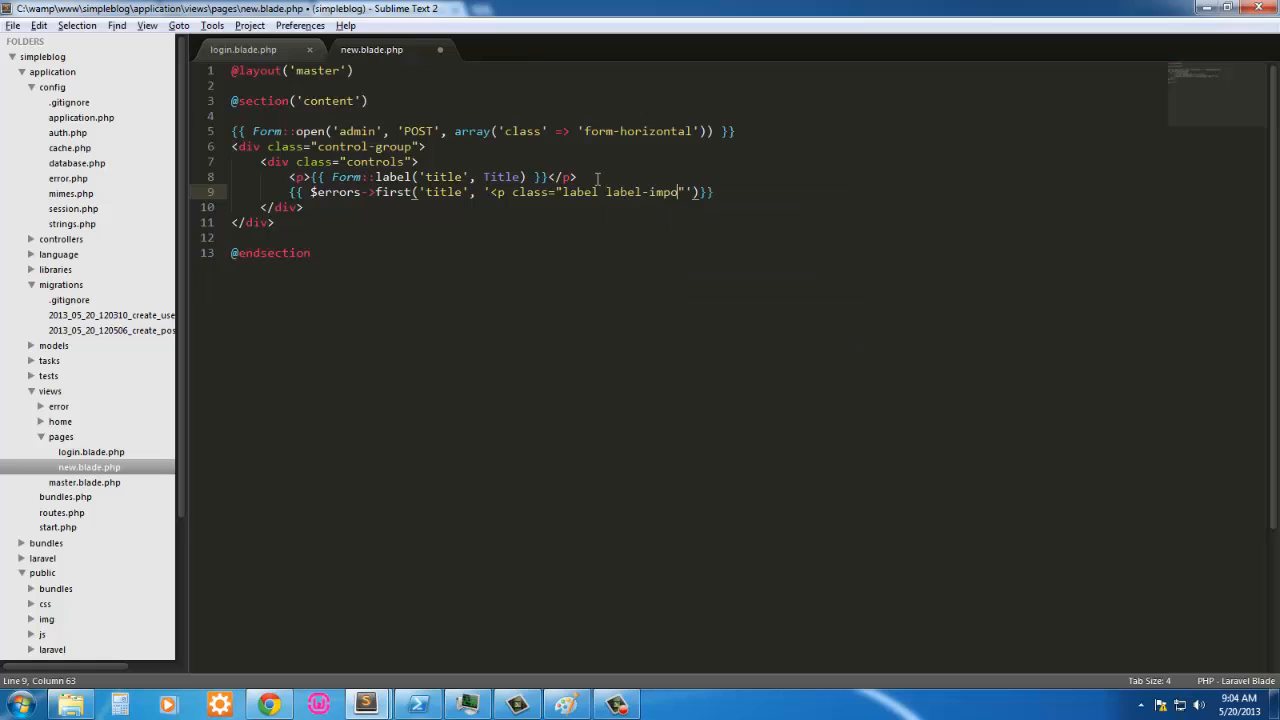
{"action": "type", "text": "rtant"}
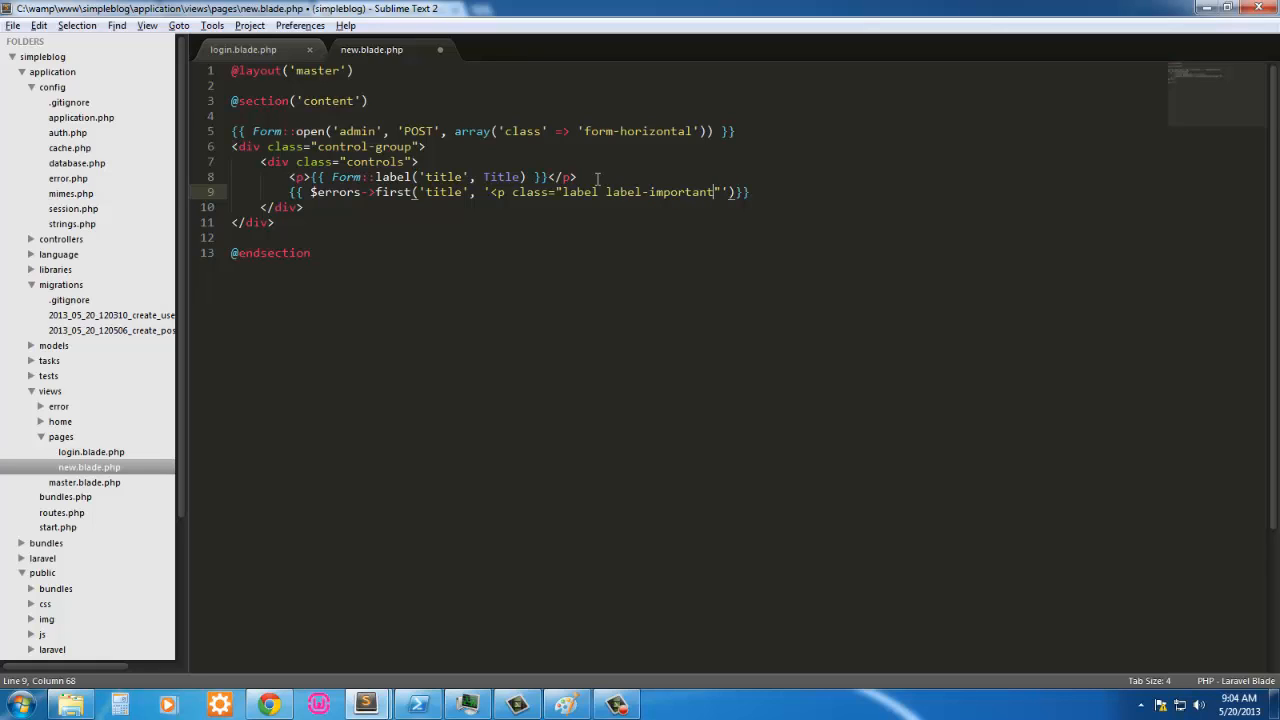
{"action": "type", "text": "\">"}
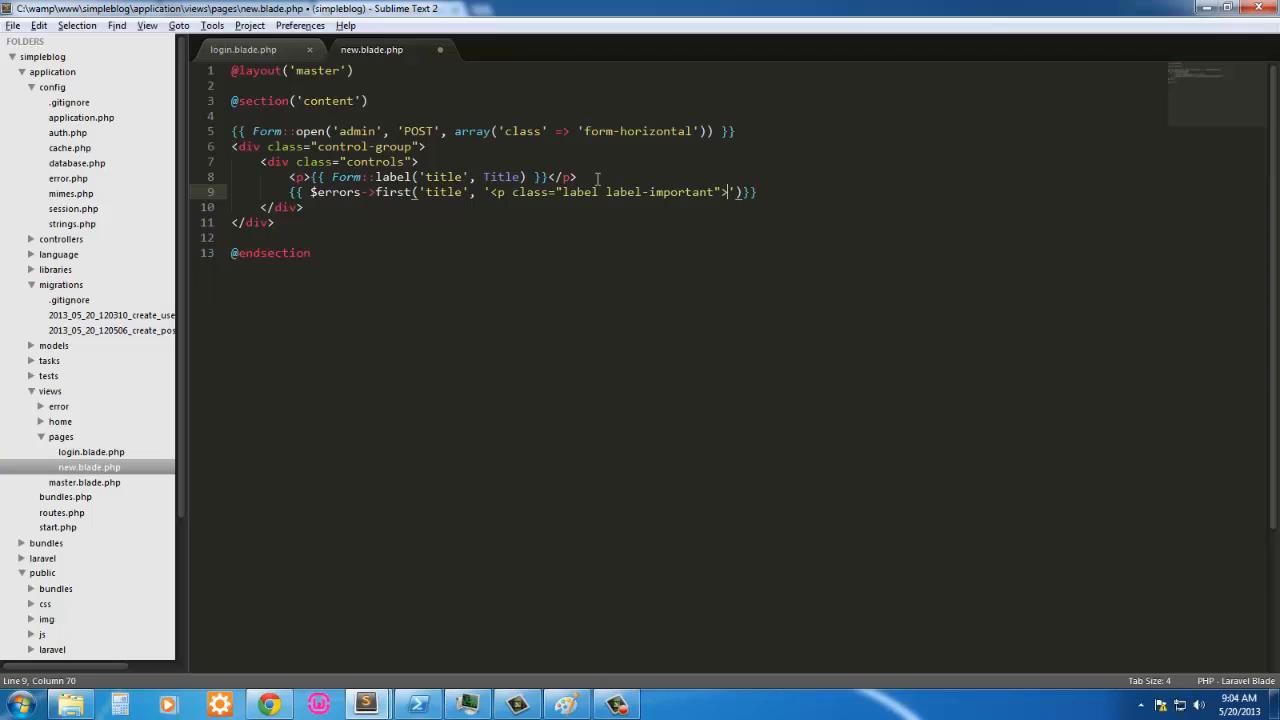
{"action": "type", "text": "The Title is re"}
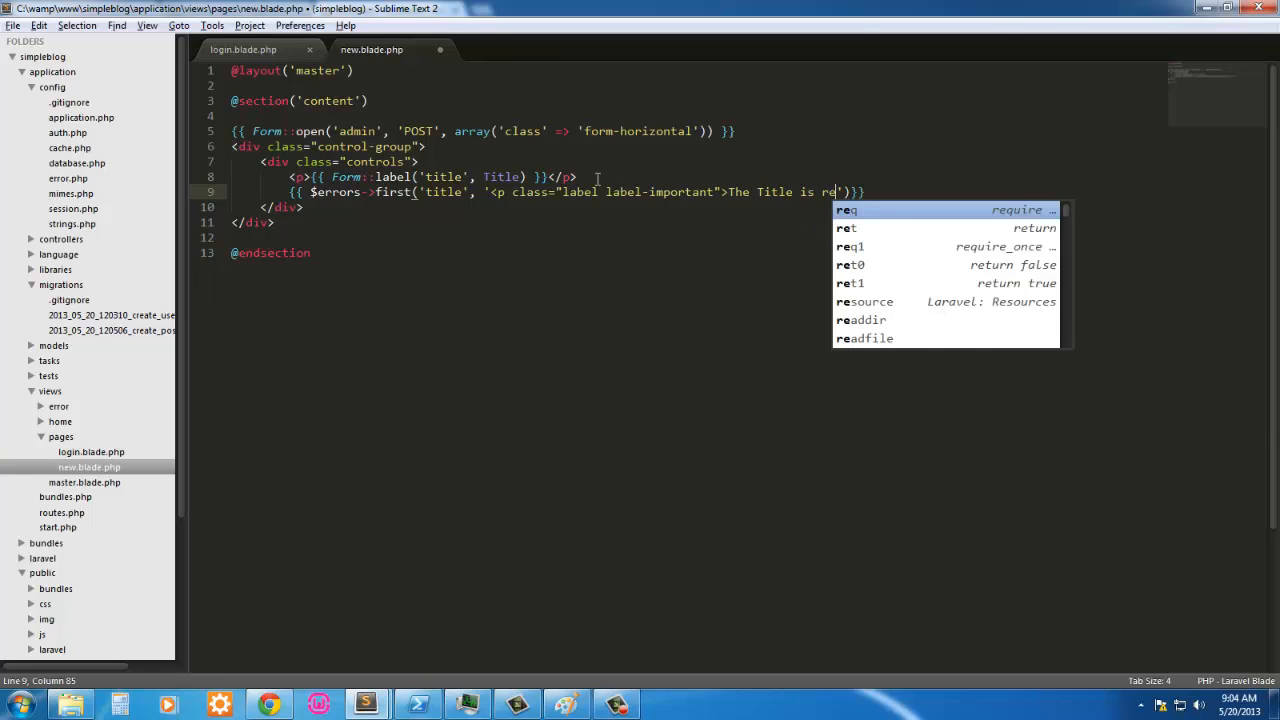
{"action": "type", "text": "quired"}
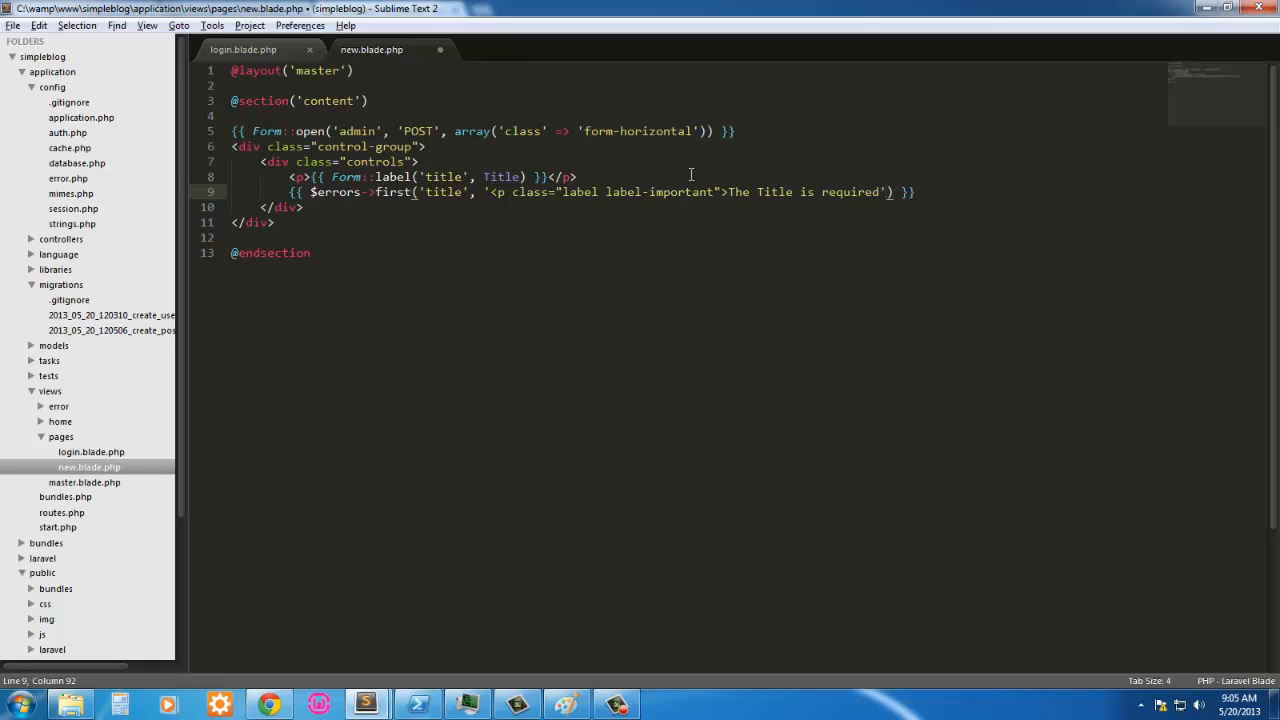
{"action": "type", "text": "!"}
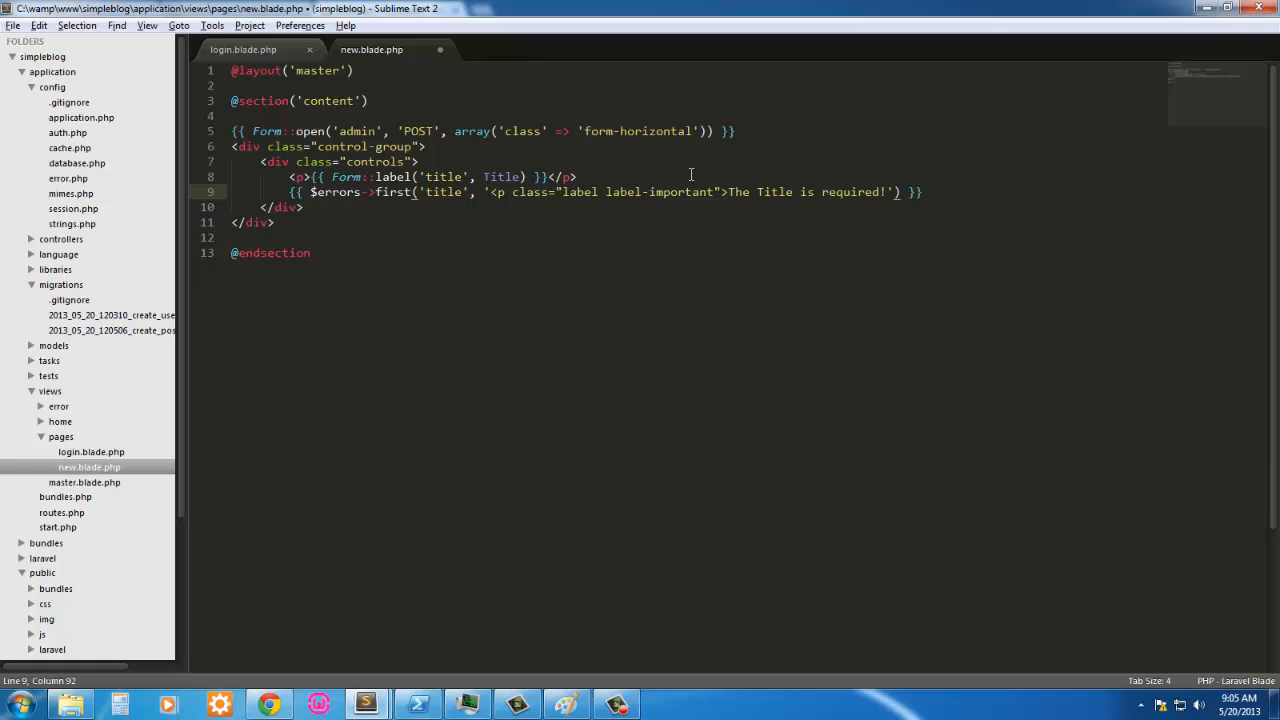
{"action": "type", "text": "</p>"}
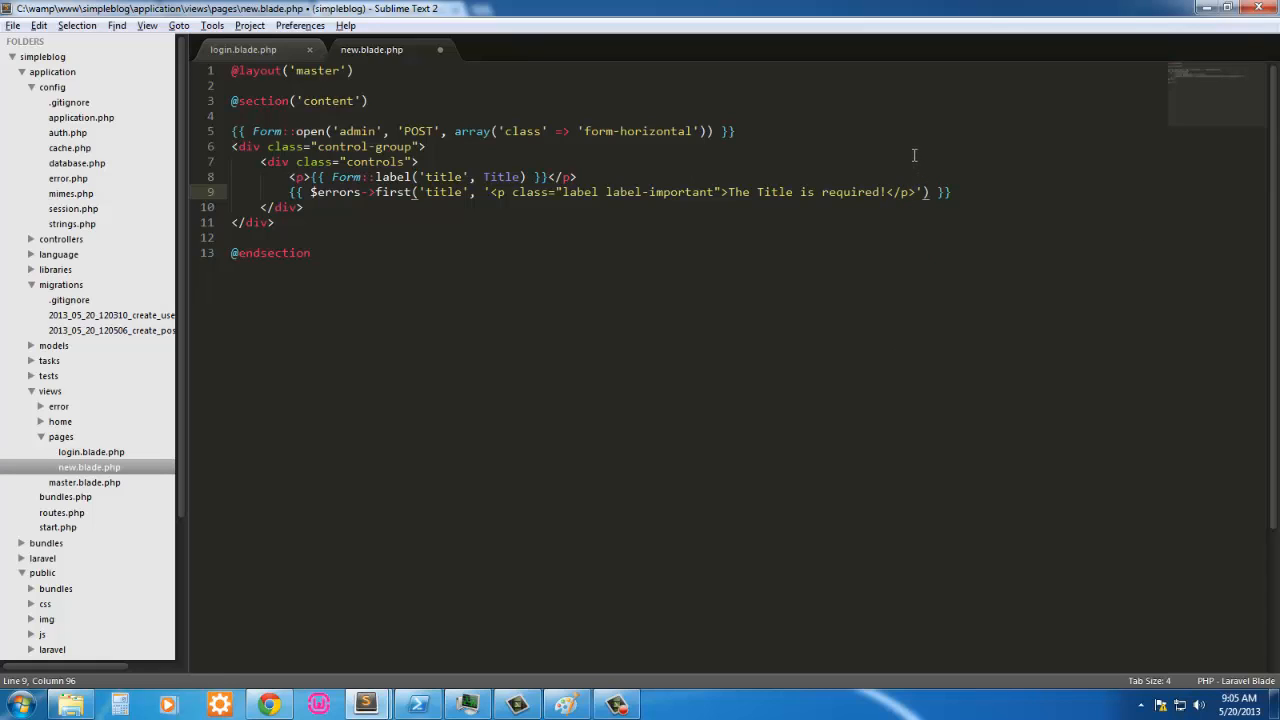
{"action": "key", "text": "enter"}
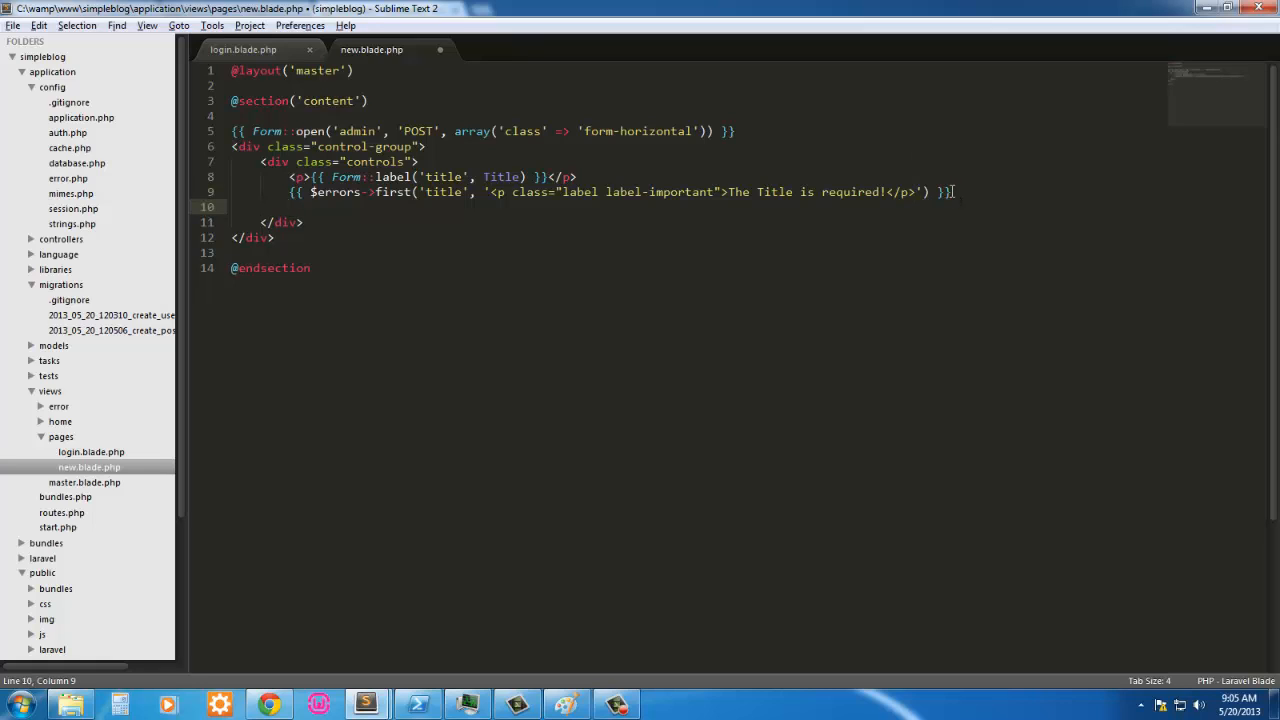
Add <p>{{ Form::text('title', Input::old('title')) }}</p> below the error message.
{"action": "type", "text": "<p></p>"}
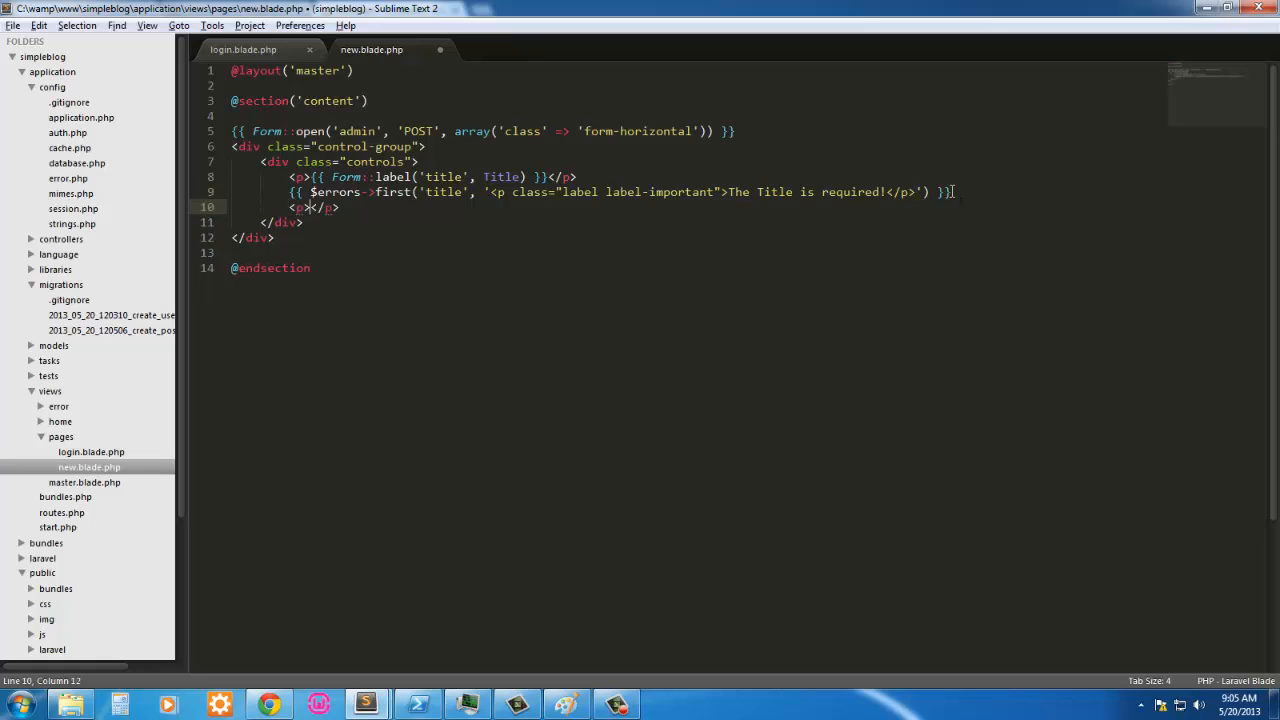
{"action": "type", "text": "{{"}
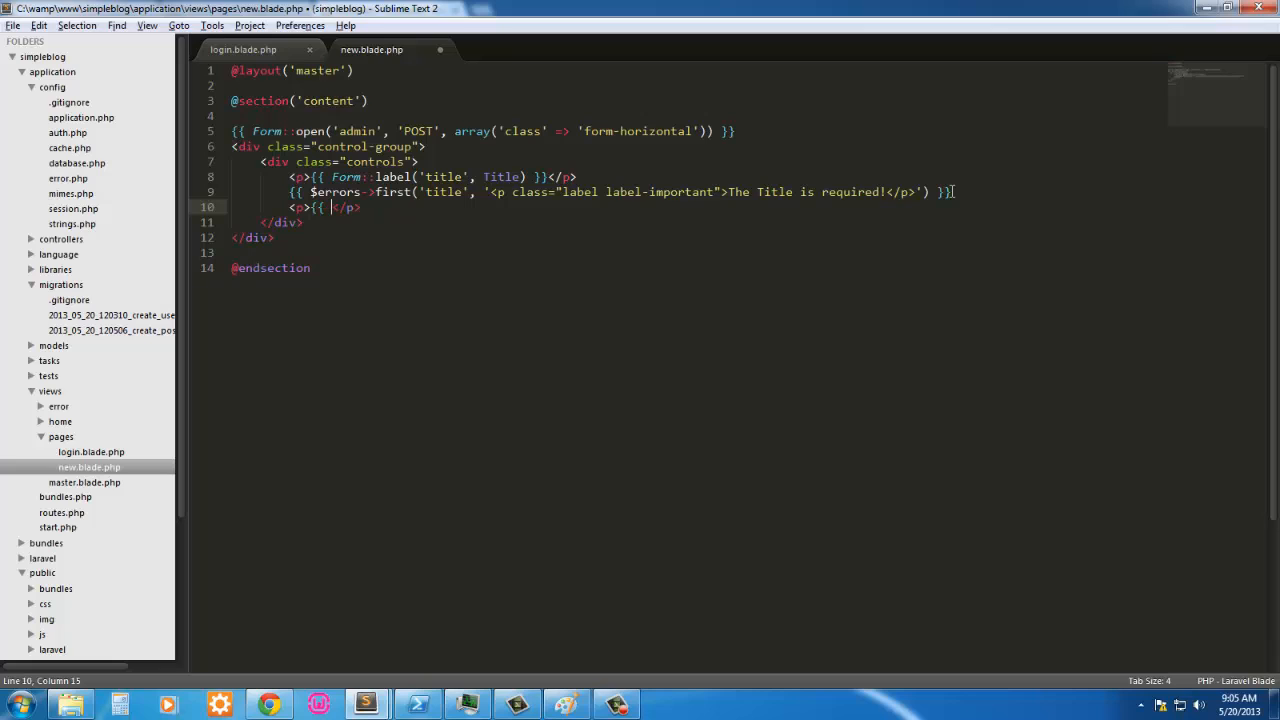
{"action": "type", "text": "}"}
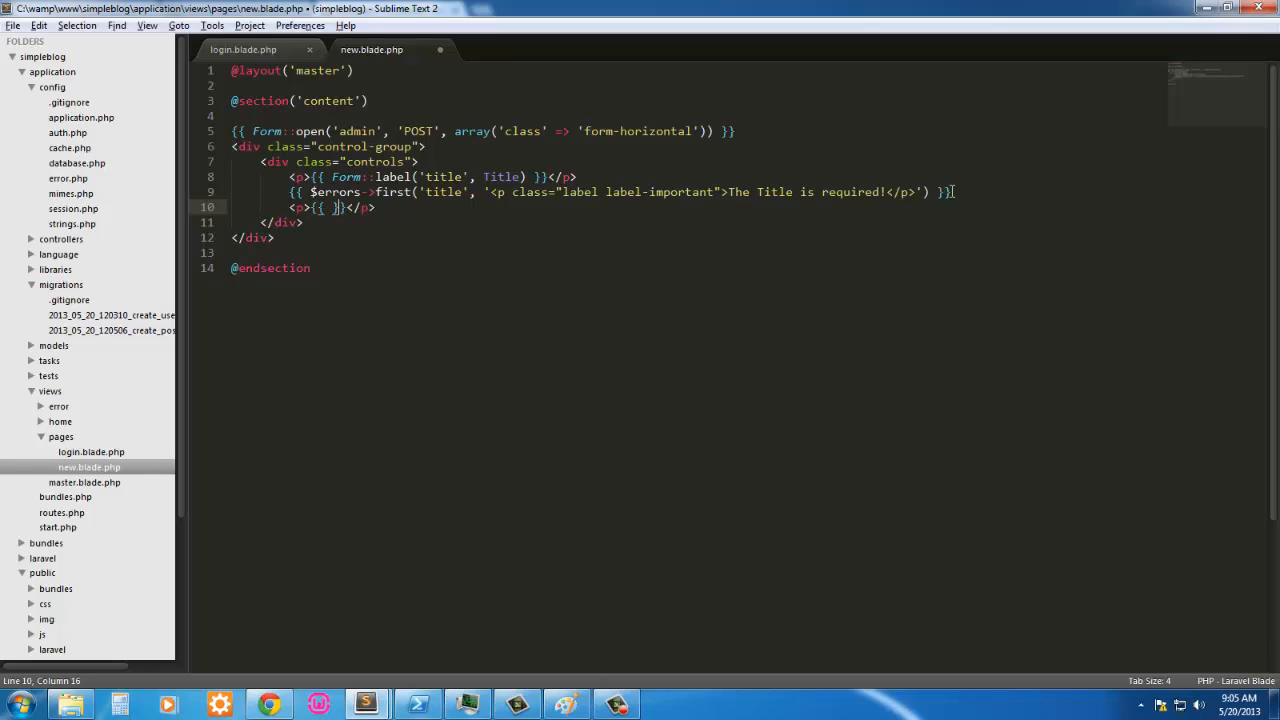
{"action": "type", "text": "orm:t"}
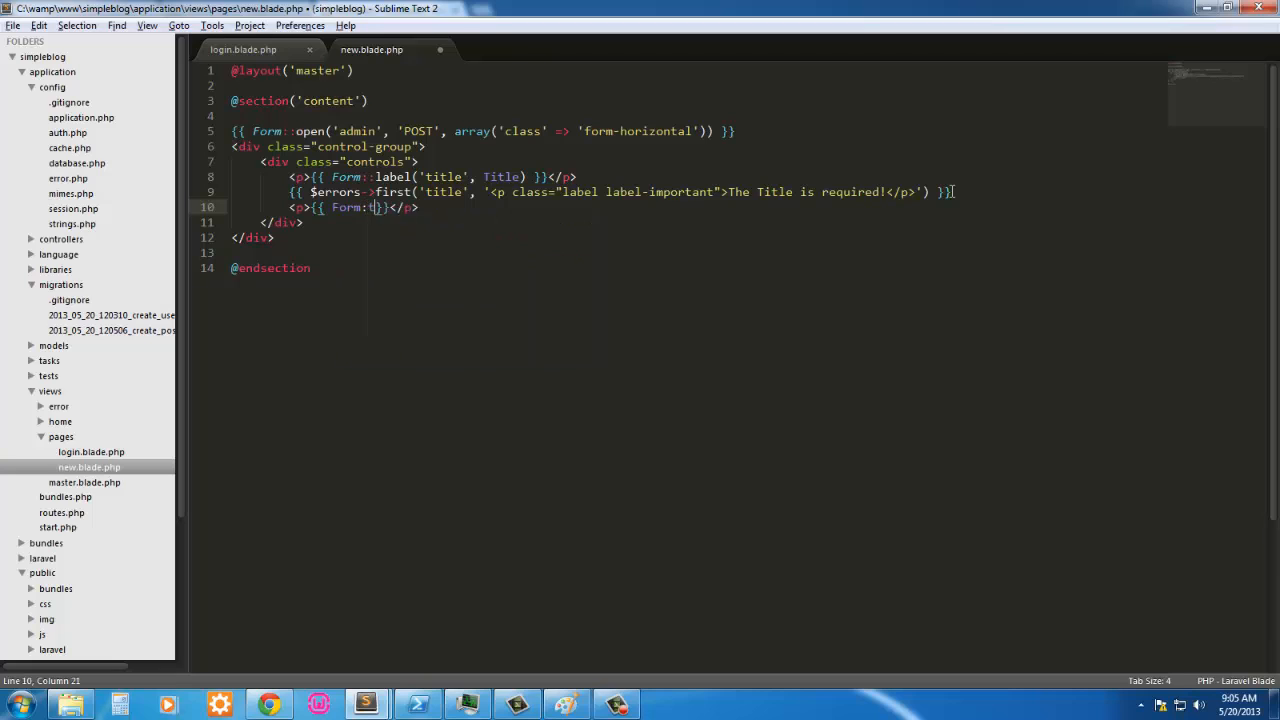
{"action": "type", "text": "ext('"}
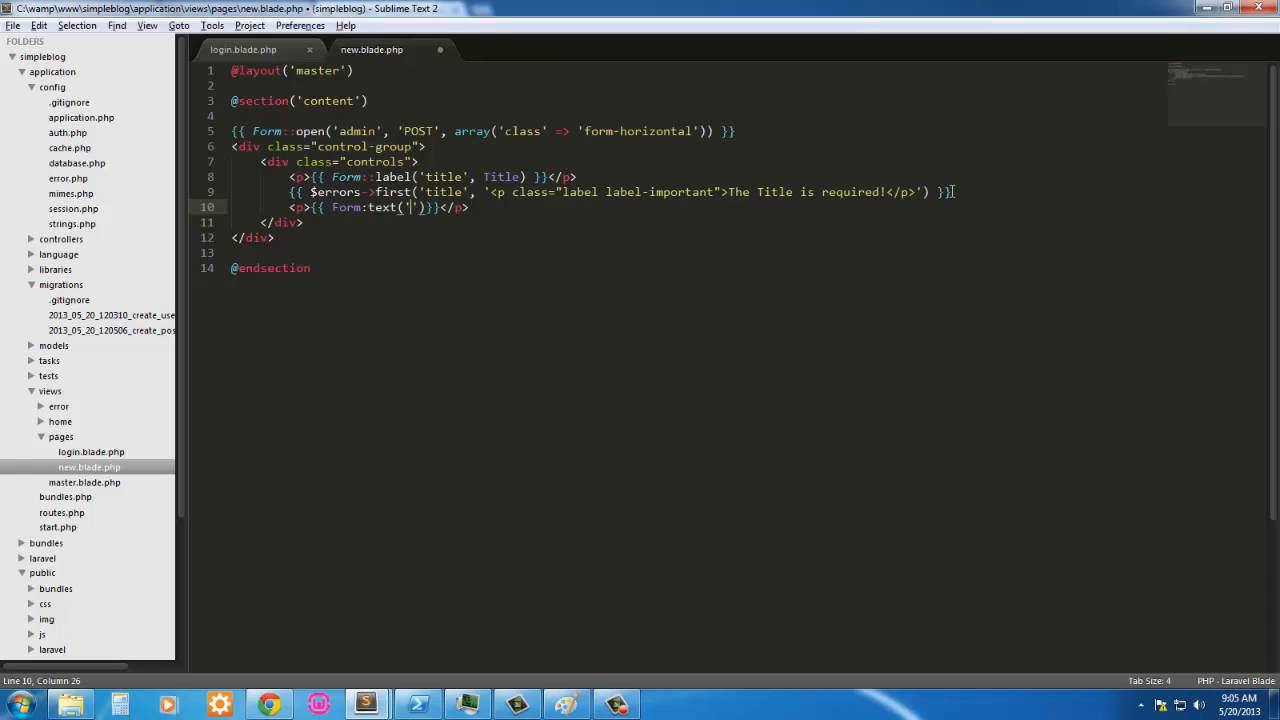
{"action": "type", "text": "title"}
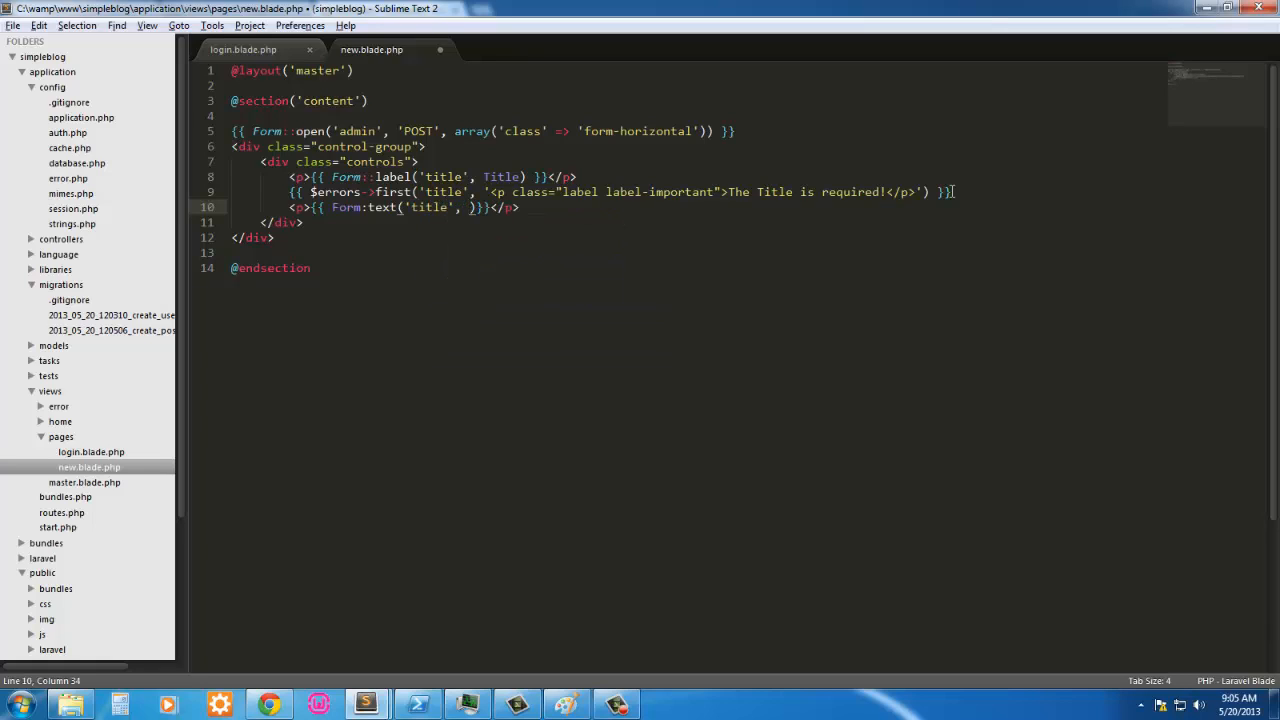
{"action": "type", "text": "''"}
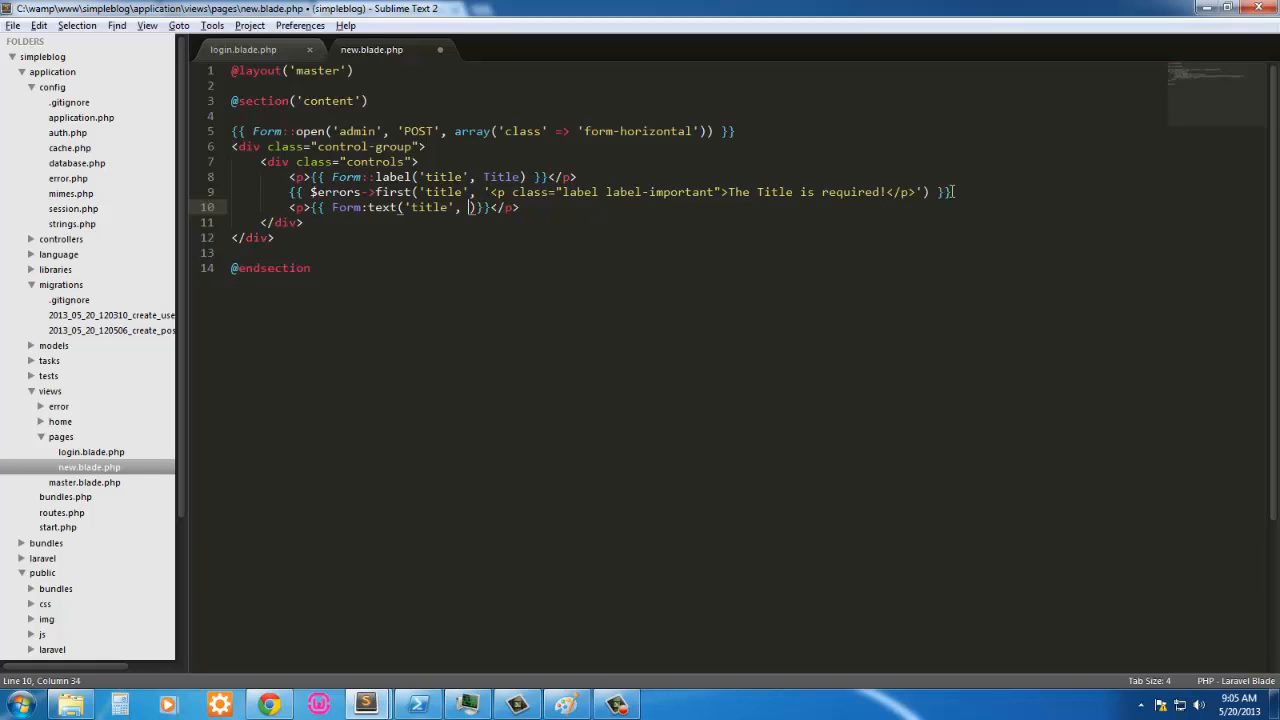
{"action": "type", "text": "Input::"}
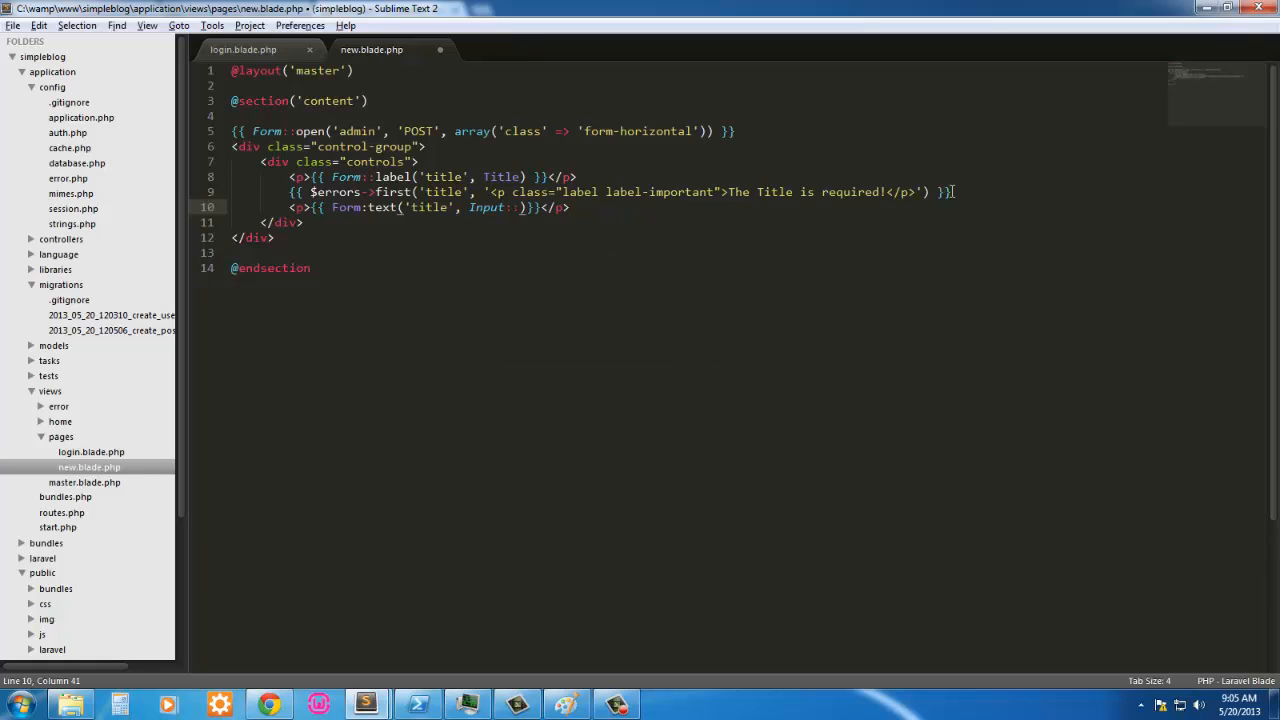
{"action": "type", "text": "old('titl'"}
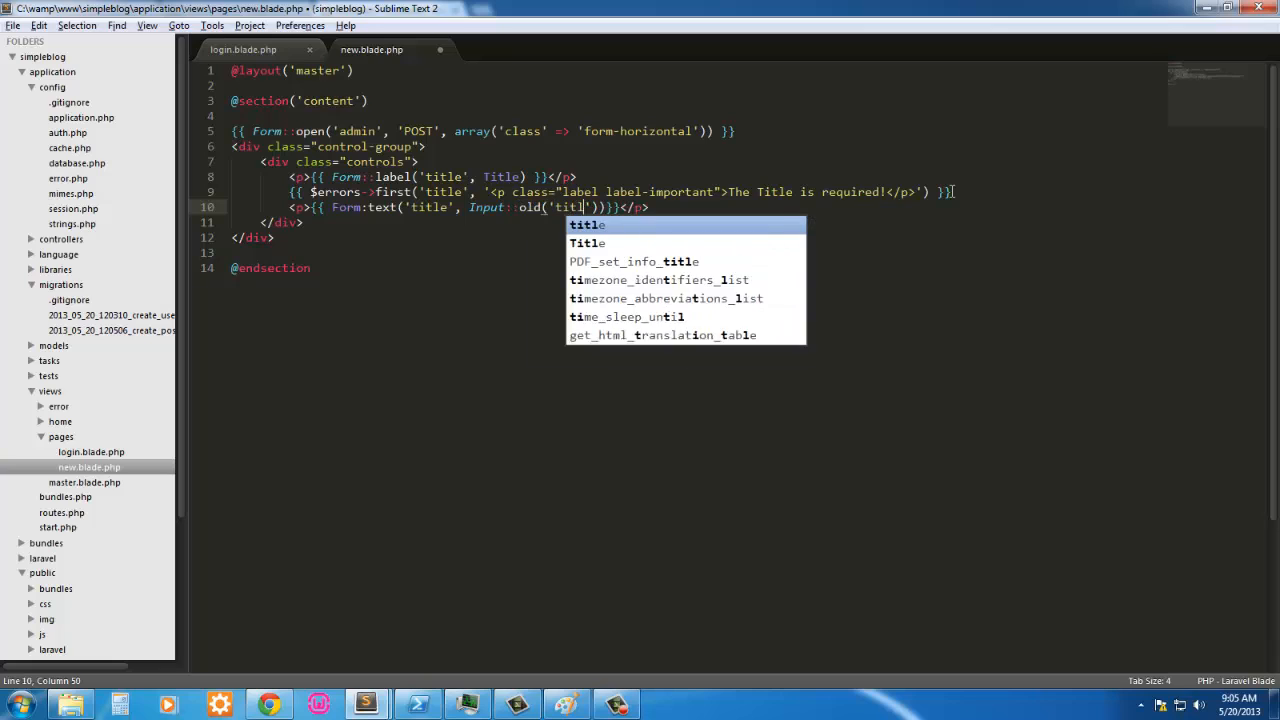
{"action": "type", "text": "e"}
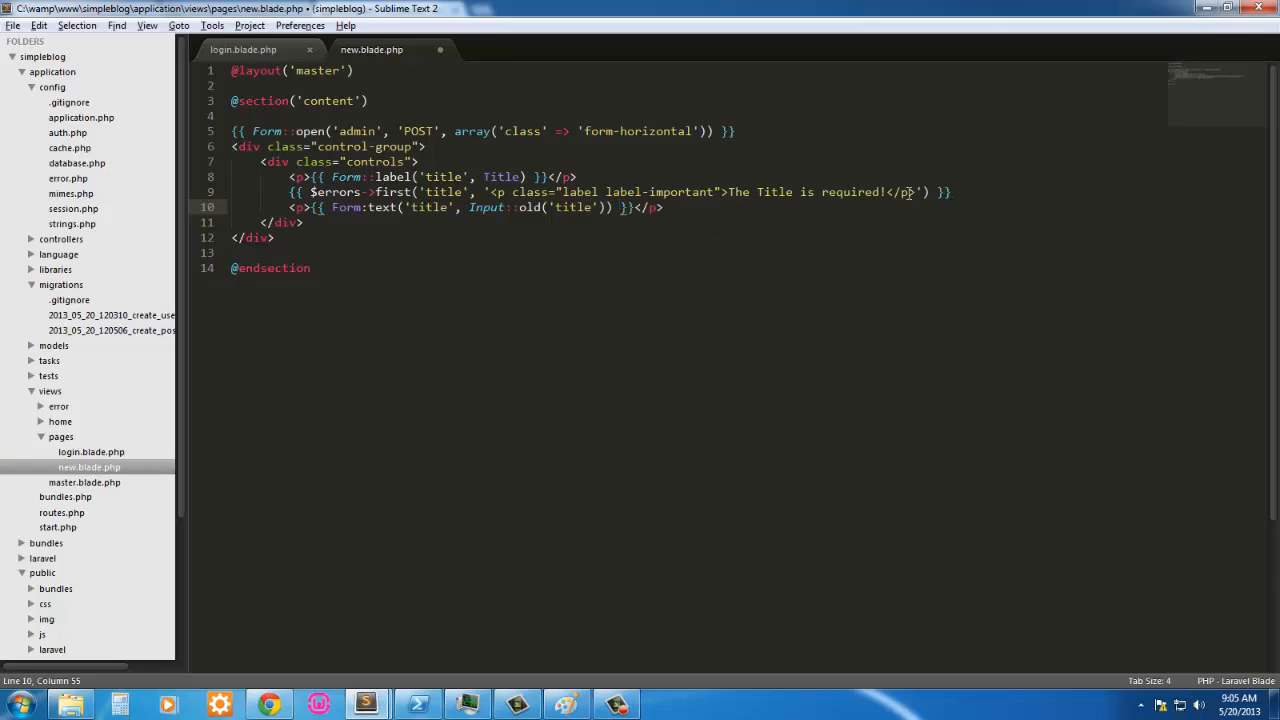
{"action": "left_click", "coordinate": [330, 222]}
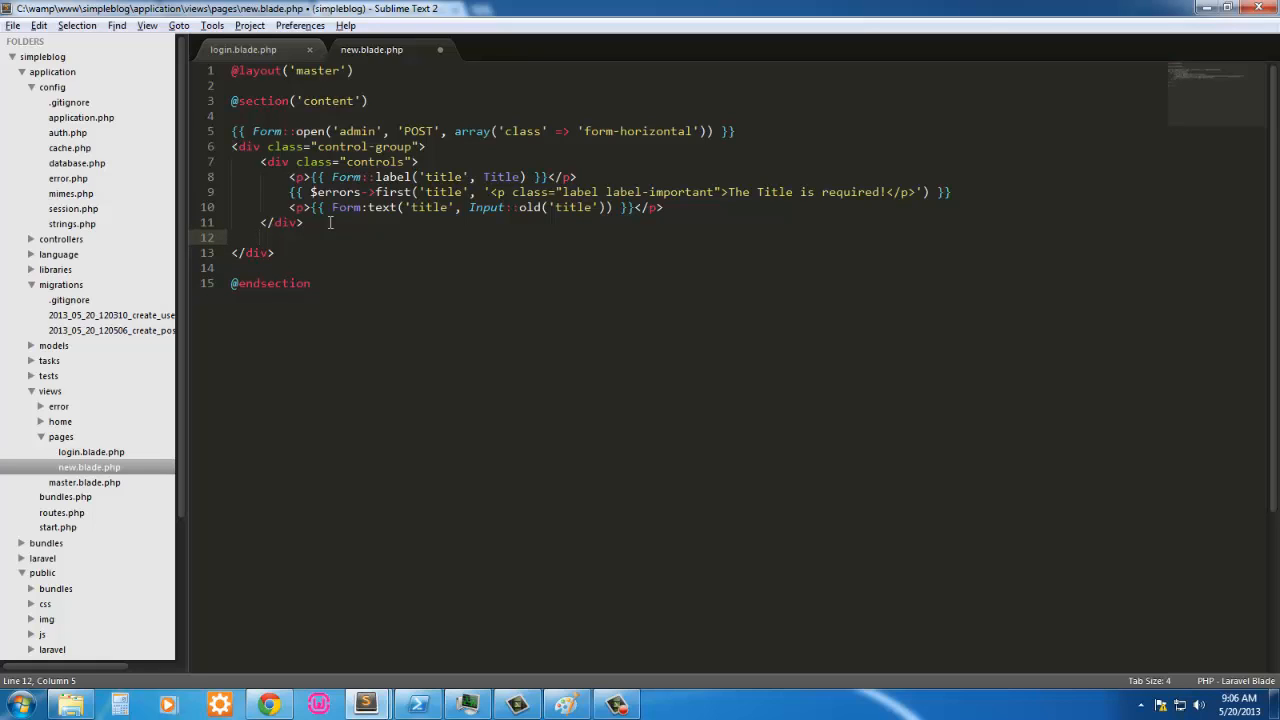
Expand .control-group and nested .controls into a second pair of divs below the title group.
{"action": "type", "text": ".control"}
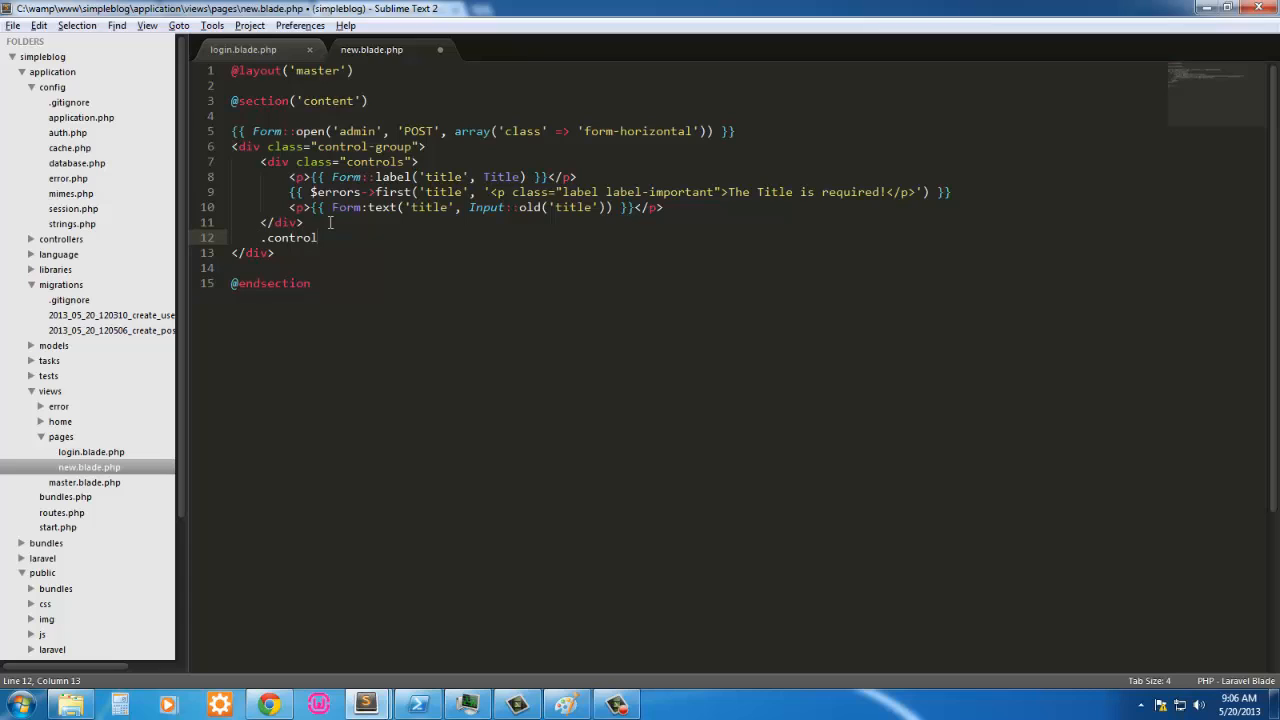
{"action": "type", "text": "-g"}
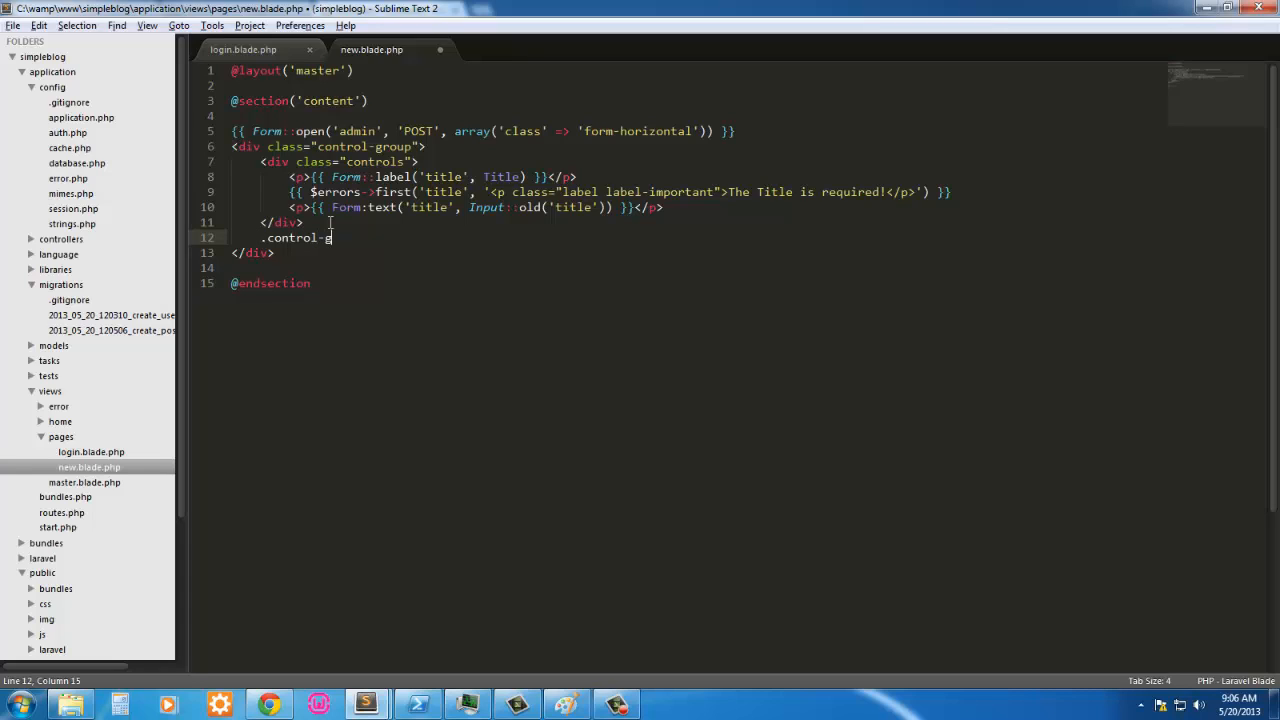
{"action": "type", "text": "roup"}
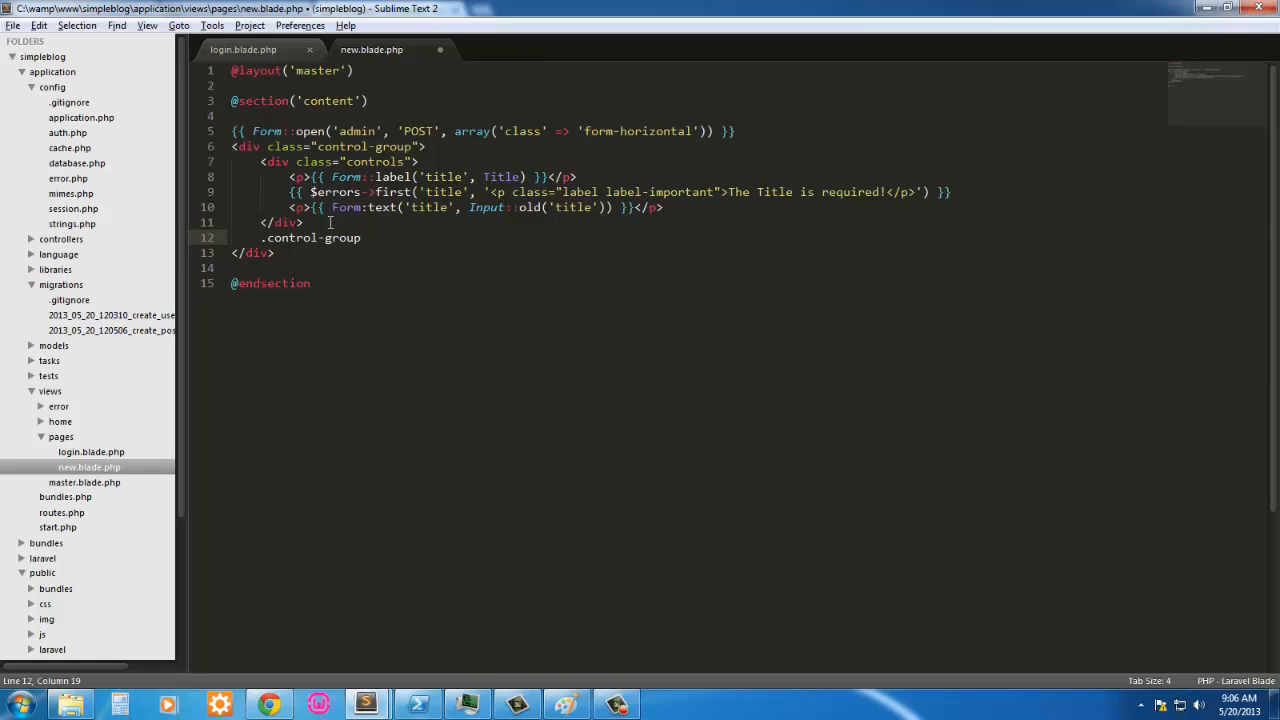
{"action": "type", "text": "<div class=\"control-group\">"}
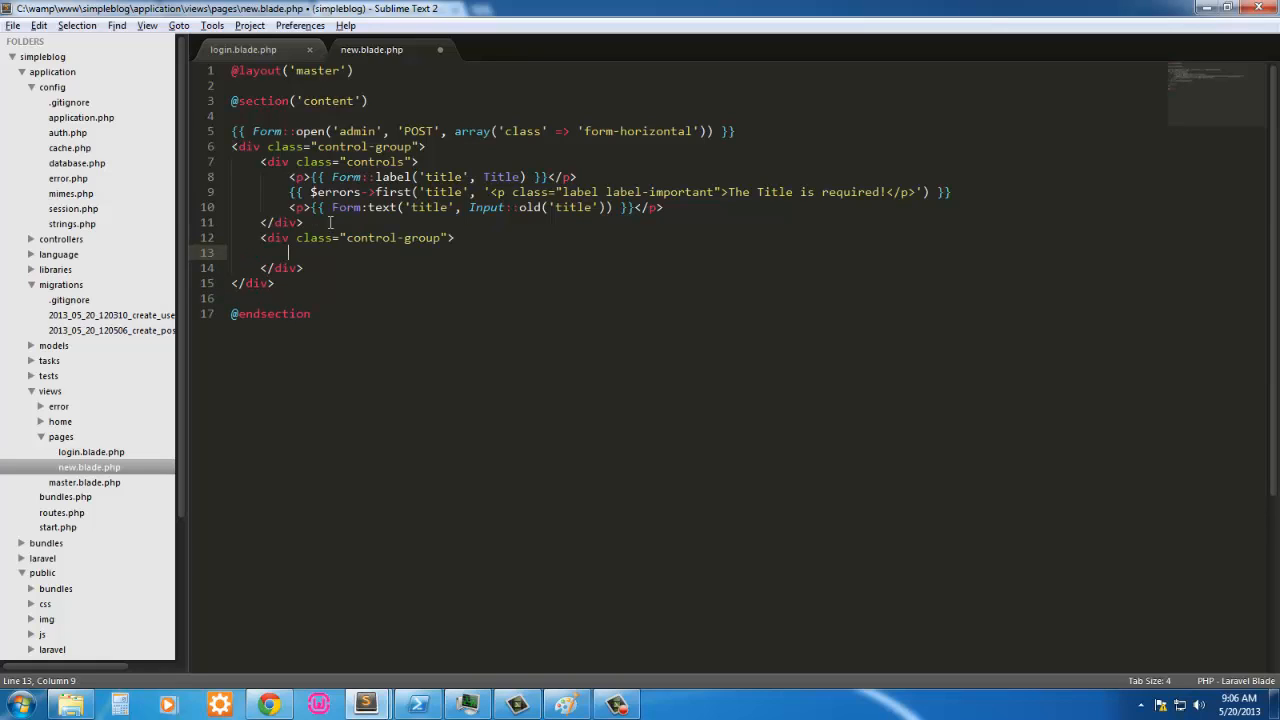
{"action": "type", "text": ".controls\">"}
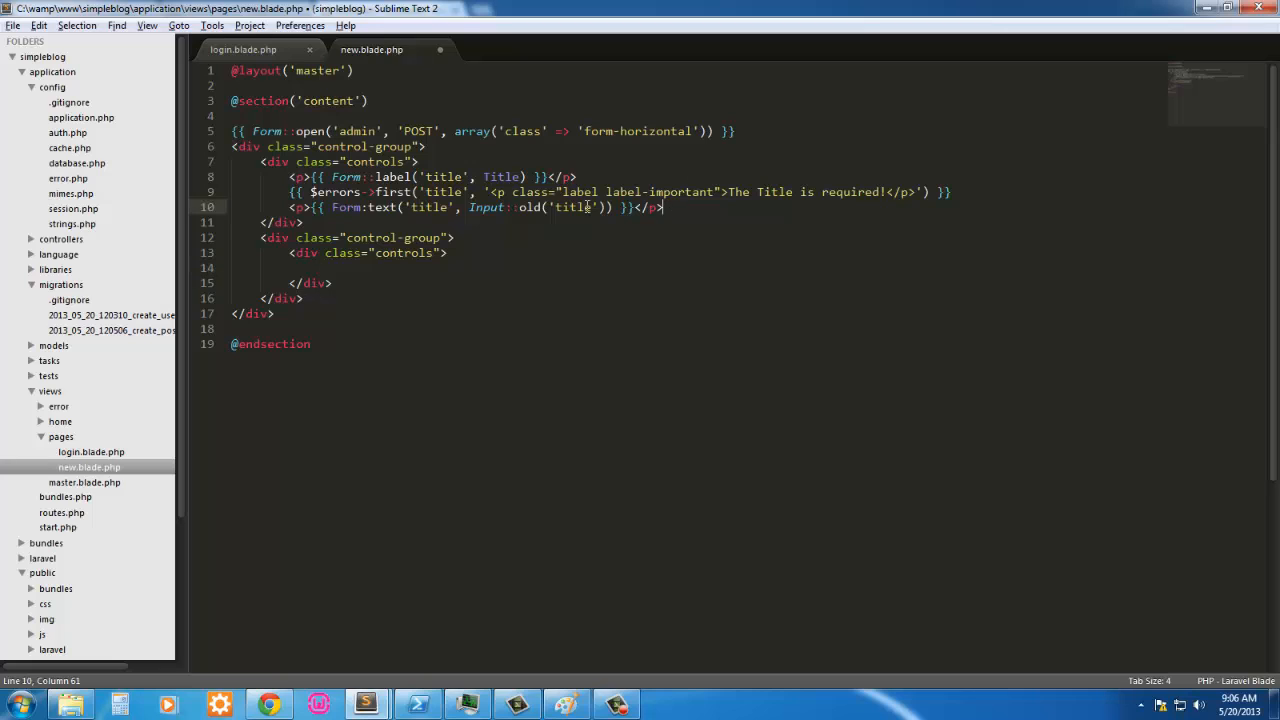
Copy the three title form lines into the new controls block.
{"action": "right_click", "coordinate": [307, 185]}
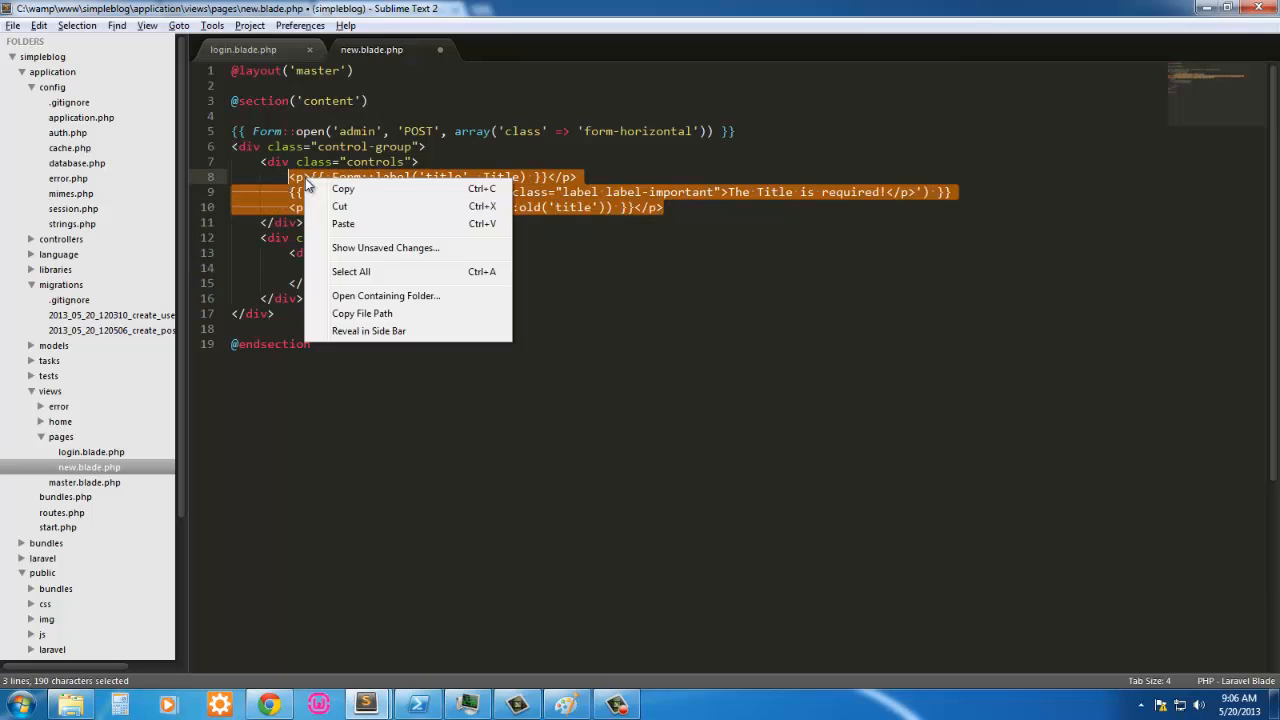
{"action": "left_click", "coordinate": [343, 188]}
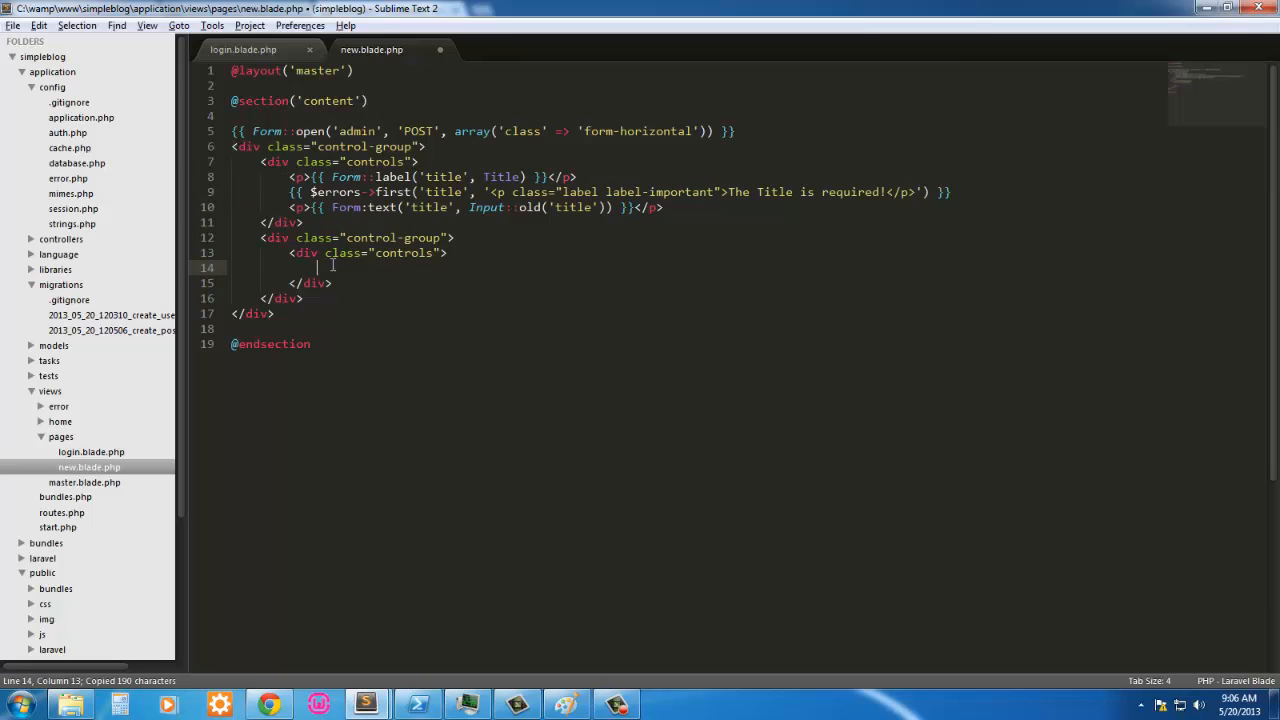
{"action": "key", "text": "ctrl+v"}
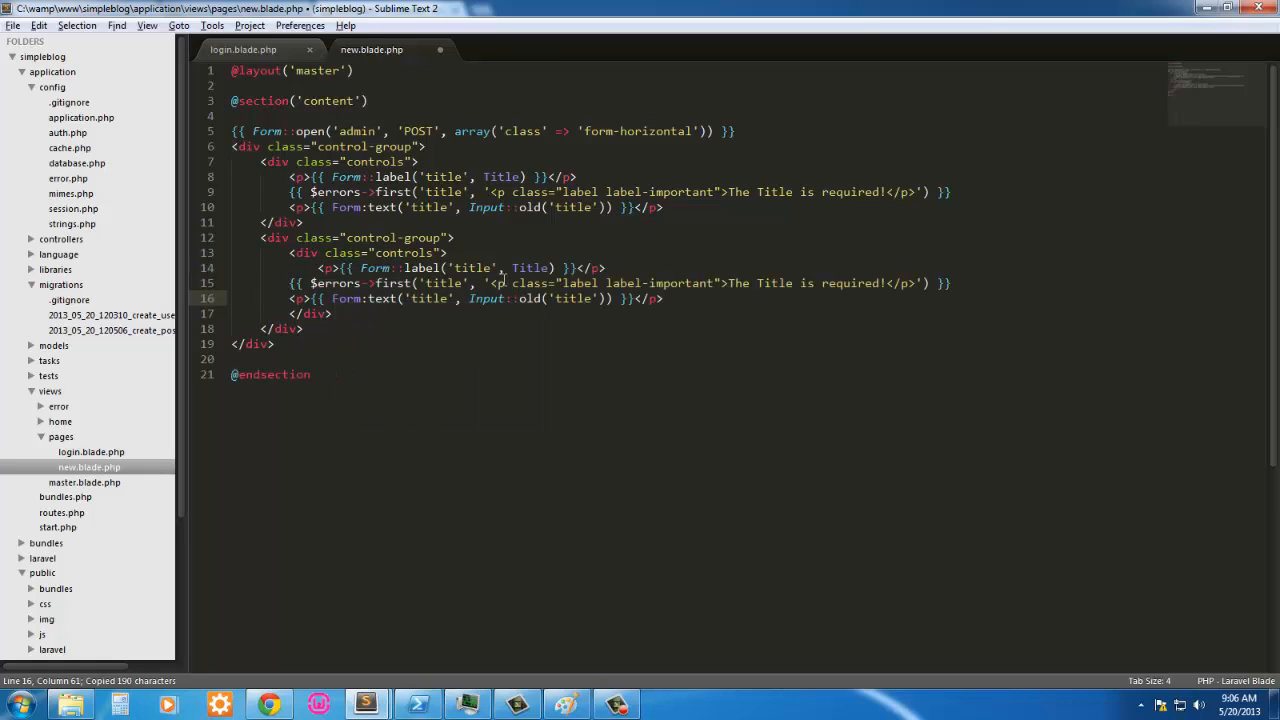
Replace title/Title with body/Body in the copied label, error message and text input.
{"action": "double_click", "coordinate": [473, 268]}
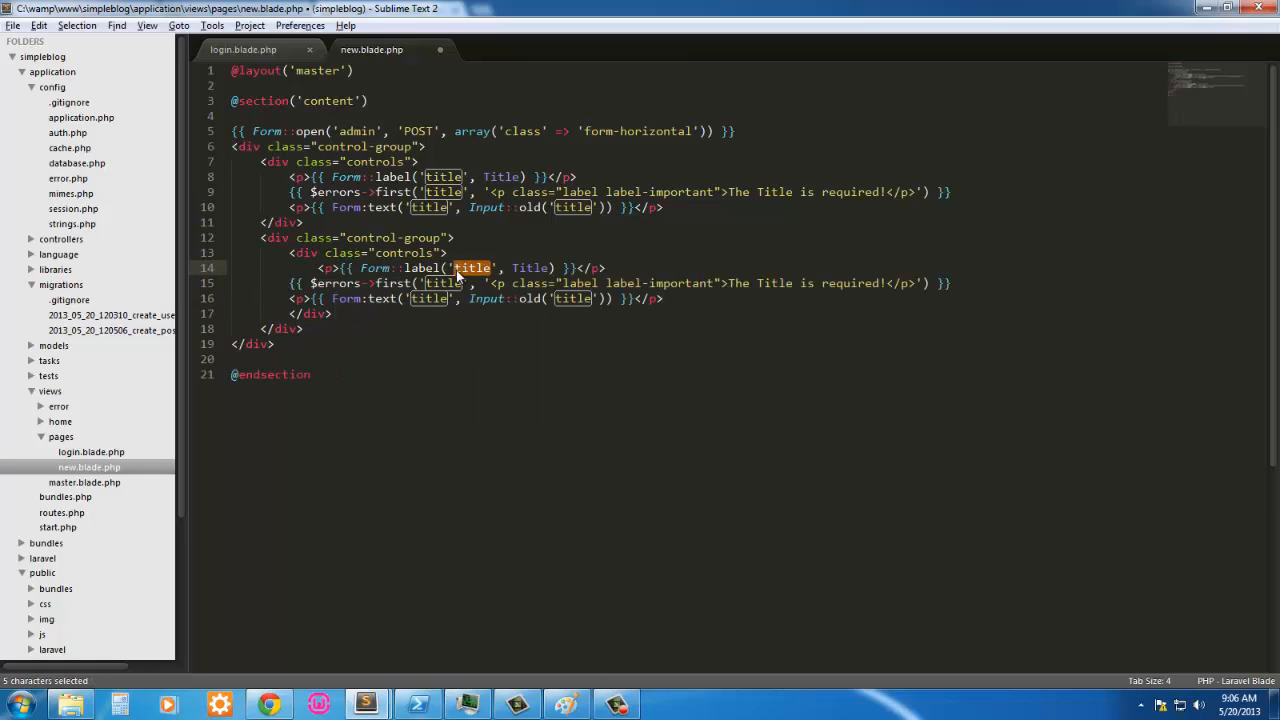
{"action": "type", "text": "bod"}
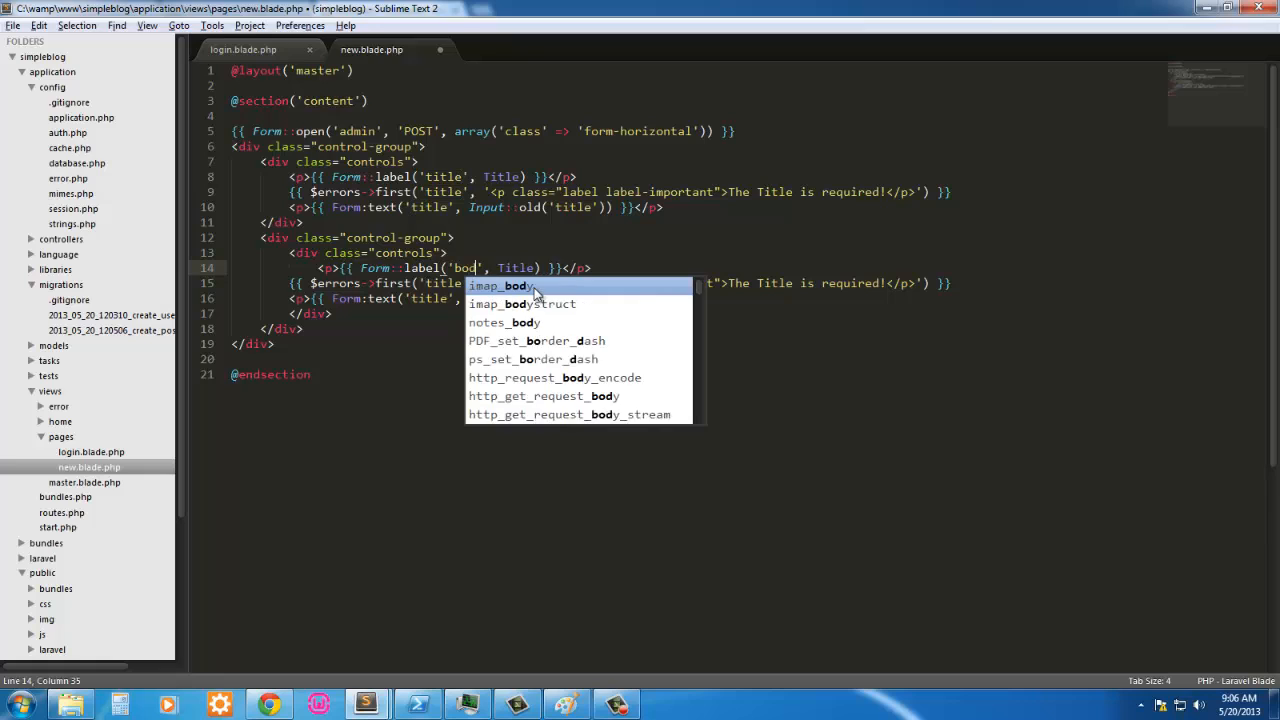
{"action": "type", "text": "y"}
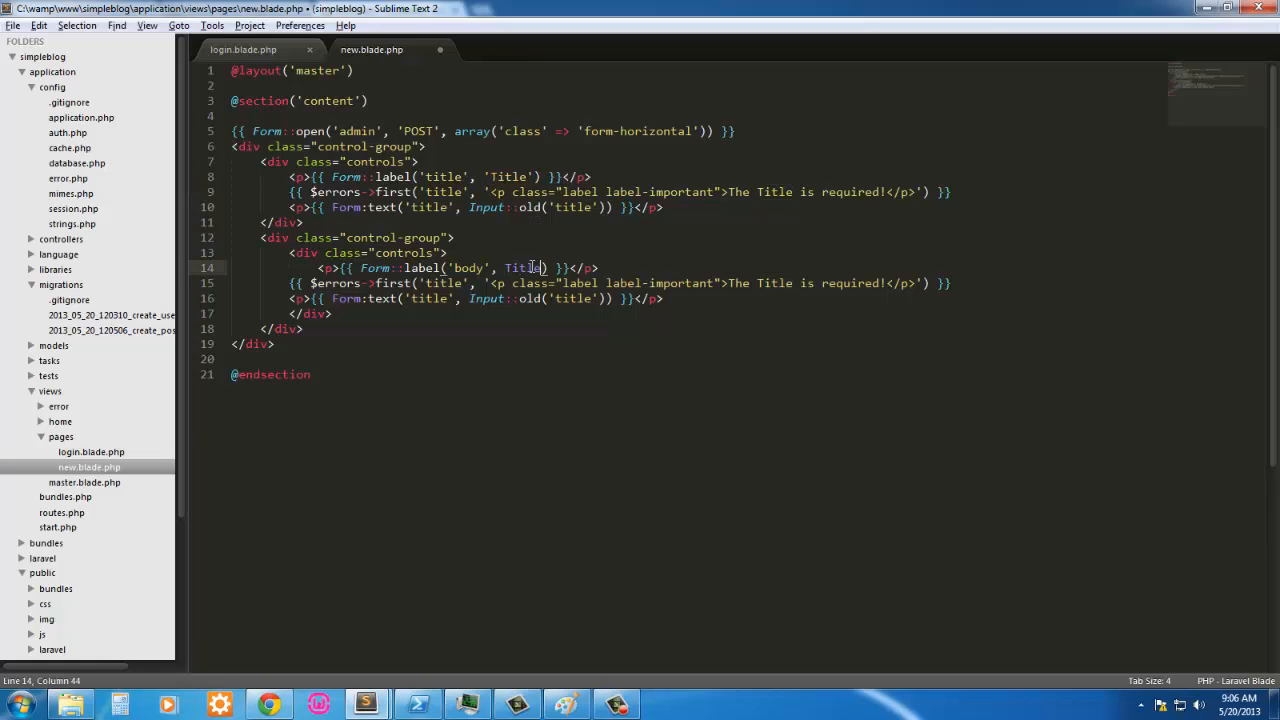
{"action": "double_click", "coordinate": [530, 268]}
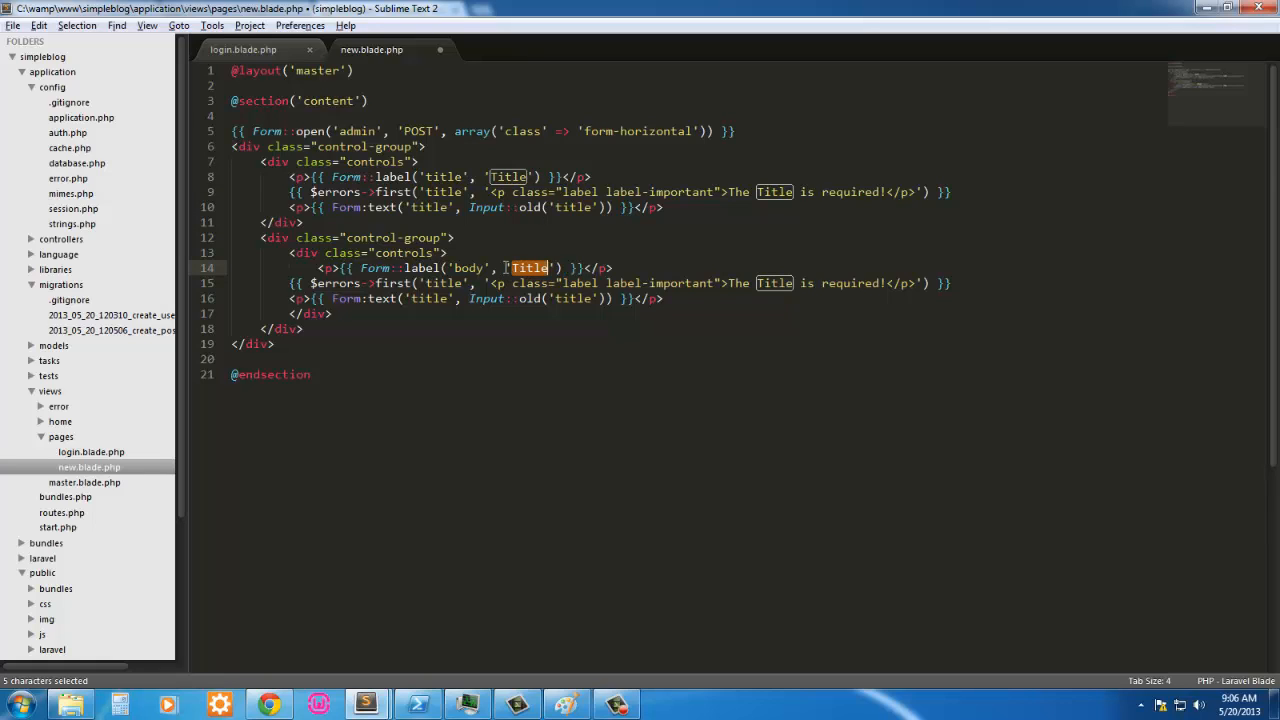
{"action": "type", "text": "Body"}
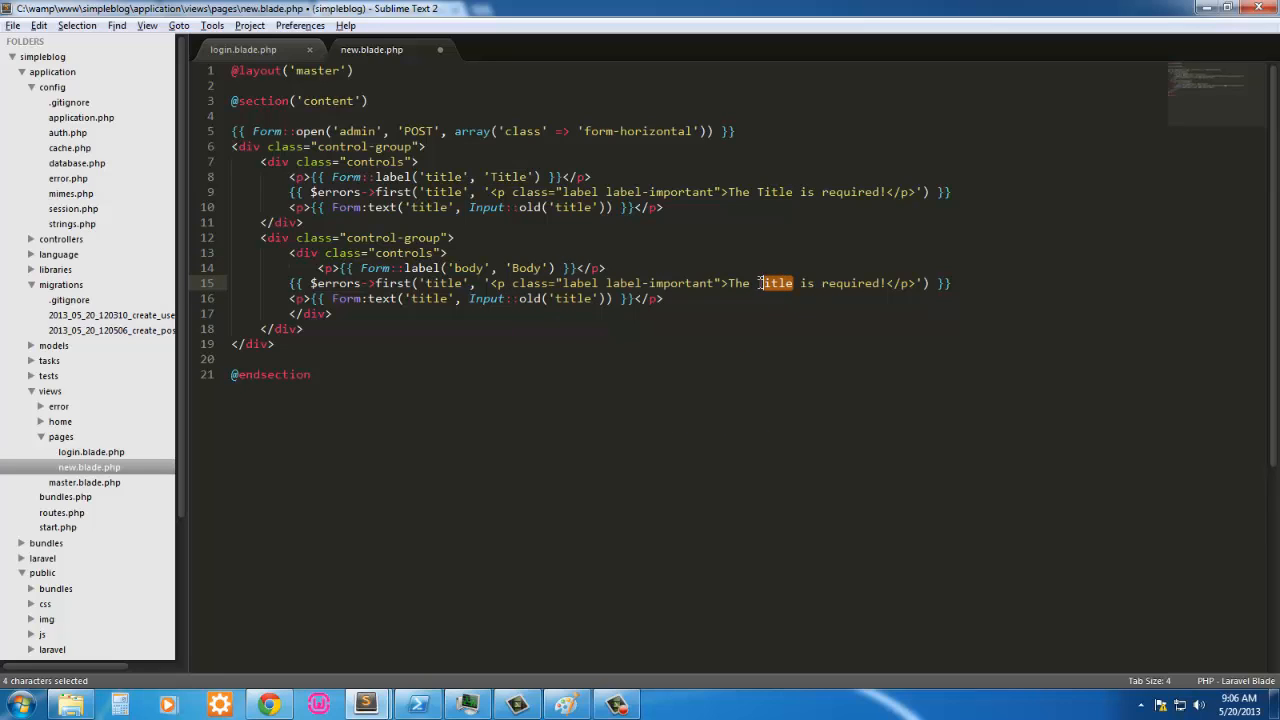
{"action": "type", "text": "body"}
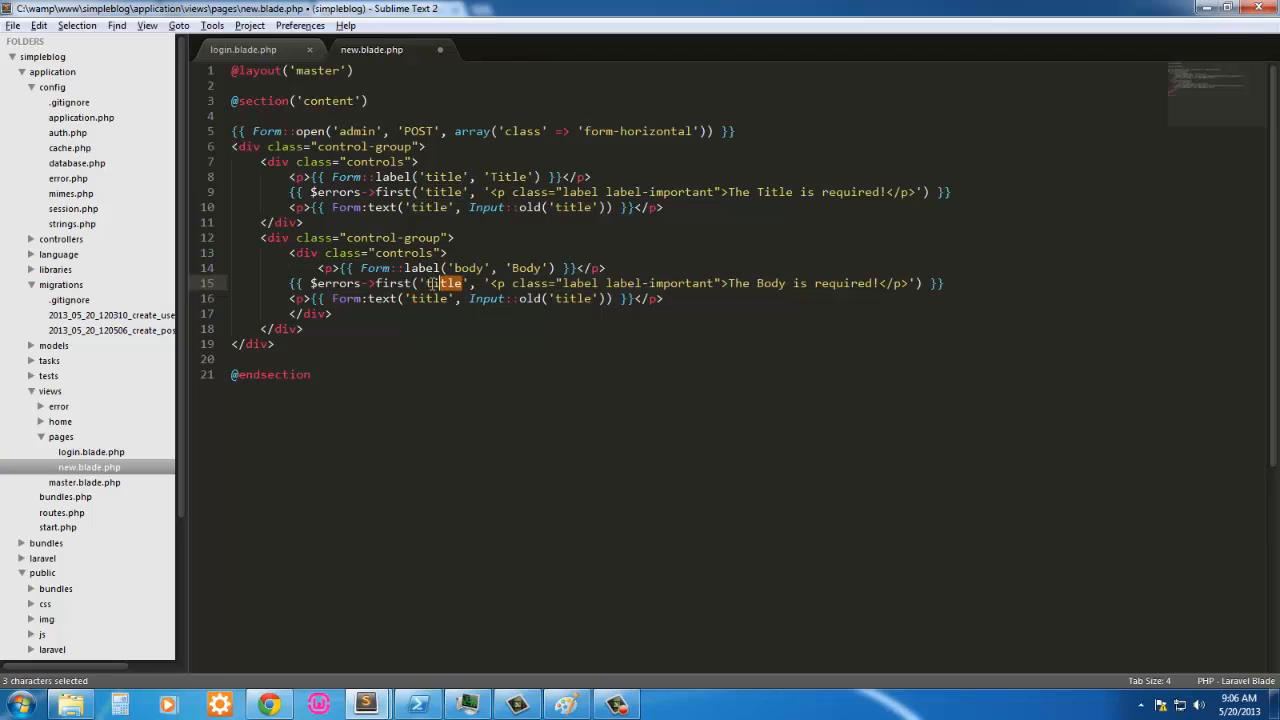
{"action": "type", "text": "B"}
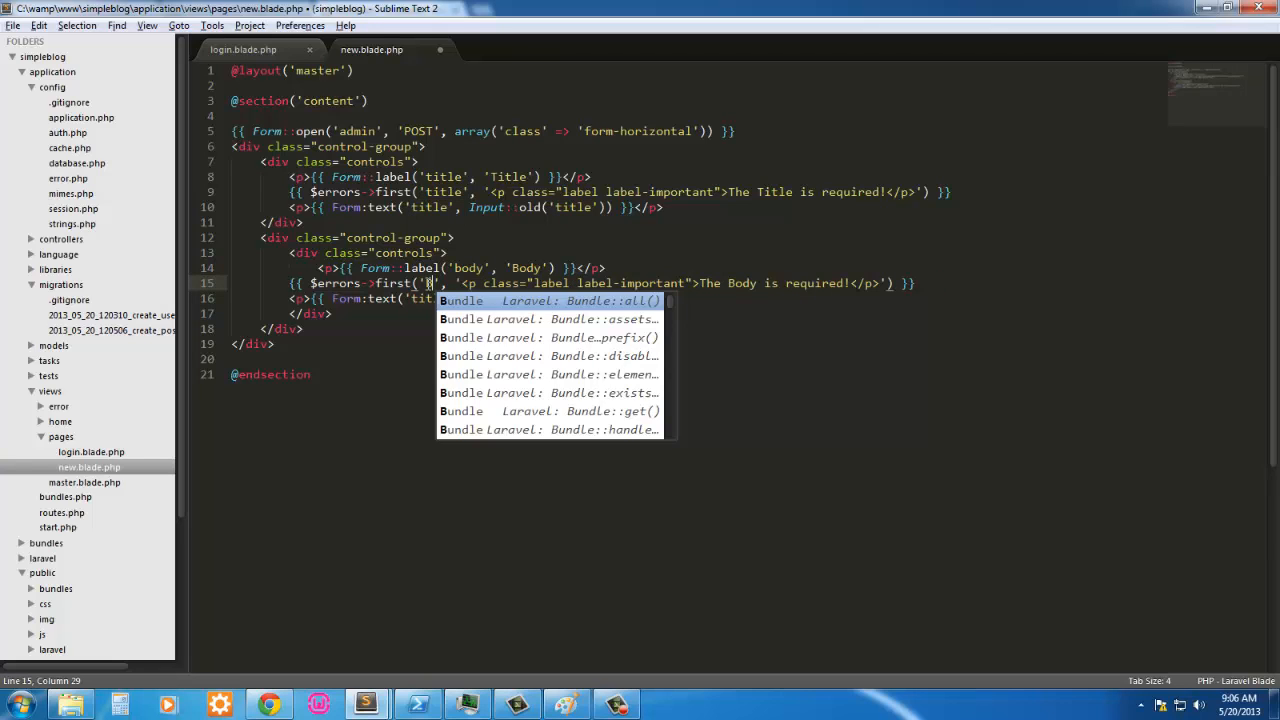
{"action": "type", "text": "body"}
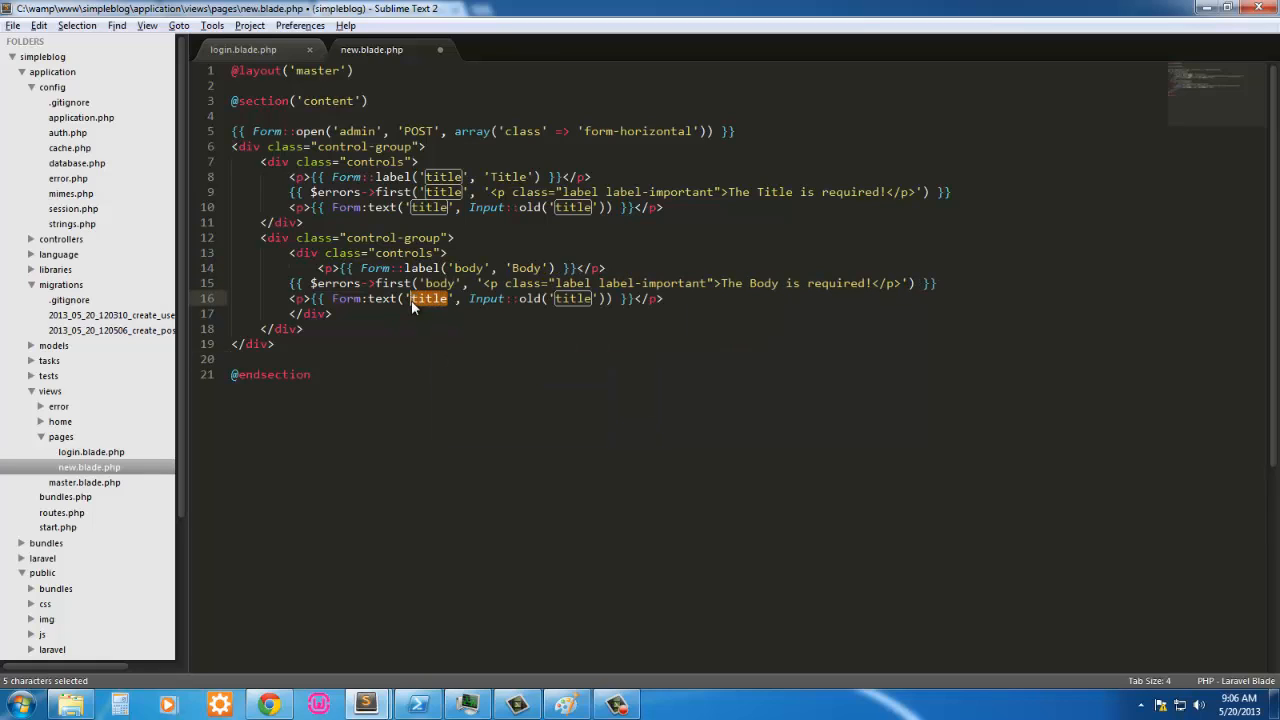
{"action": "type", "text": "body"}
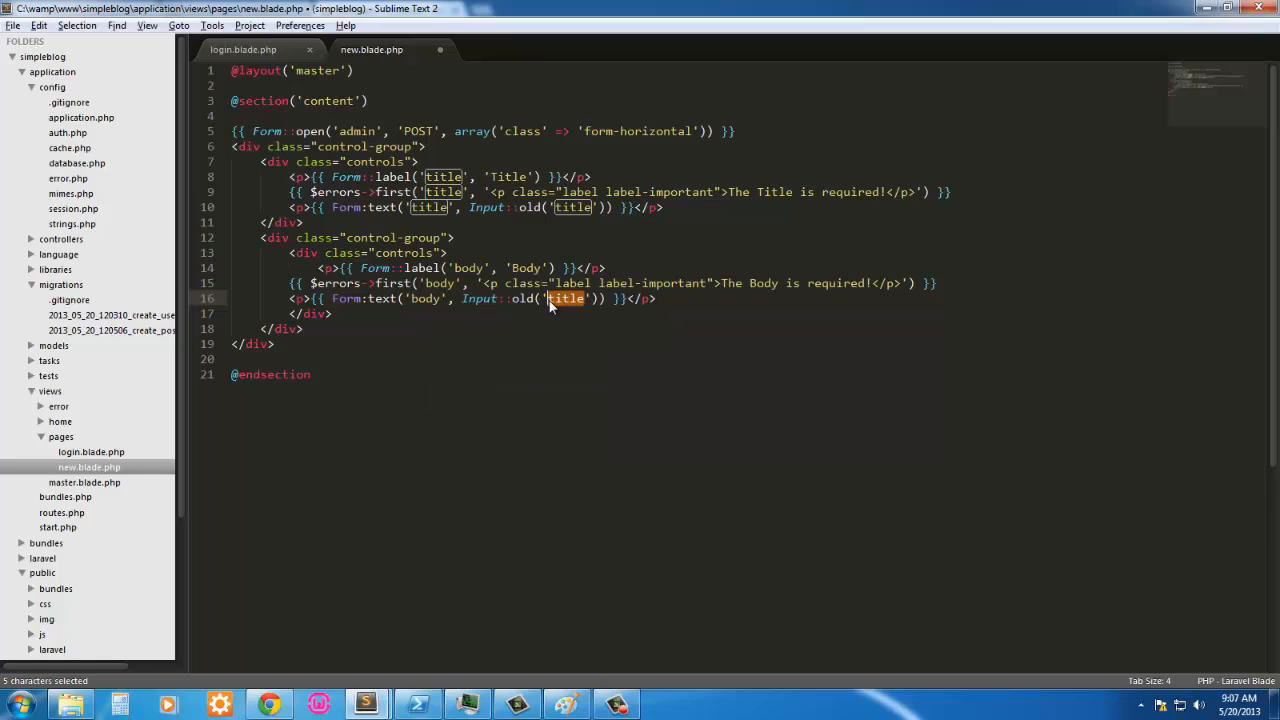
{"action": "type", "text": "body"}
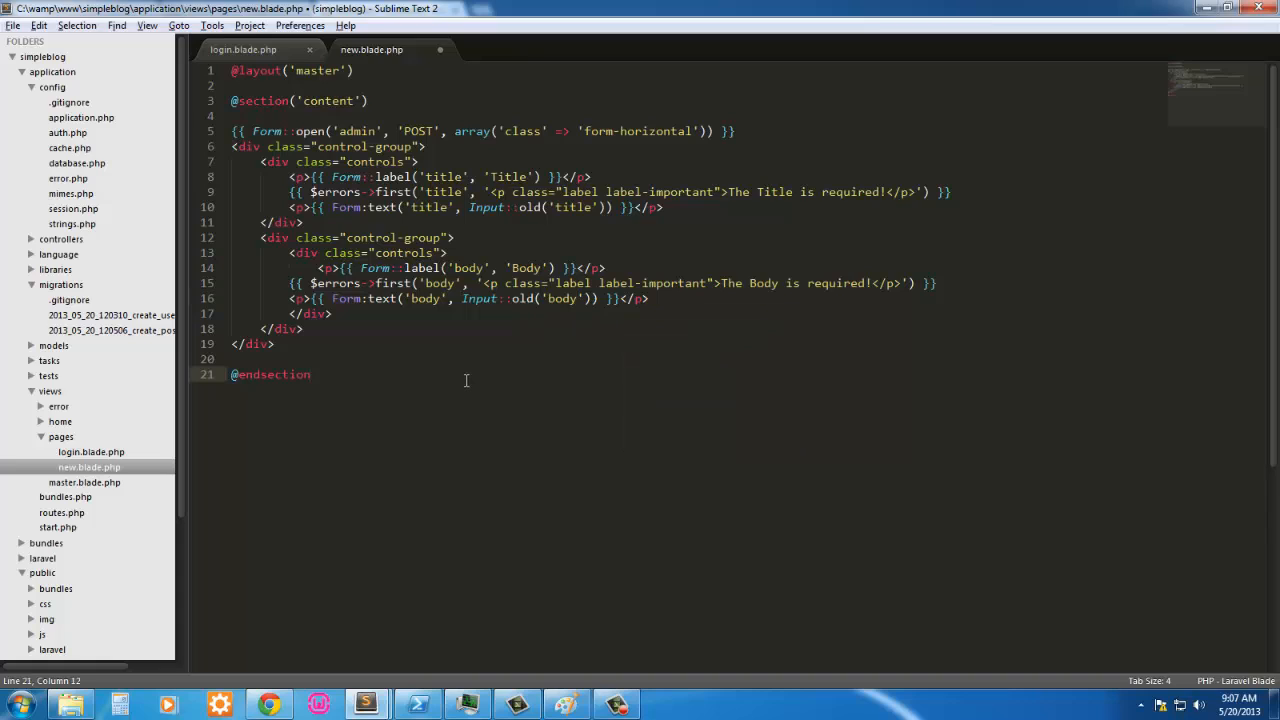
{"action": "left_click", "coordinate": [303, 329]}
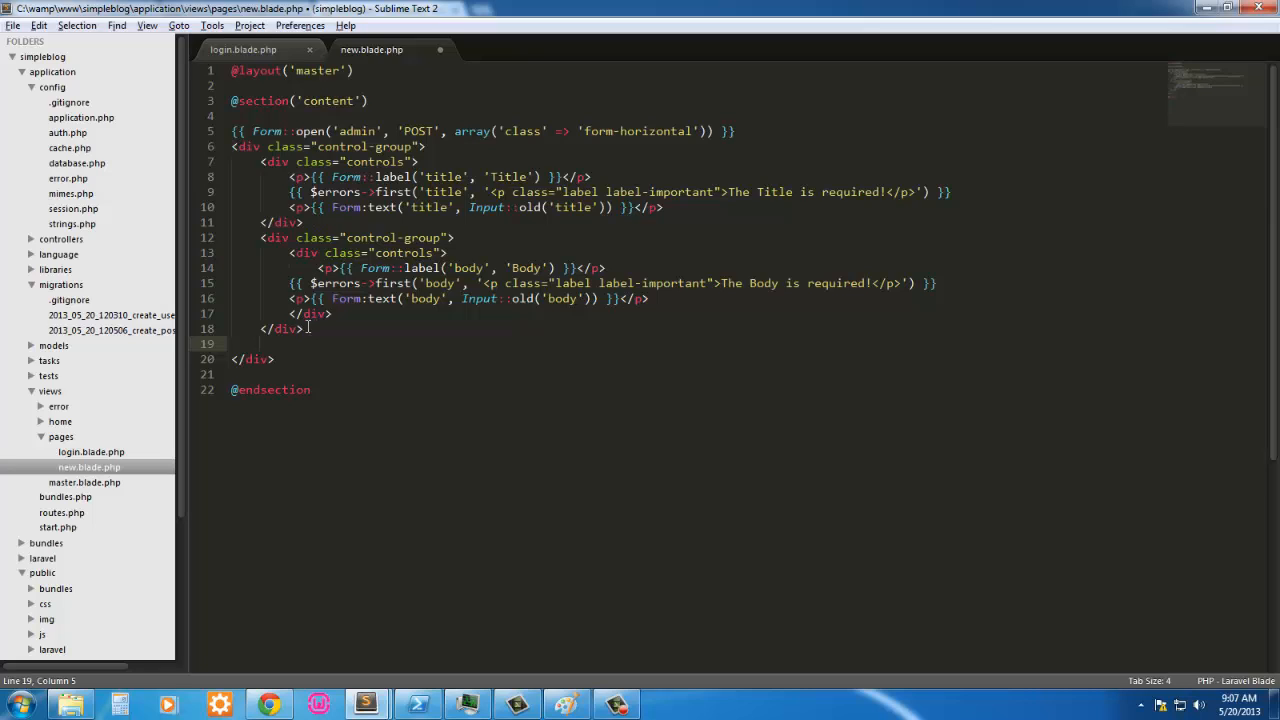
Move the stray </div> after the title group and indent the title control group lines.
{"action": "double_click", "coordinate": [252, 359]}
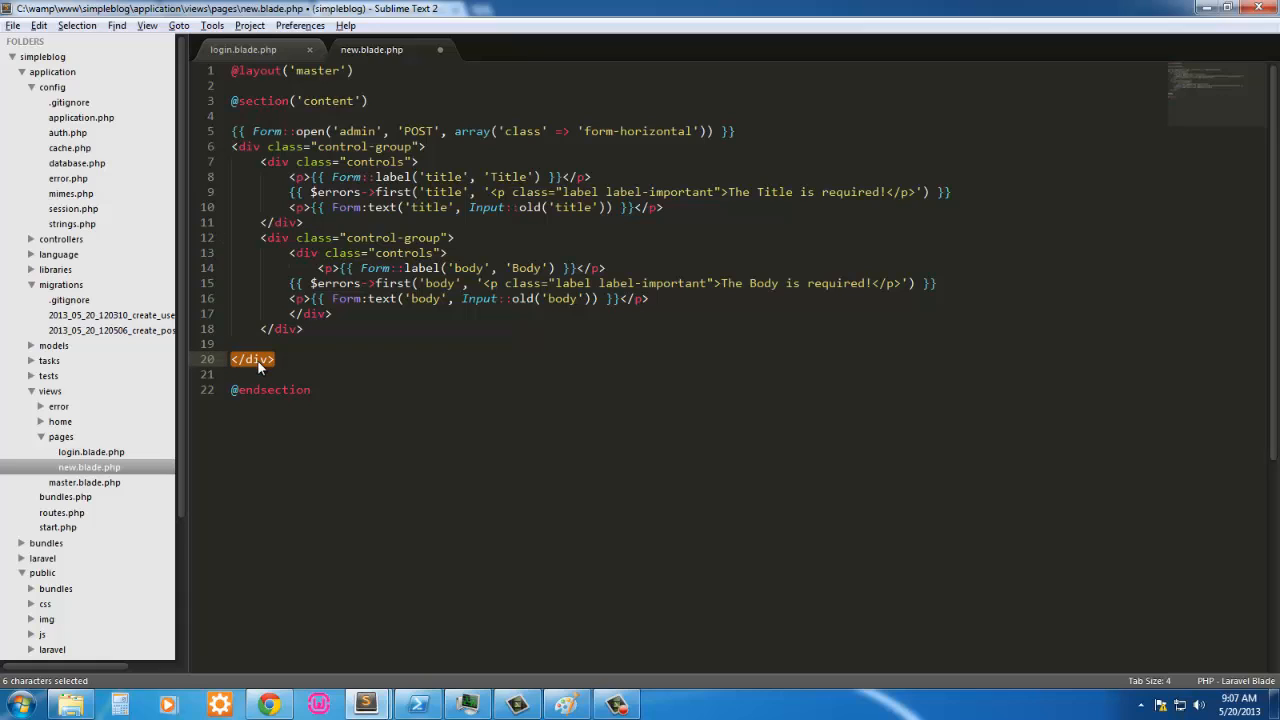
{"action": "key", "text": "ctrl+x"}
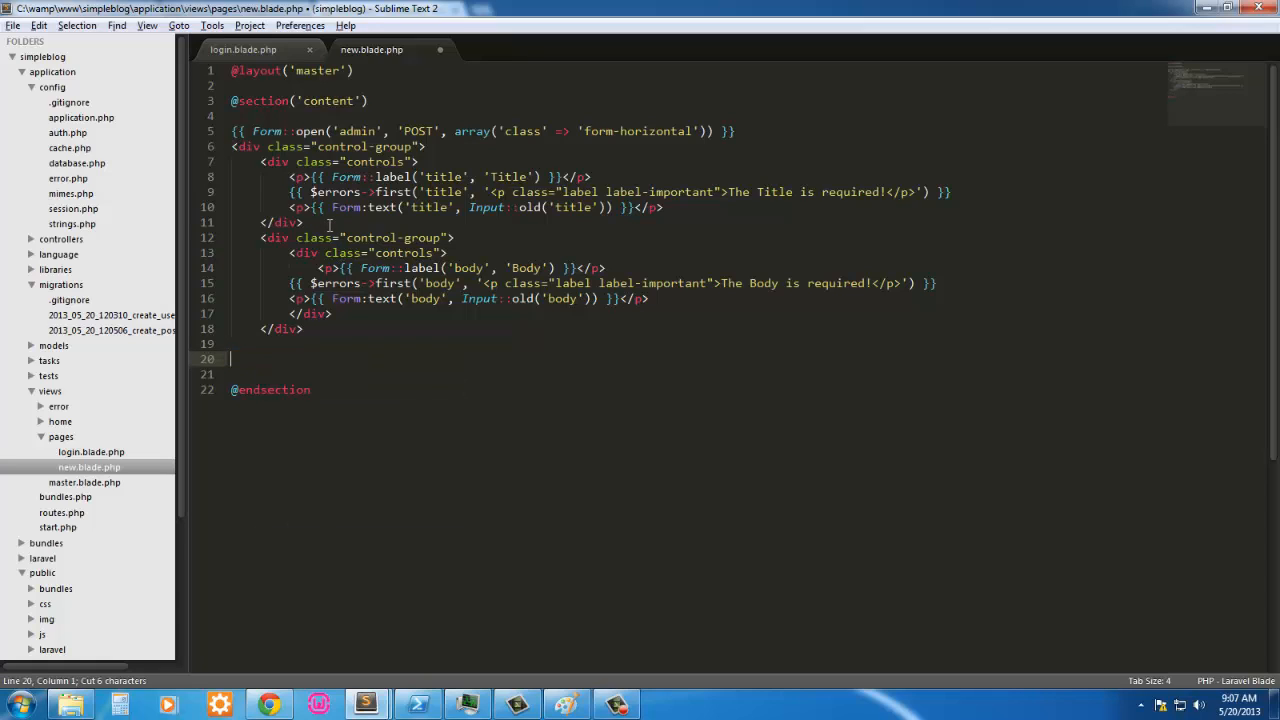
{"action": "key", "text": "enter"}
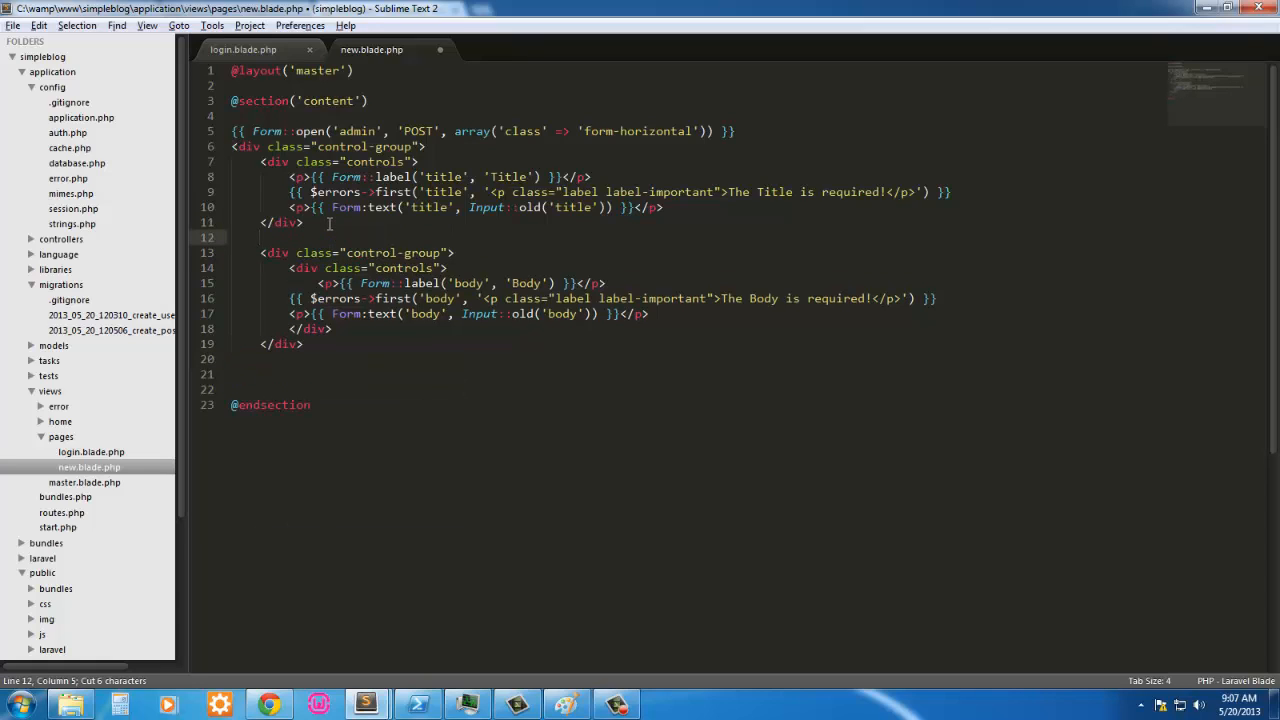
{"action": "left_click", "coordinate": [258, 247]}
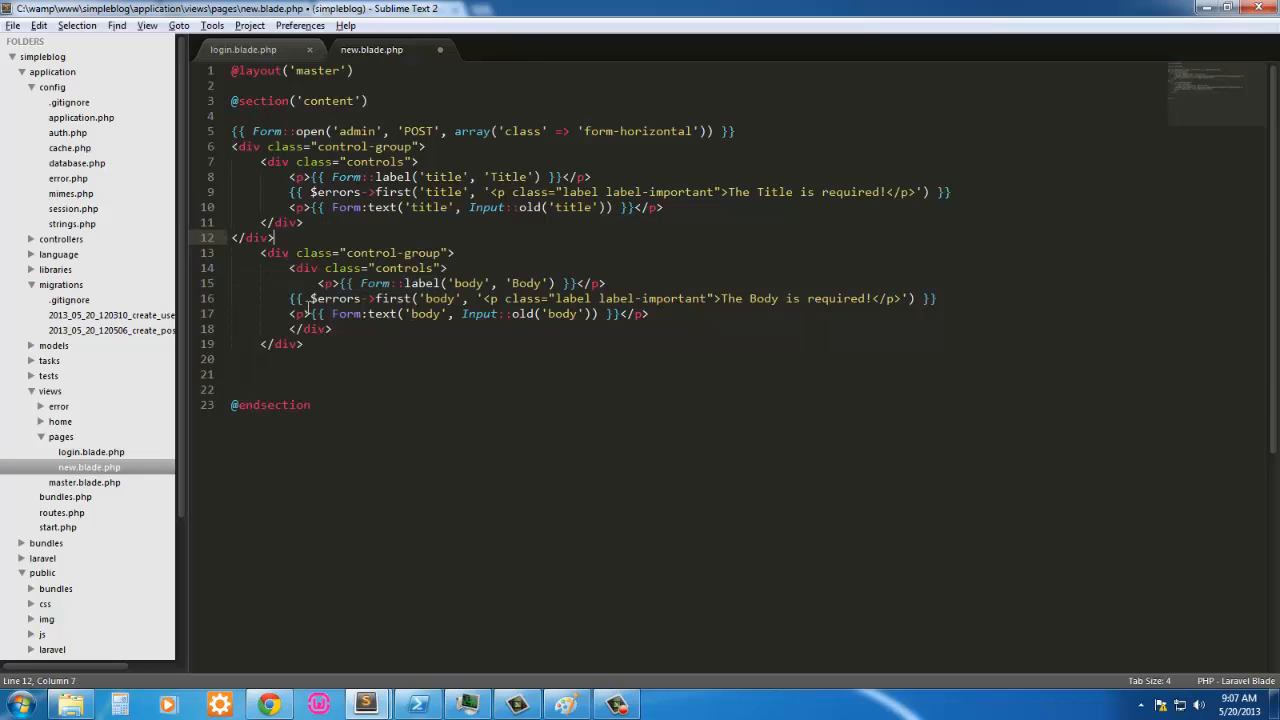
{"action": "left_click", "coordinate": [338, 328]}
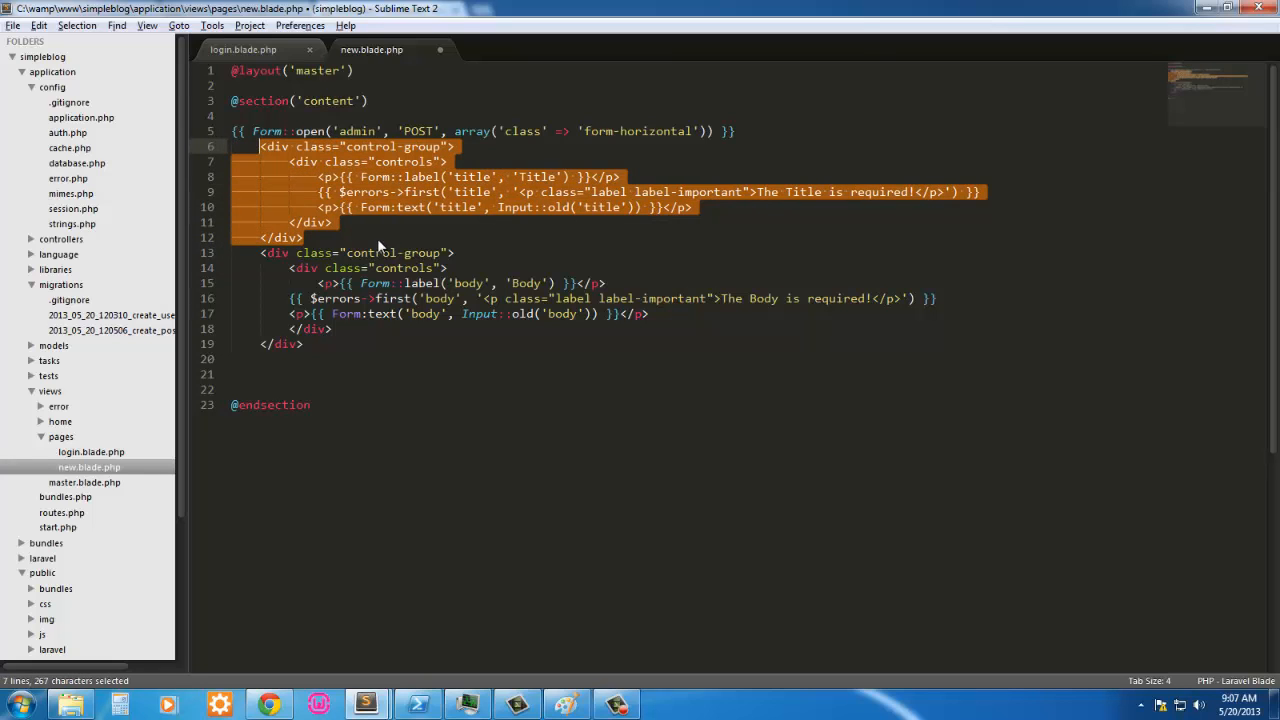
{"action": "left_click", "coordinate": [338, 343]}
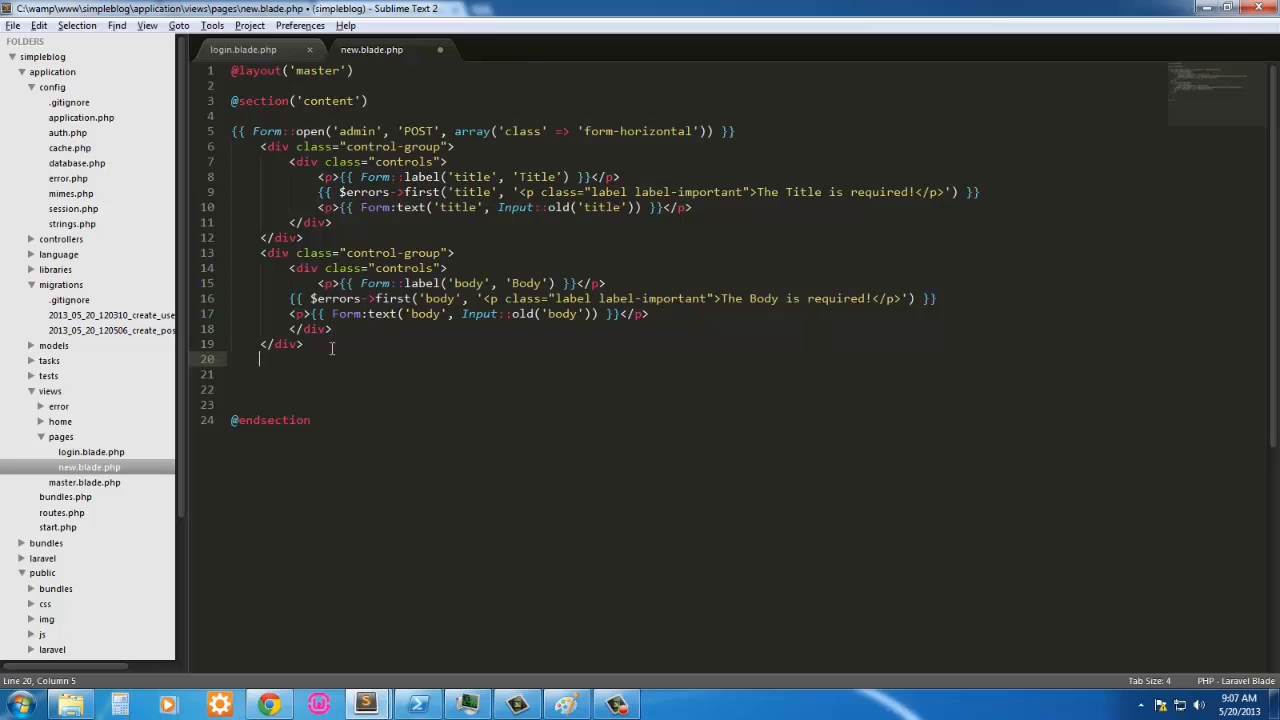
Add a control-group div with a nested controls div holding an empty <p></p>.
{"action": "type", "text": ".con"}
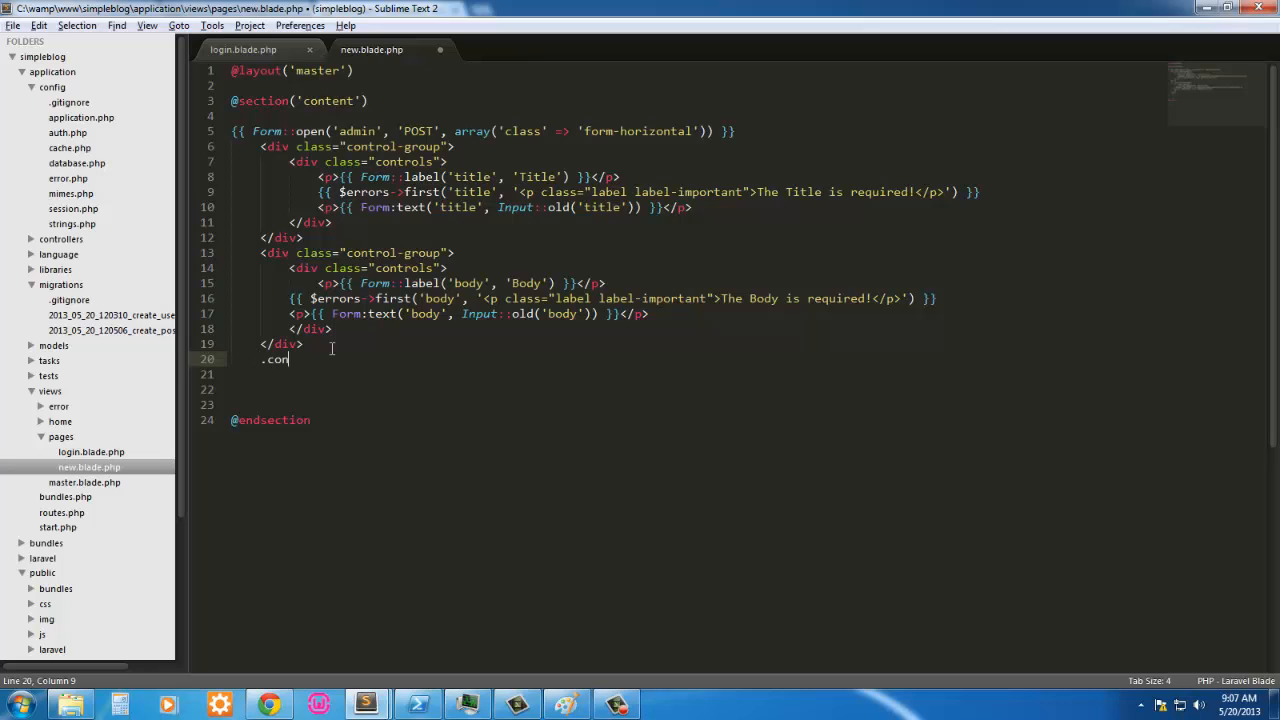
{"action": "type", "text": "trol"}
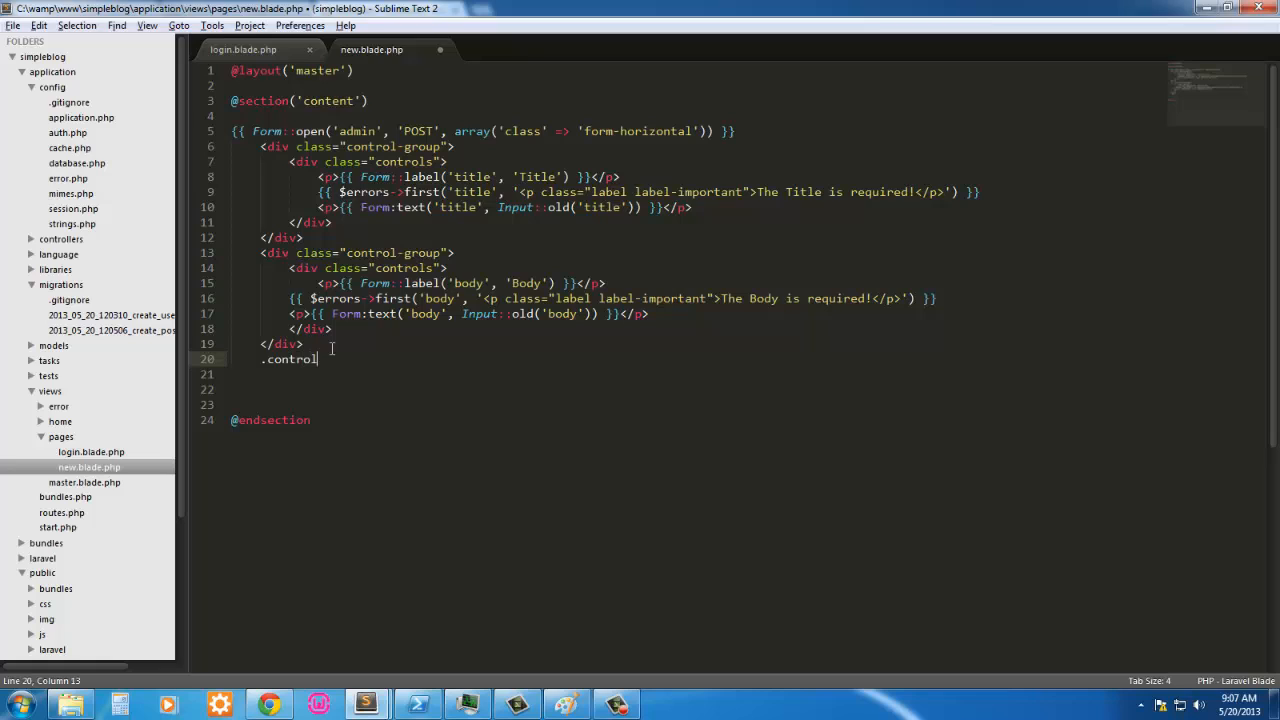
{"action": "type", "text": "-group\">"}
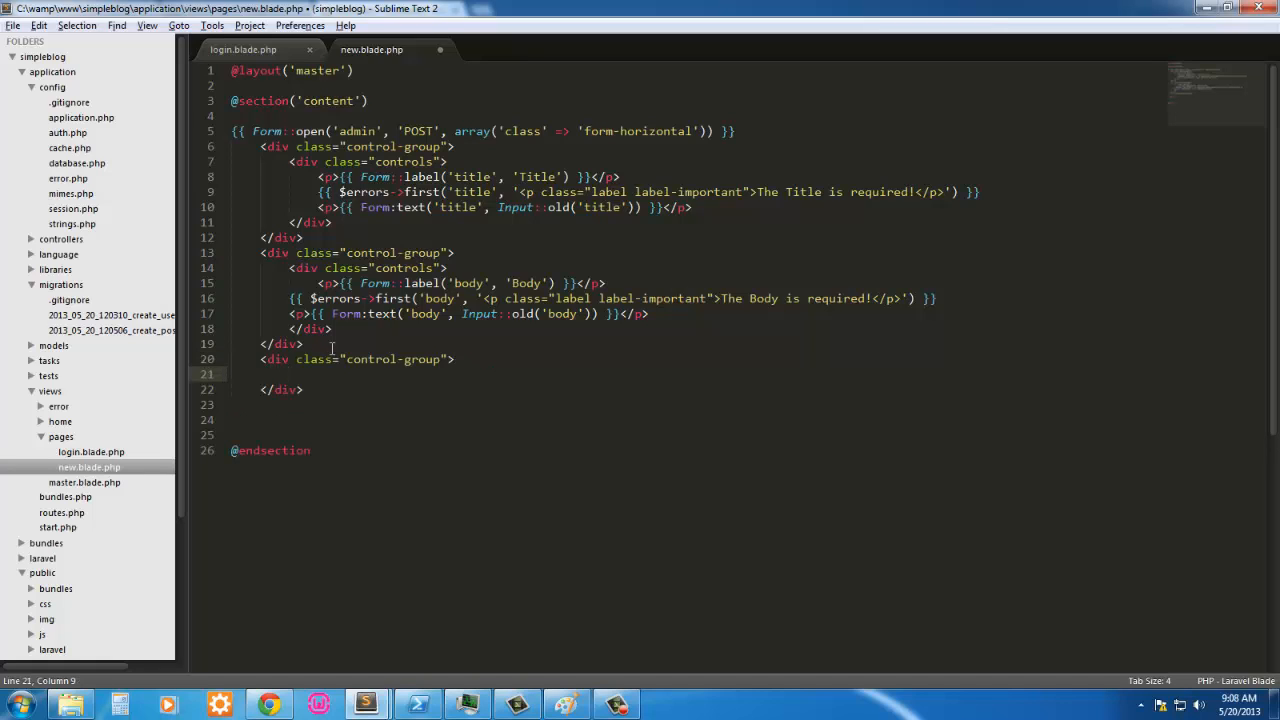
{"action": "type", "text": ".co"}
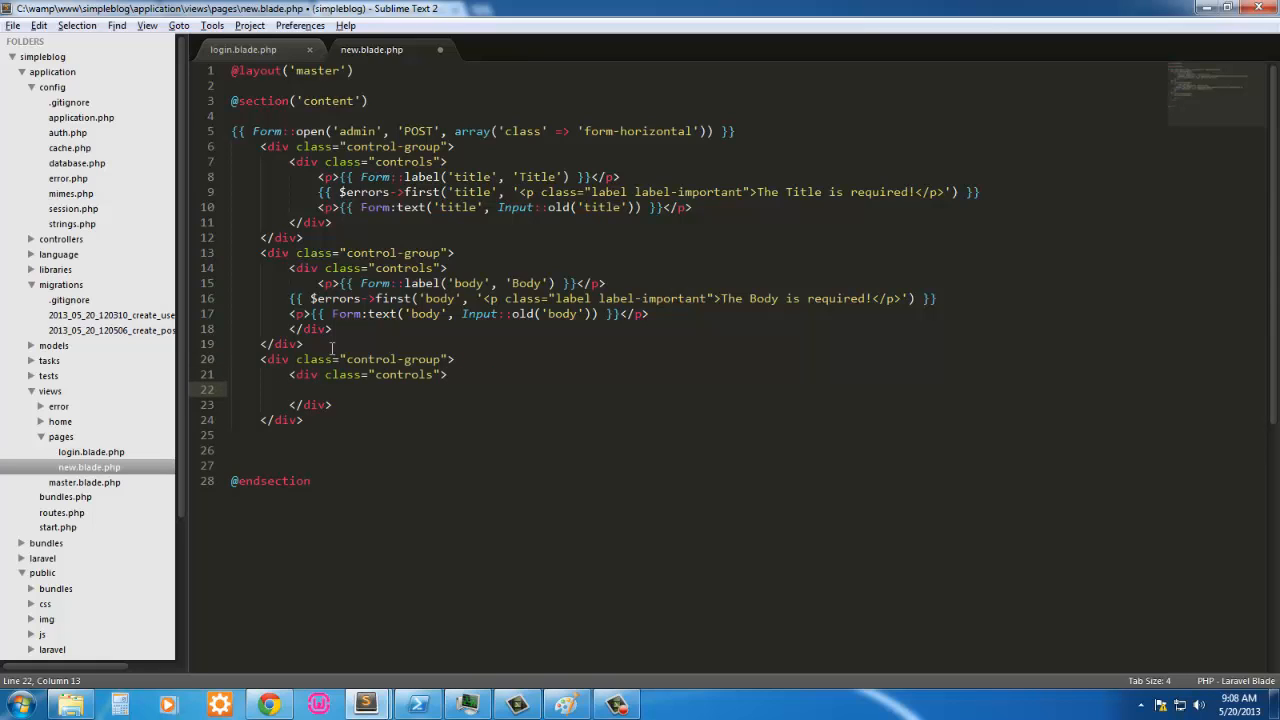
{"action": "type", "text": "<p></p>"}
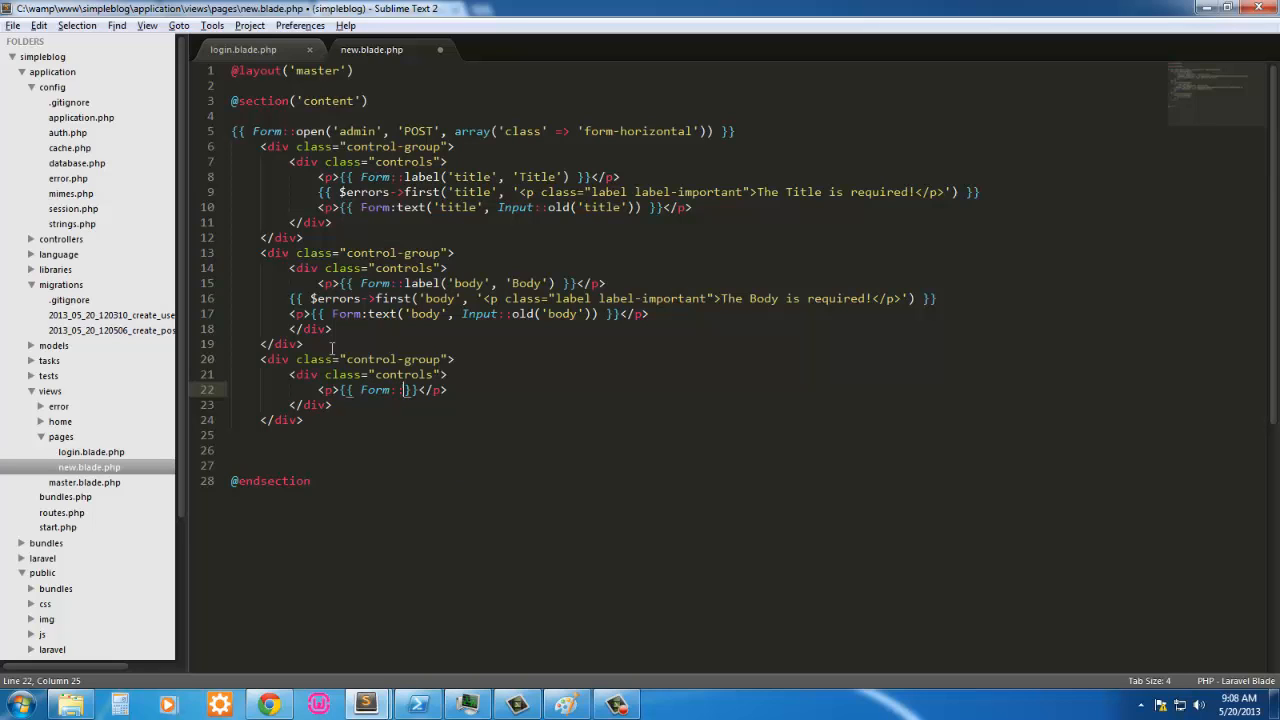
Fill the paragraph with Form::submit('Create Post') using class 'btn btn-primary'.
{"action": "type", "text": "submit('C"}
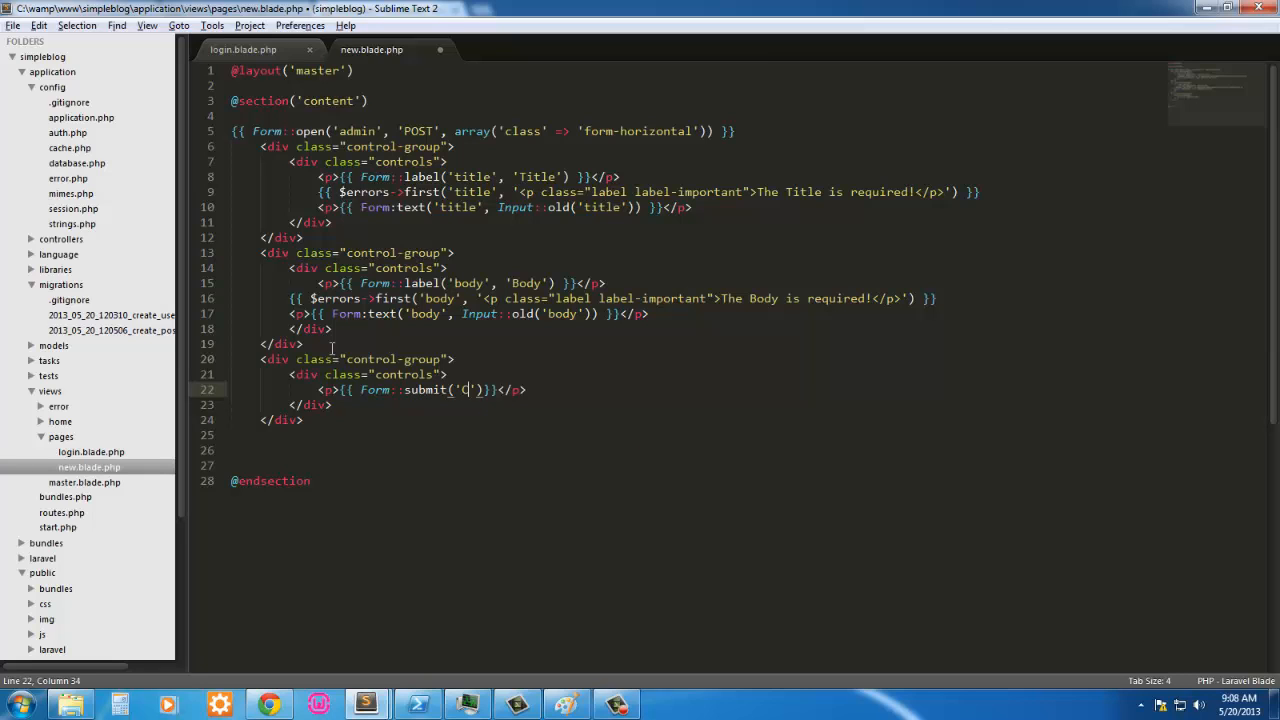
{"action": "type", "text": "reate Pos"}
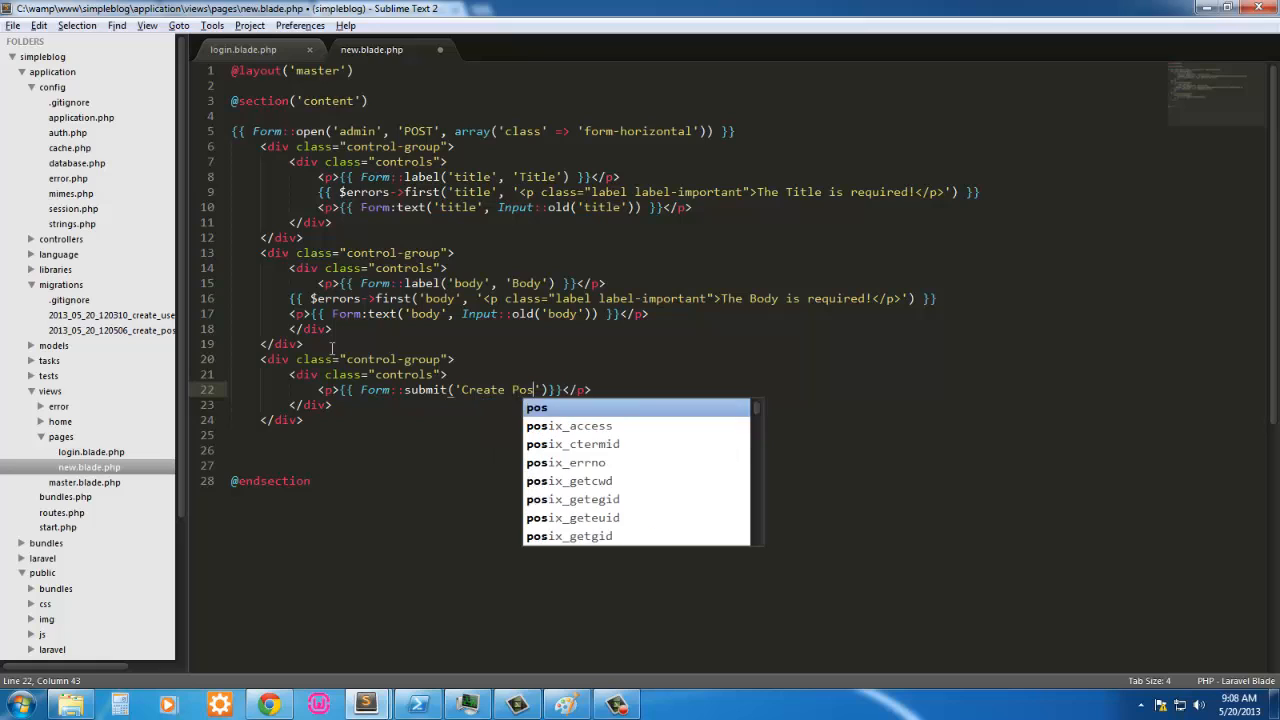
{"action": "type", "text": "t"}
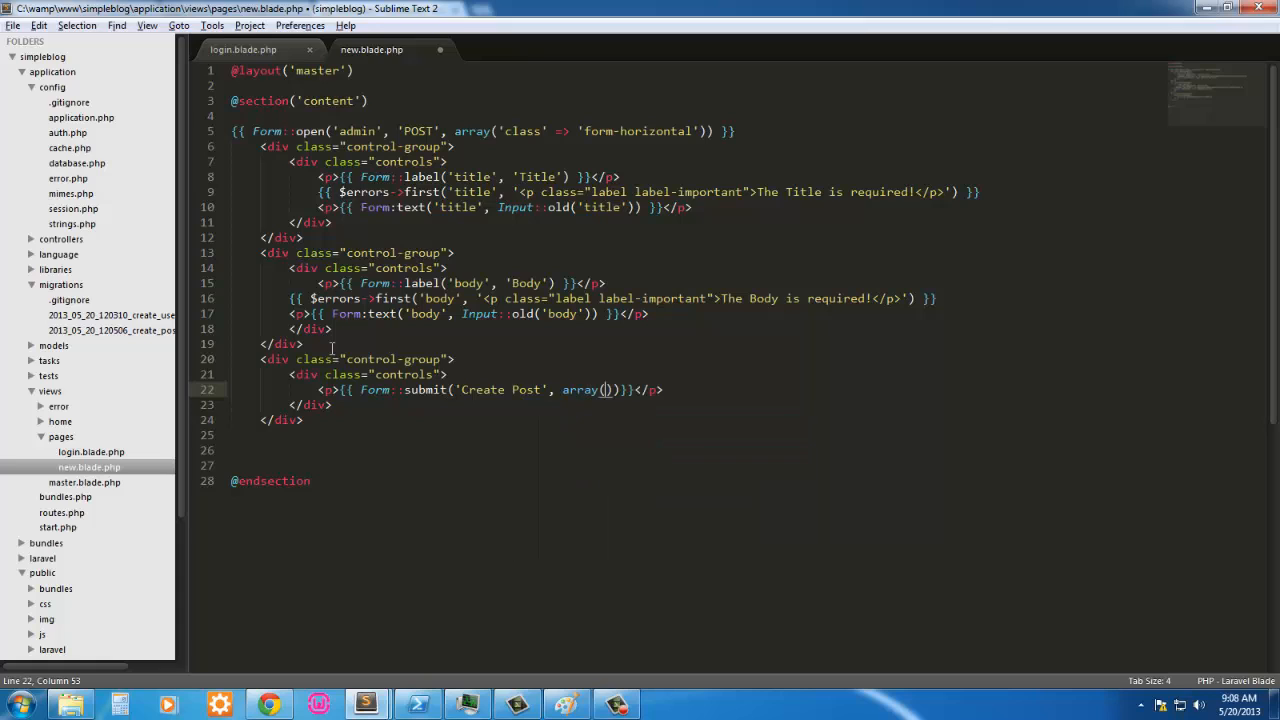
{"action": "type", "text": "'"}
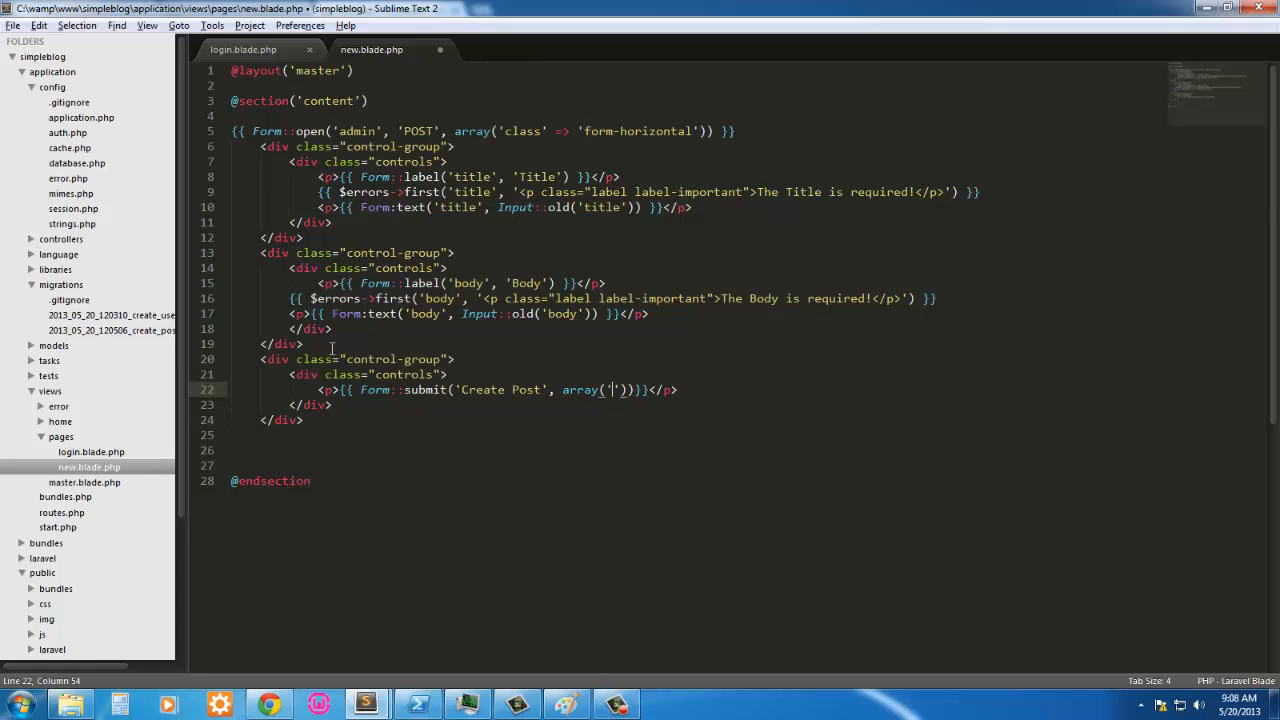
{"action": "type", "text": "'class' =>"}
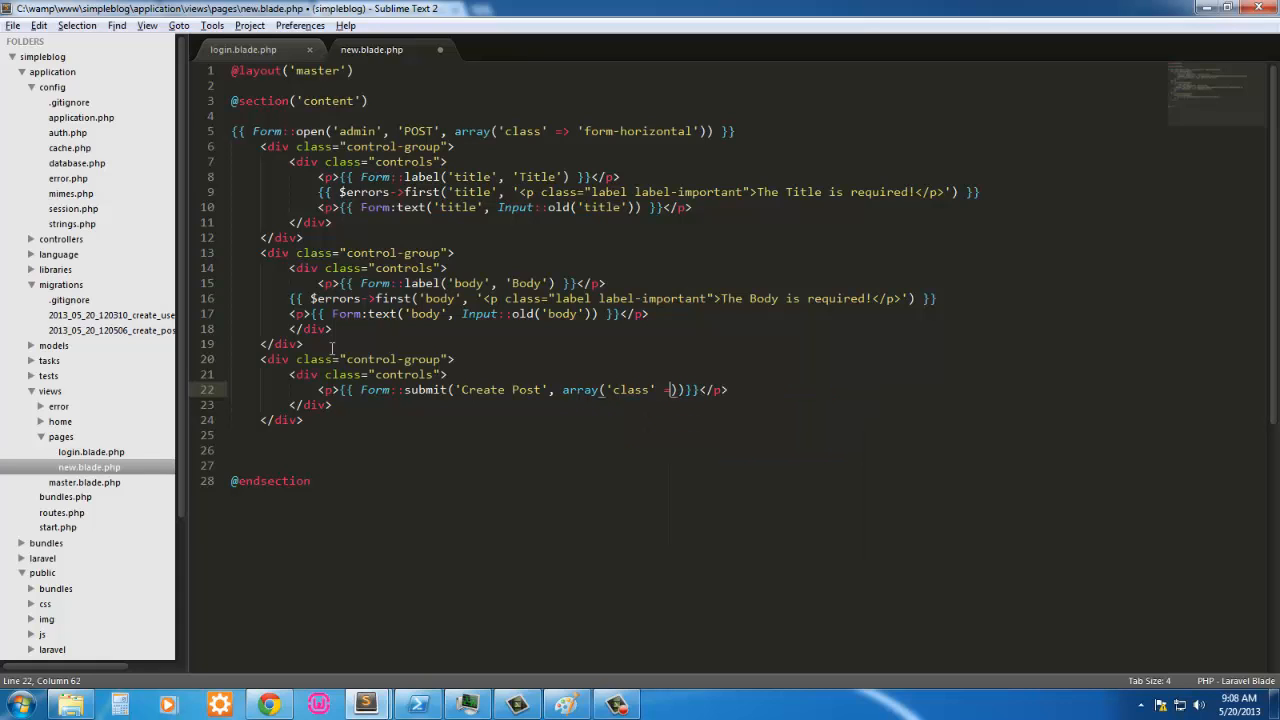
{"action": "type", "text": "btn btn-primary"}
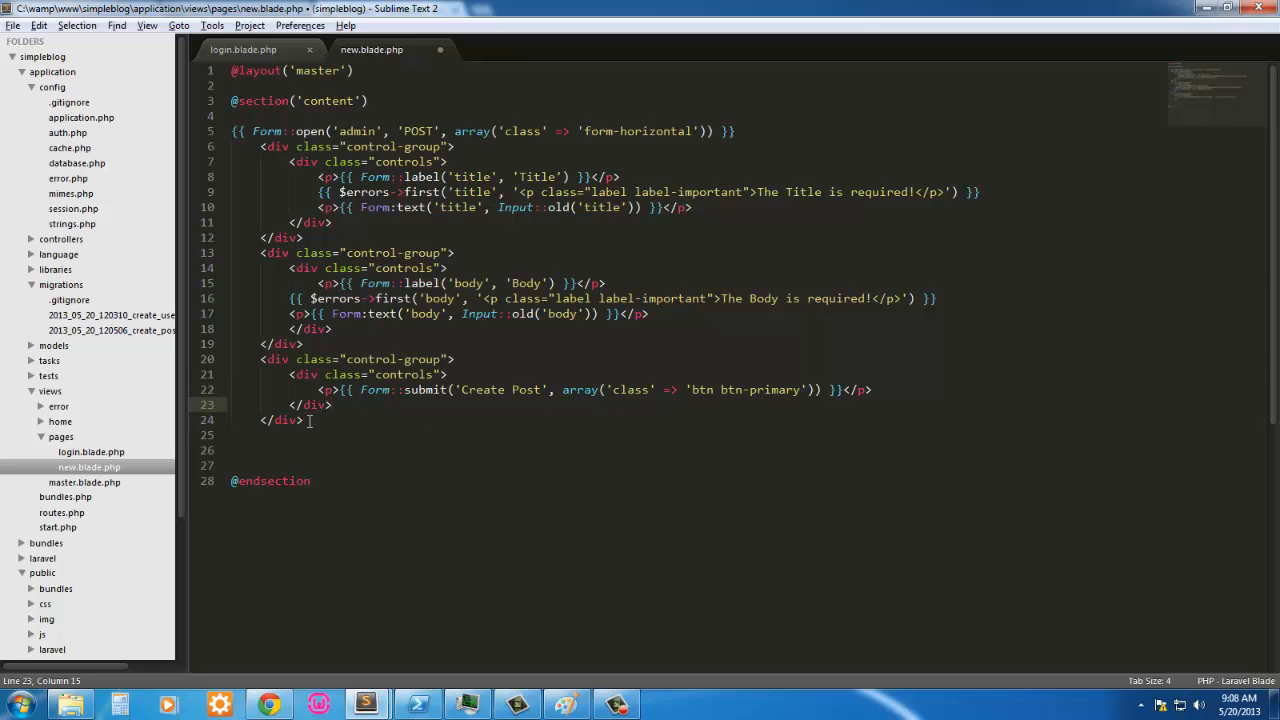
{"action": "left_click", "coordinate": [262, 435]}
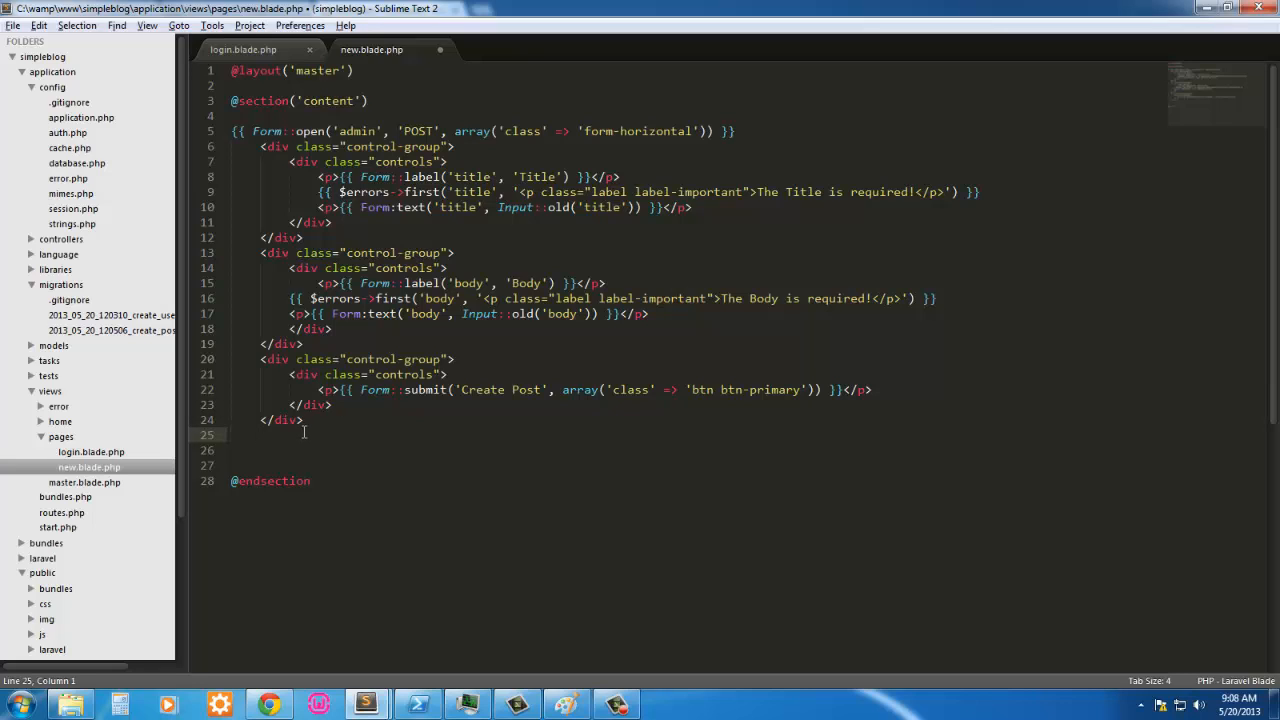
Add {{ Form::close() }} after the last control group.
{"action": "type", "text": "{{ }}"}
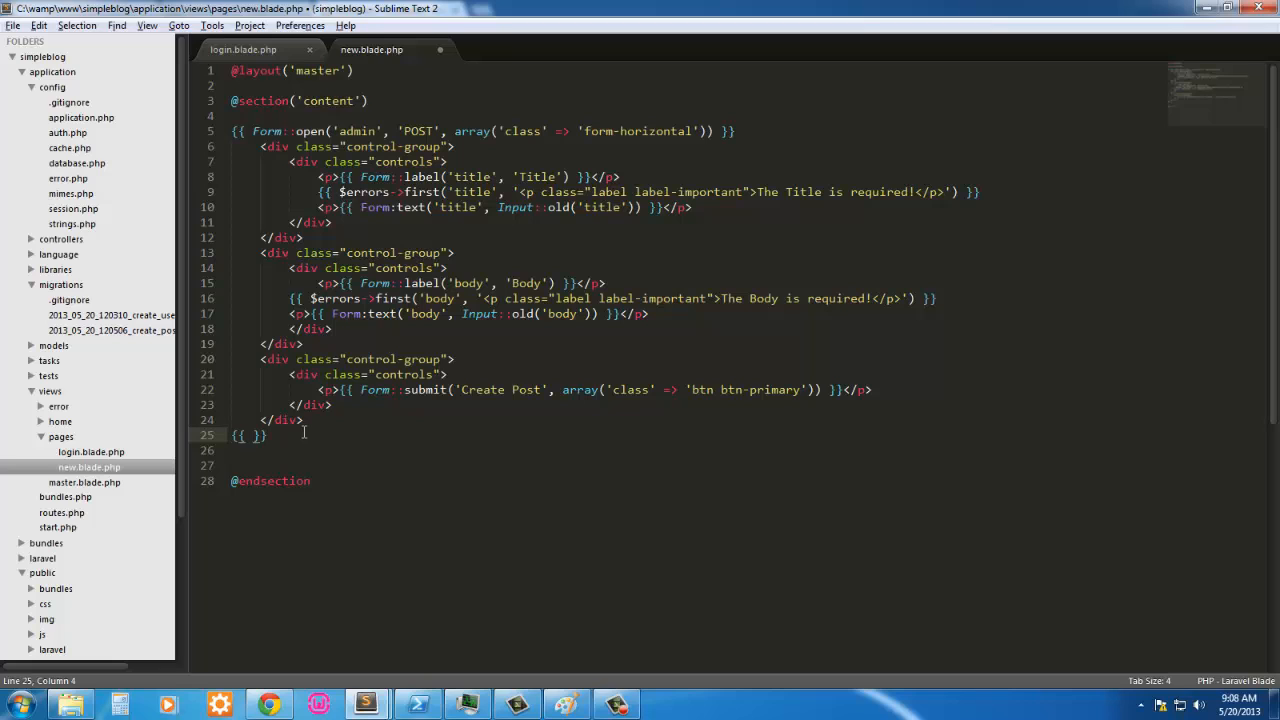
{"action": "type", "text": "Form::"}
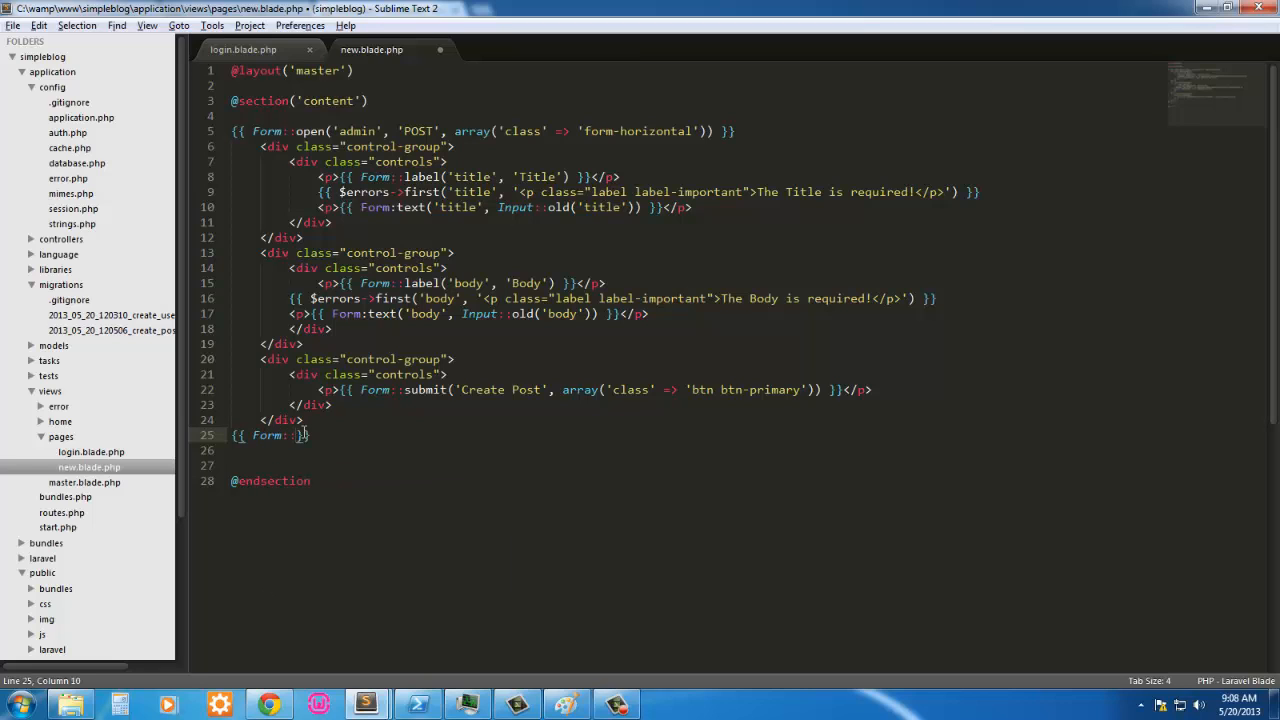
{"action": "type", "text": "close()"}
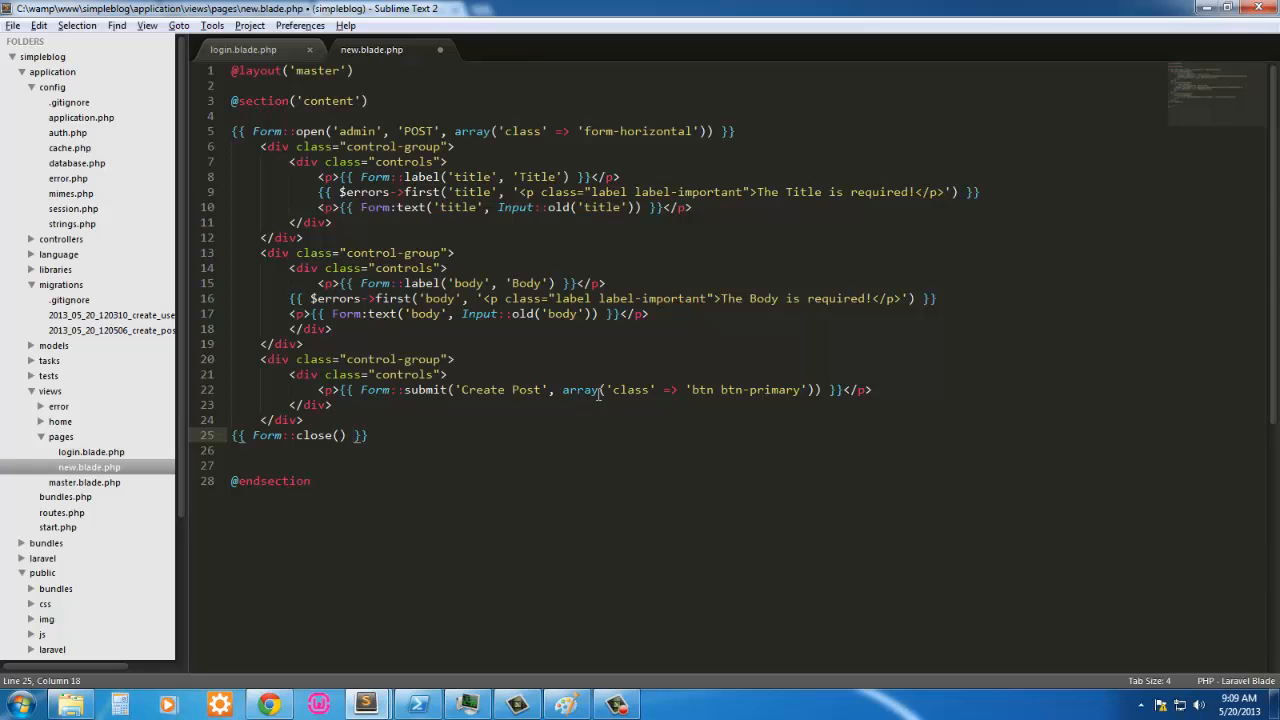
{"action": "mouse_move", "coordinate": [560, 149]}
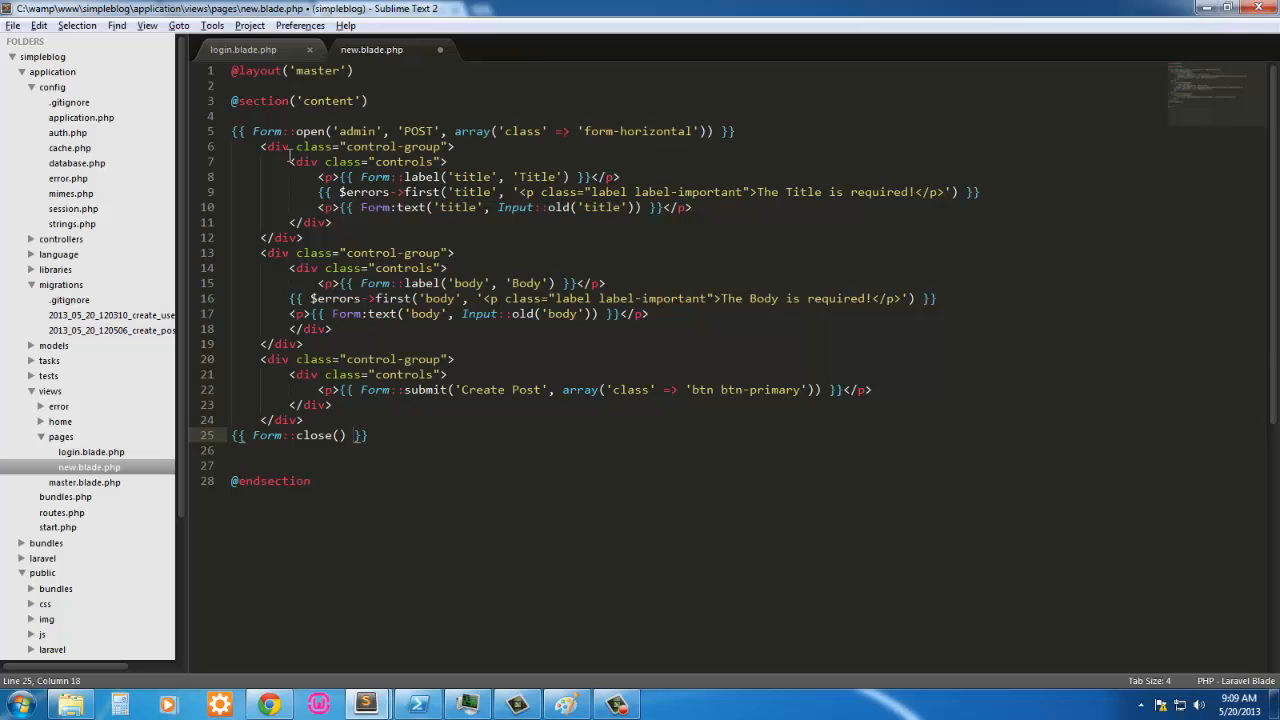
Insert a blank line right after the form opening line.
{"action": "left_click", "coordinate": [735, 131]}
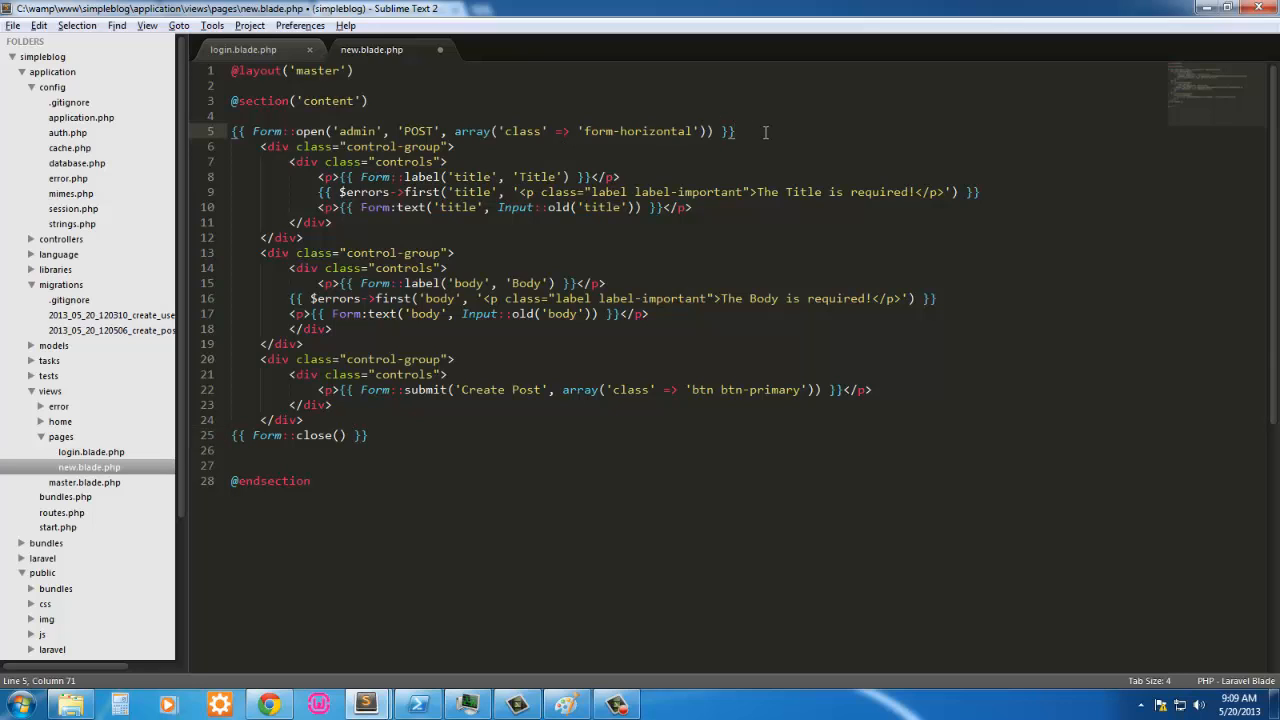
{"action": "type", "text": "'"}
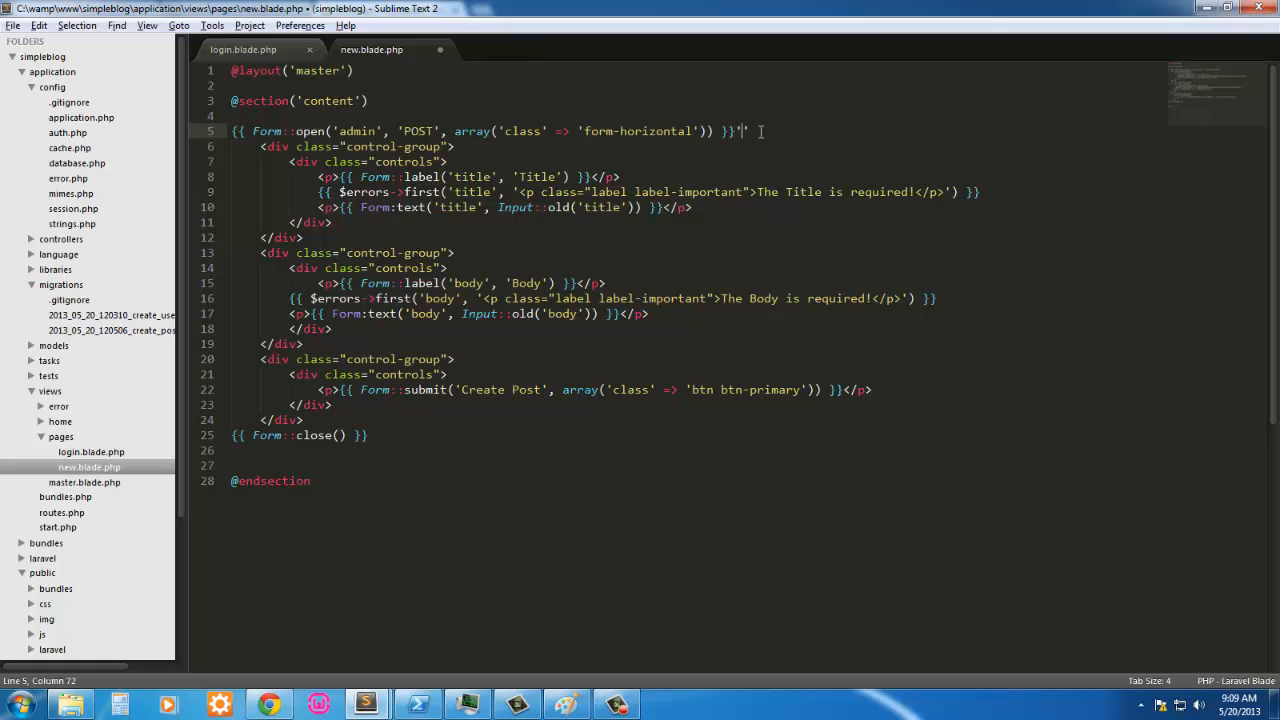
{"action": "key", "text": "enter"}
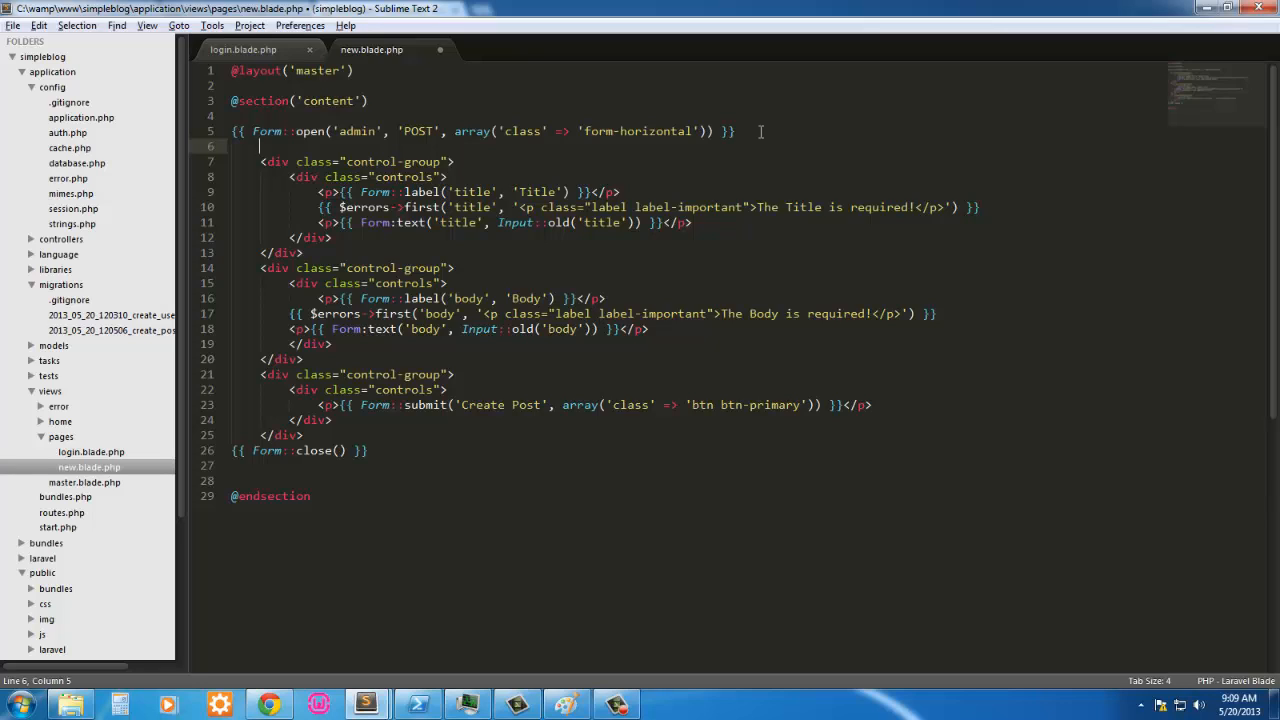
Add {{ Form::hidden('author_id', $user->id) }} below the form opening and save new.blade.php.
{"action": "type", "text": "{{}}"}
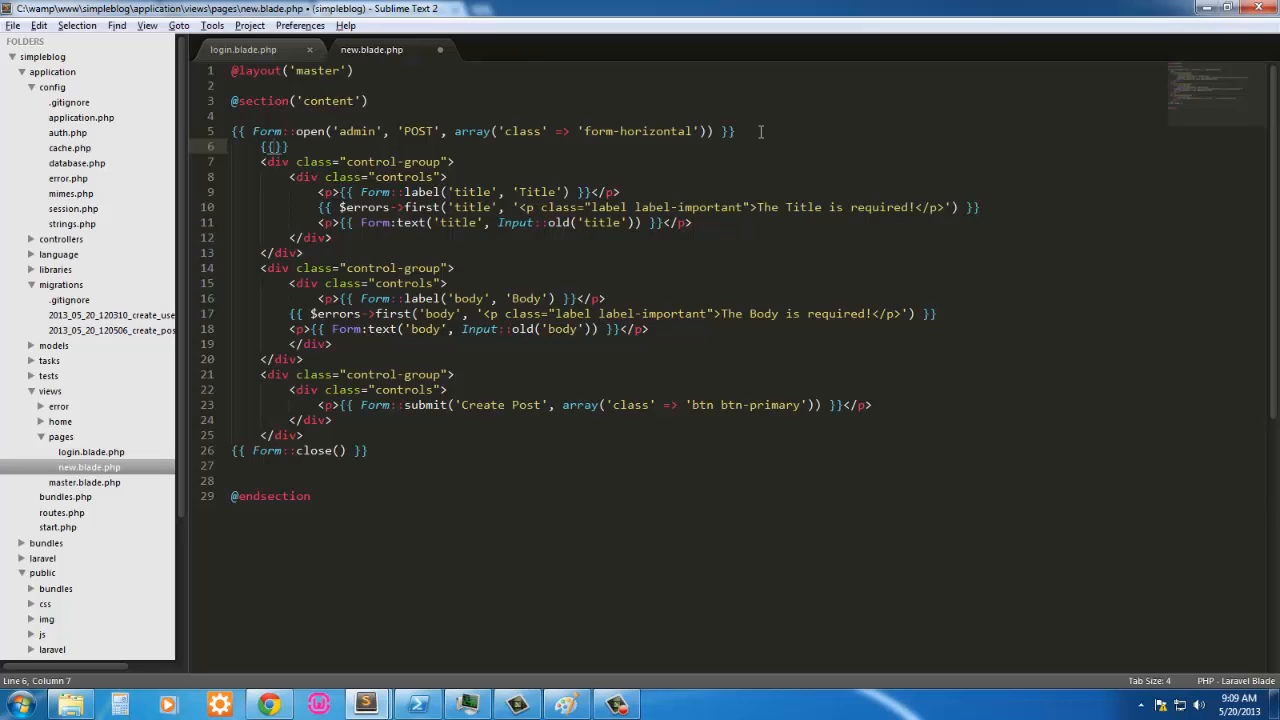
{"action": "type", "text": "Form::"}
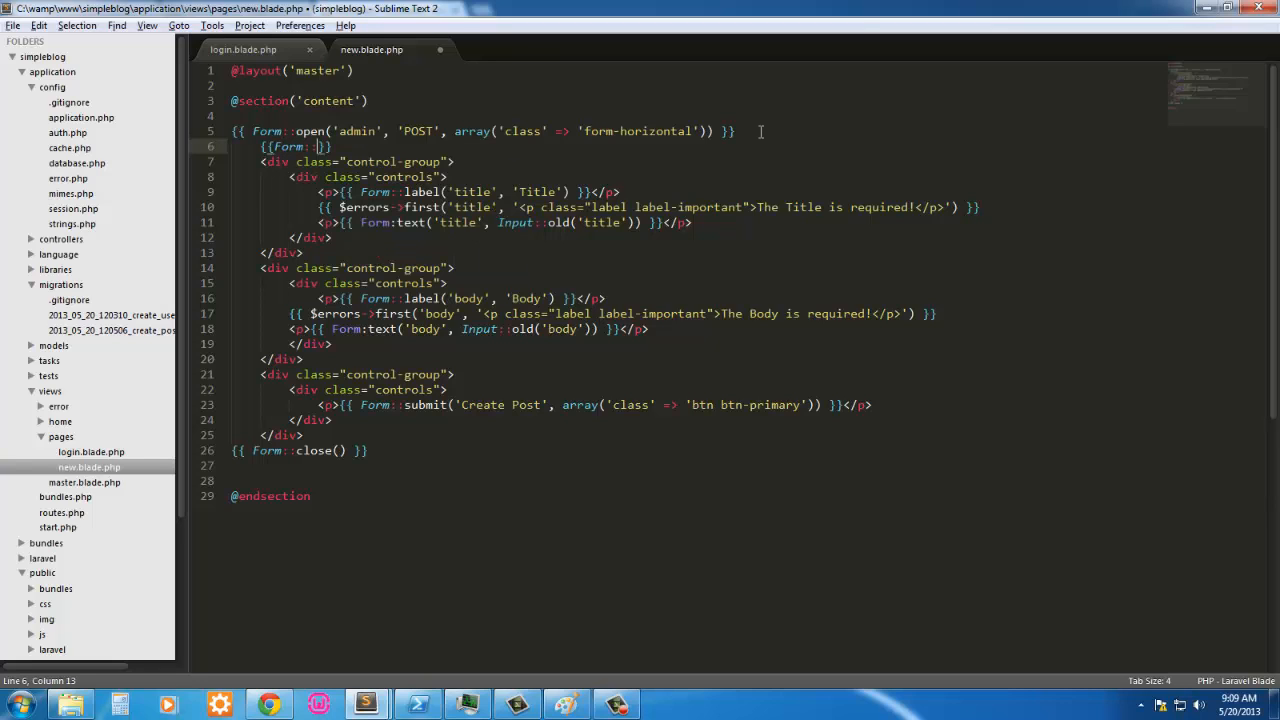
{"action": "type", "text": "hidden"}
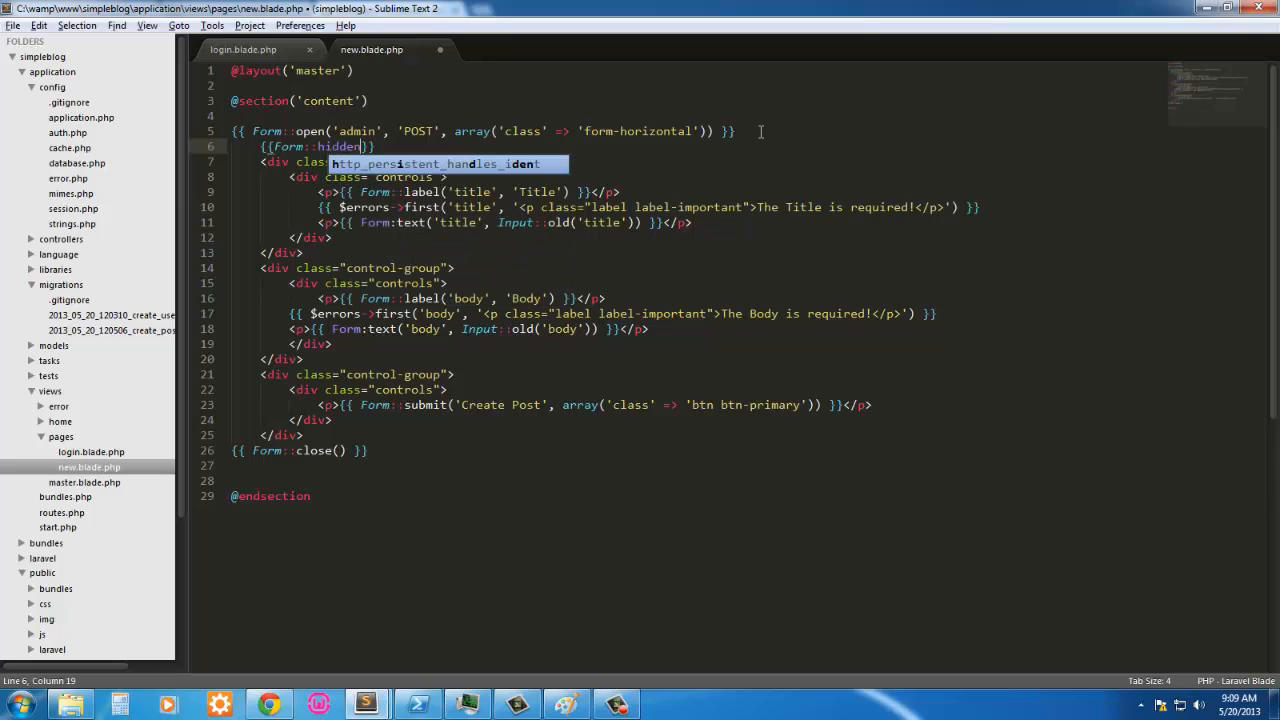
{"action": "type", "text": "'author_')"}
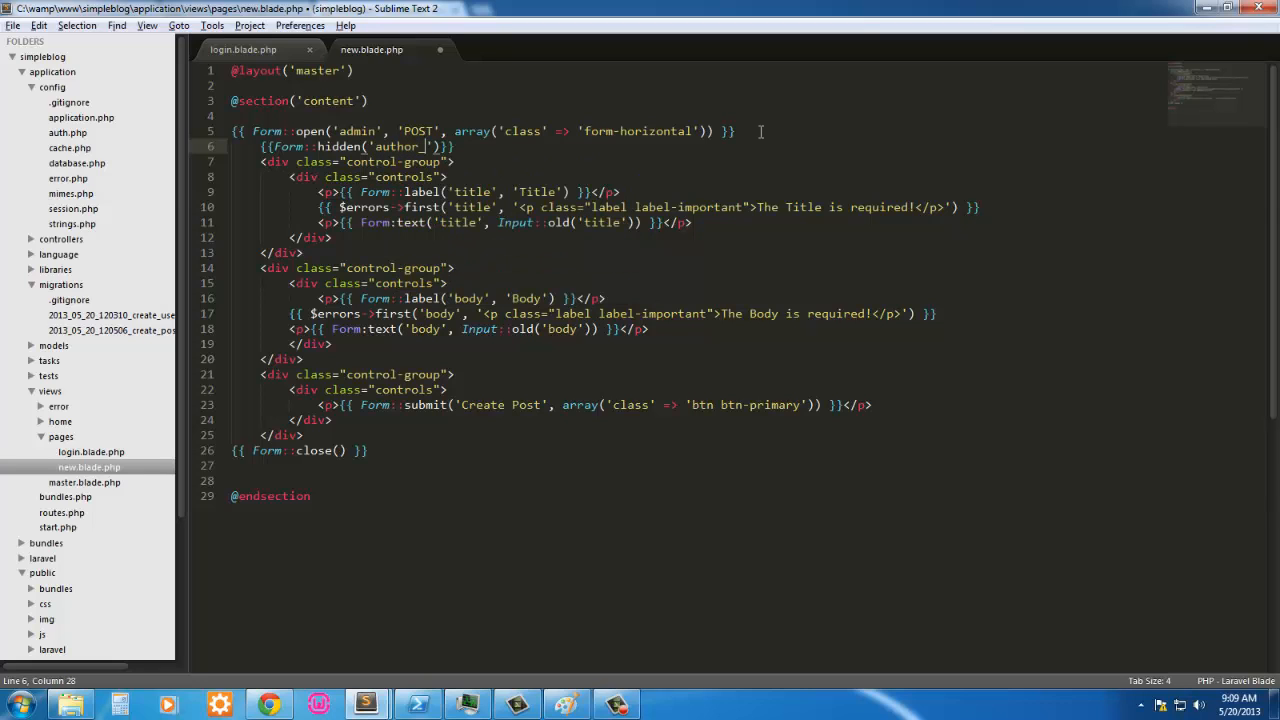
{"action": "type", "text": "id"}
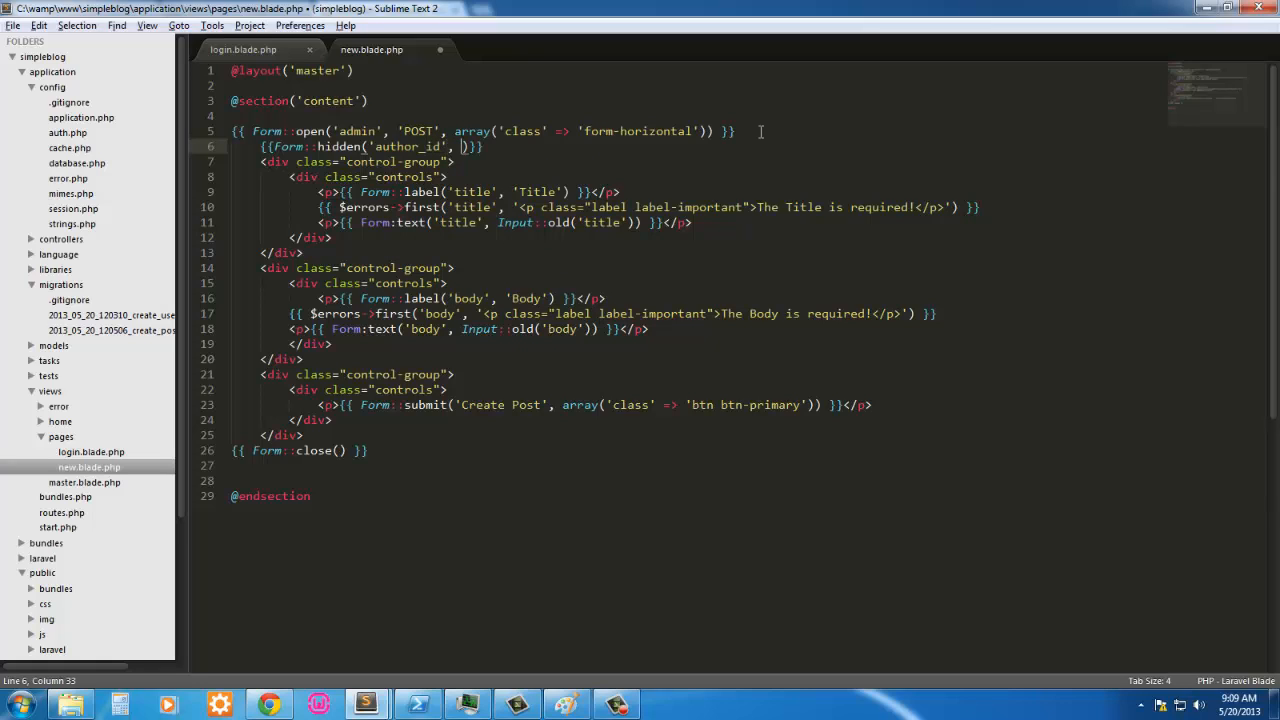
{"action": "type", "text": "$user"}
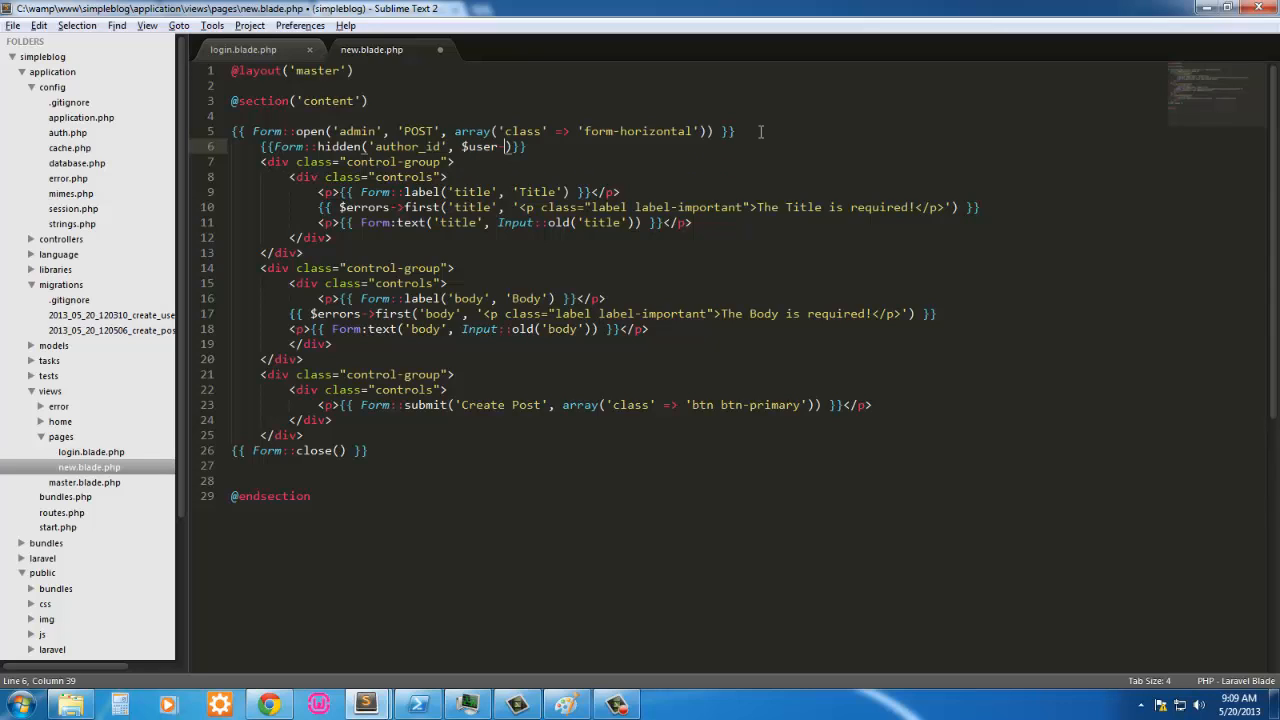
{"action": "type", "text": "->"}
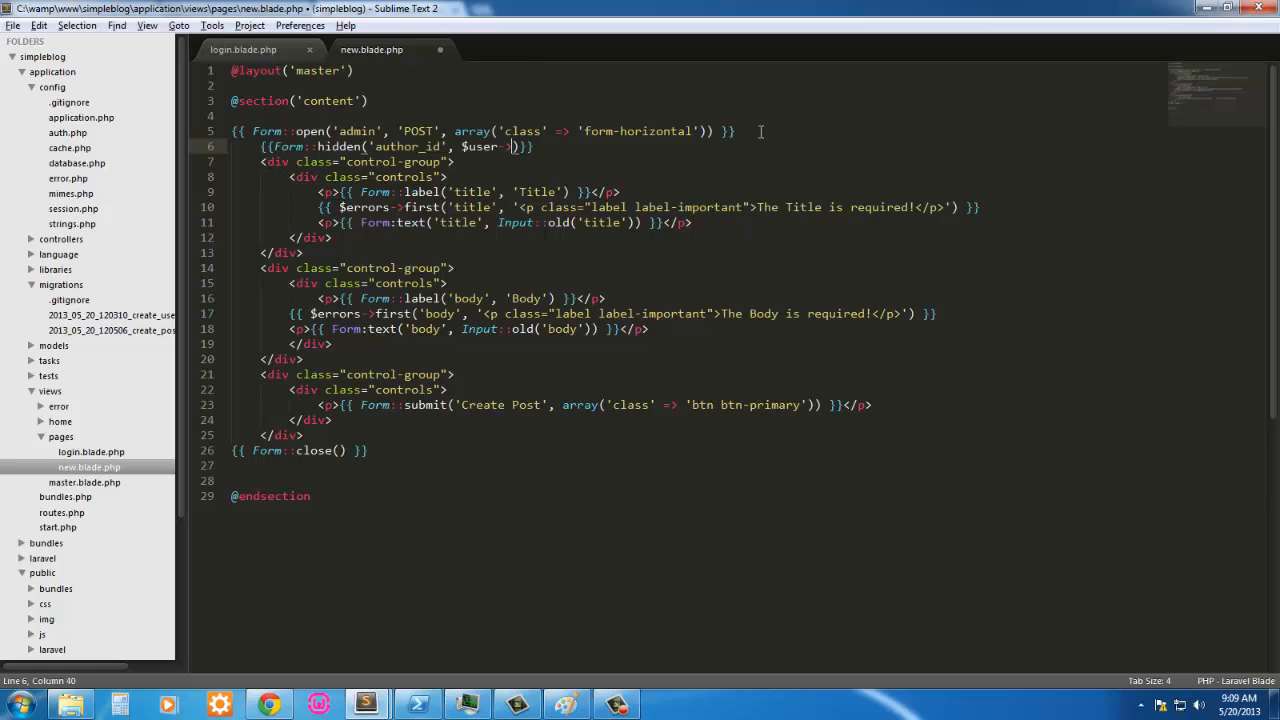
{"action": "type", "text": "id"}
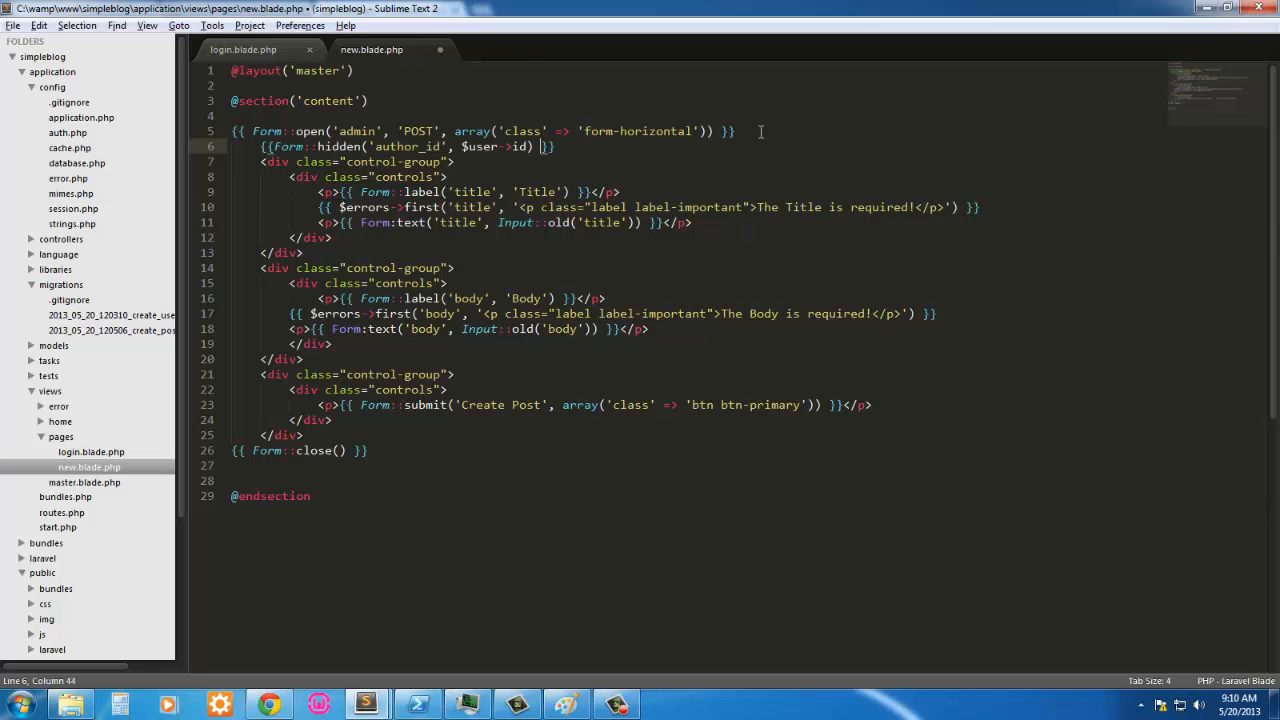
{"action": "left_click", "coordinate": [524, 451]}
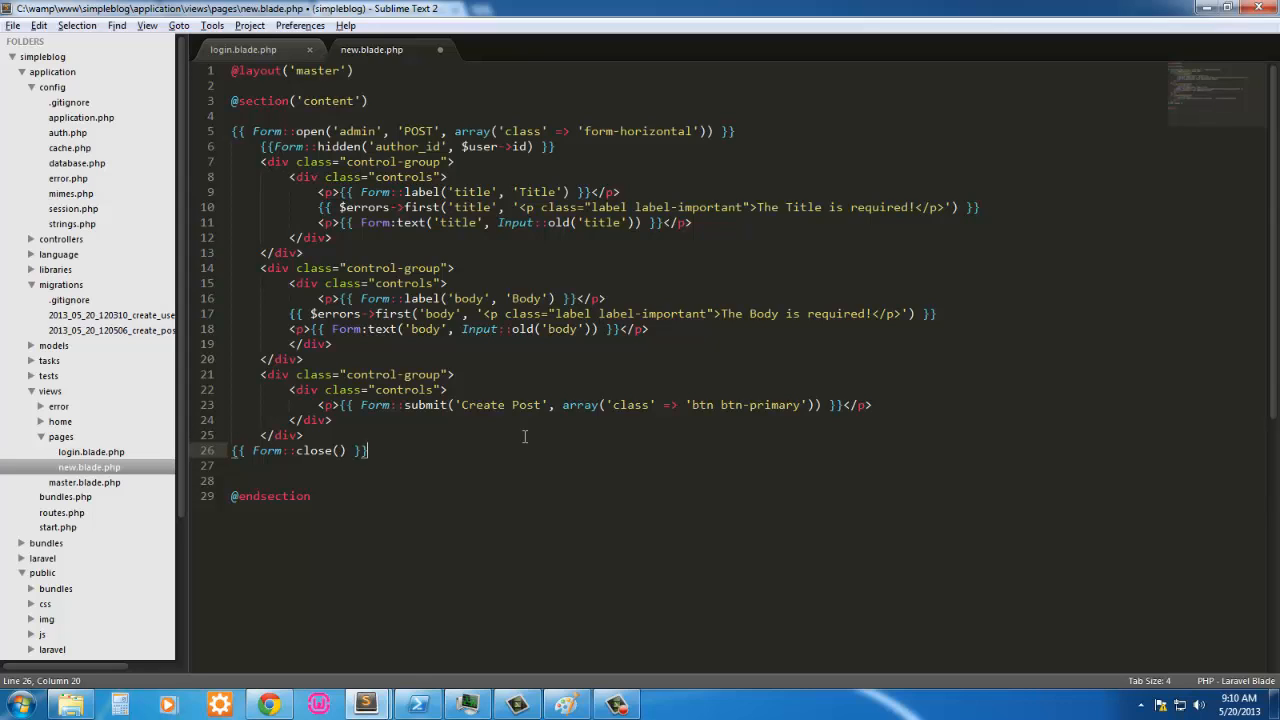
{"action": "key", "text": "ctrl+s"}
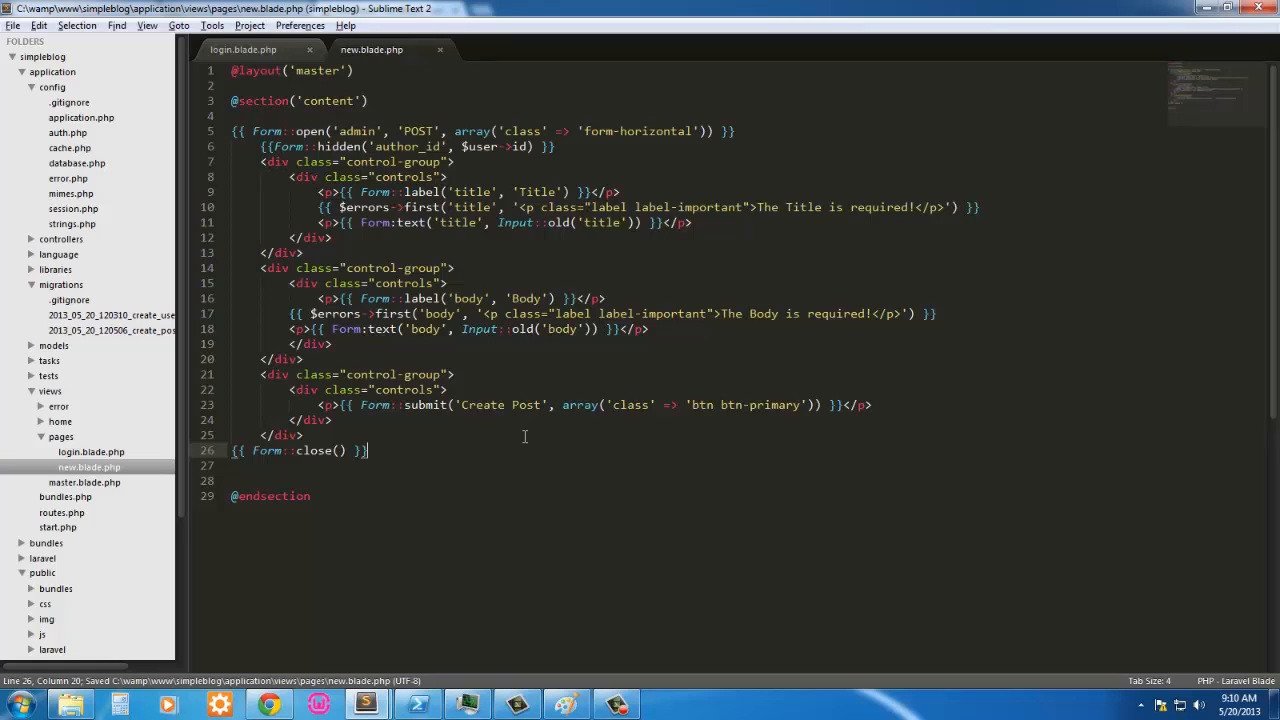